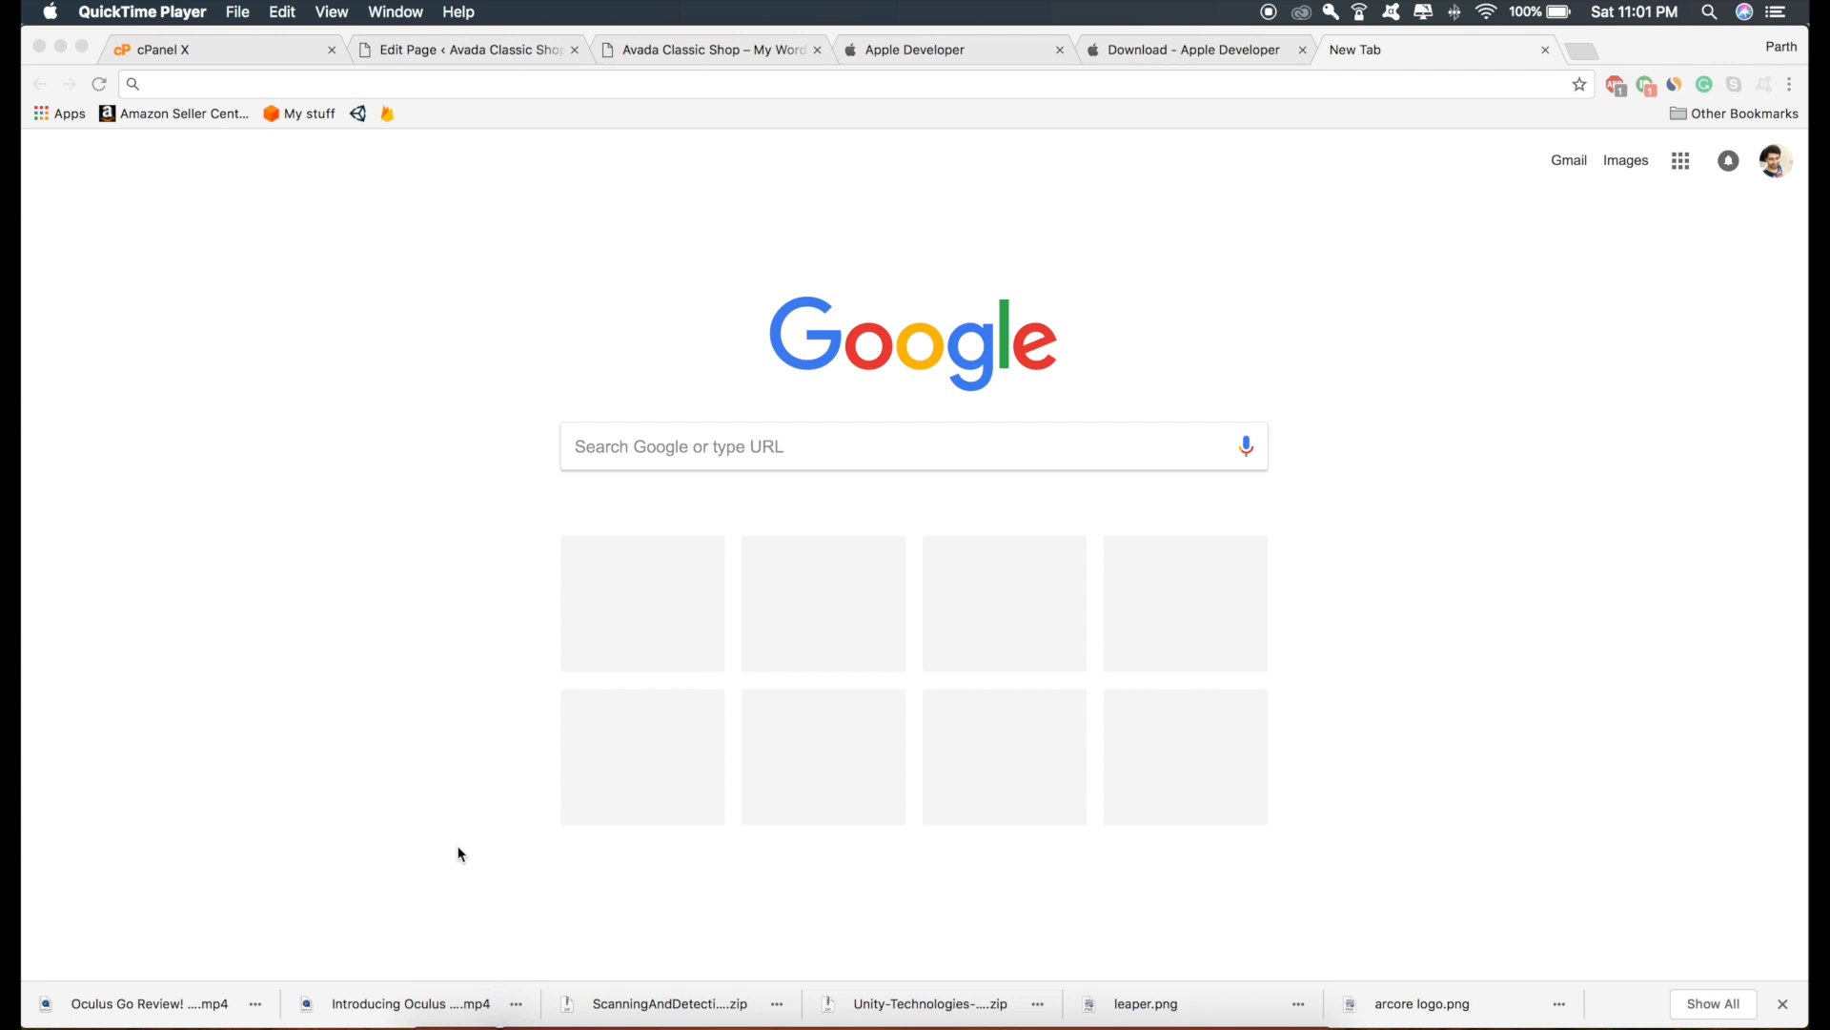
Search Google for 'arkit bitbucket' and reach the Unity-ARKit-Plugin repository's Downloads page
left_click(933, 49)
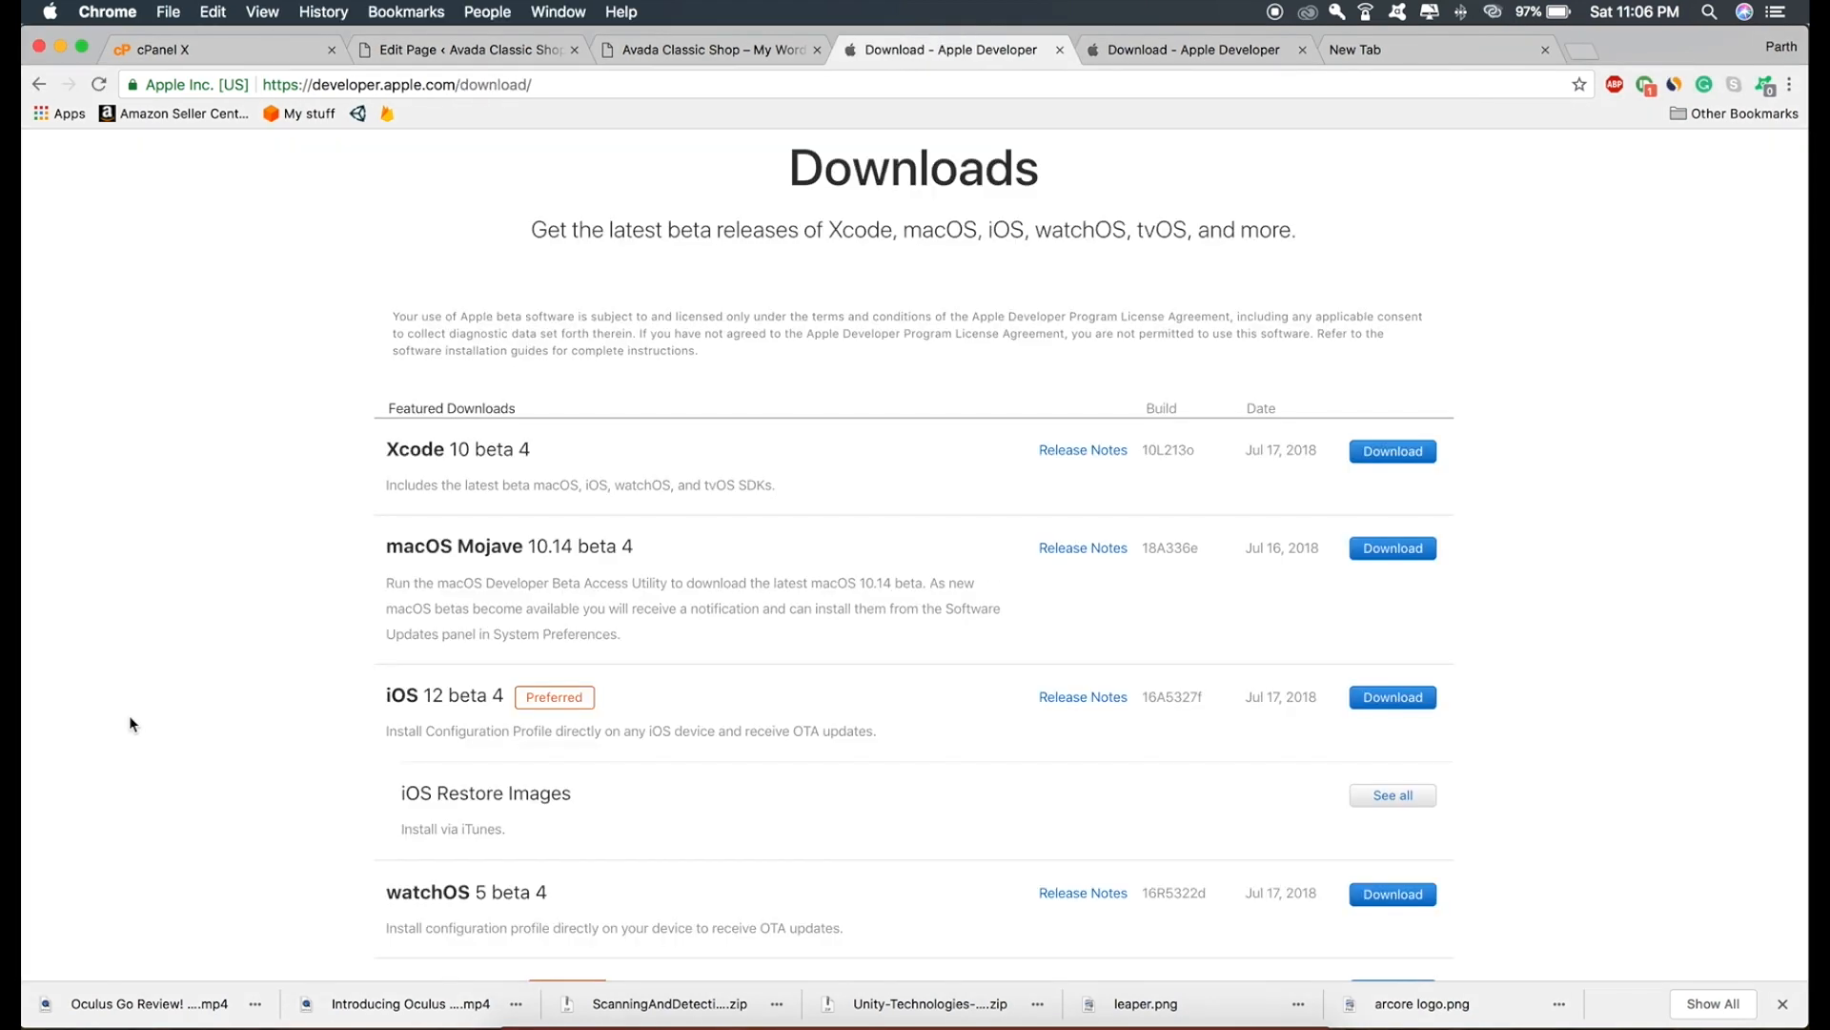
scroll("down", 3)
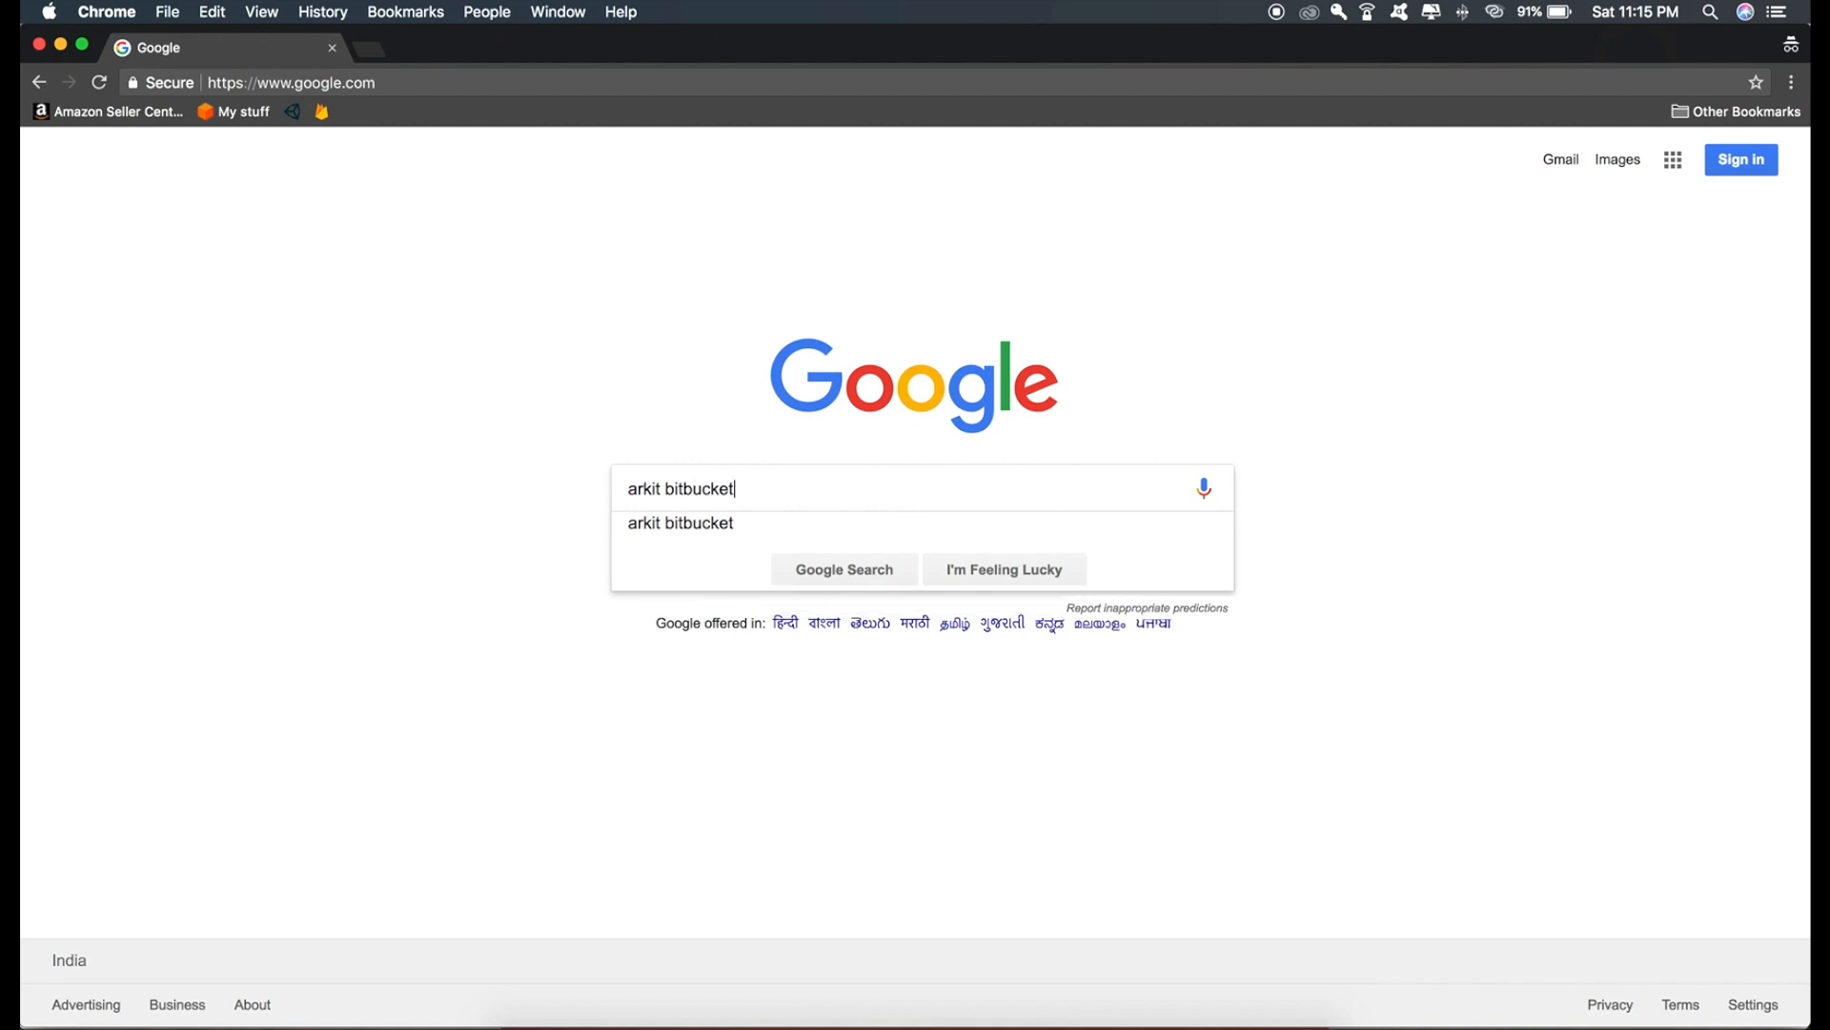
key("Return")
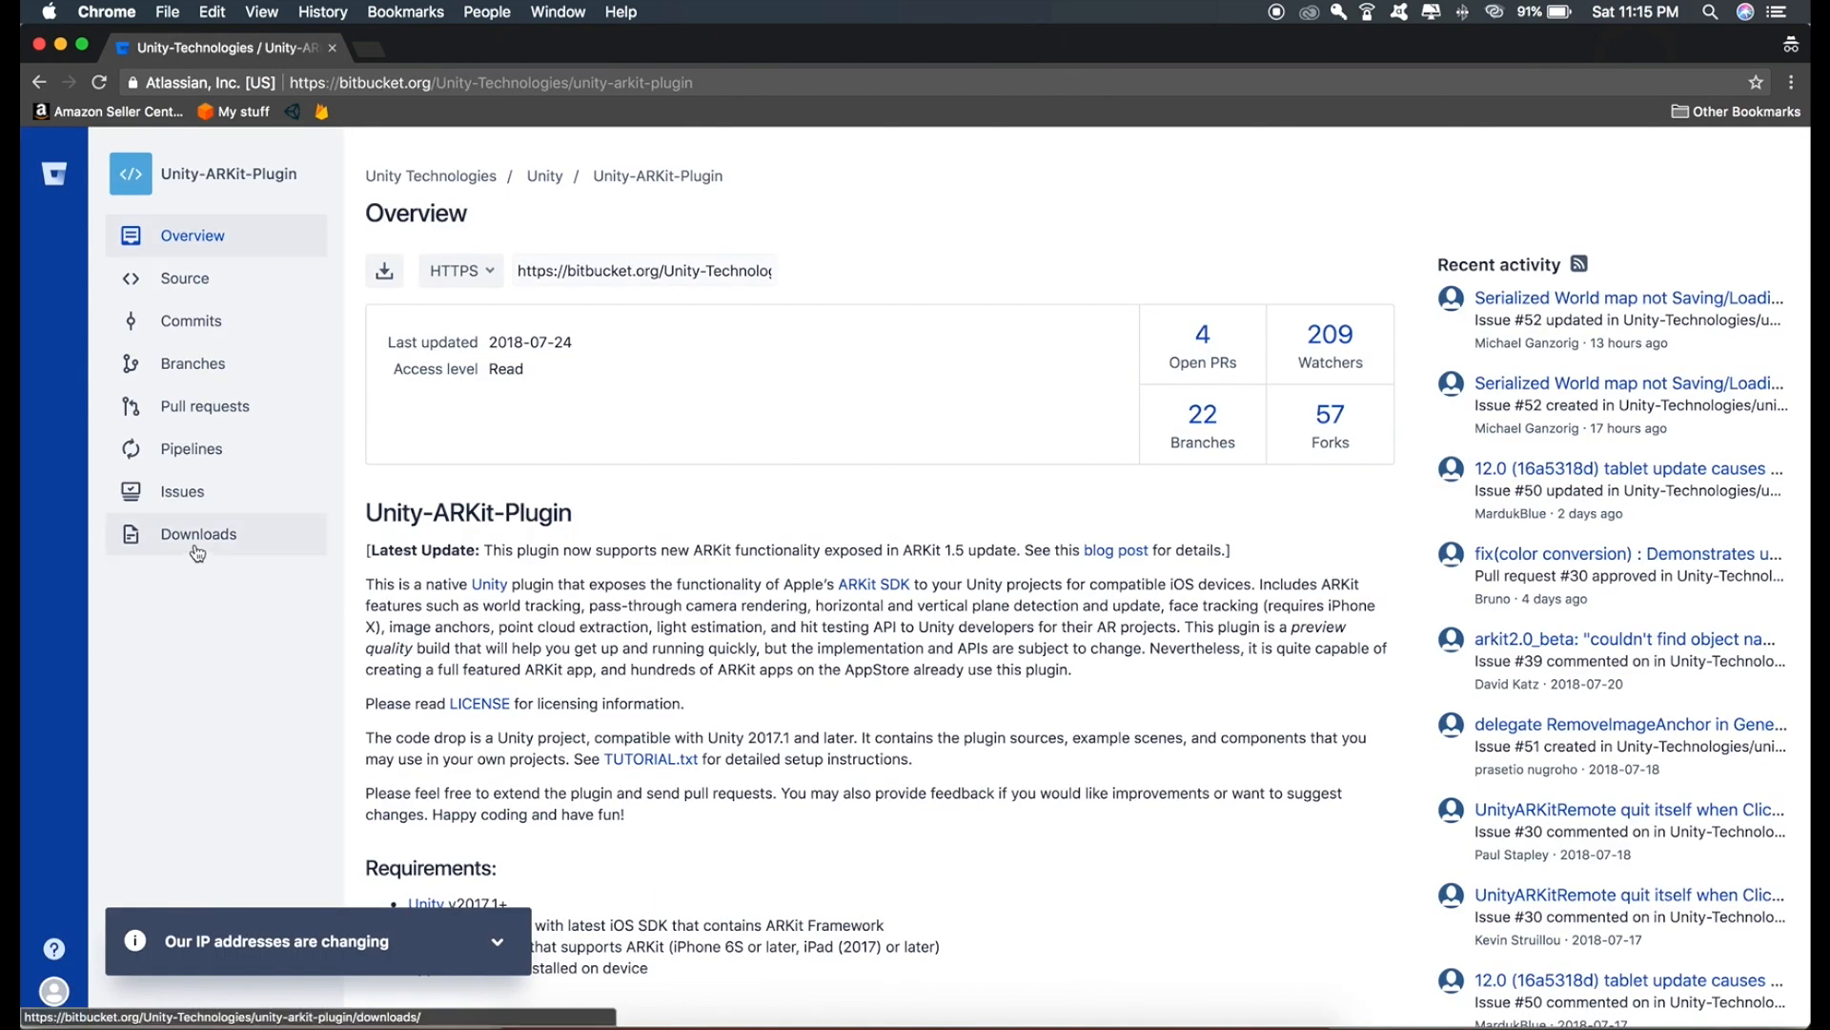
left_click(198, 534)
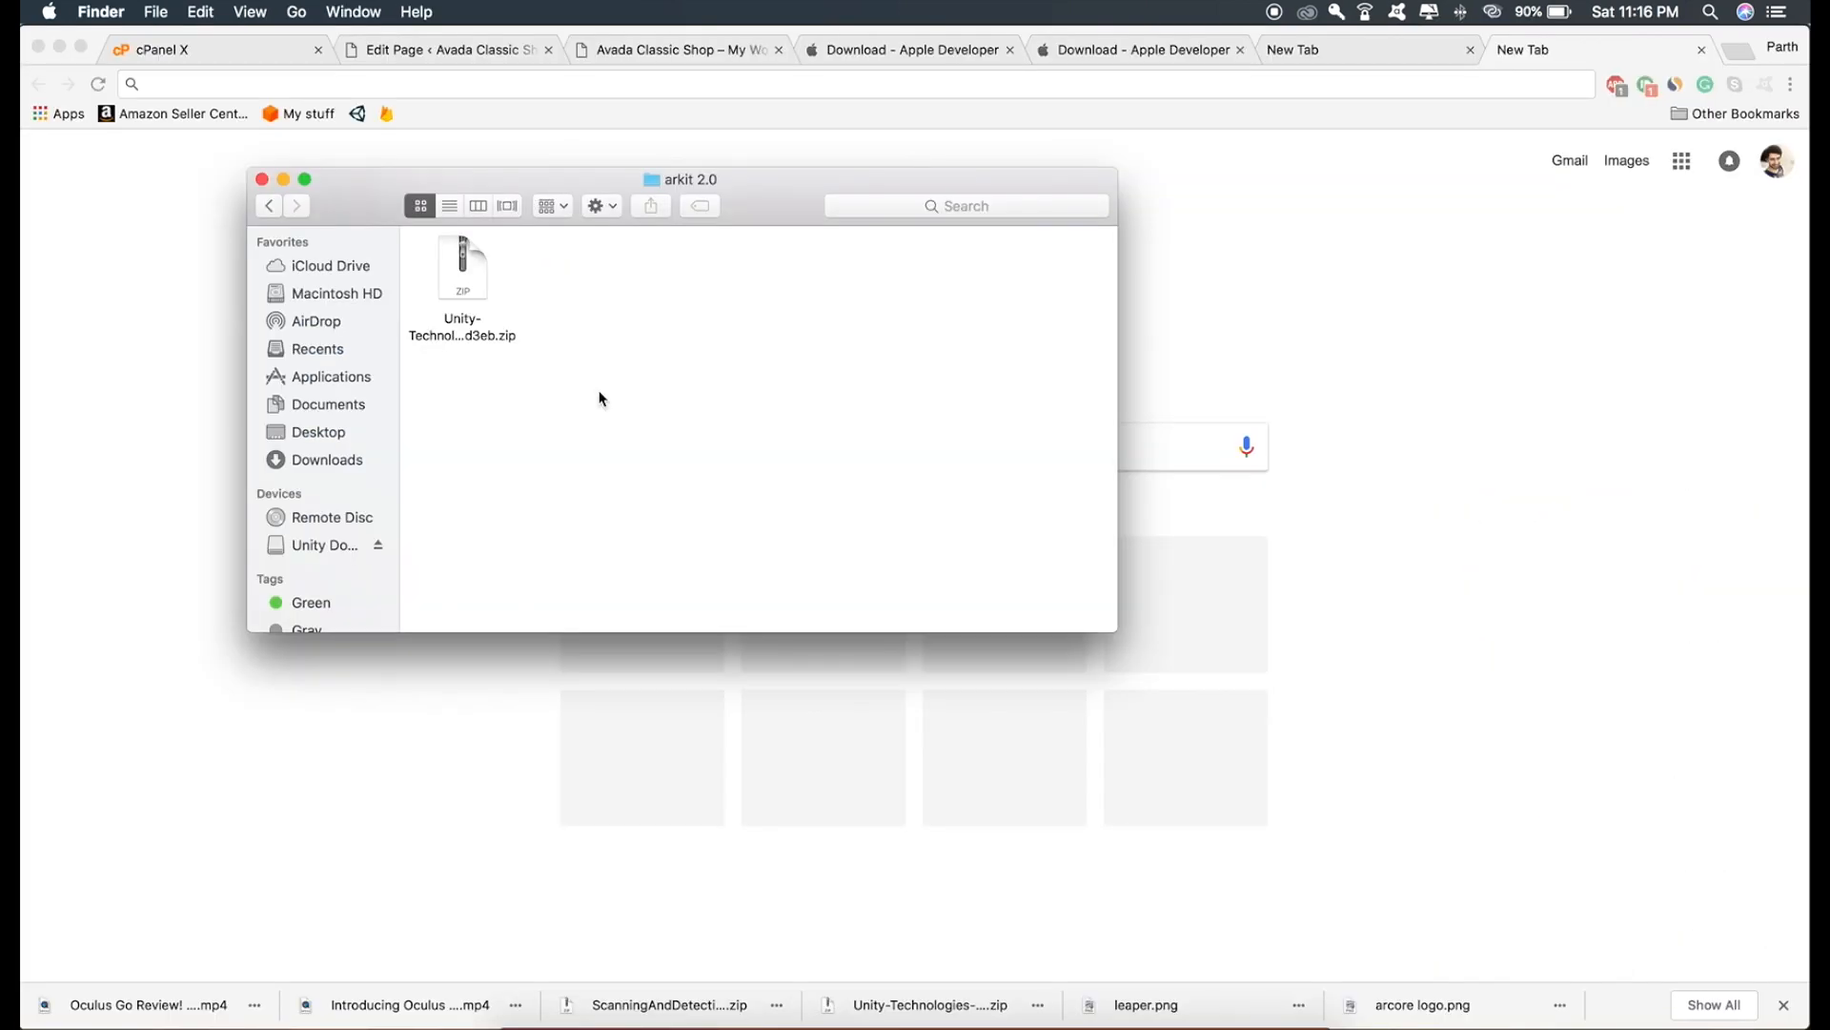
Unzip the Unity-Technologies plugin zip in the arkit 2.0 folder
left_click(463, 270)
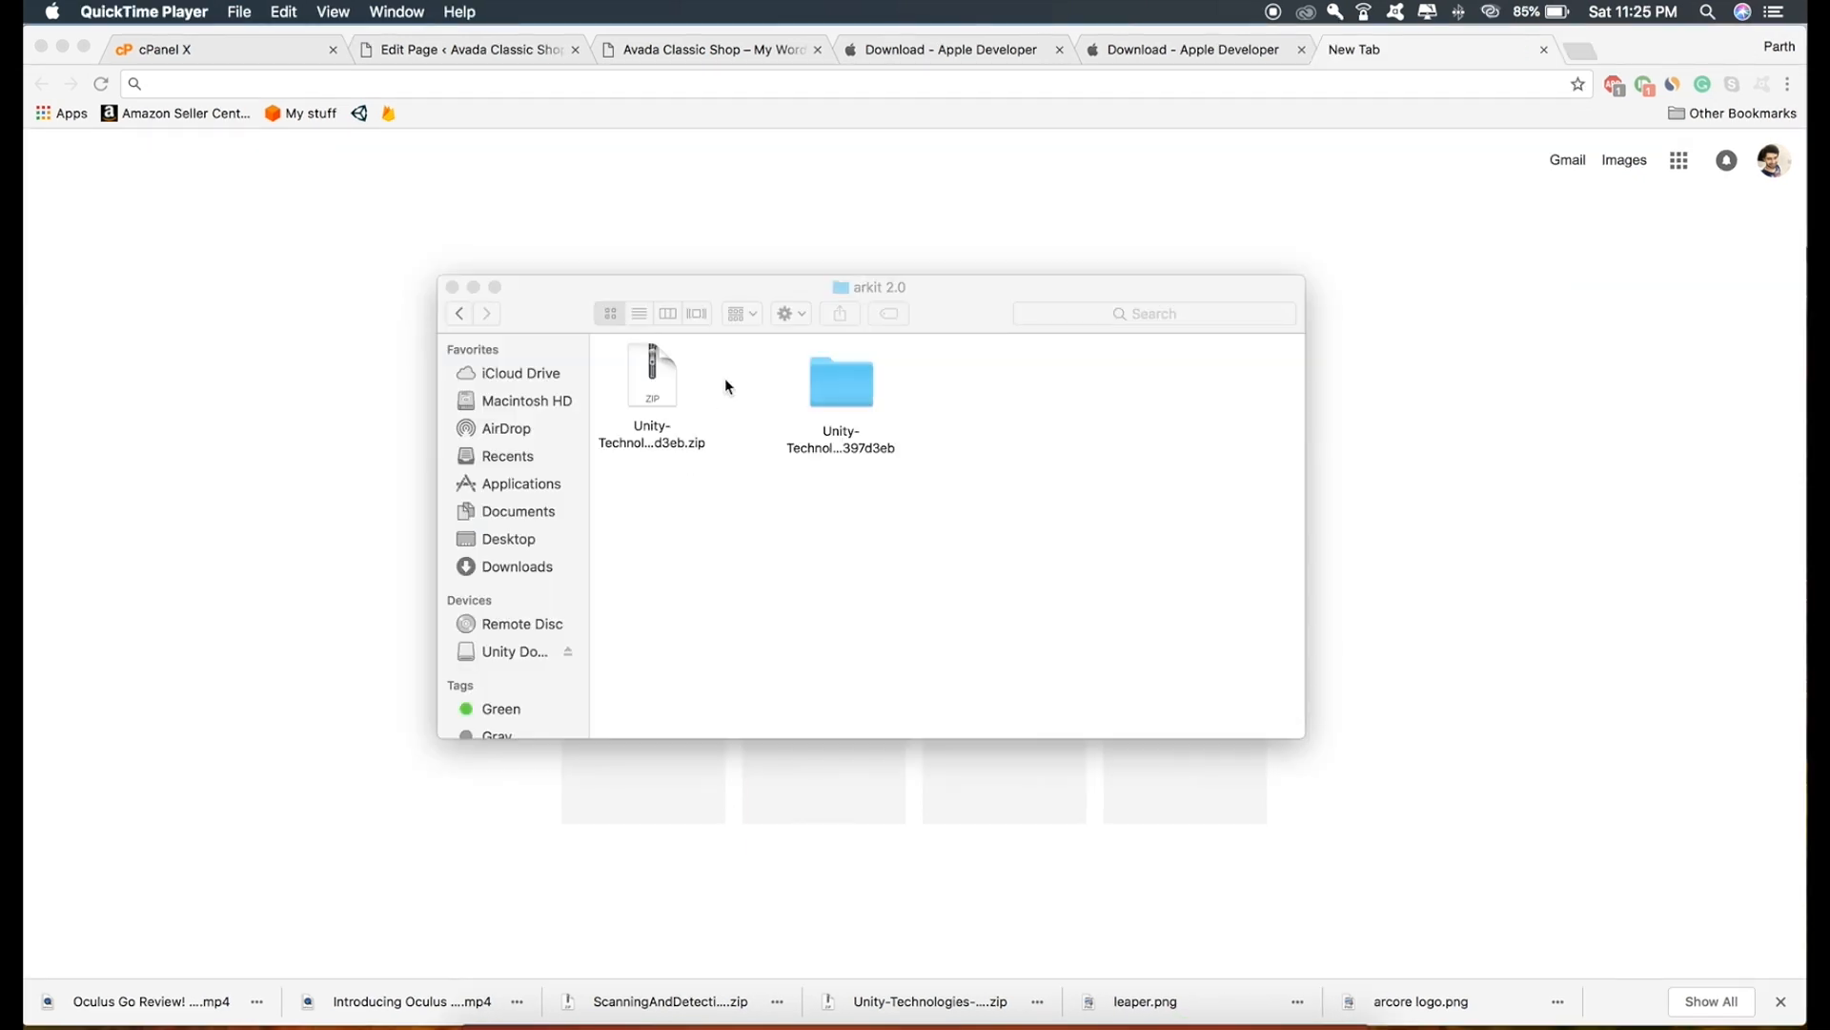
mouse_move(1010, 463)
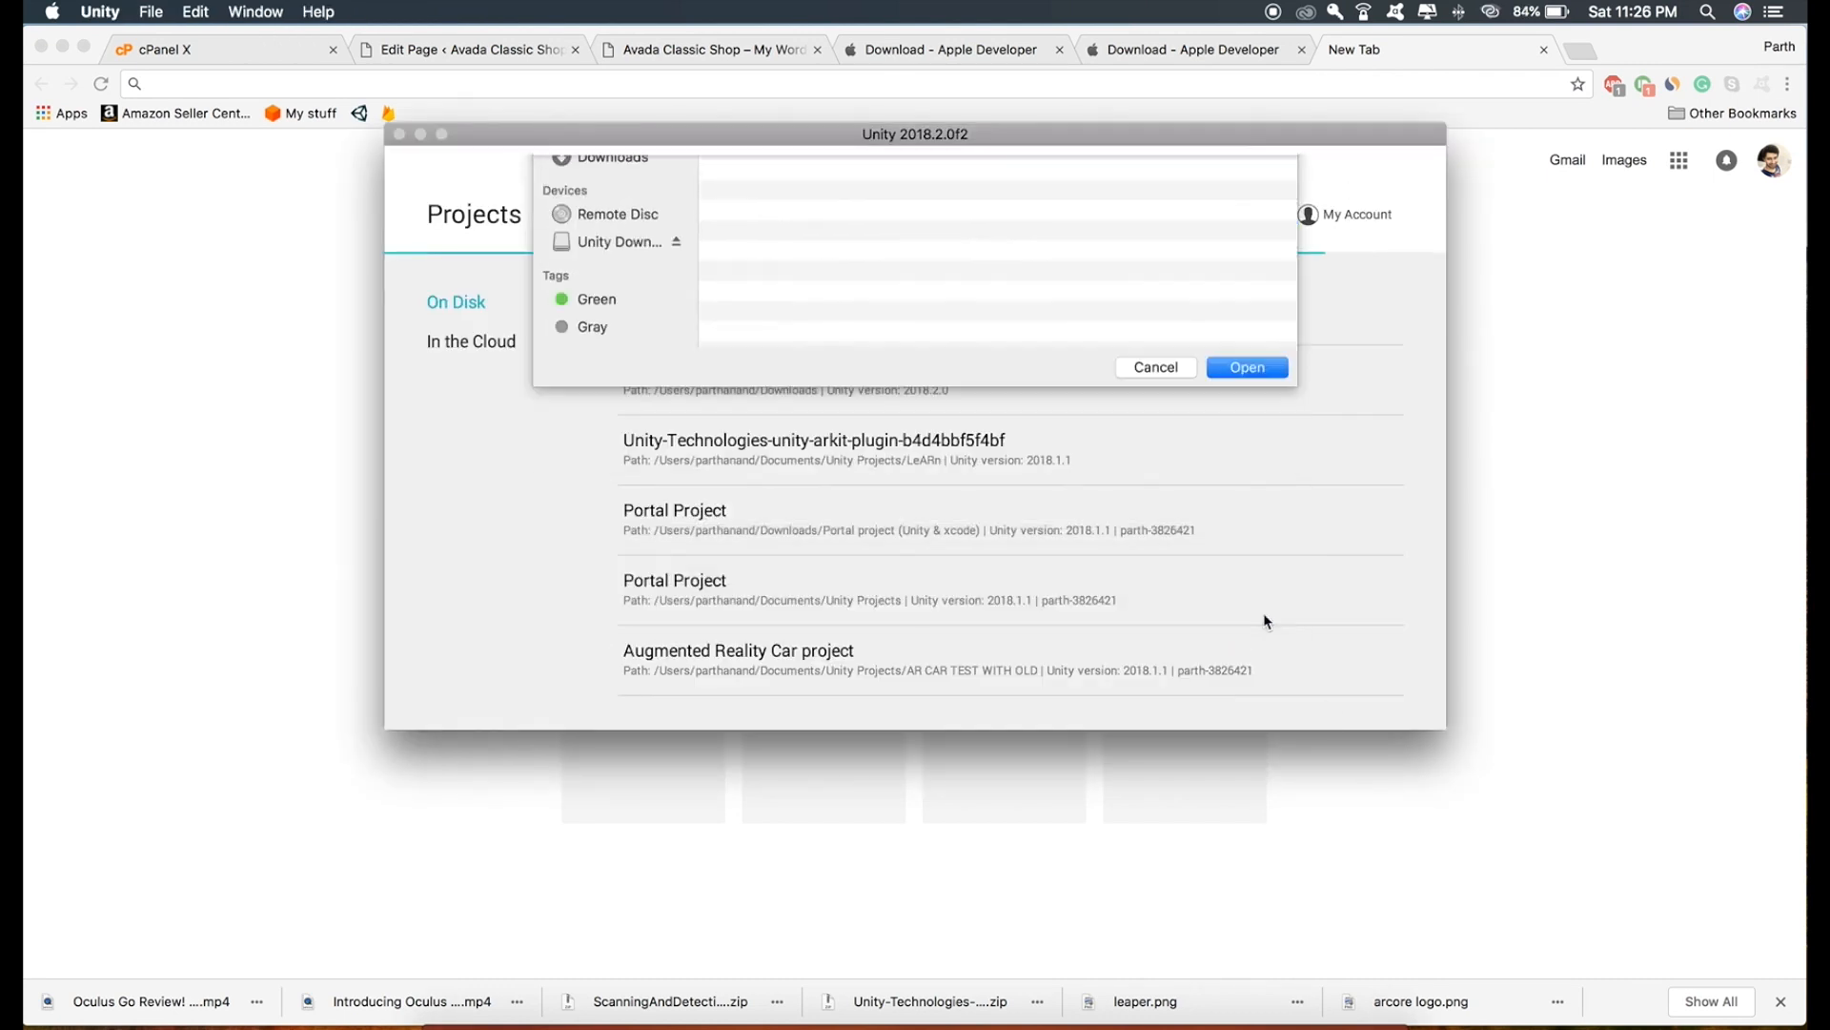
Open the extracted plugin folder in Unity and continue past the version-mismatch warning
left_click(1247, 367)
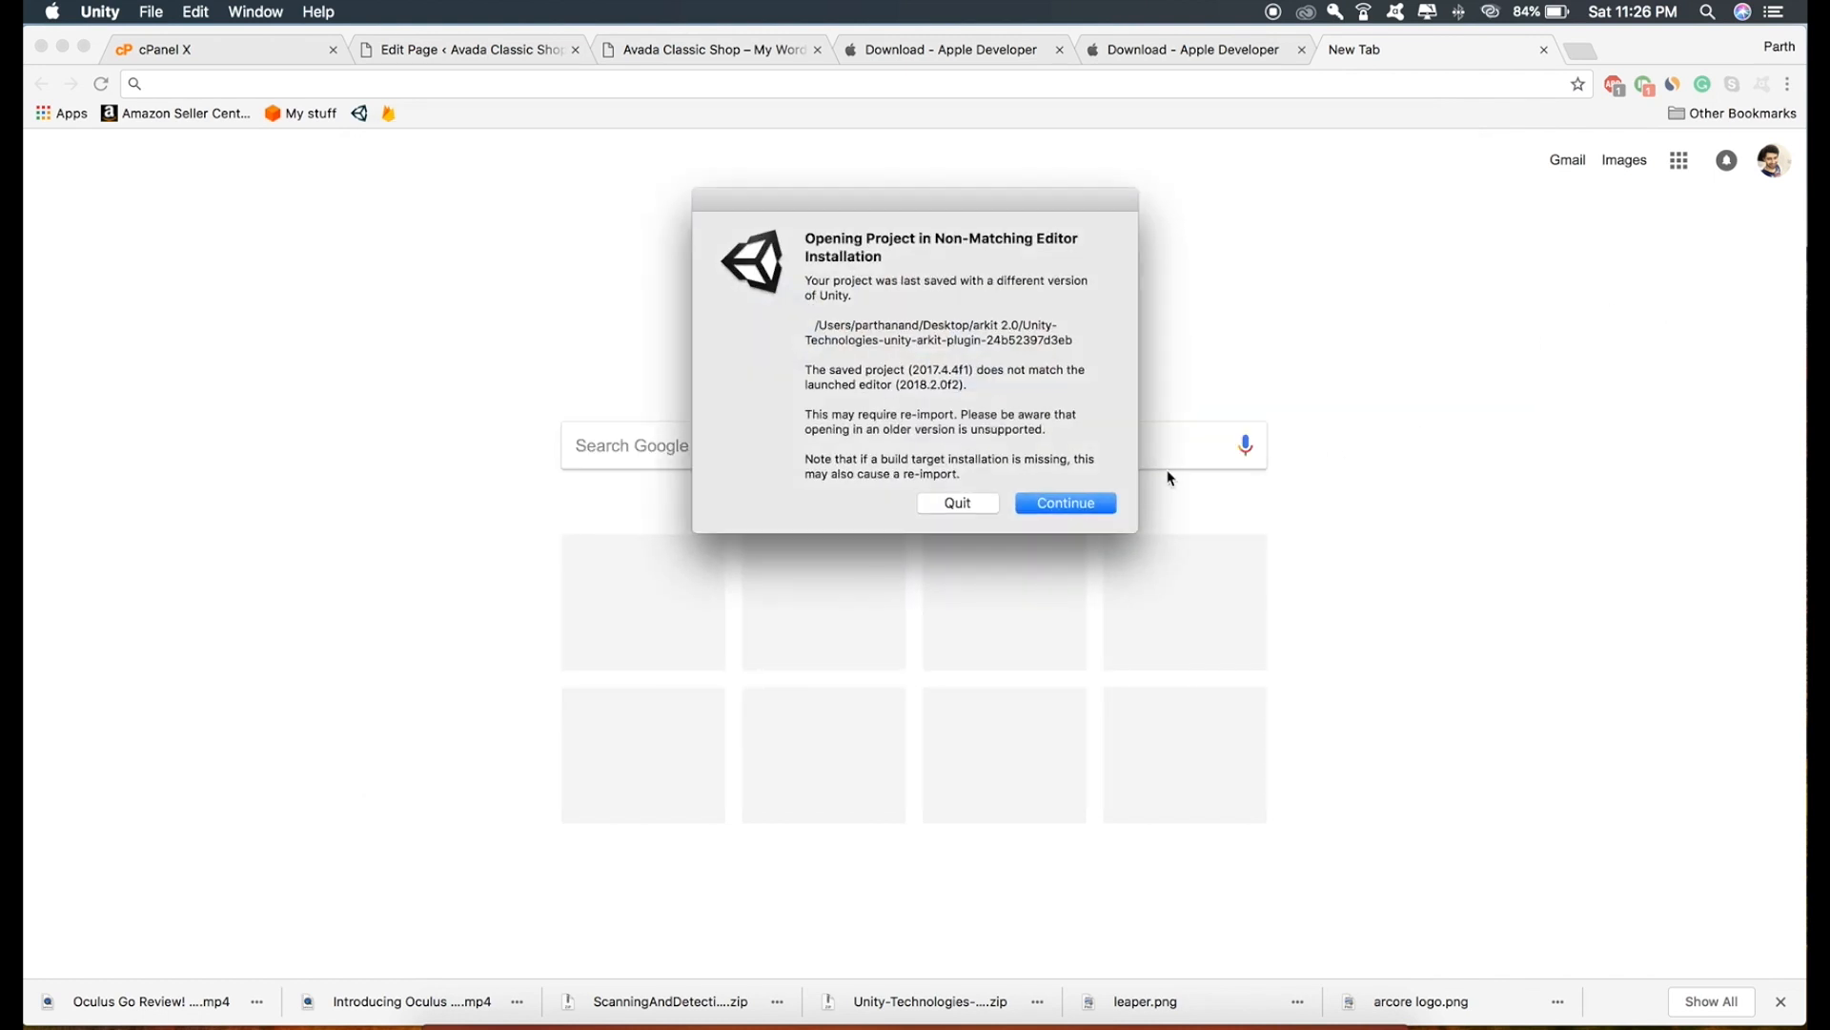
left_click(1065, 502)
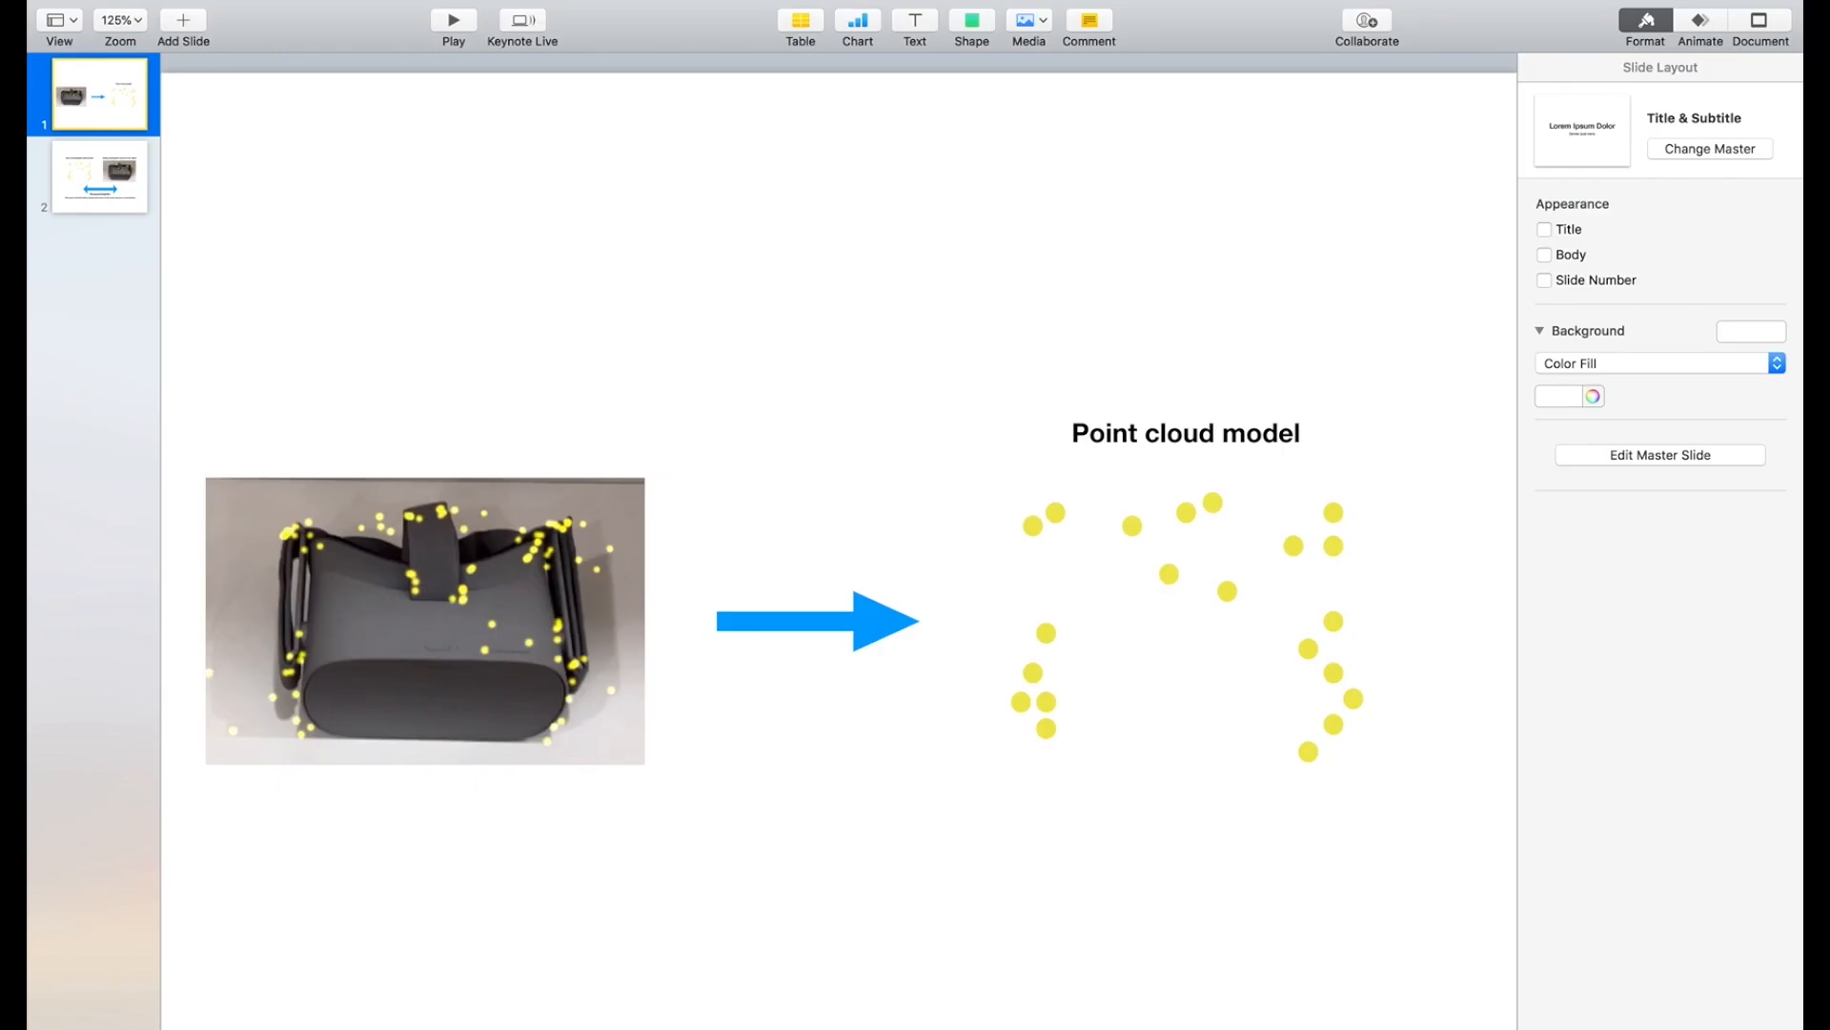
mouse_move(1281, 762)
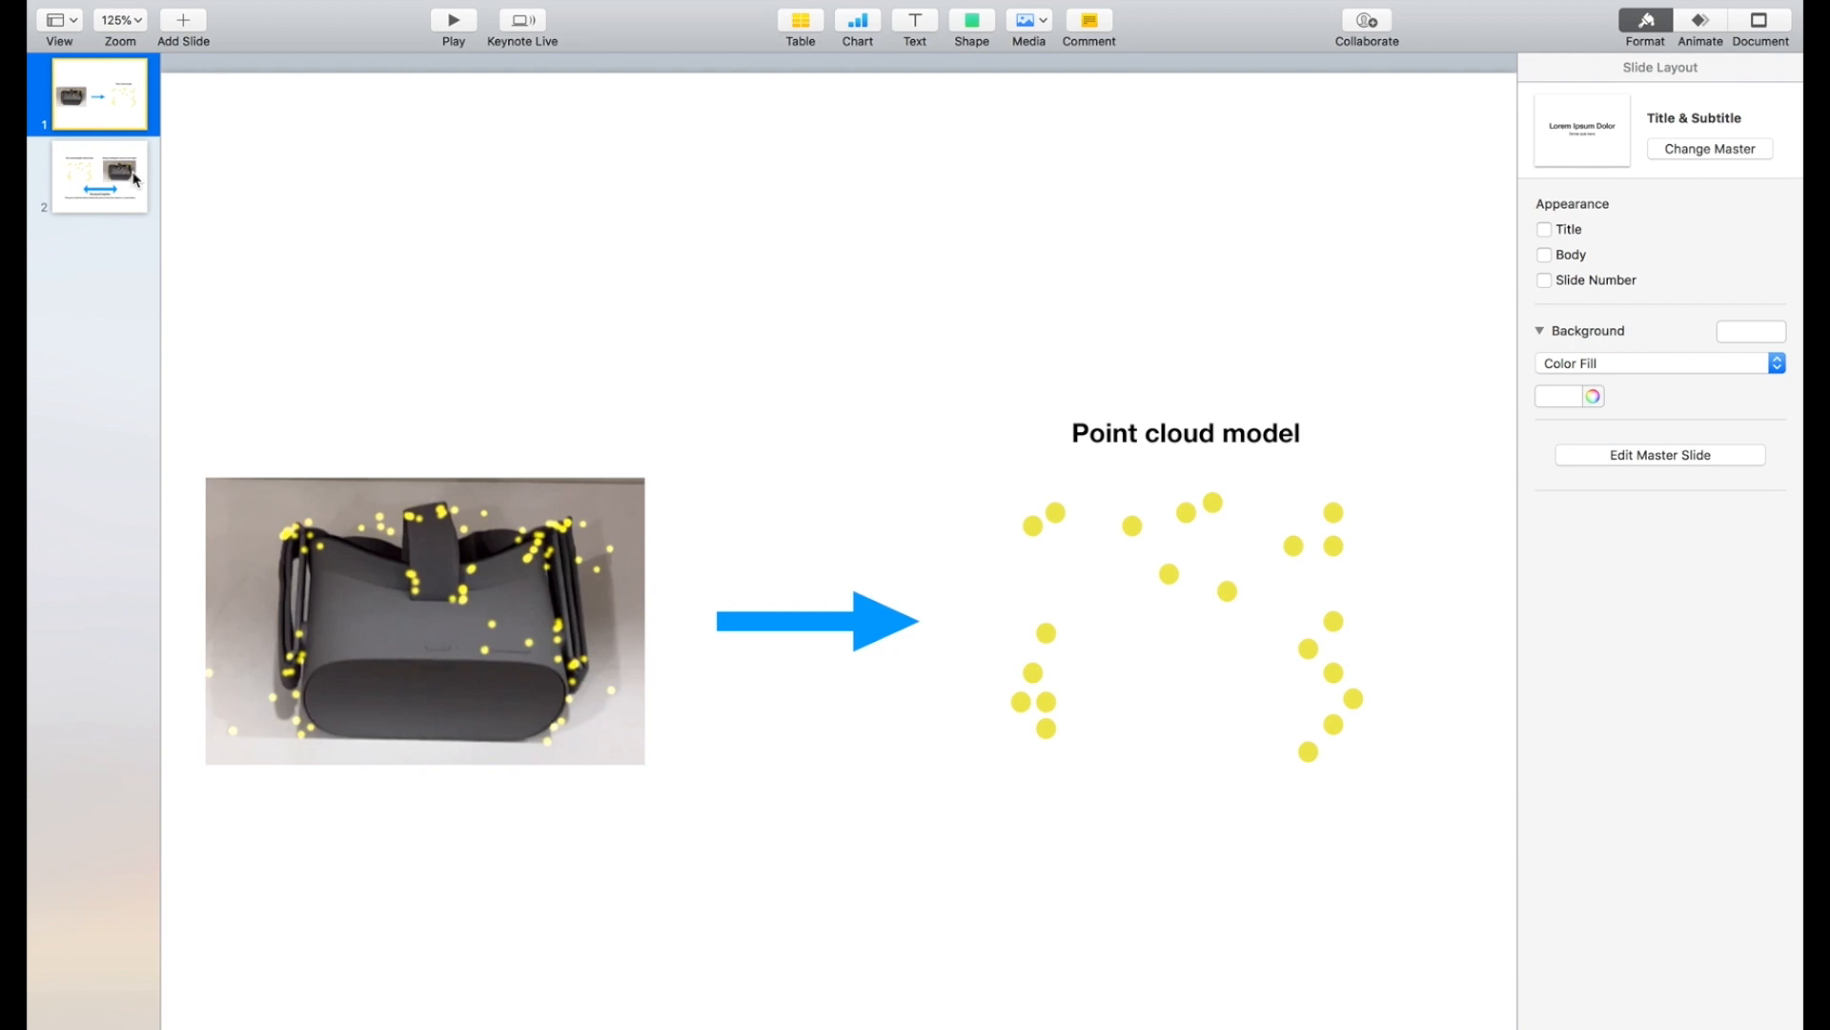
Go to slide 2 in the Keynote slide navigator
left_click(99, 178)
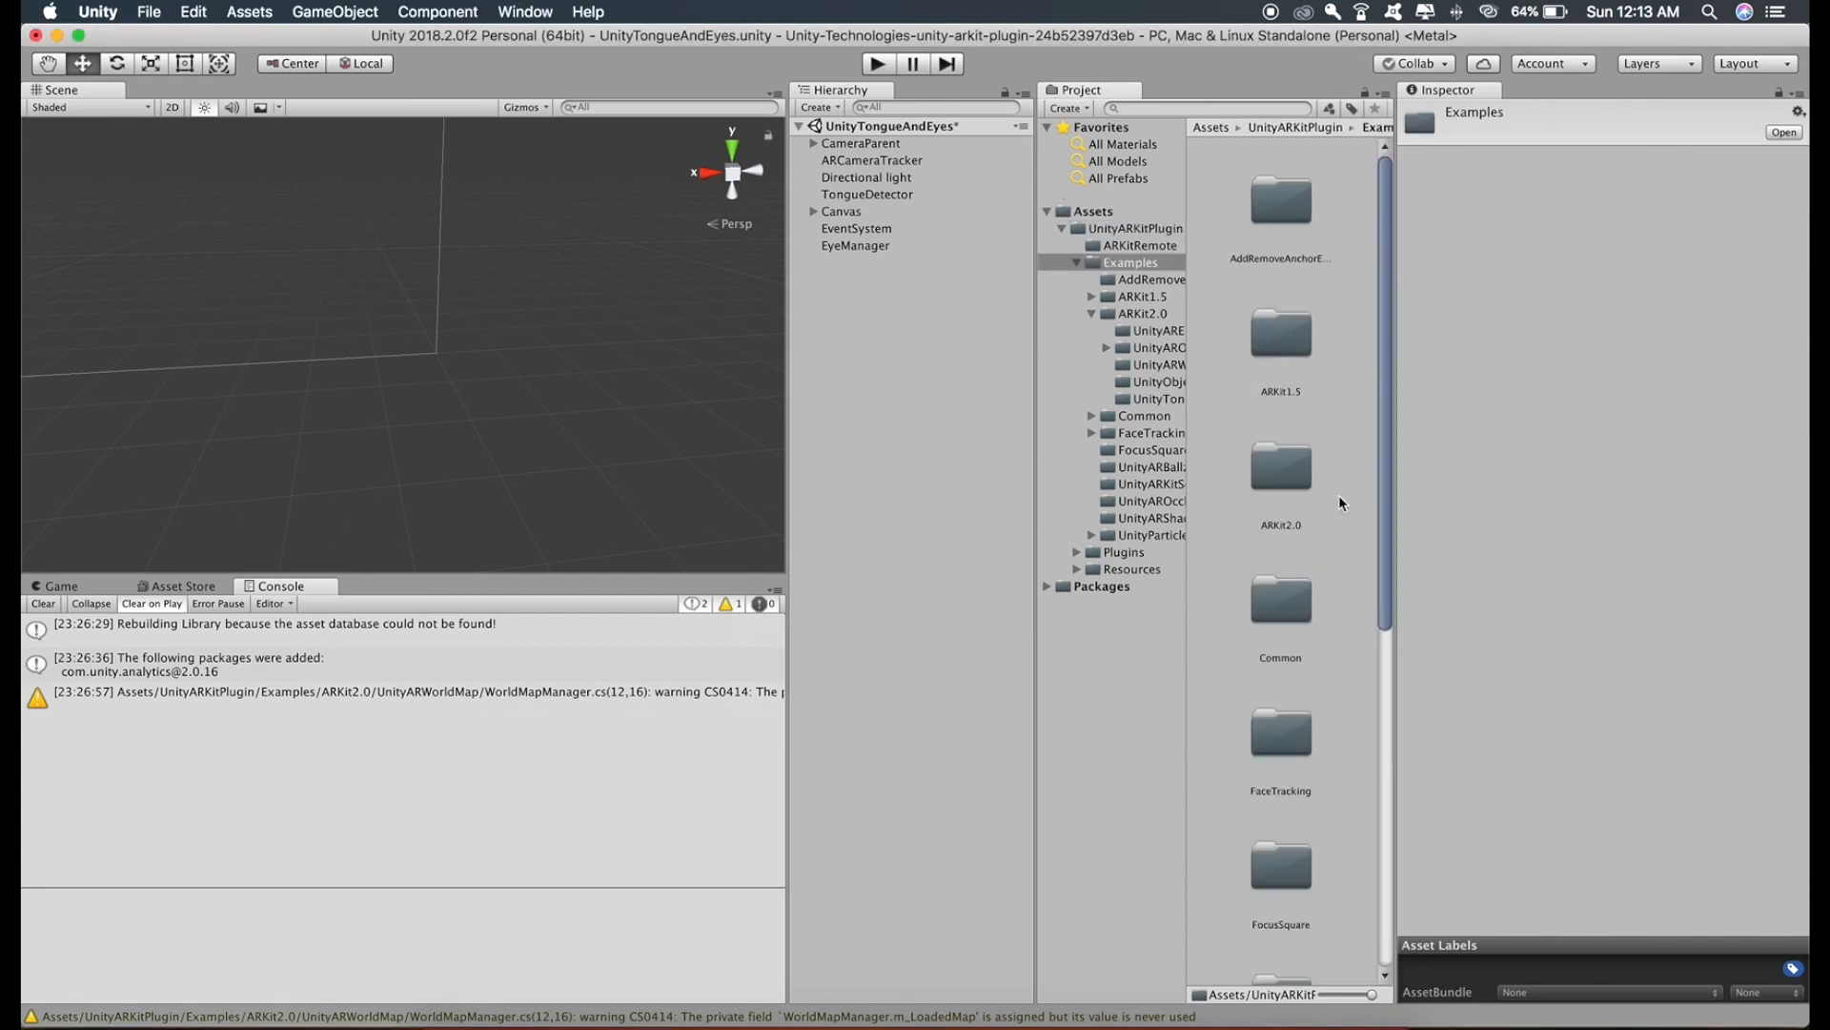
Open Examples > ARKit2.0 > UnityObjectScanner and view it in the Game tab
left_click(1138, 312)
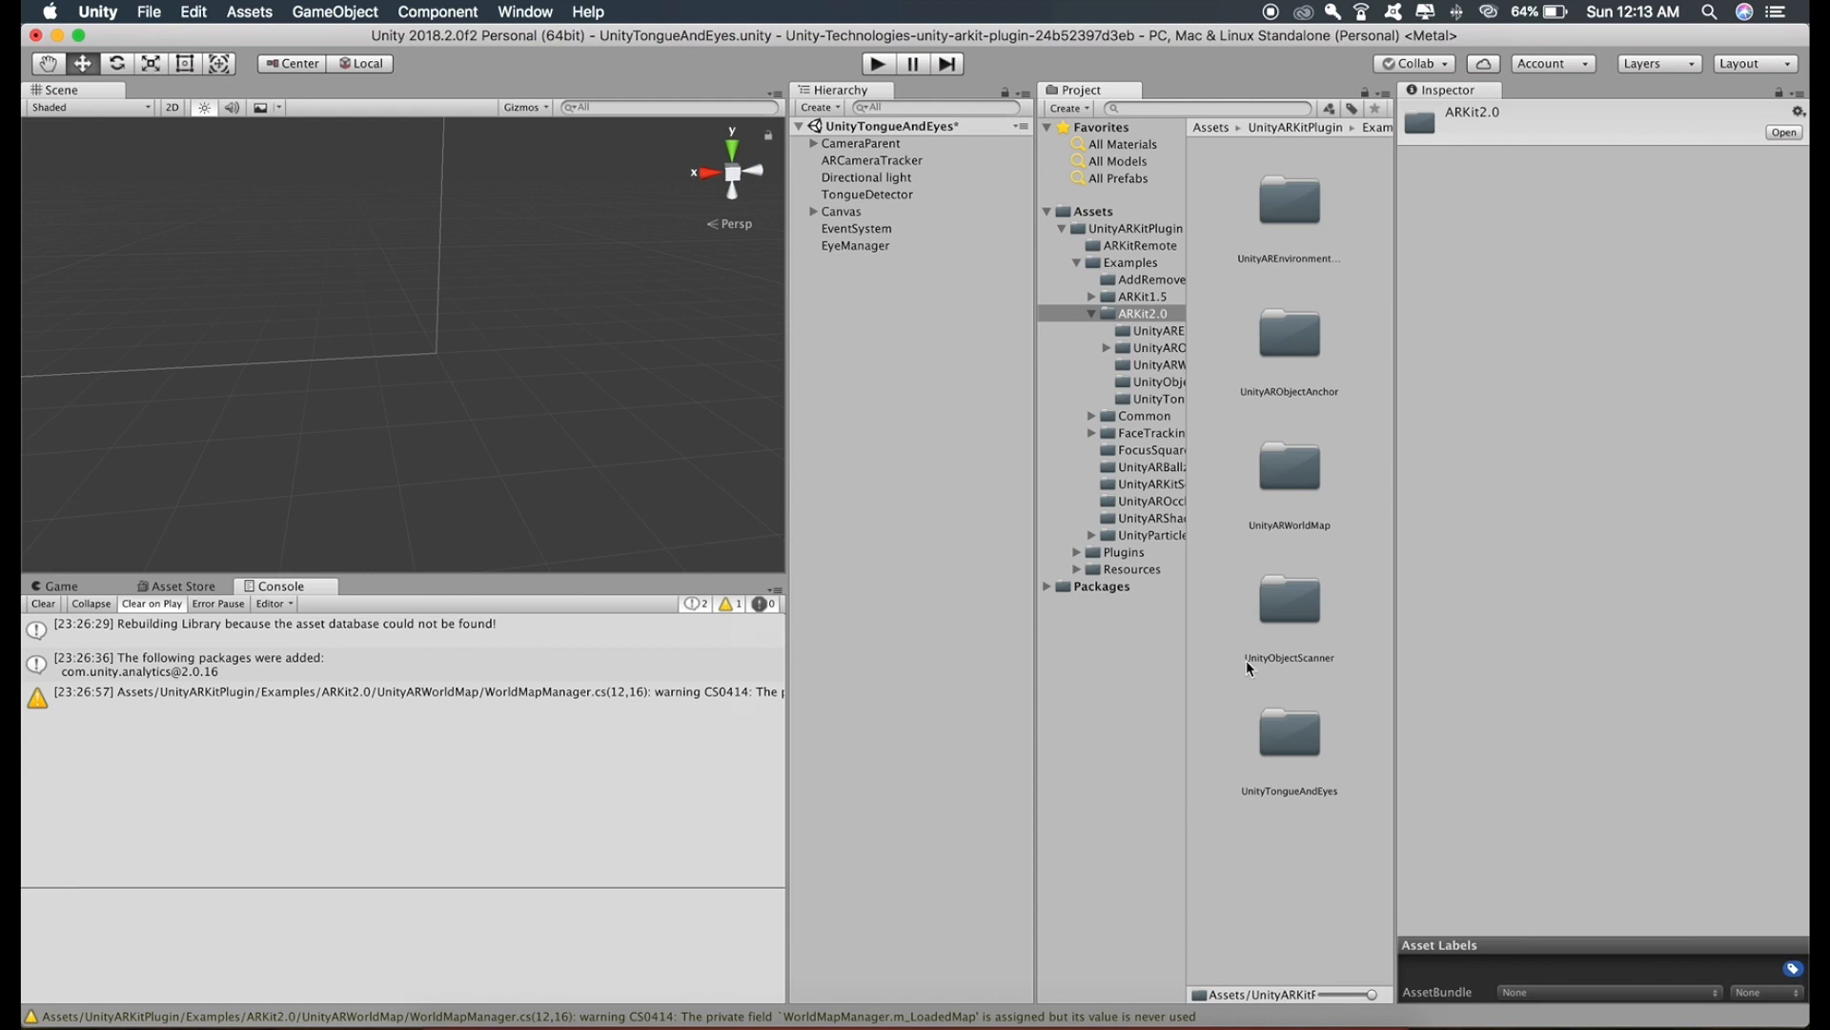
mouse_move(1288, 601)
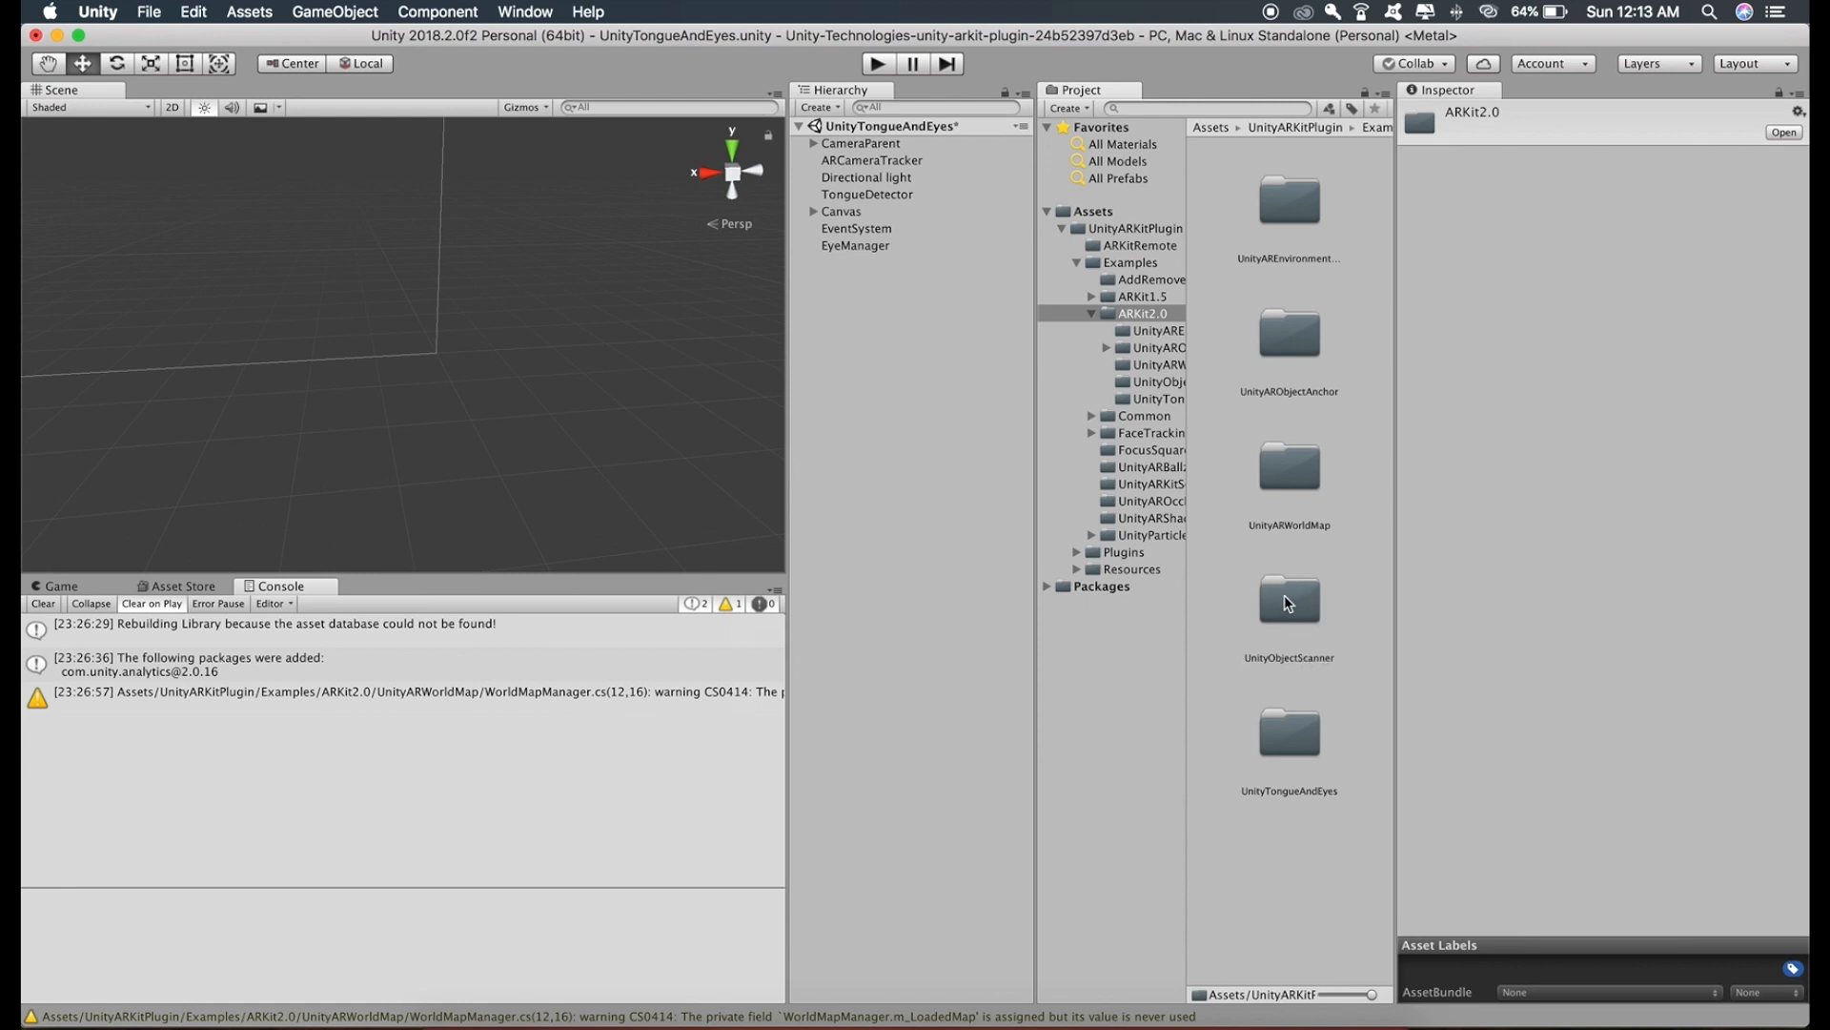
double_click(1287, 602)
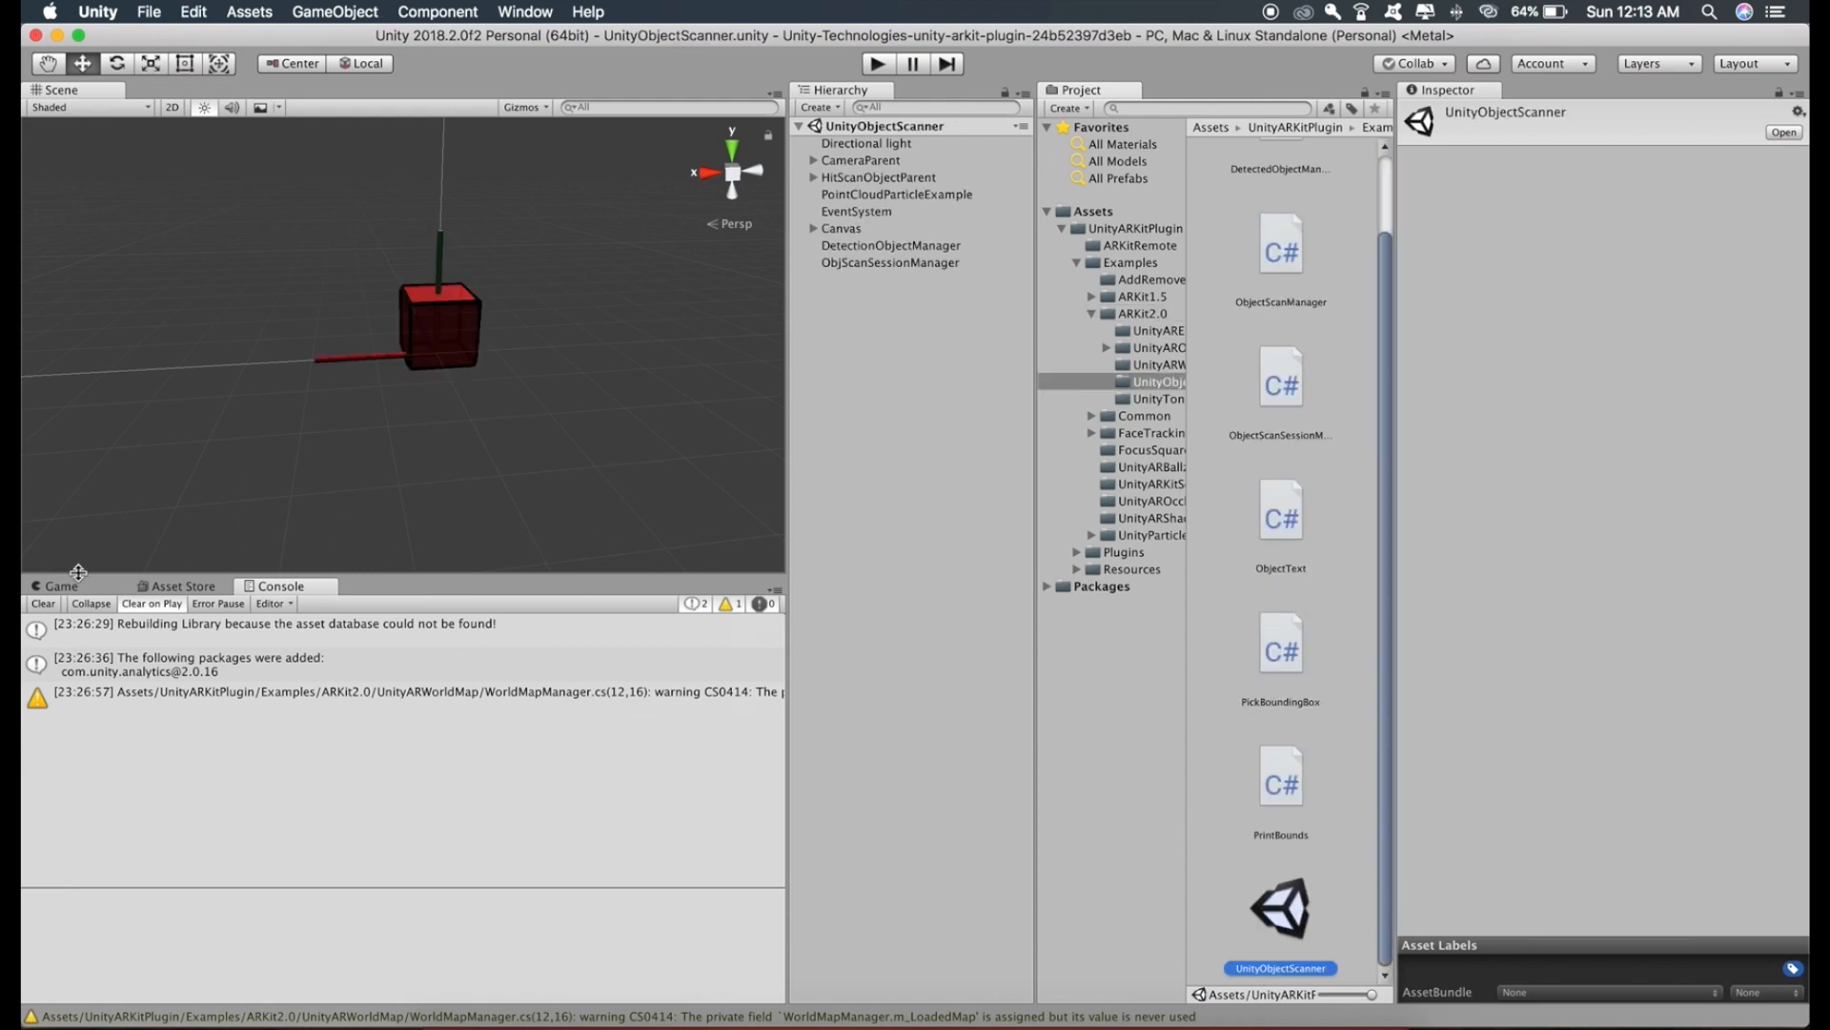
left_click(59, 585)
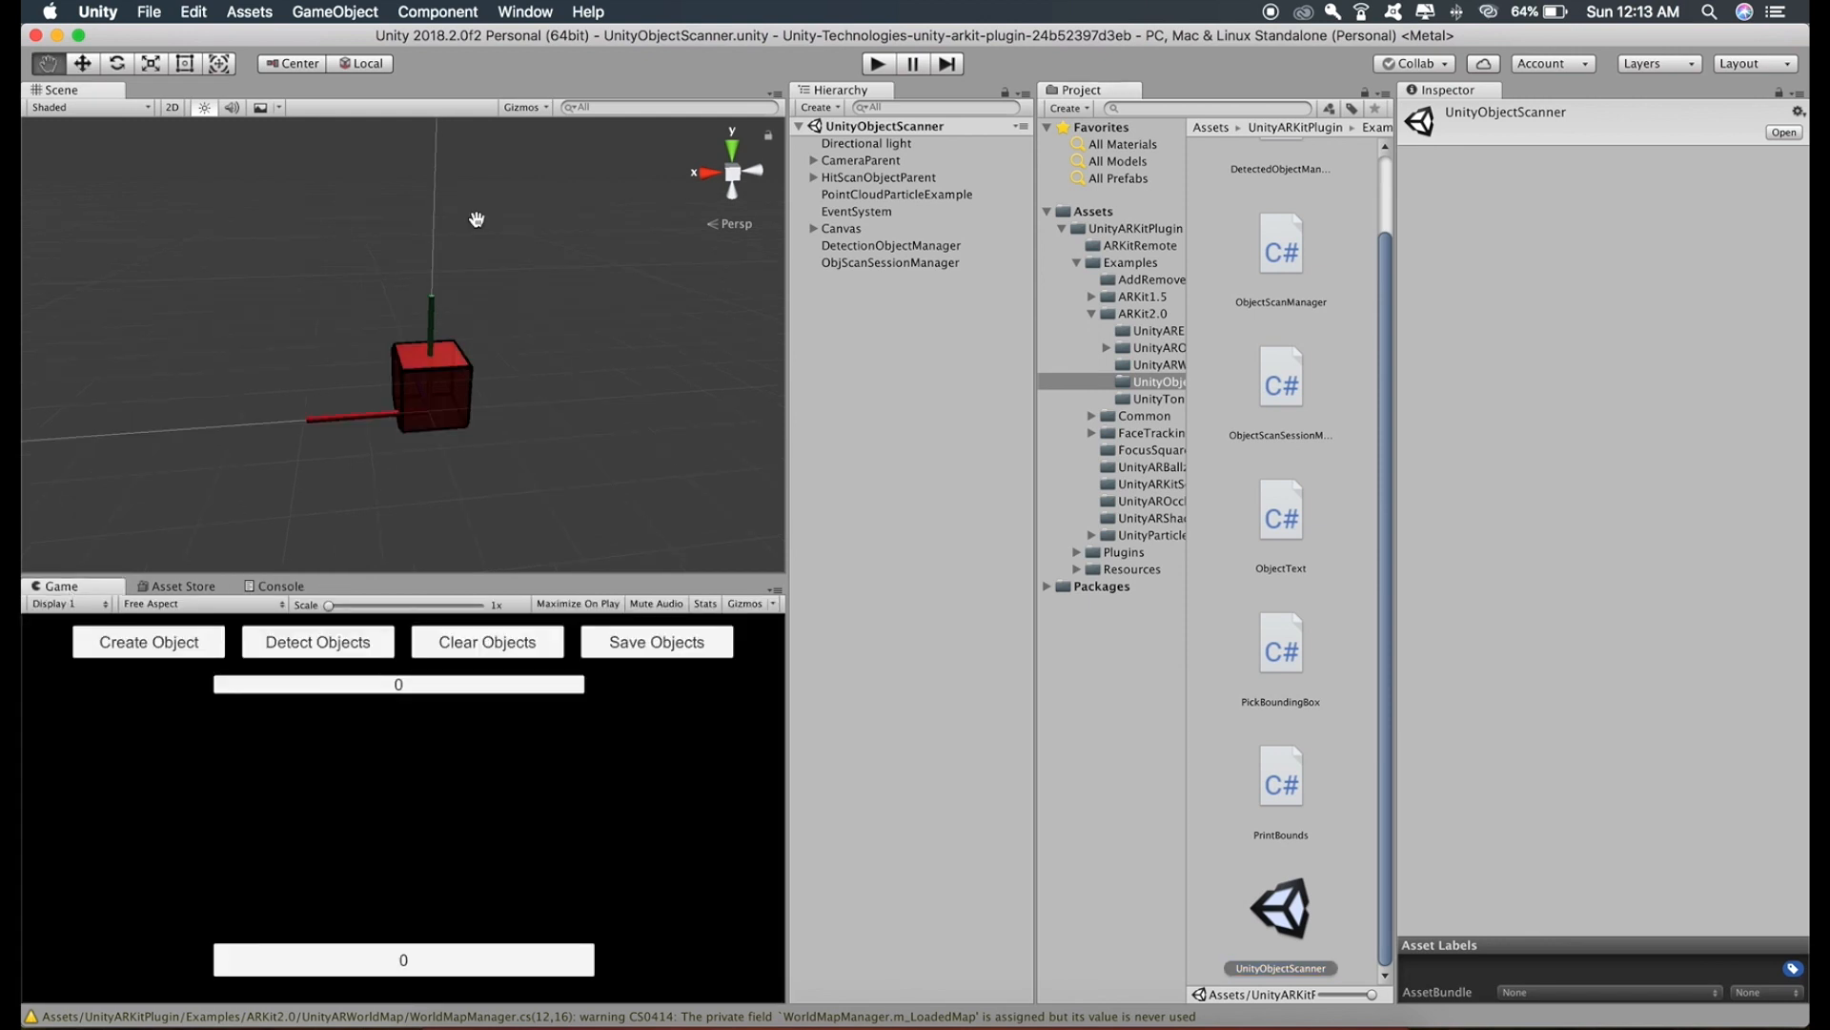
mouse_move(610, 226)
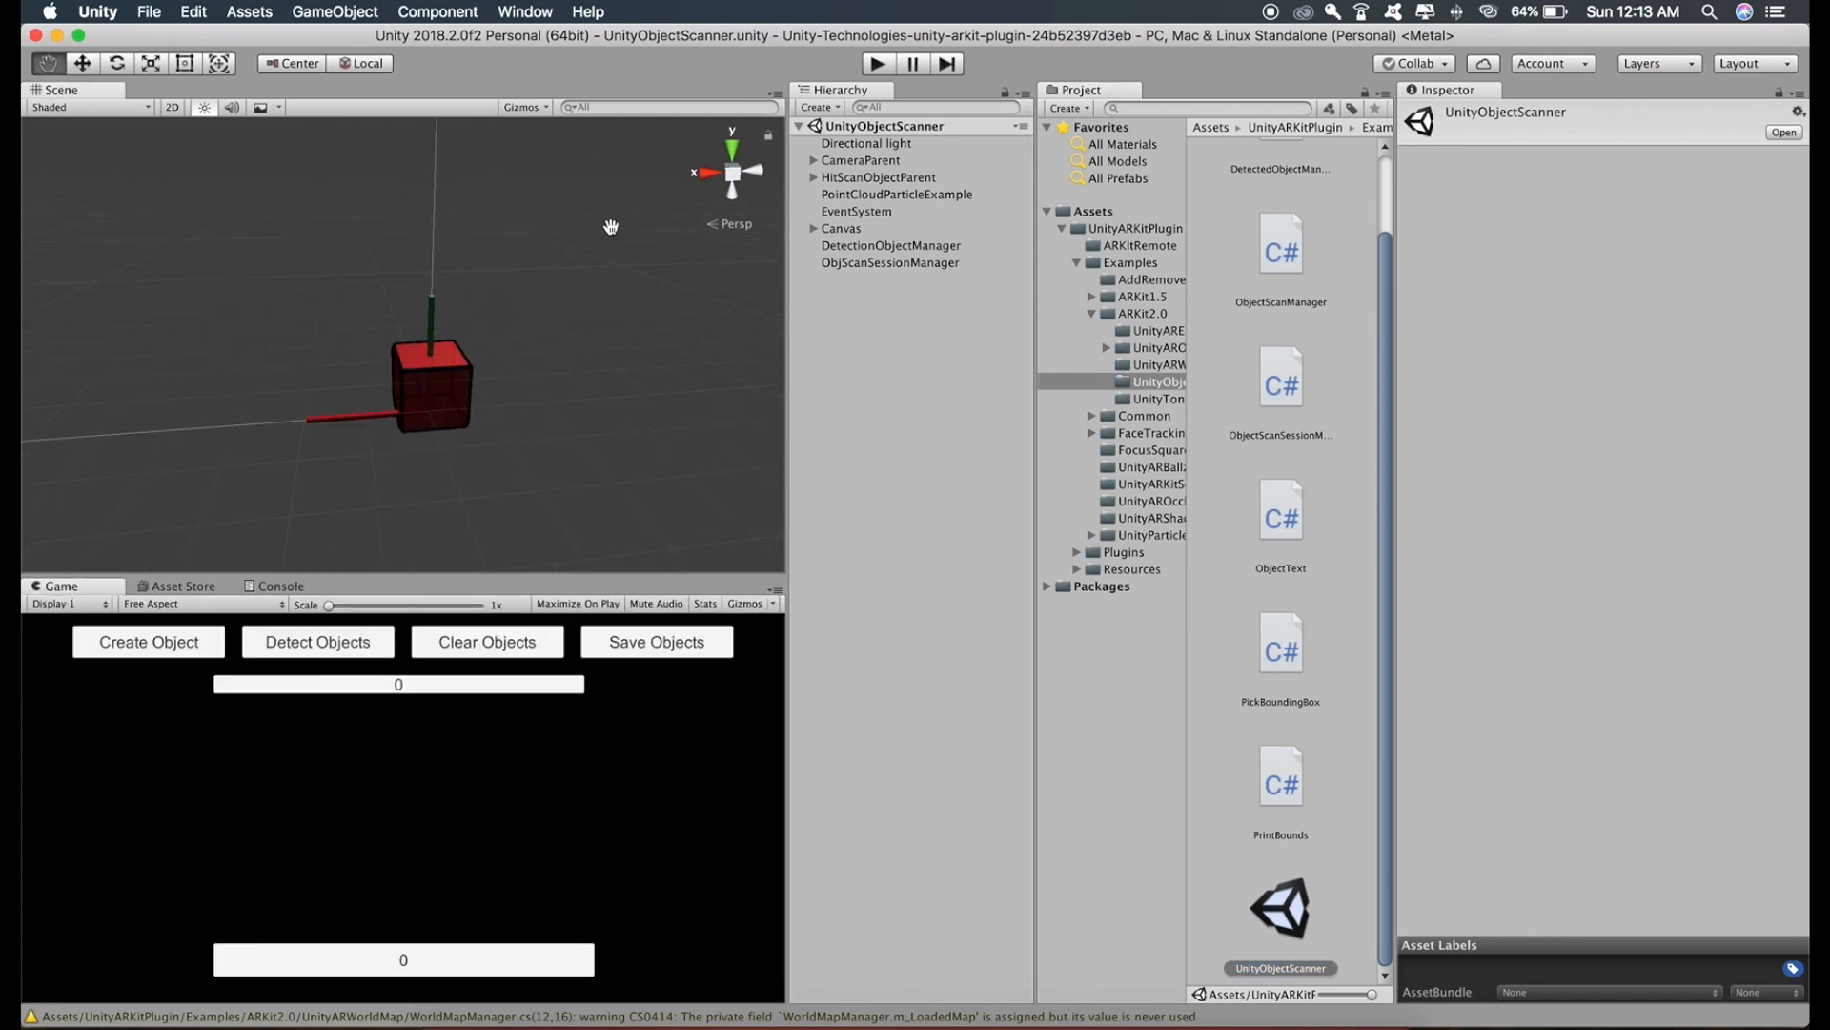
mouse_move(593, 288)
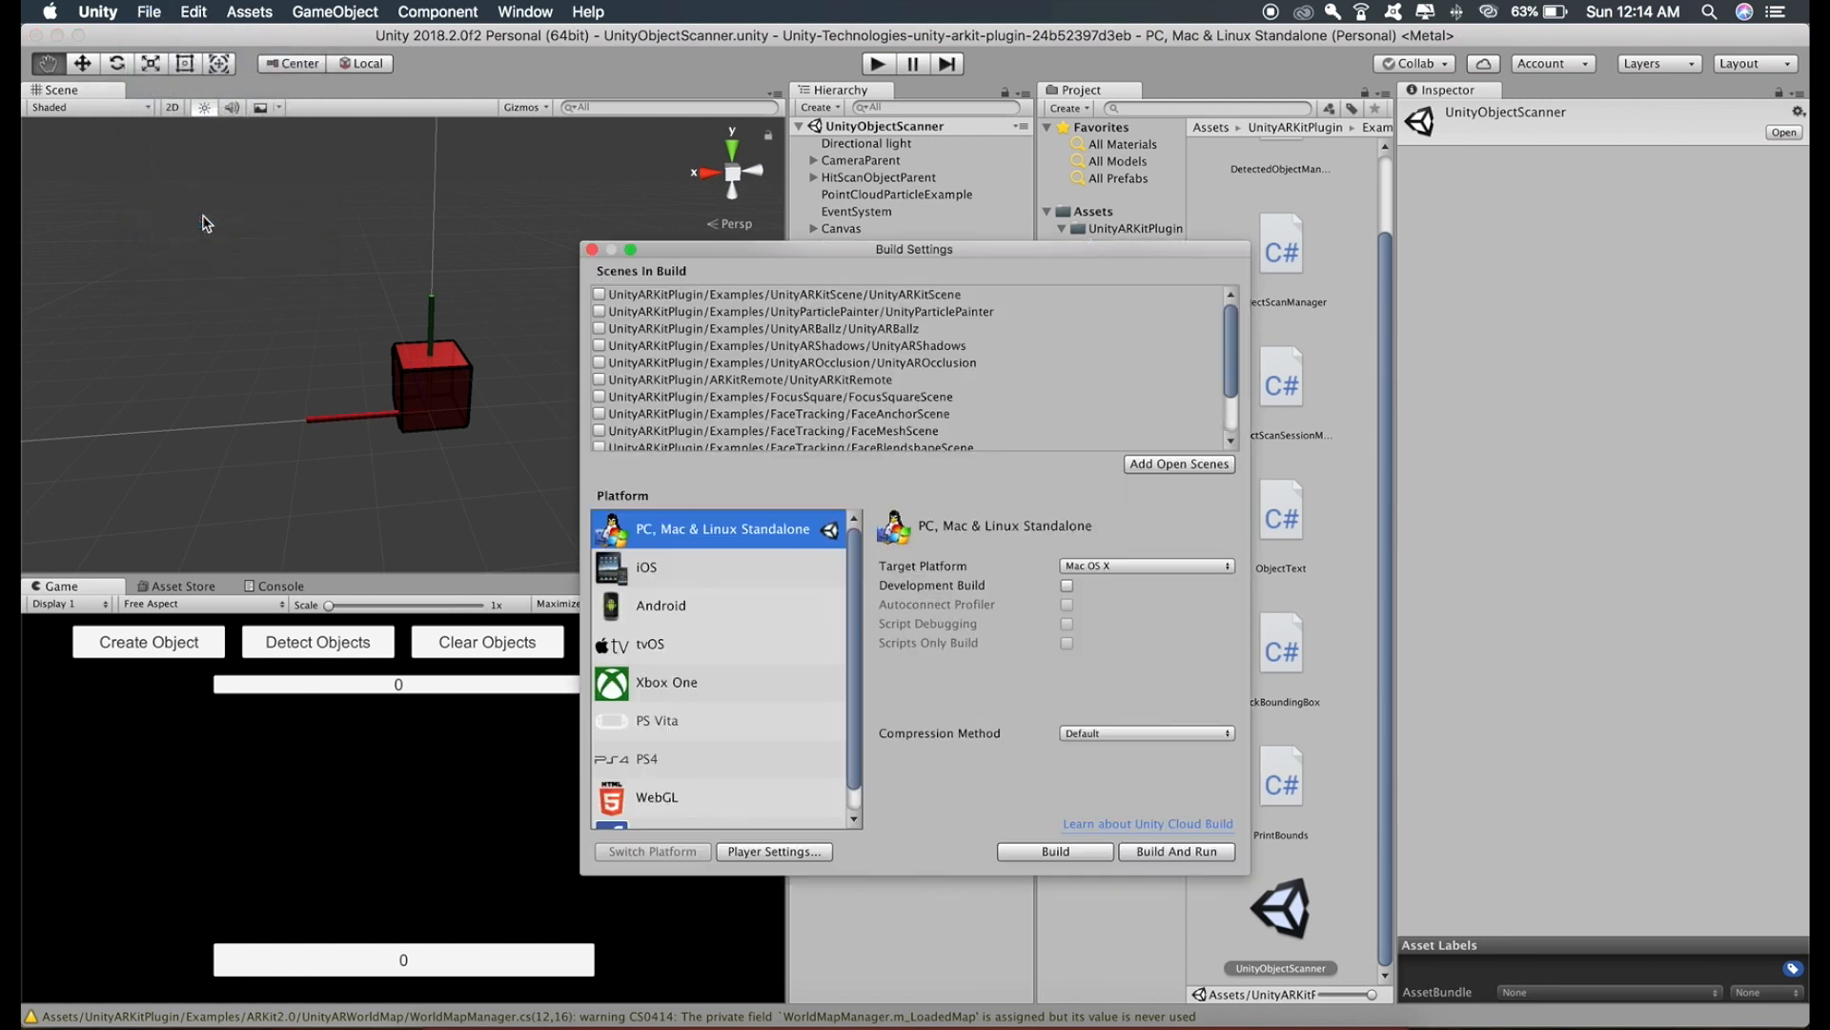
mouse_move(680, 574)
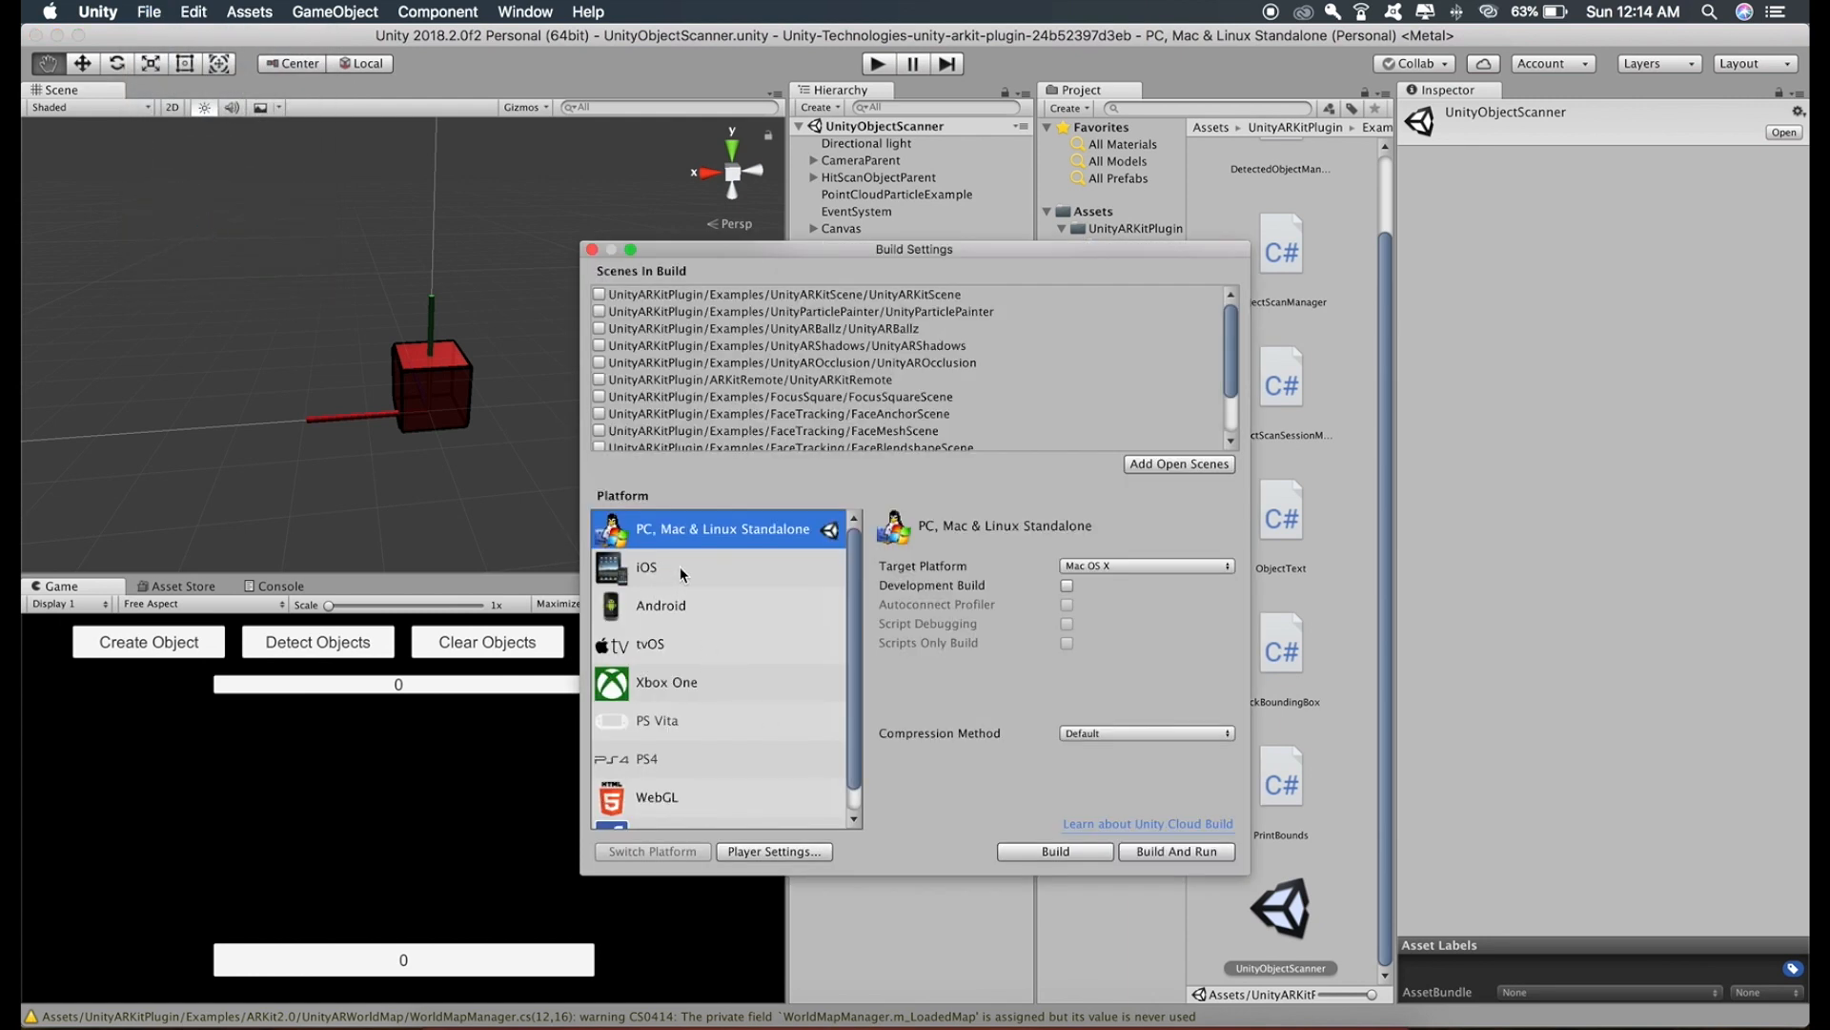
Switch the build platform to iOS and set Target minimum iOS Version to 12.0
left_click(675, 568)
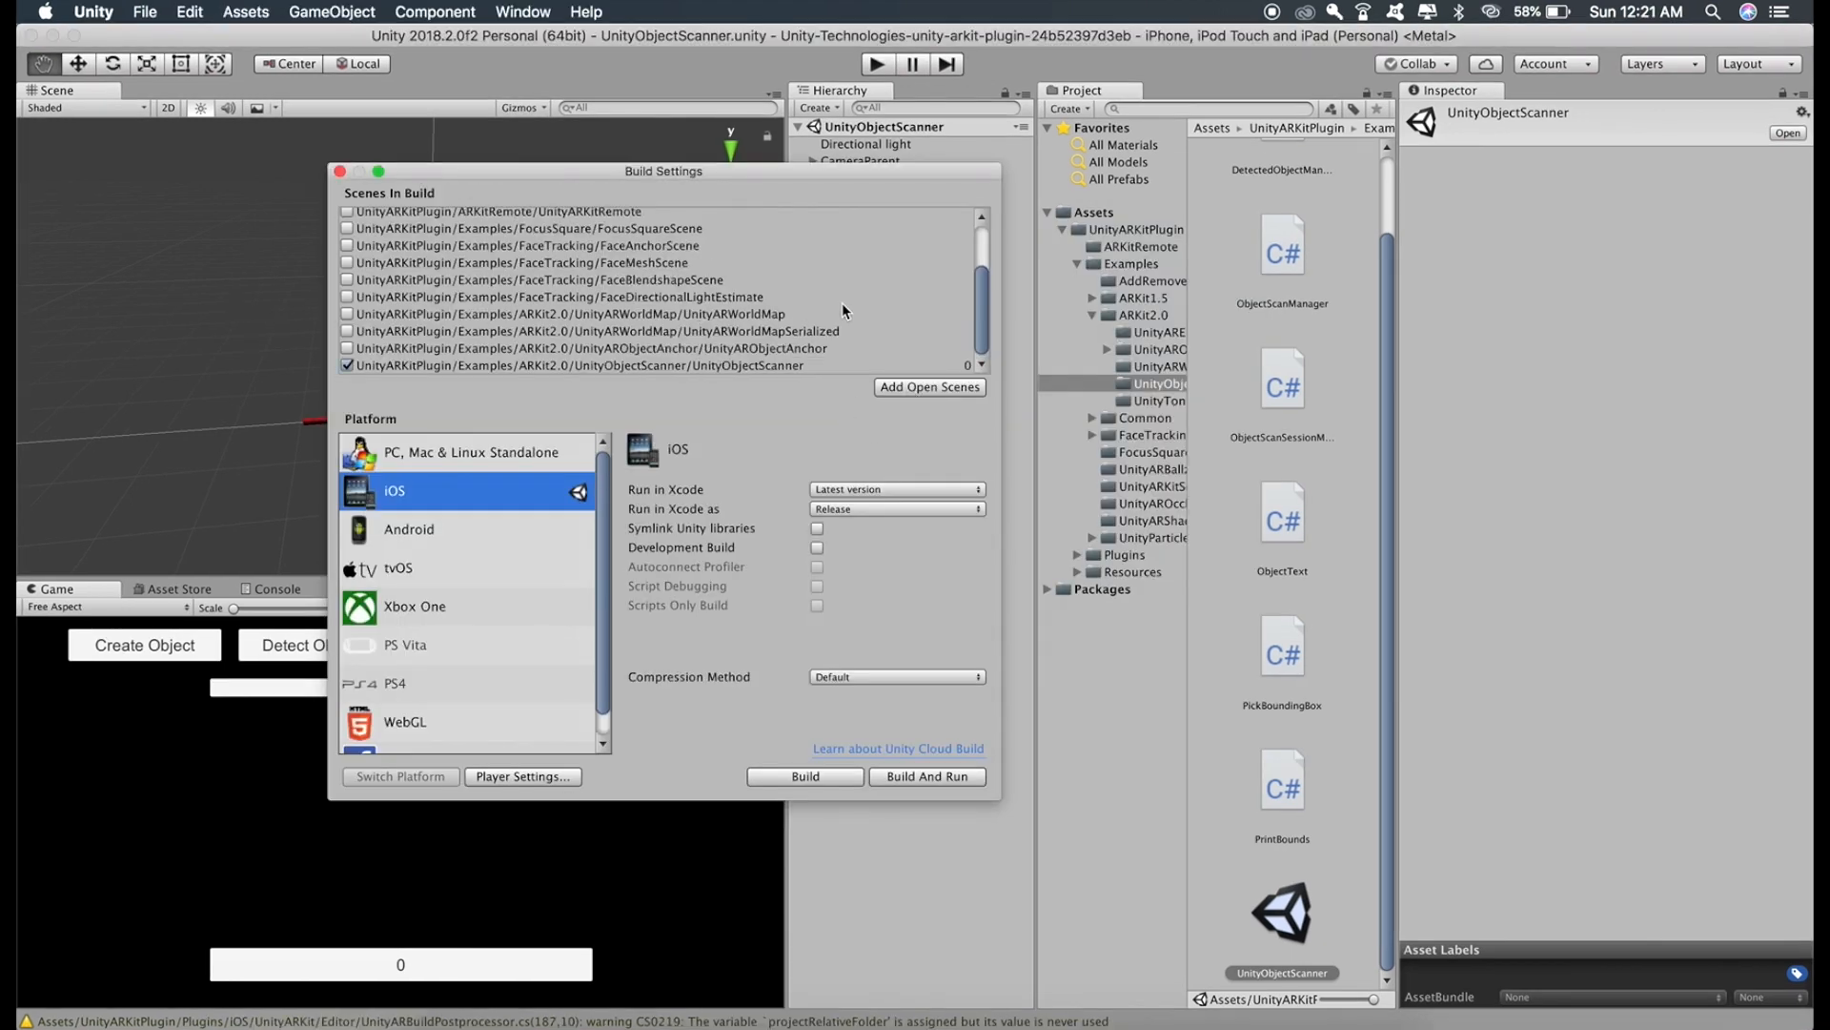
mouse_move(163, 298)
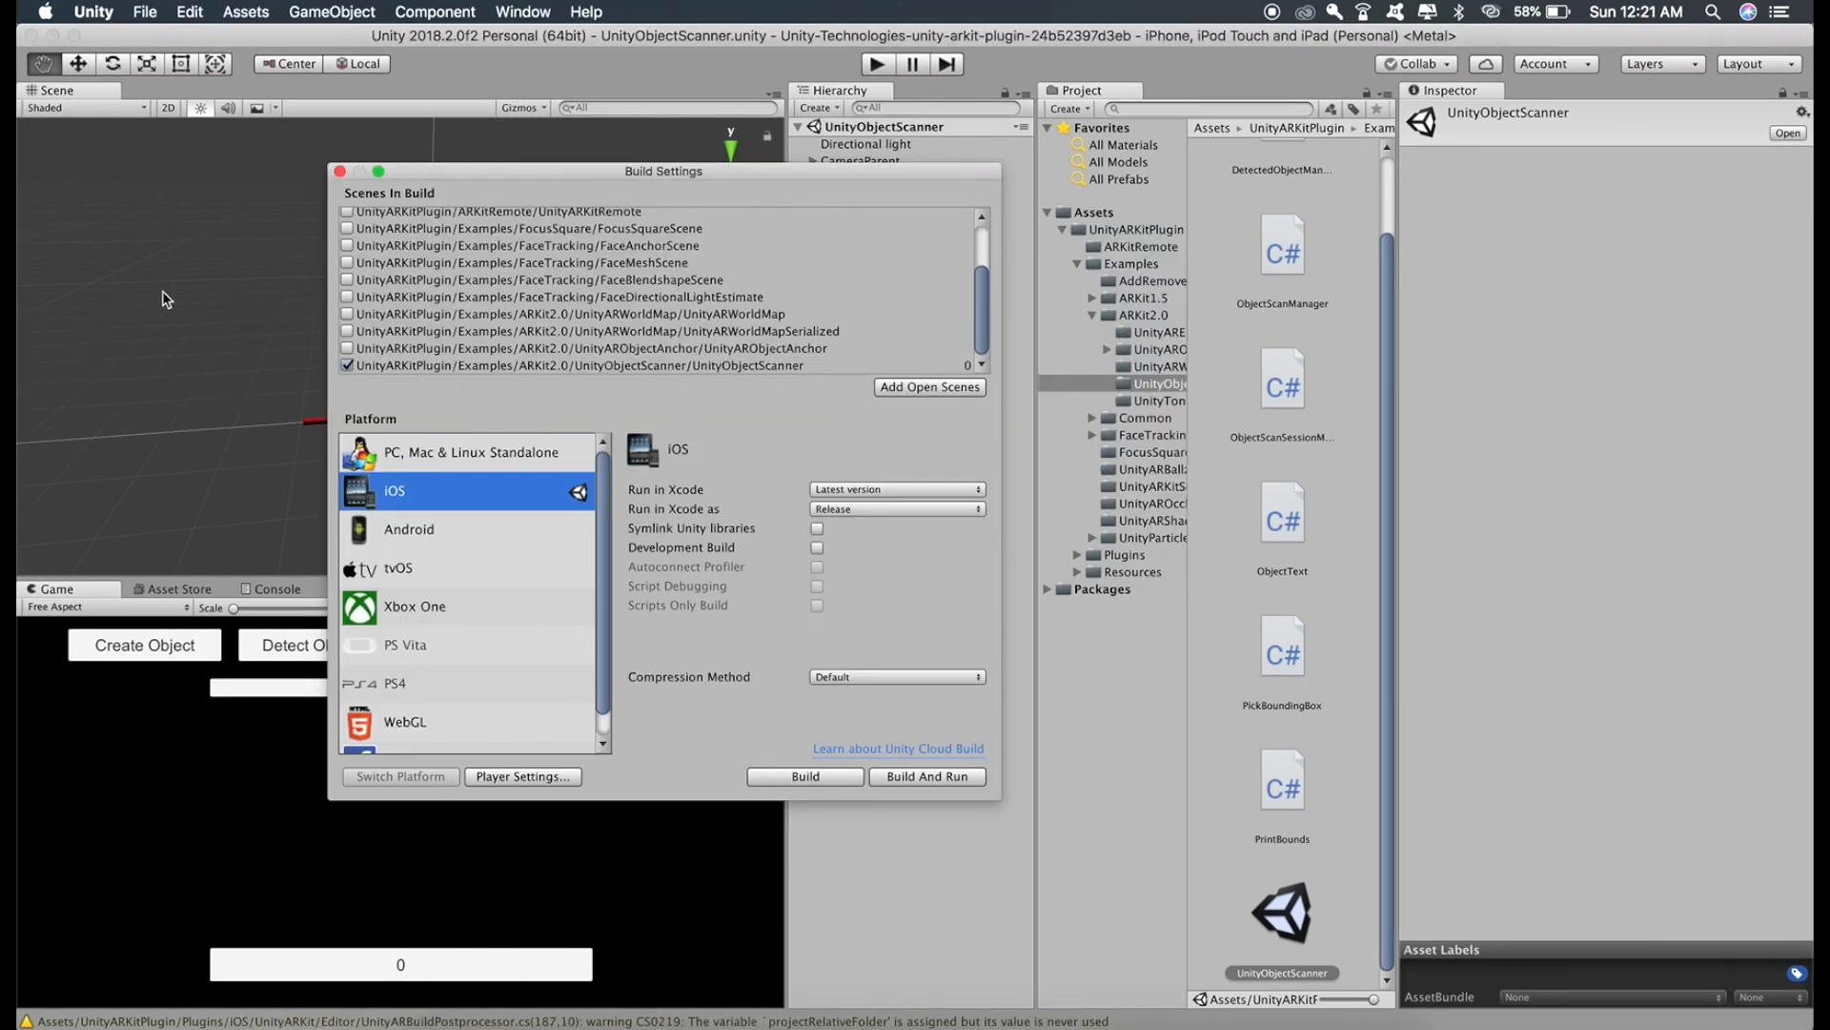
left_click(523, 776)
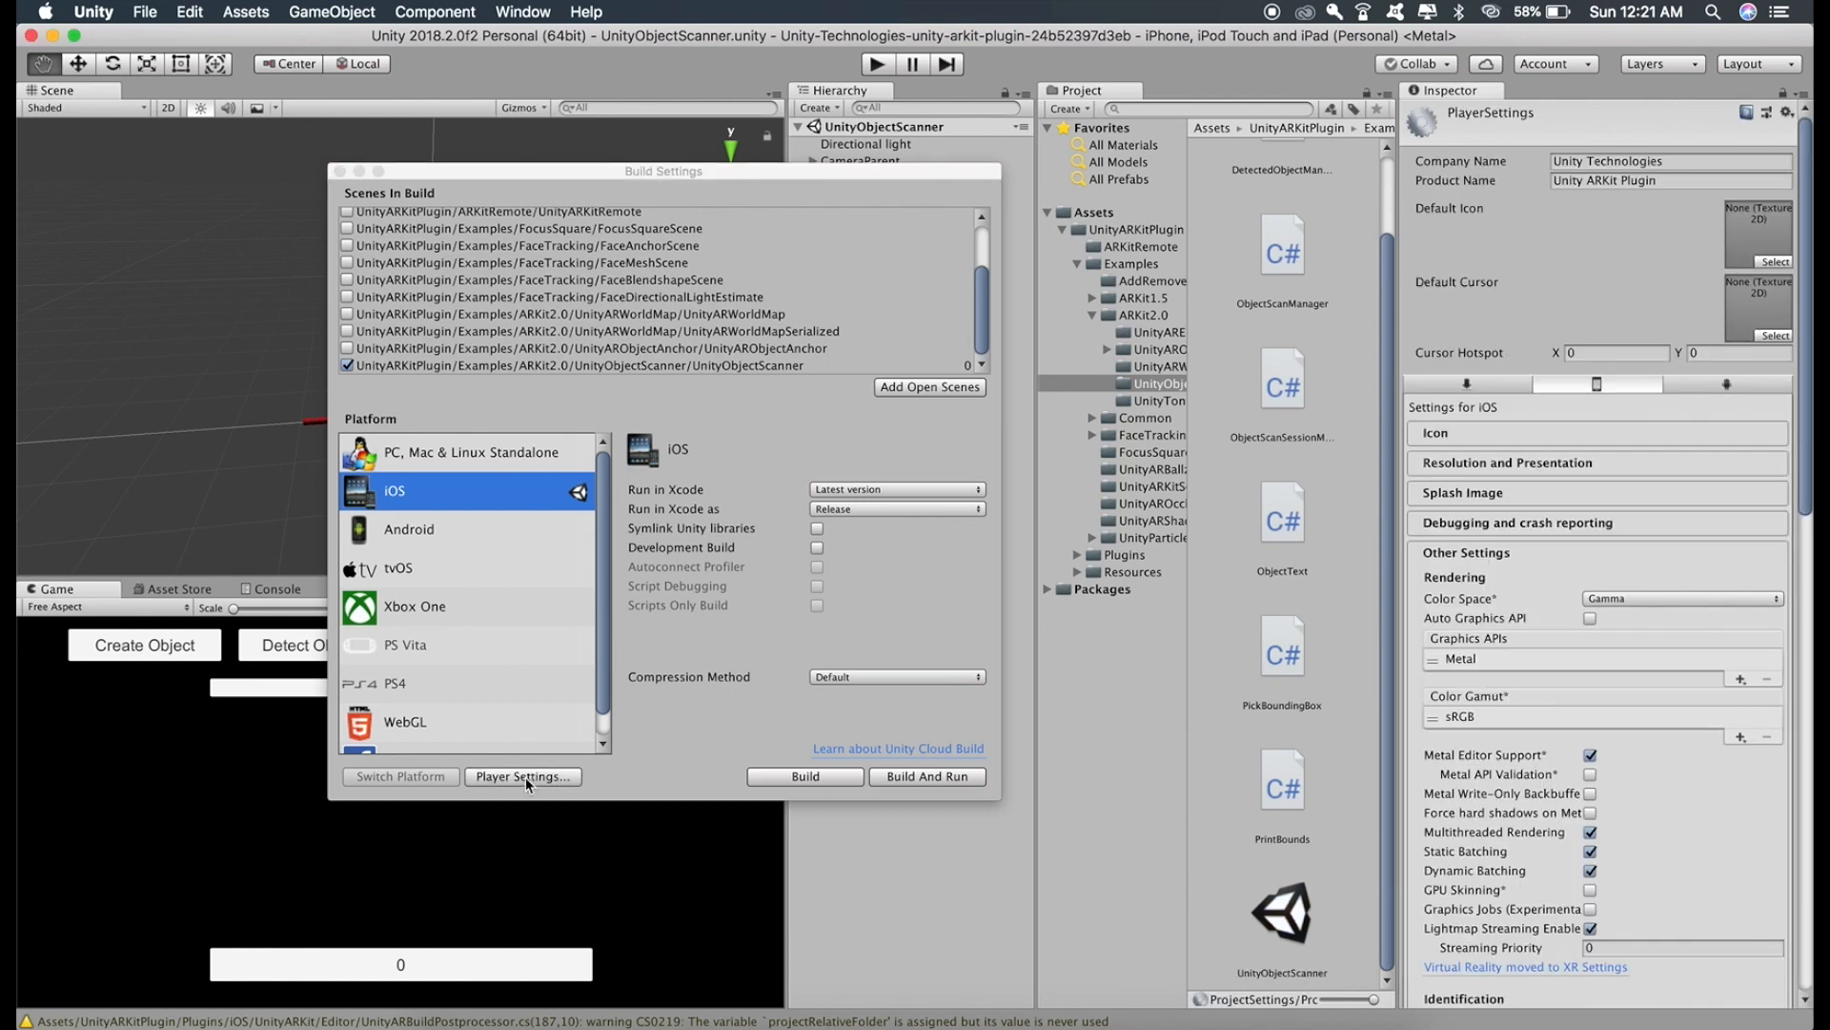
scroll("down", 3)
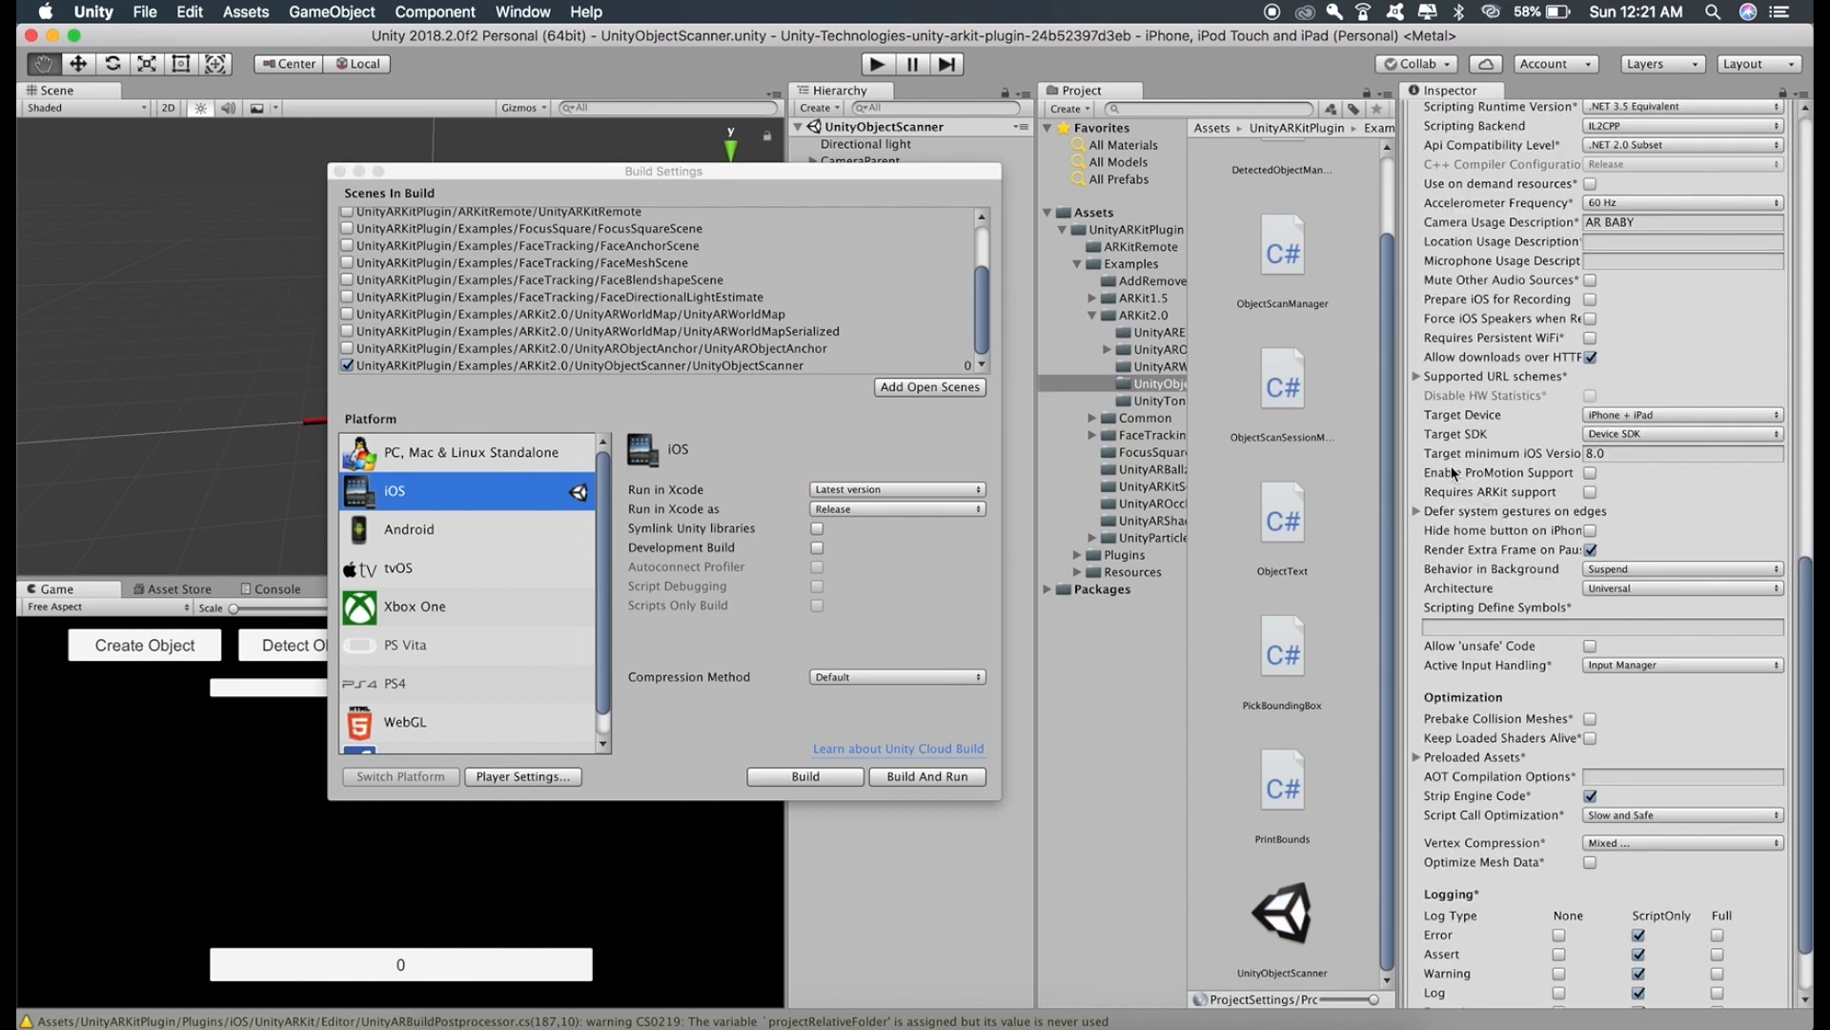
left_click(1680, 453)
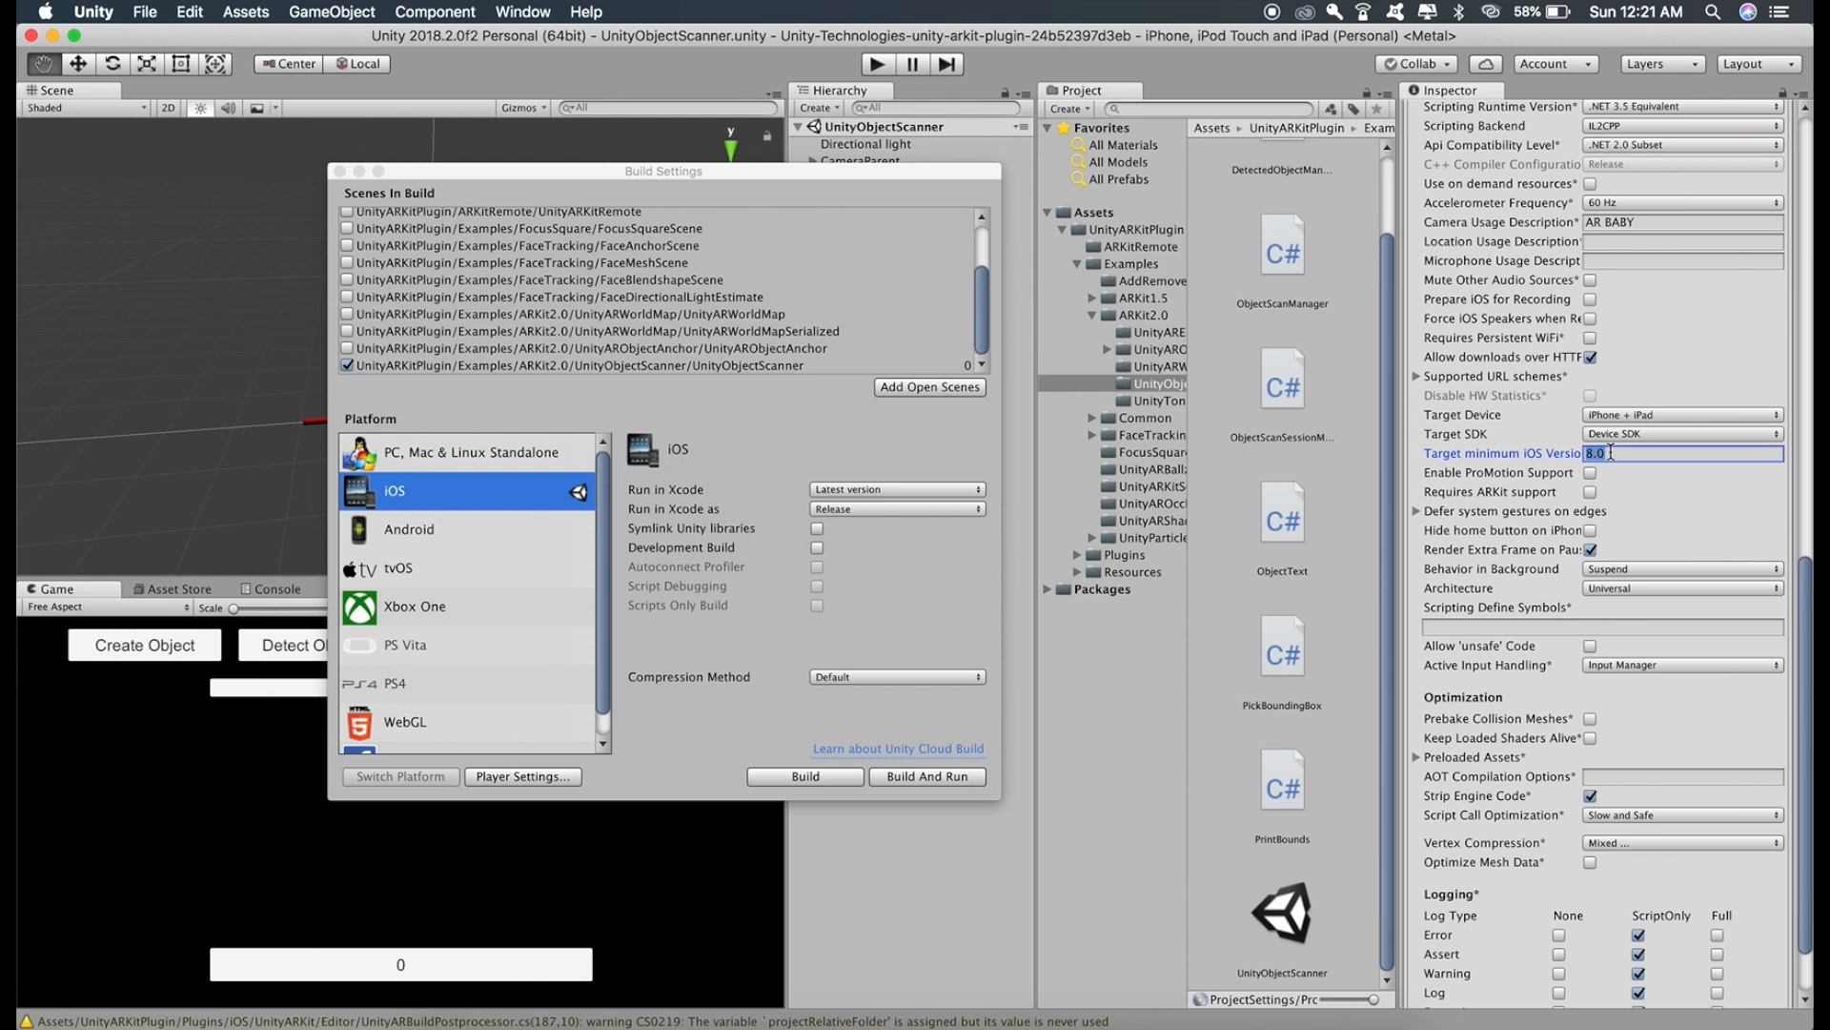
type("12.0")
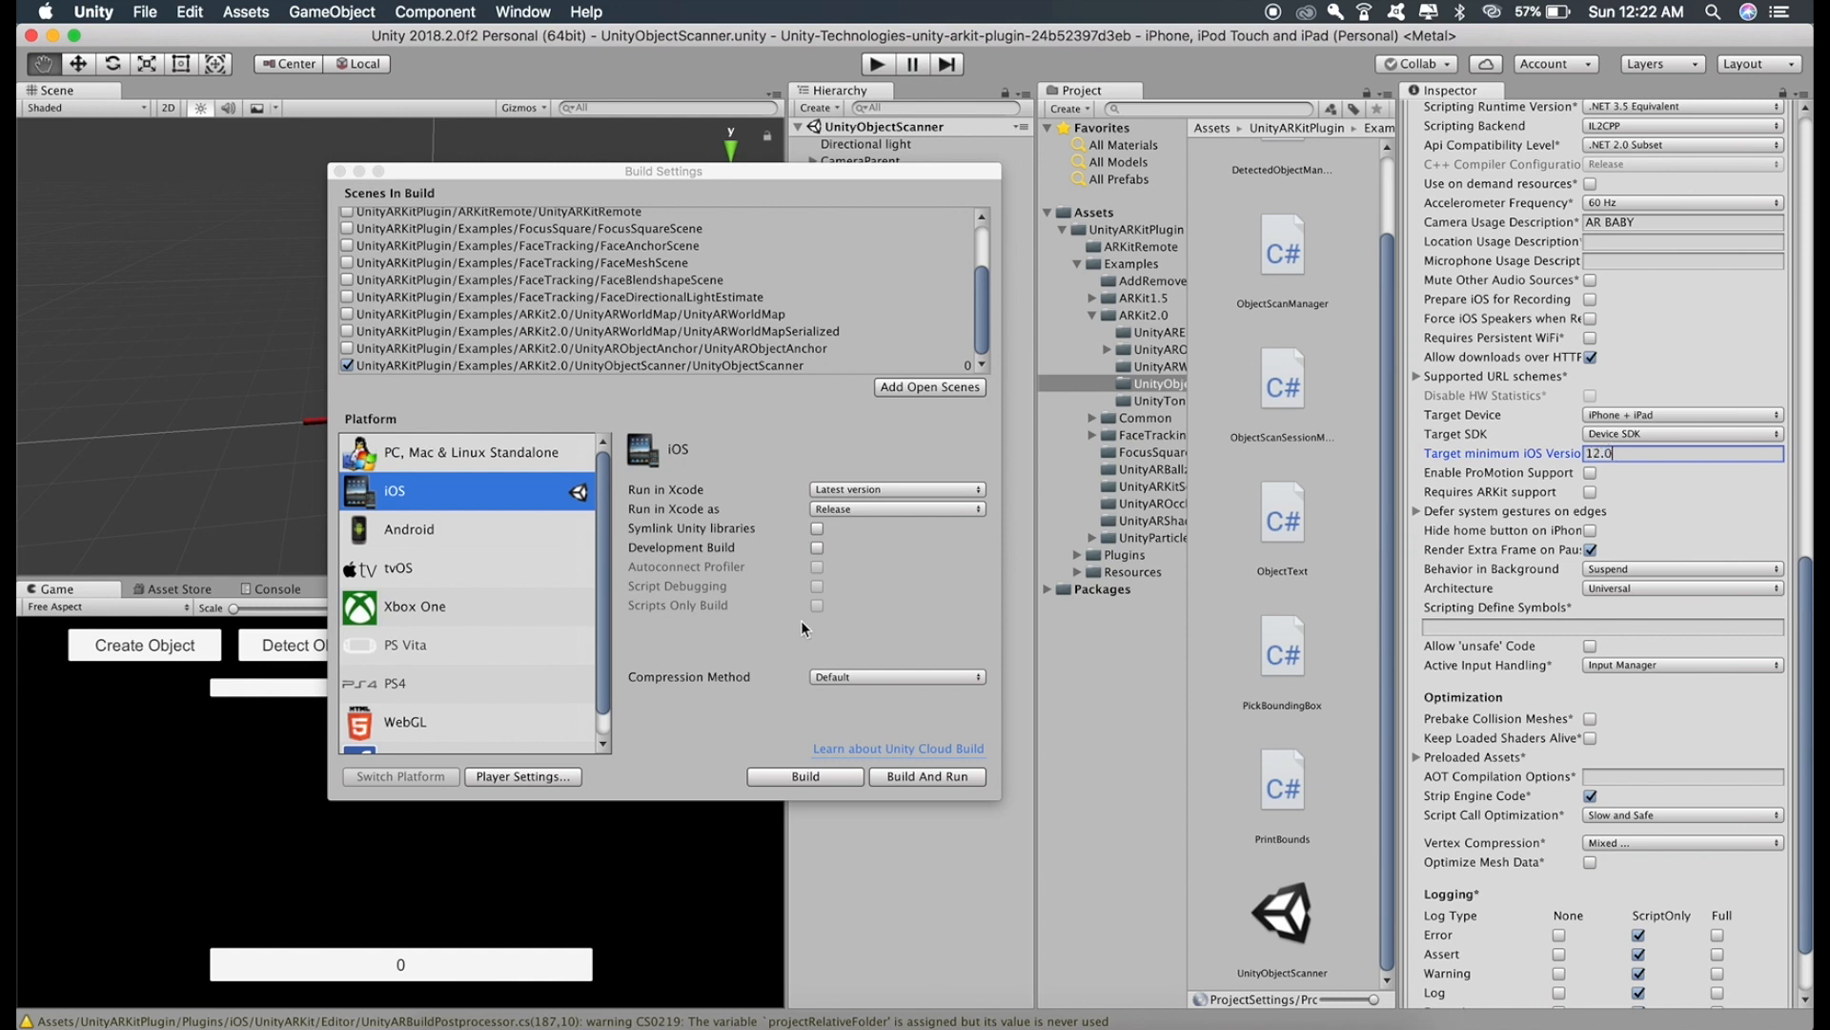
Build the scanner scene into the 'object scan' folder
left_click(806, 777)
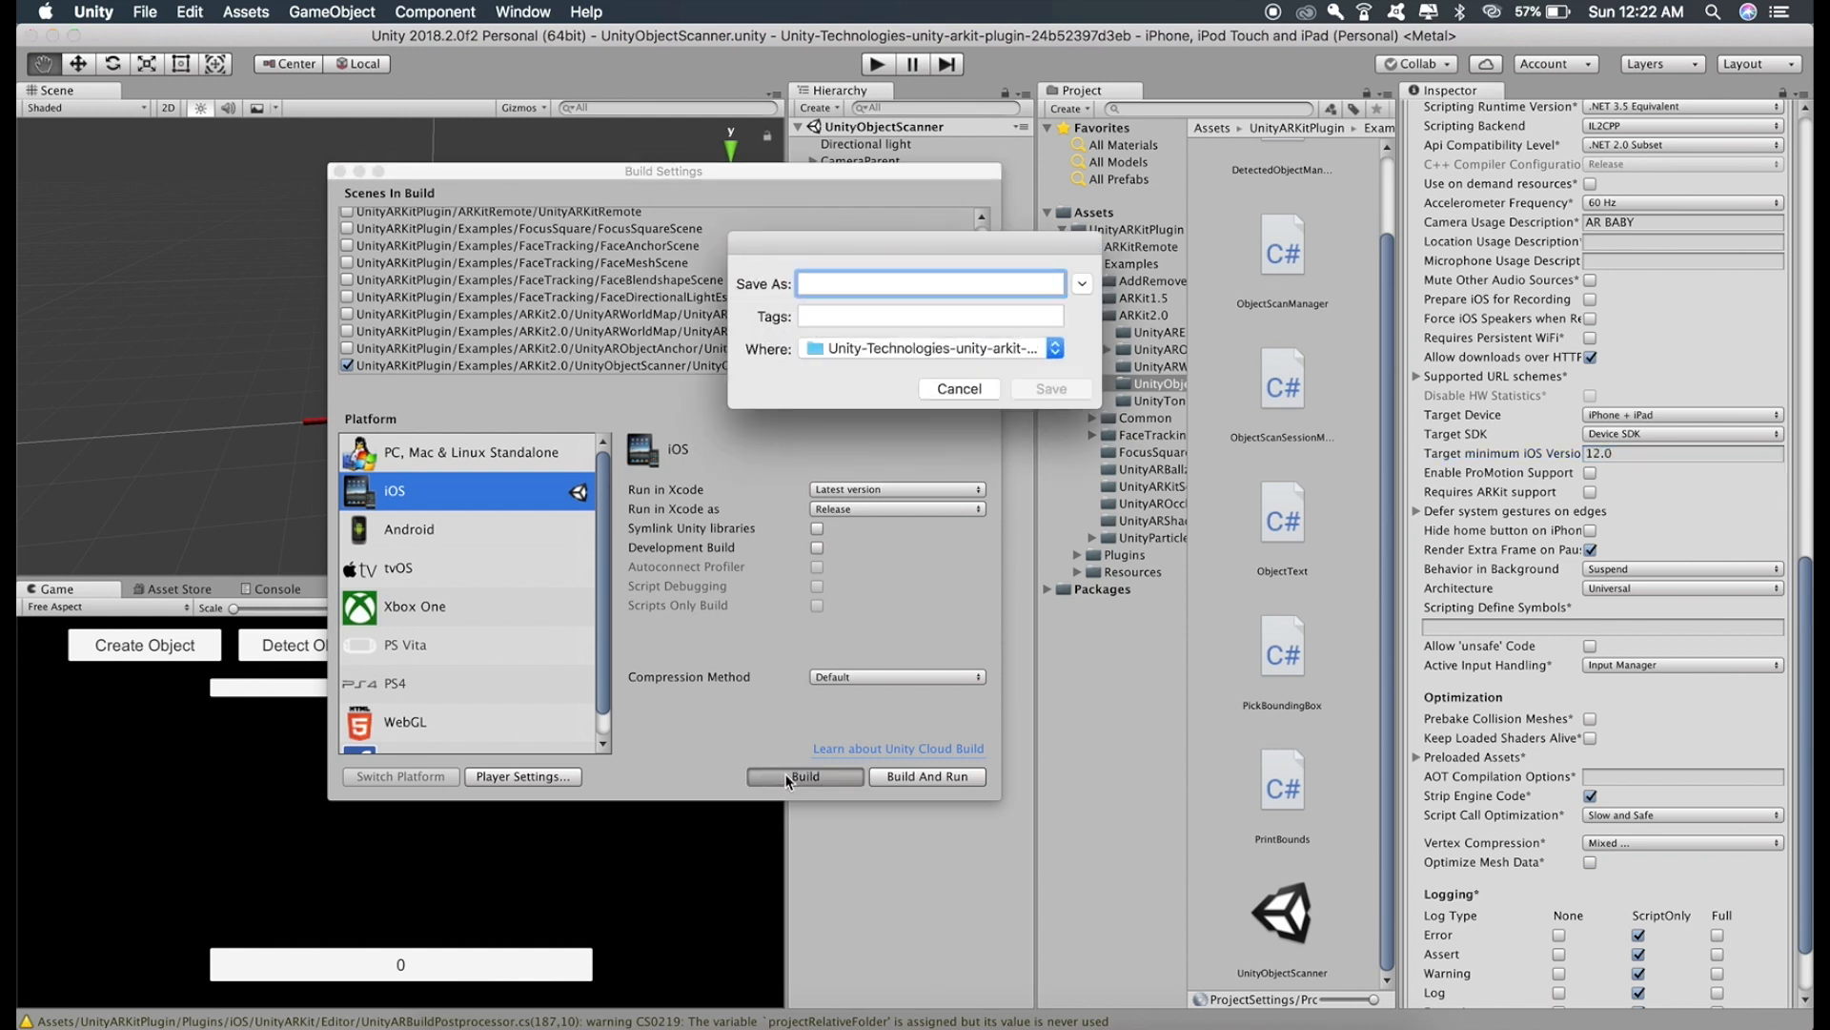
left_click(1055, 348)
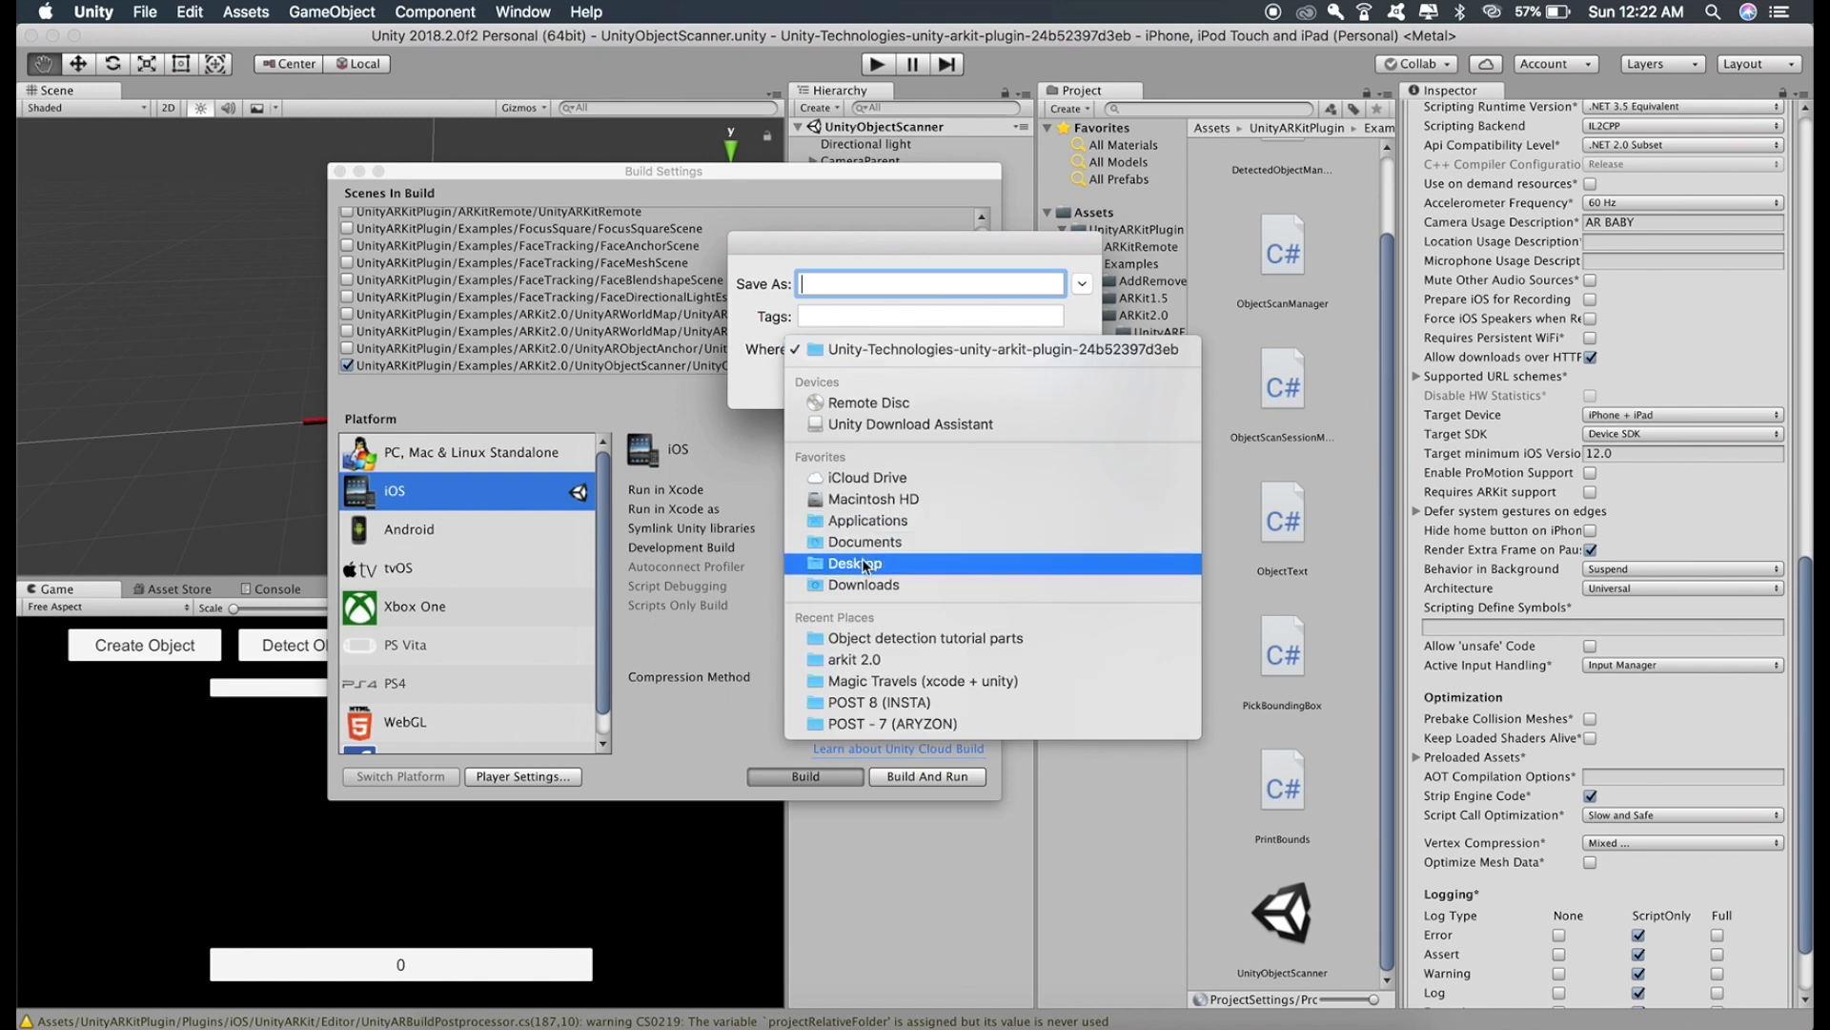
type("ob")
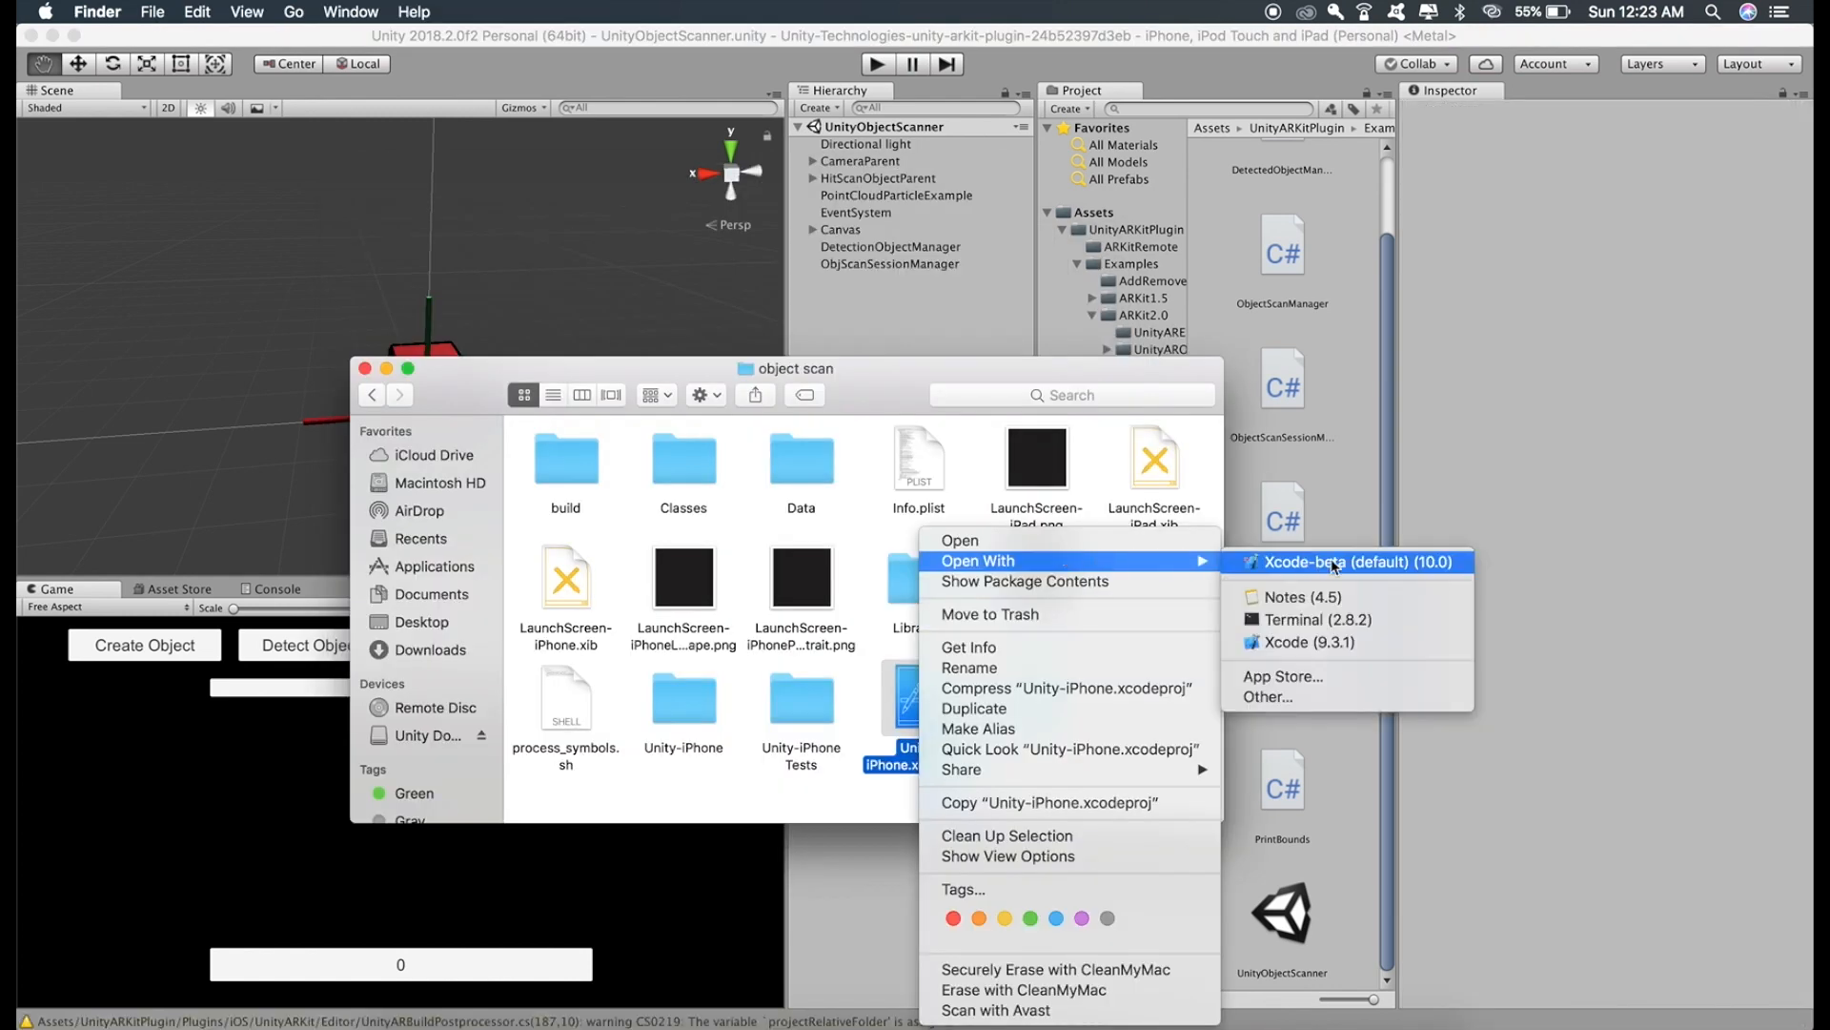
Open Unity-iPhone.xcodeproj with Xcode-beta
left_click(1351, 561)
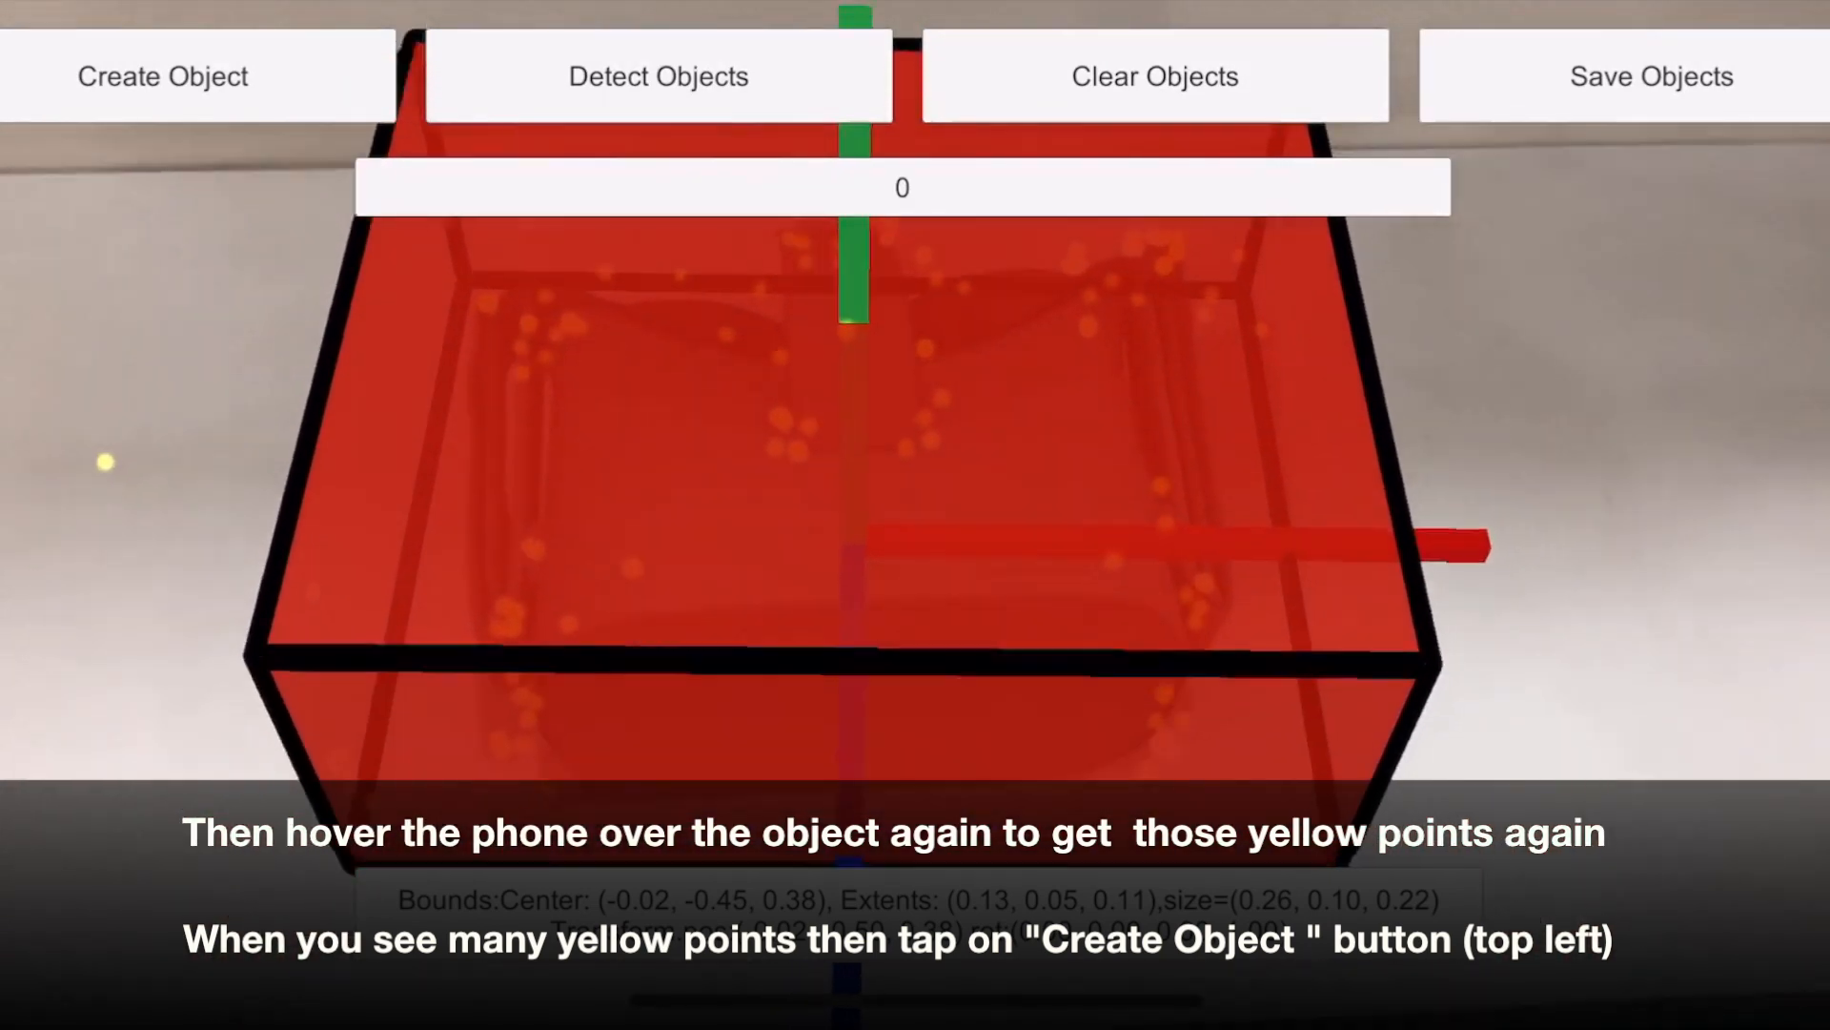
Tap Create Object to save the scanned object inside the bounding box
left_click(165, 76)
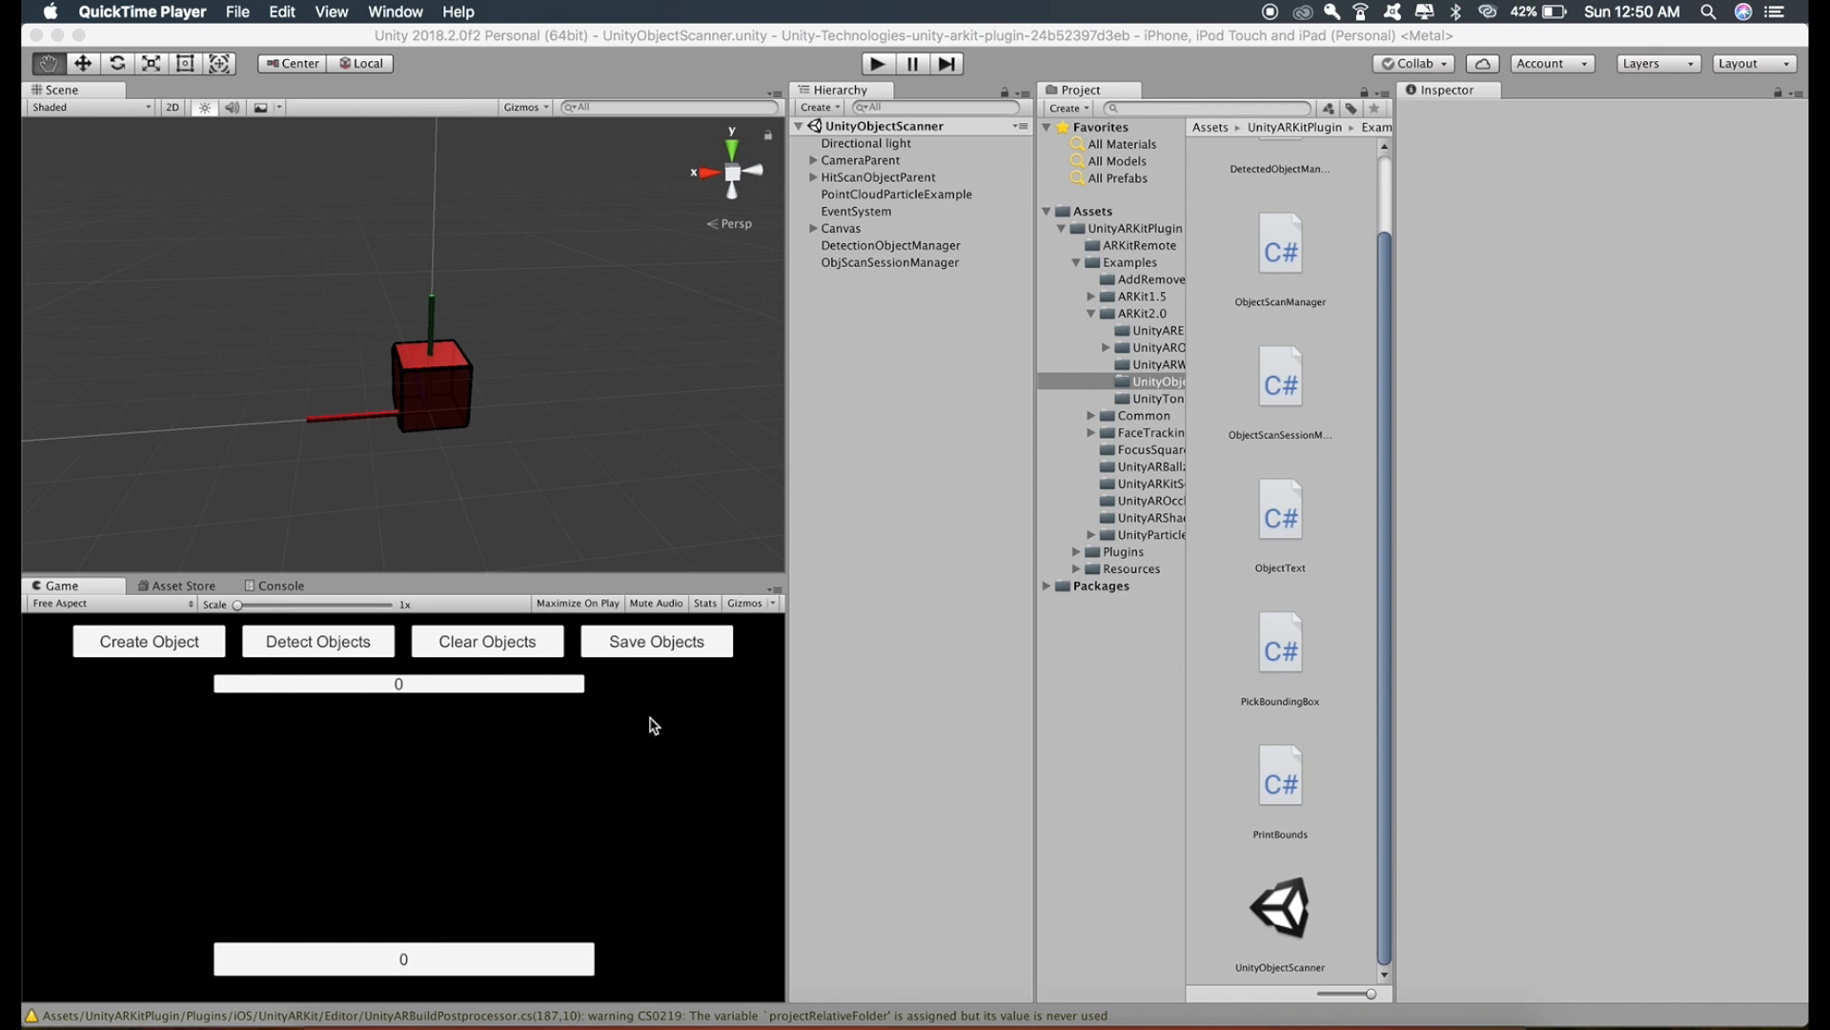
mouse_move(712, 544)
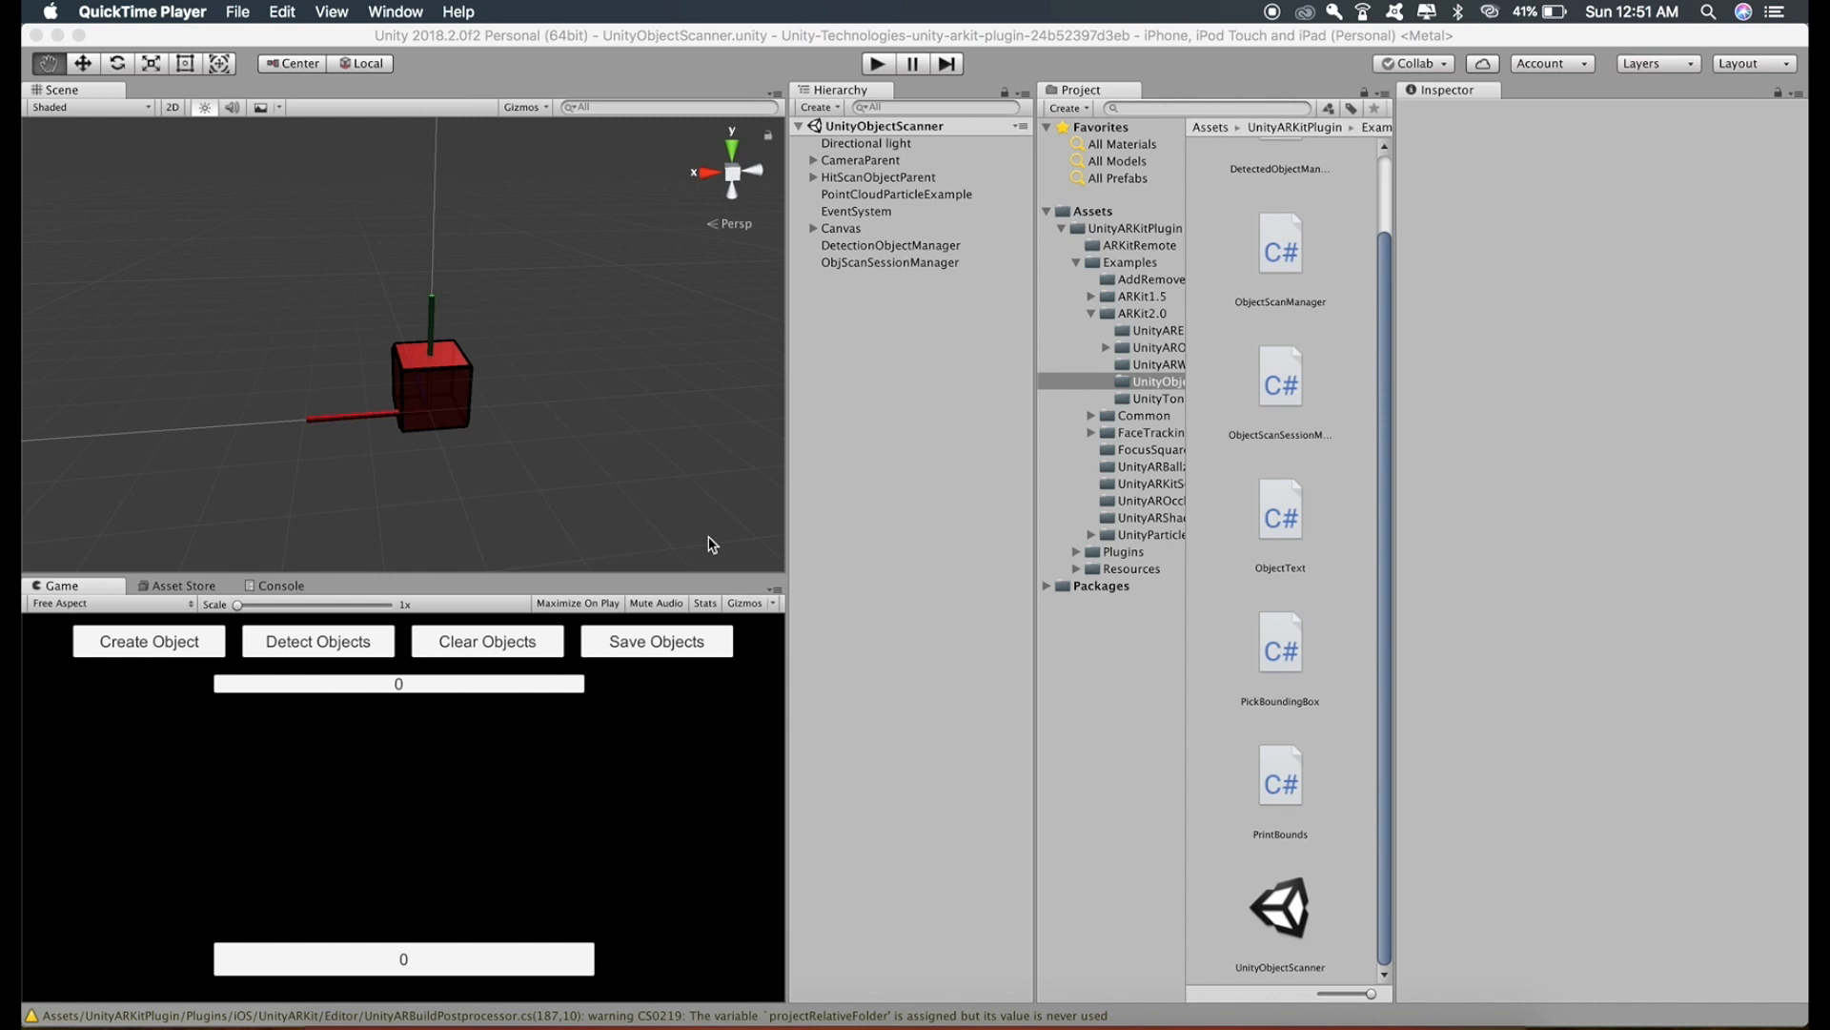
mouse_move(1362, 524)
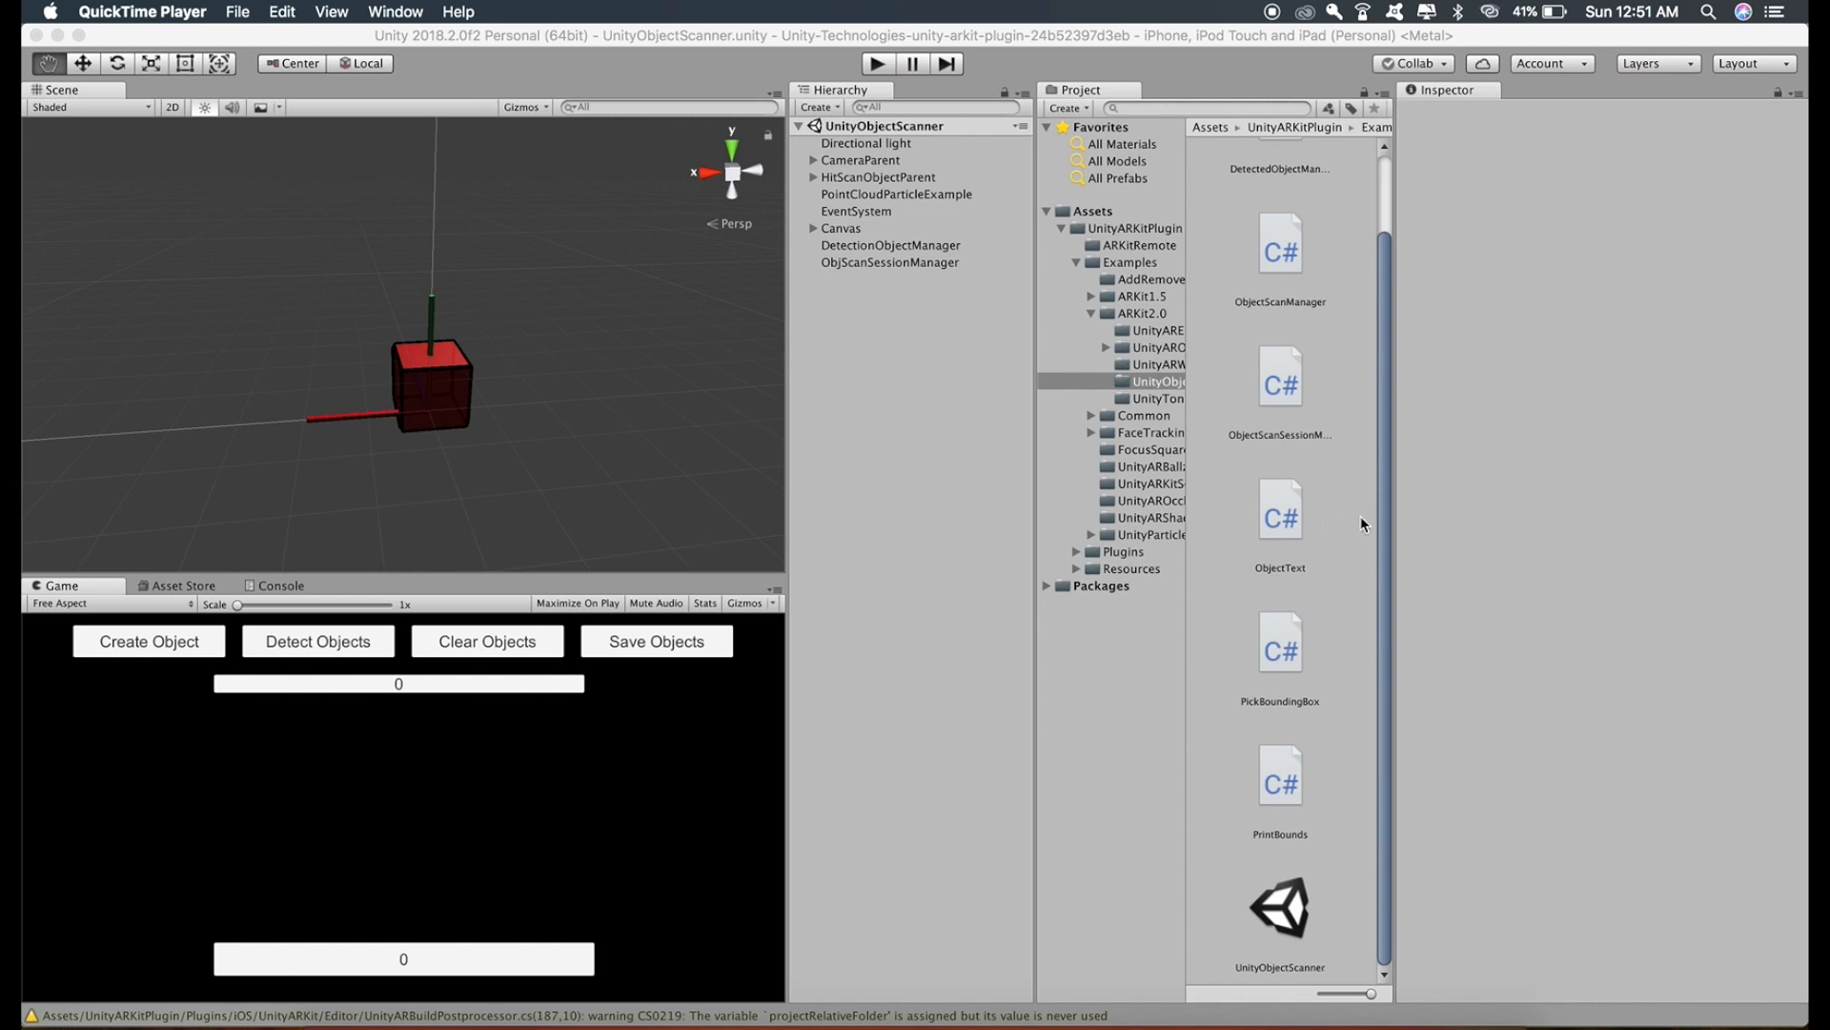
mouse_move(1267, 952)
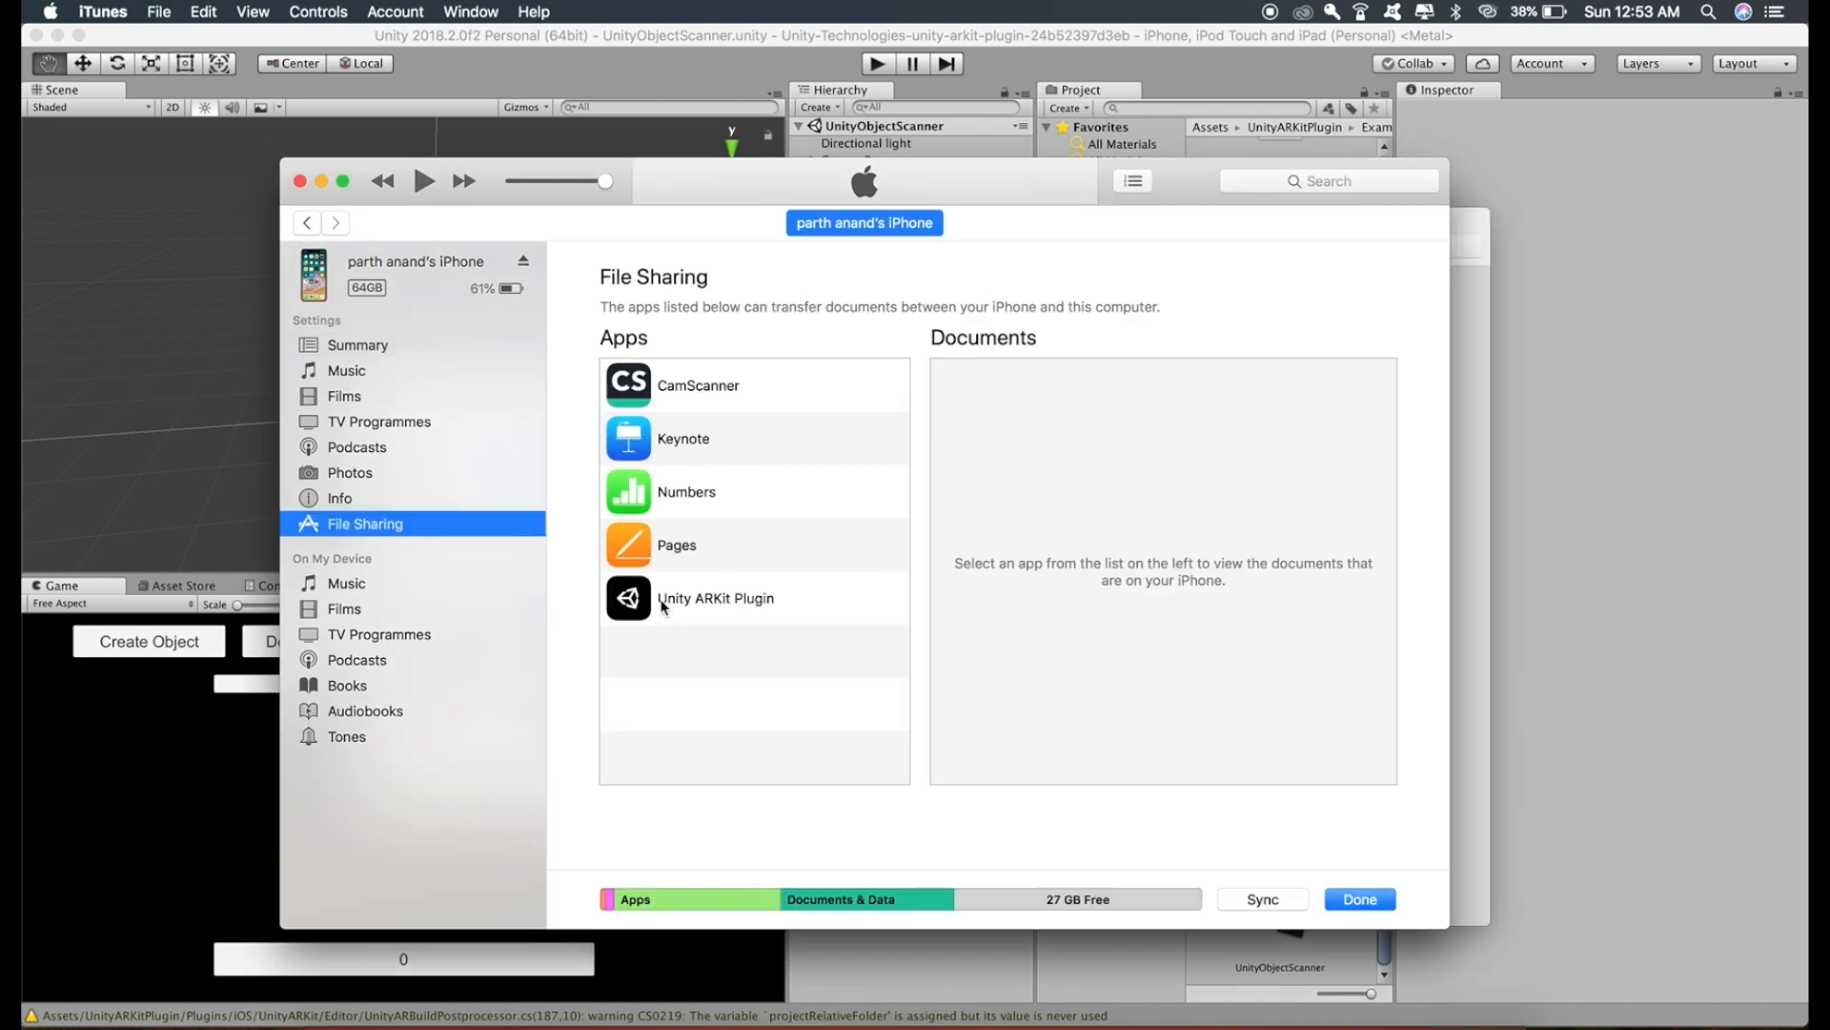
Save the Unity ARKit Plugin's ARReferenceObjects folder from iTunes File Sharing to the Mac
left_click(716, 598)
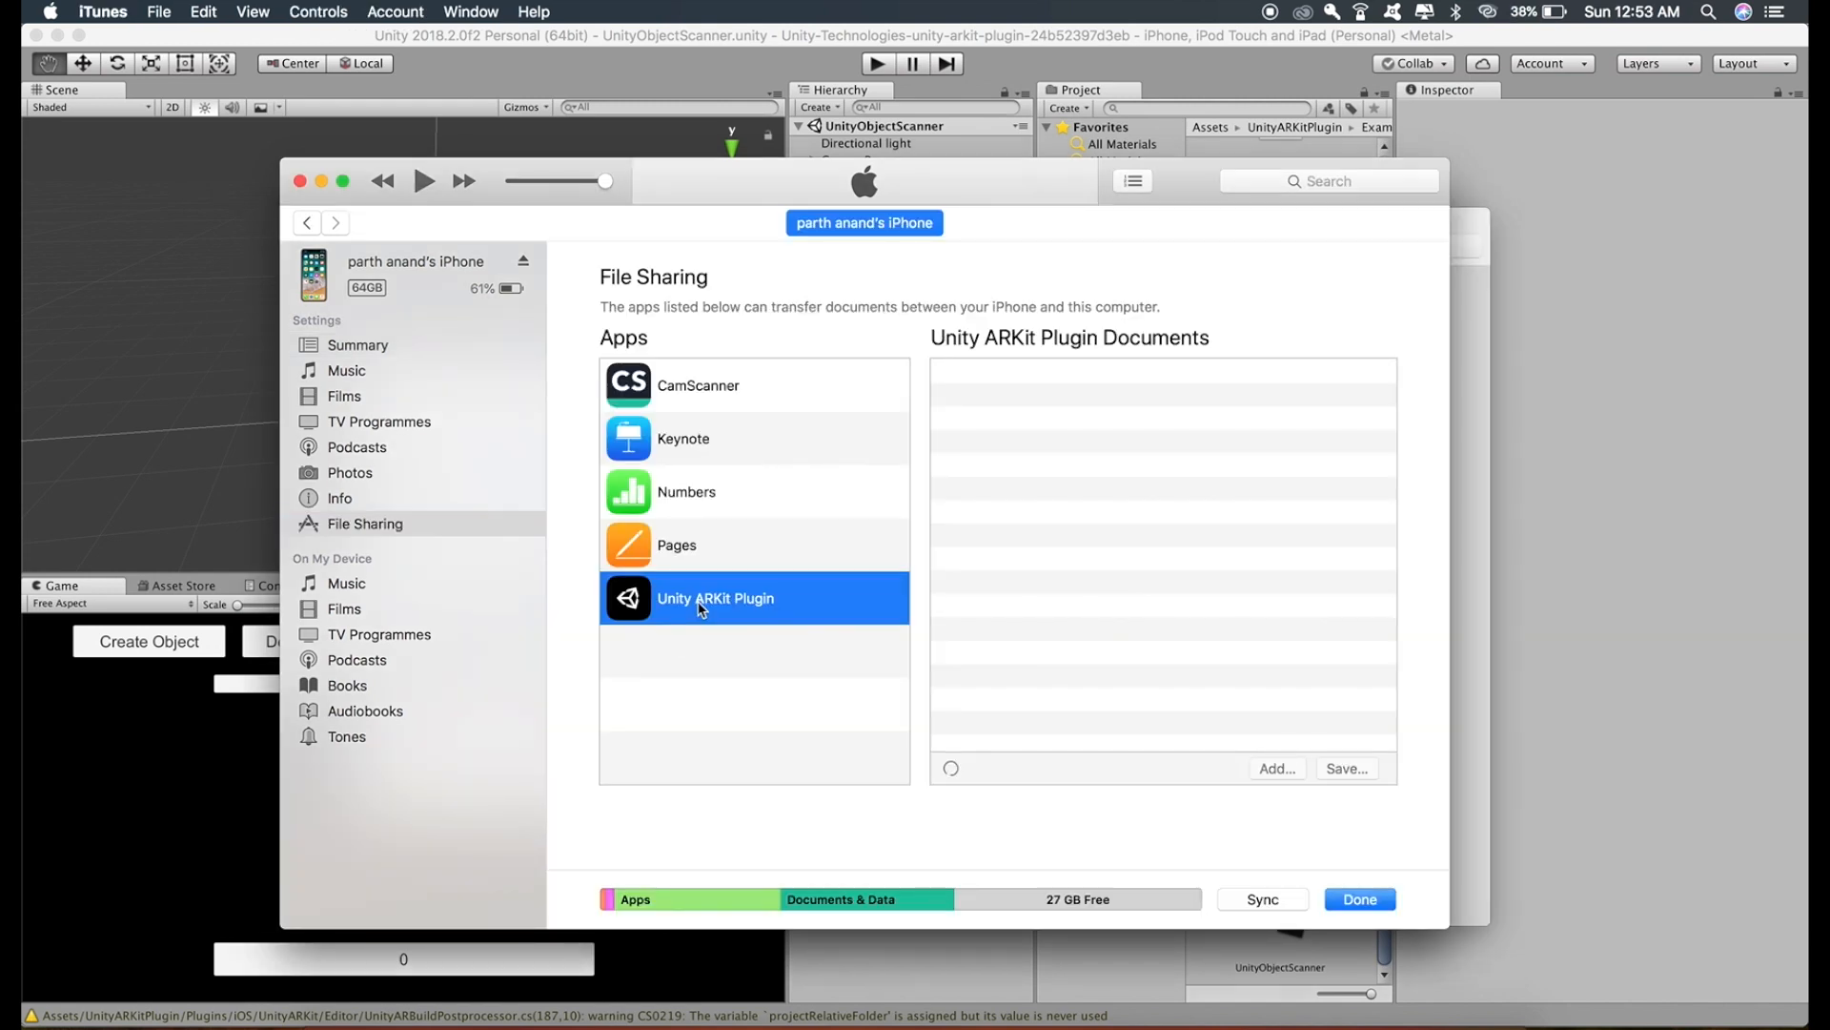
left_click(715, 598)
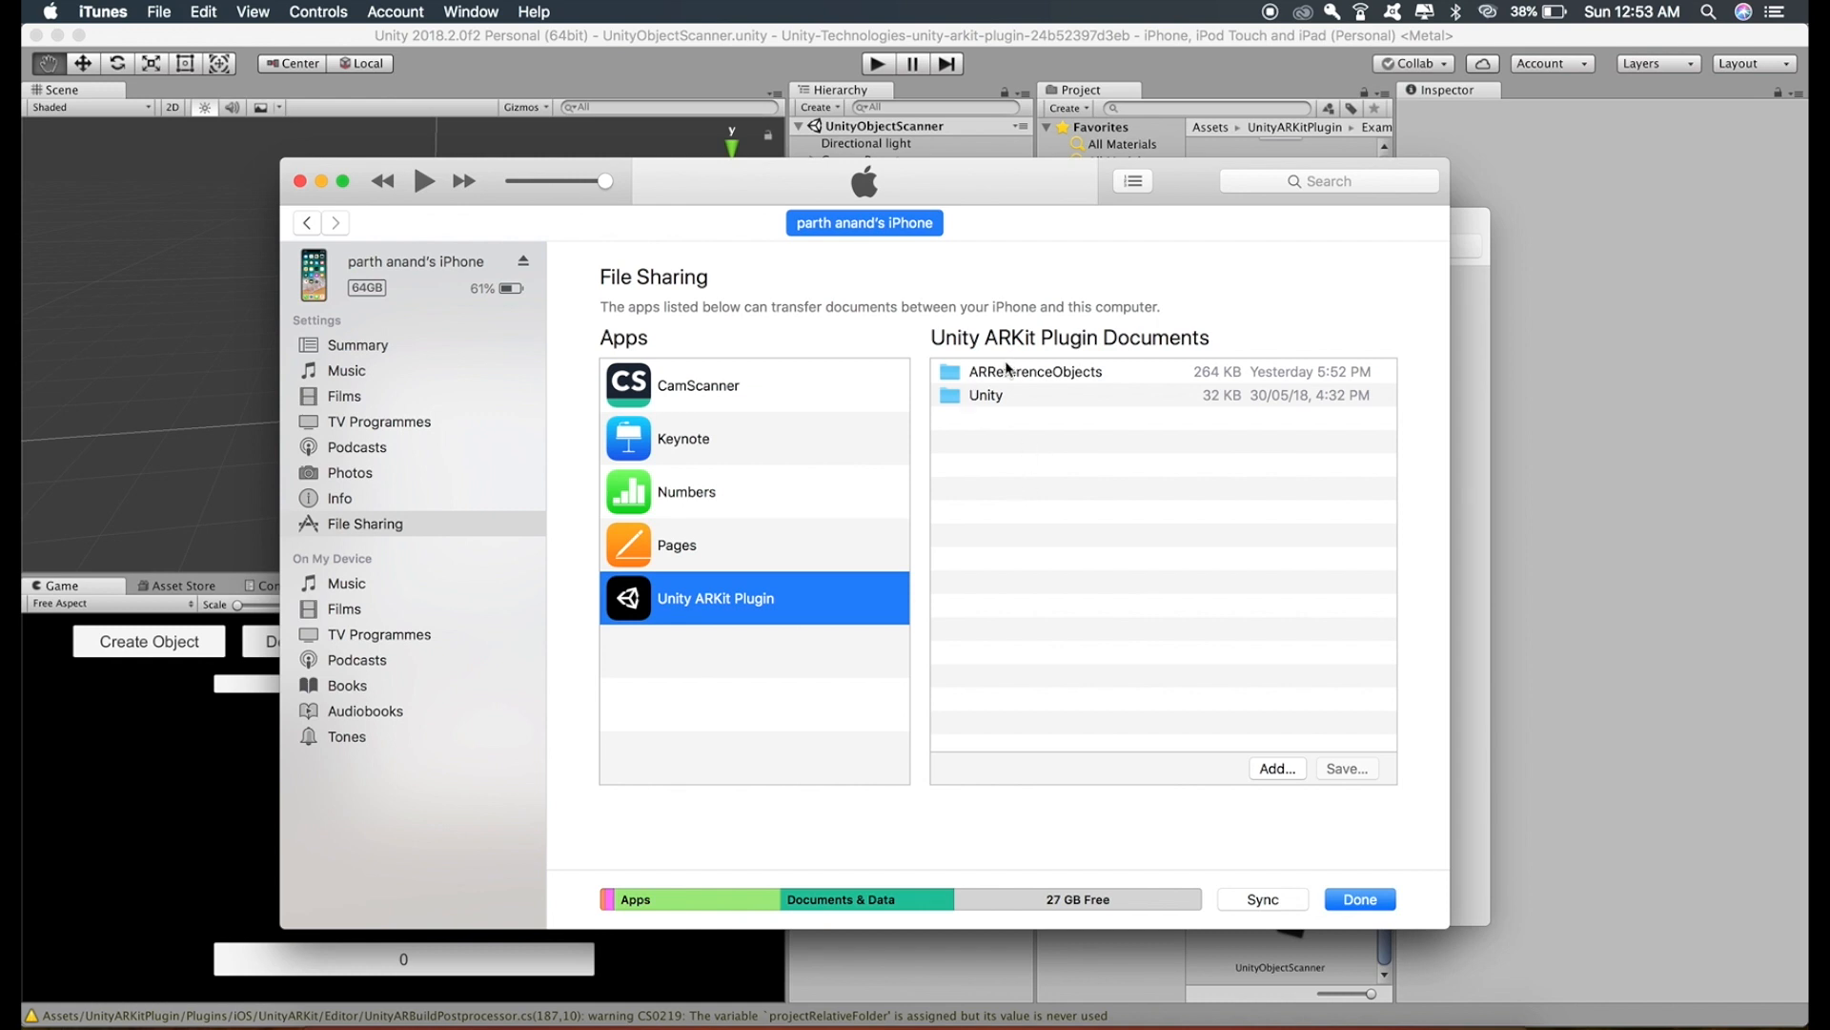
mouse_move(1018, 380)
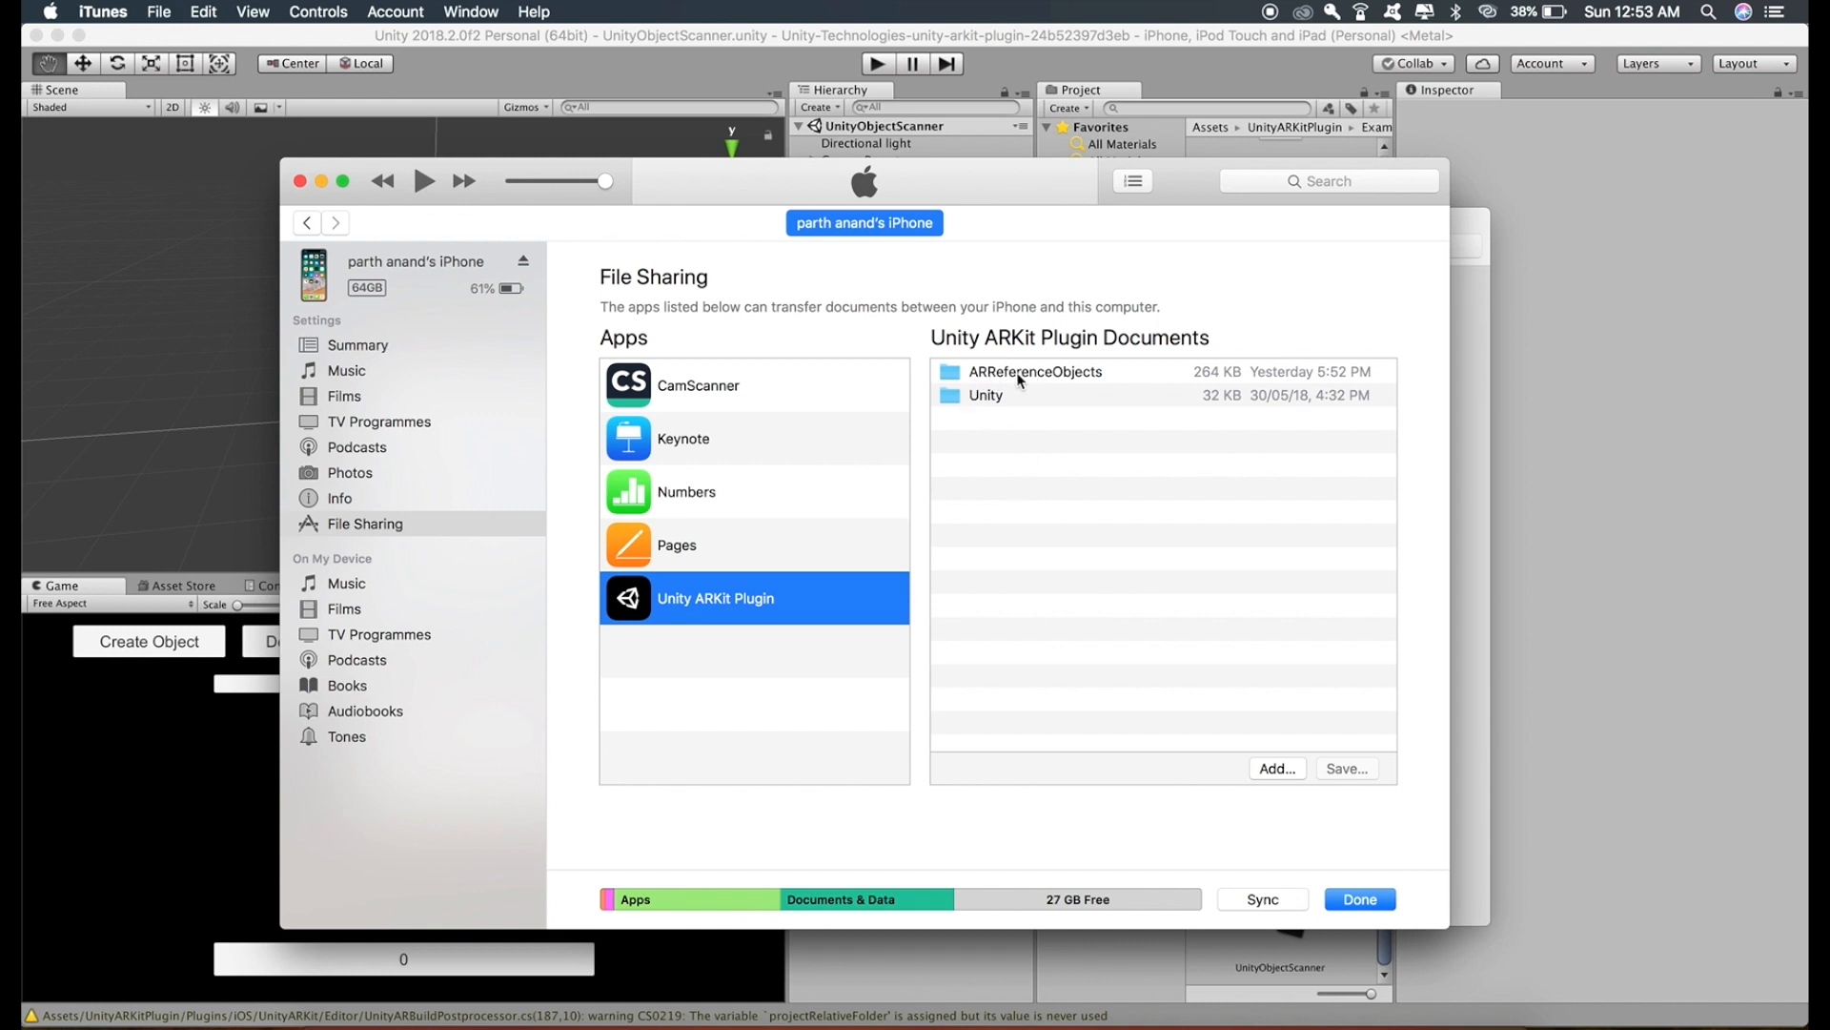
left_click(1036, 371)
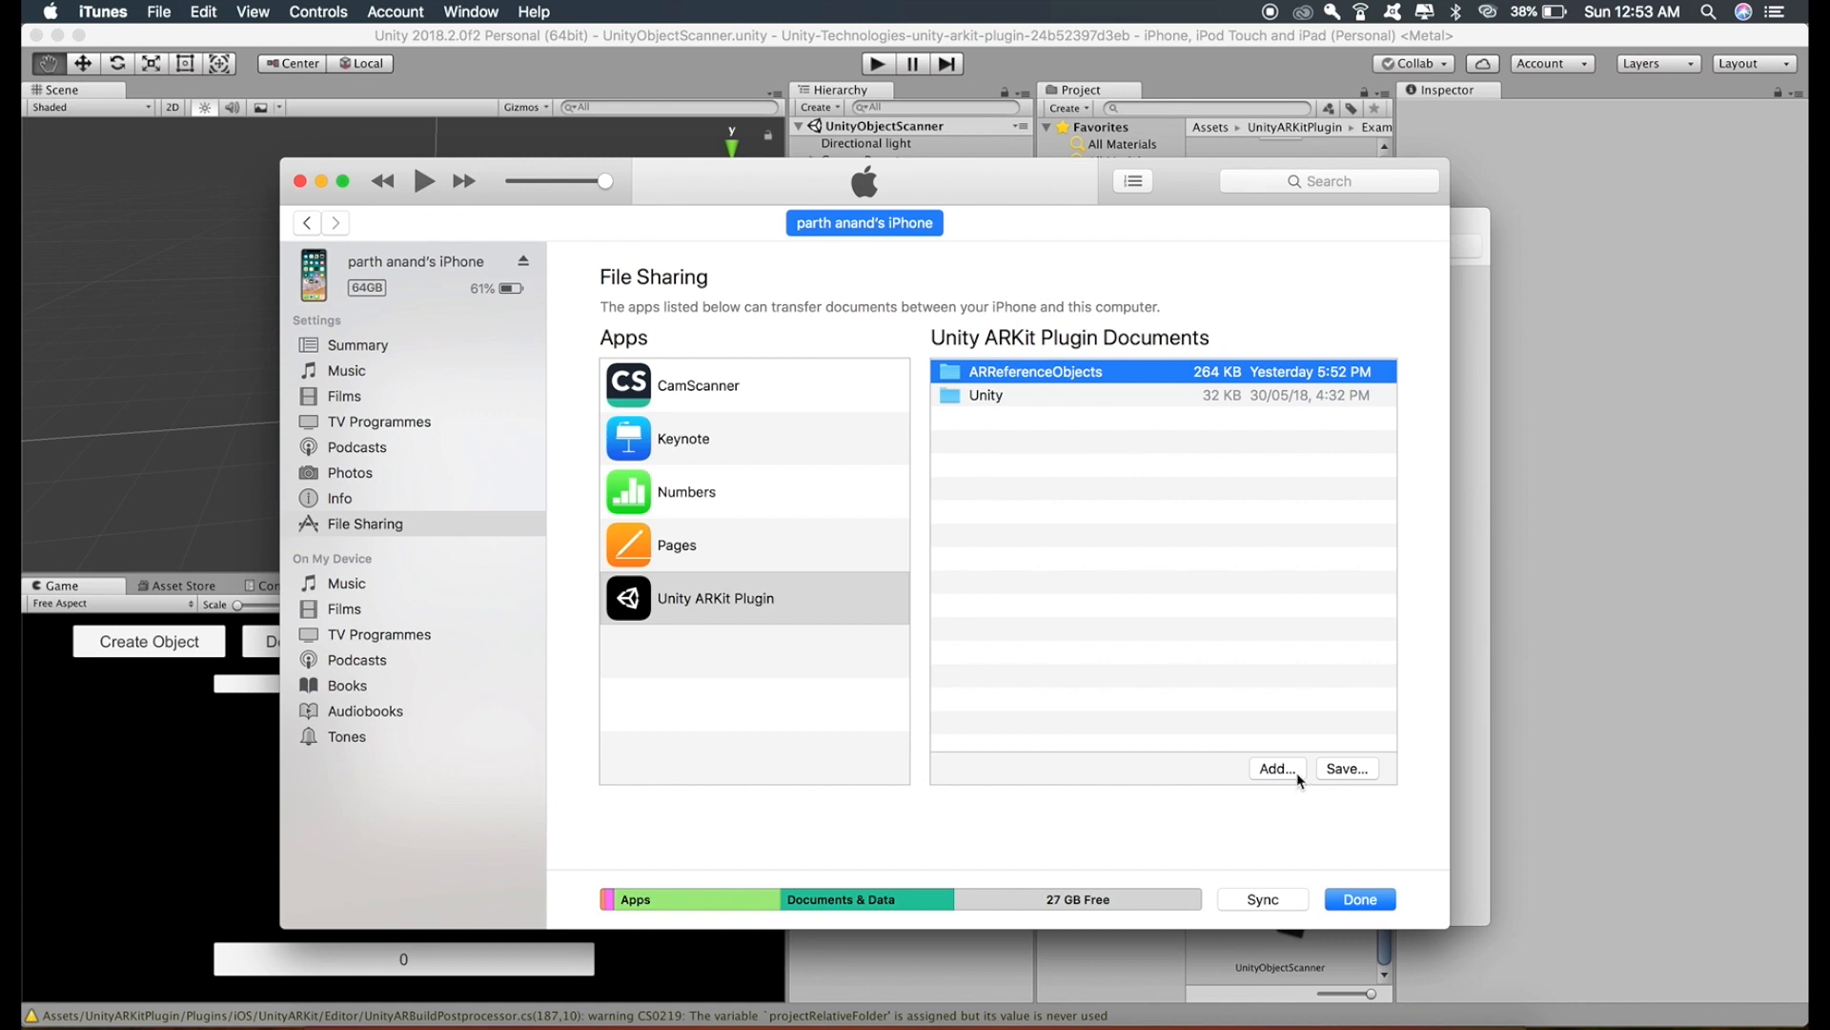
left_click(1278, 768)
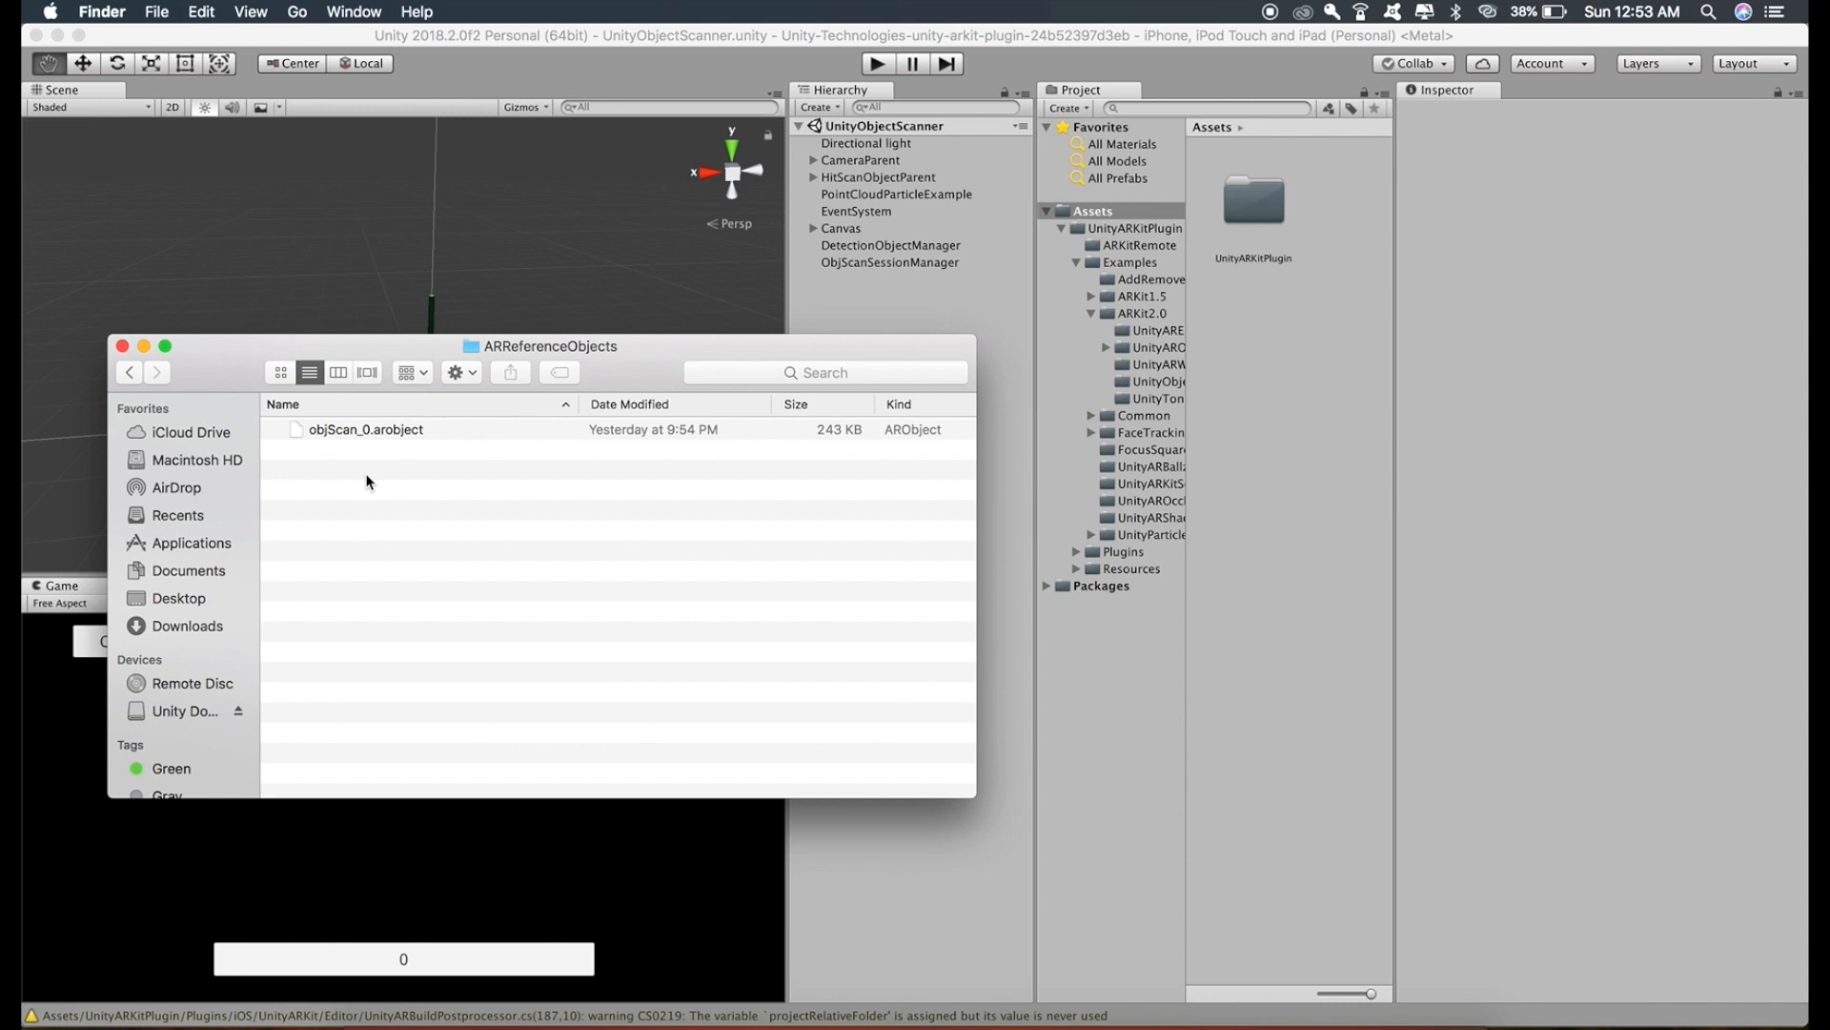
Drag objScan_0.arobject from Finder into Unity's Project window
left_click(365, 430)
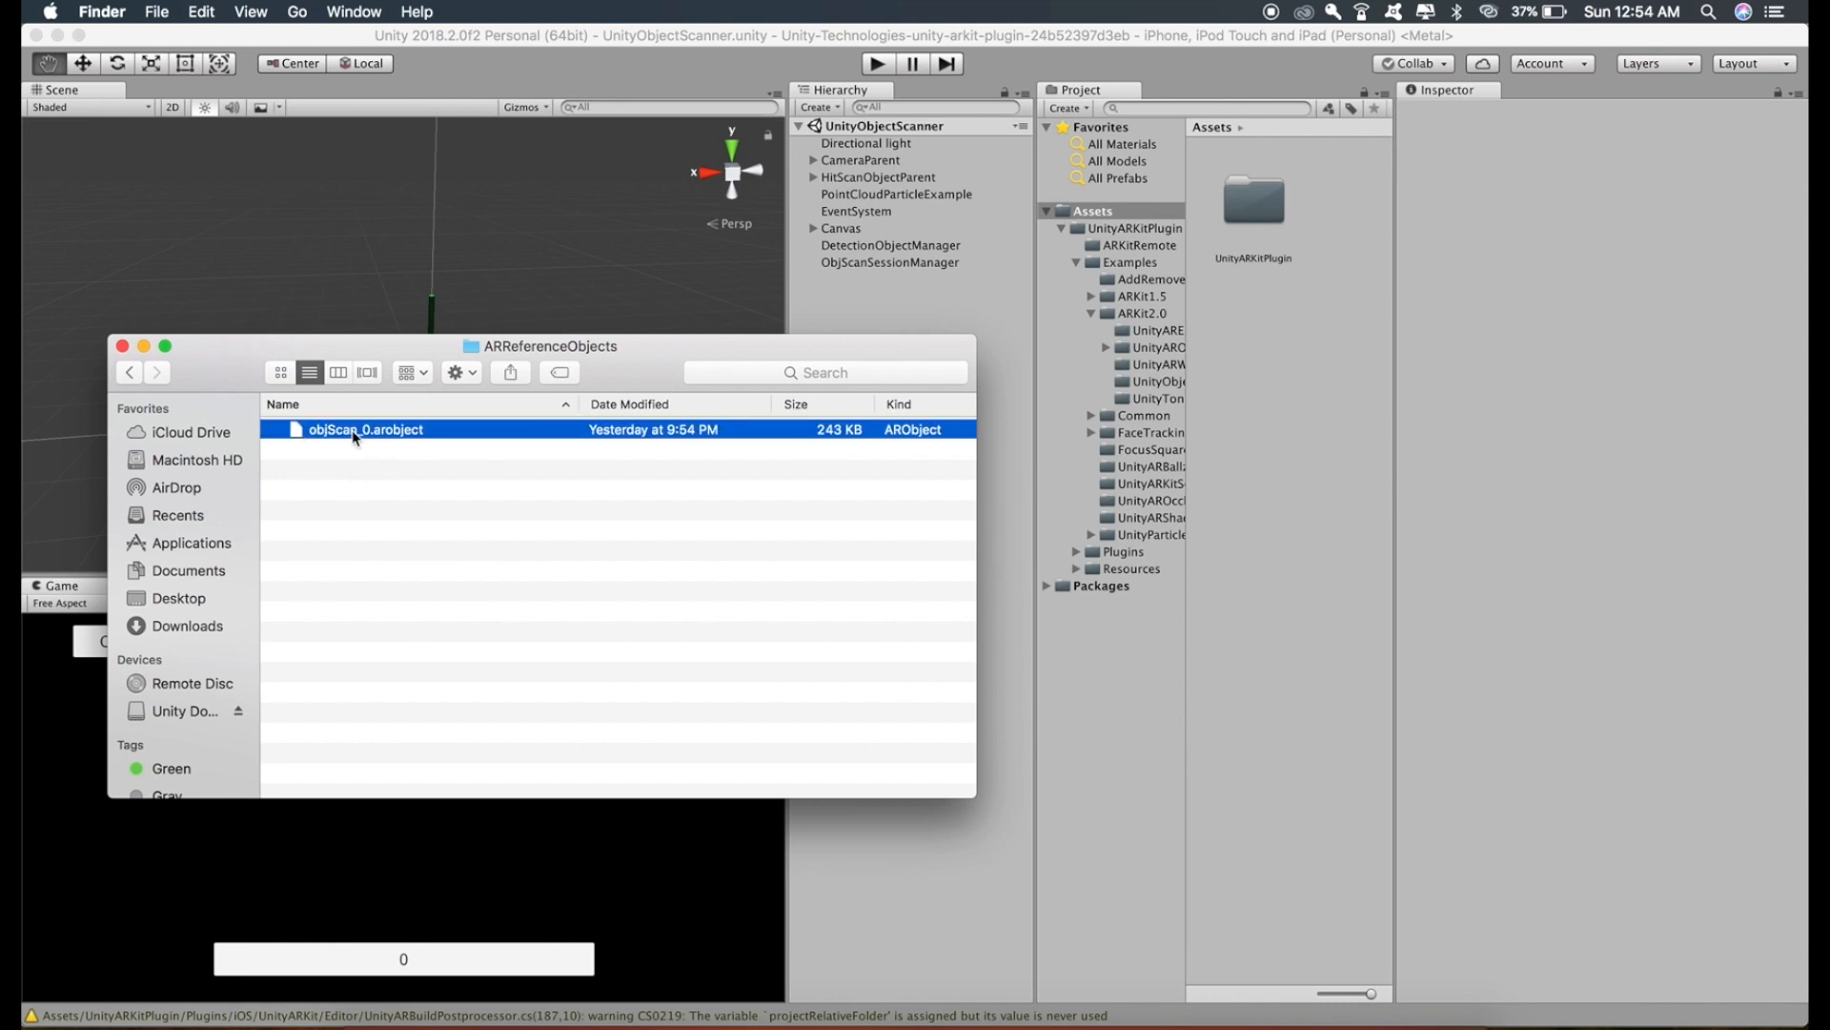
left_click_drag(365, 428, 1307, 464)
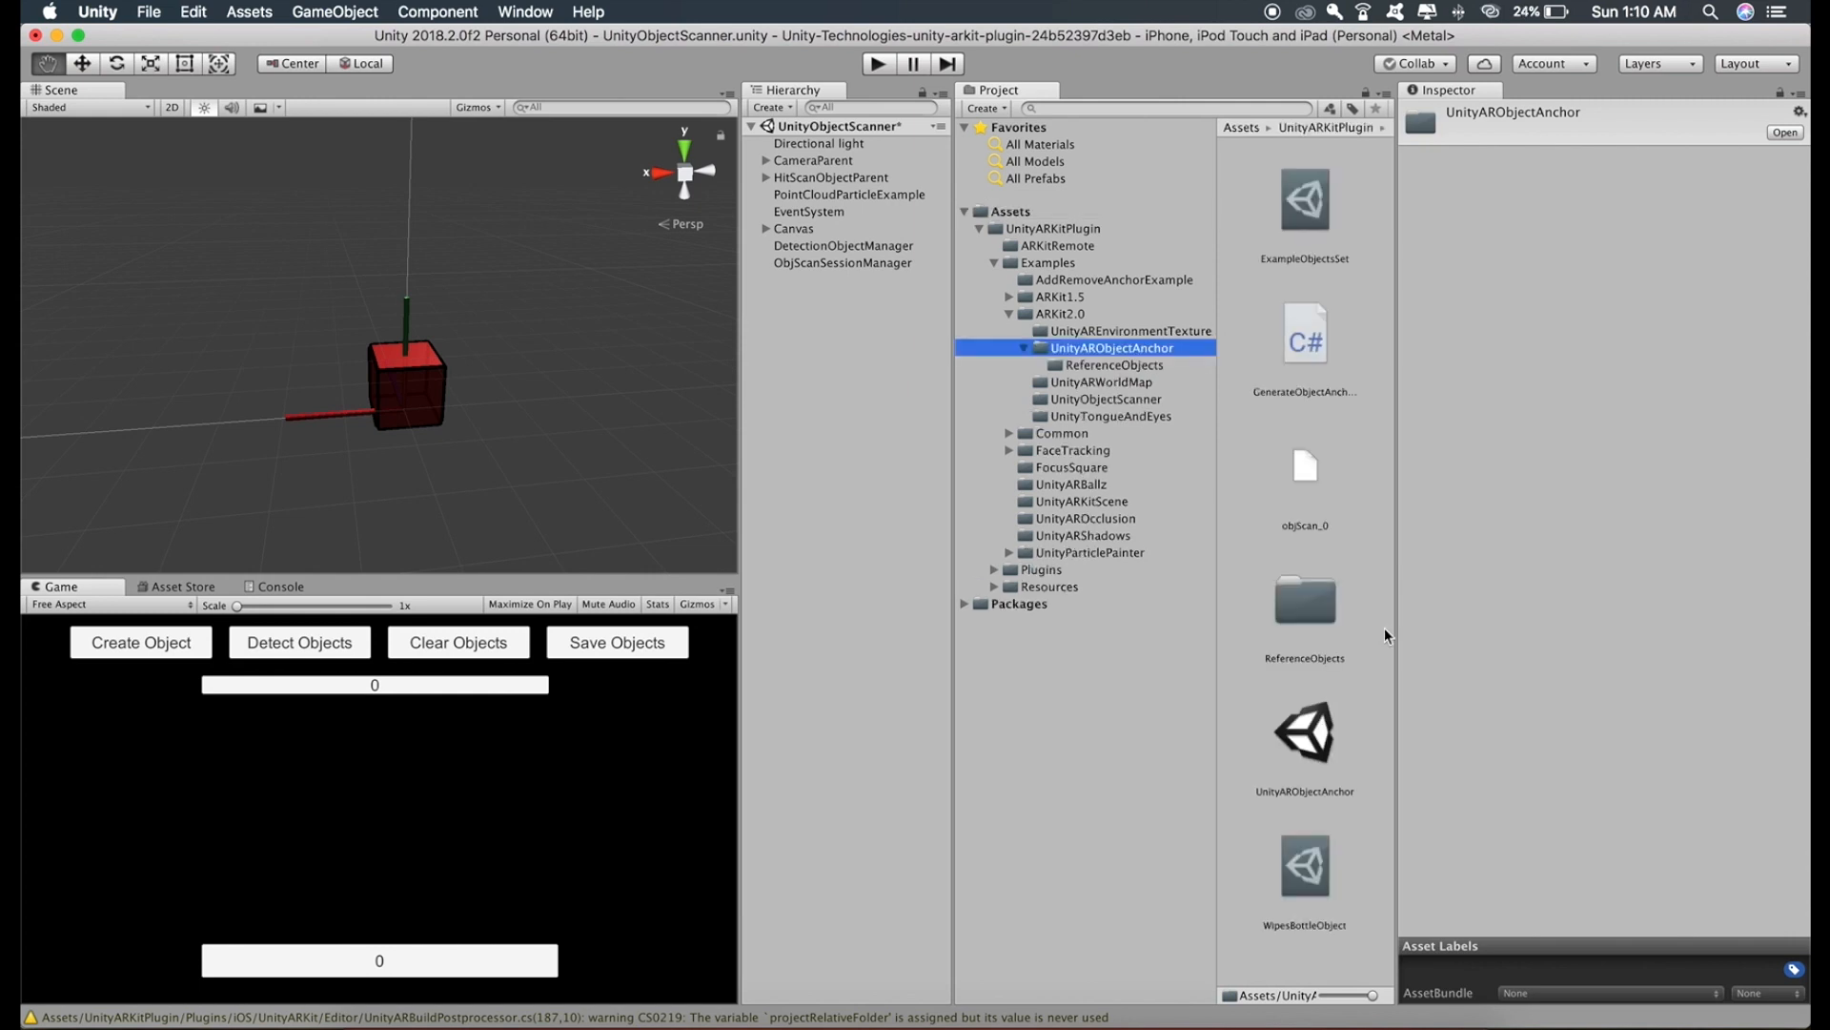
mouse_move(1324, 860)
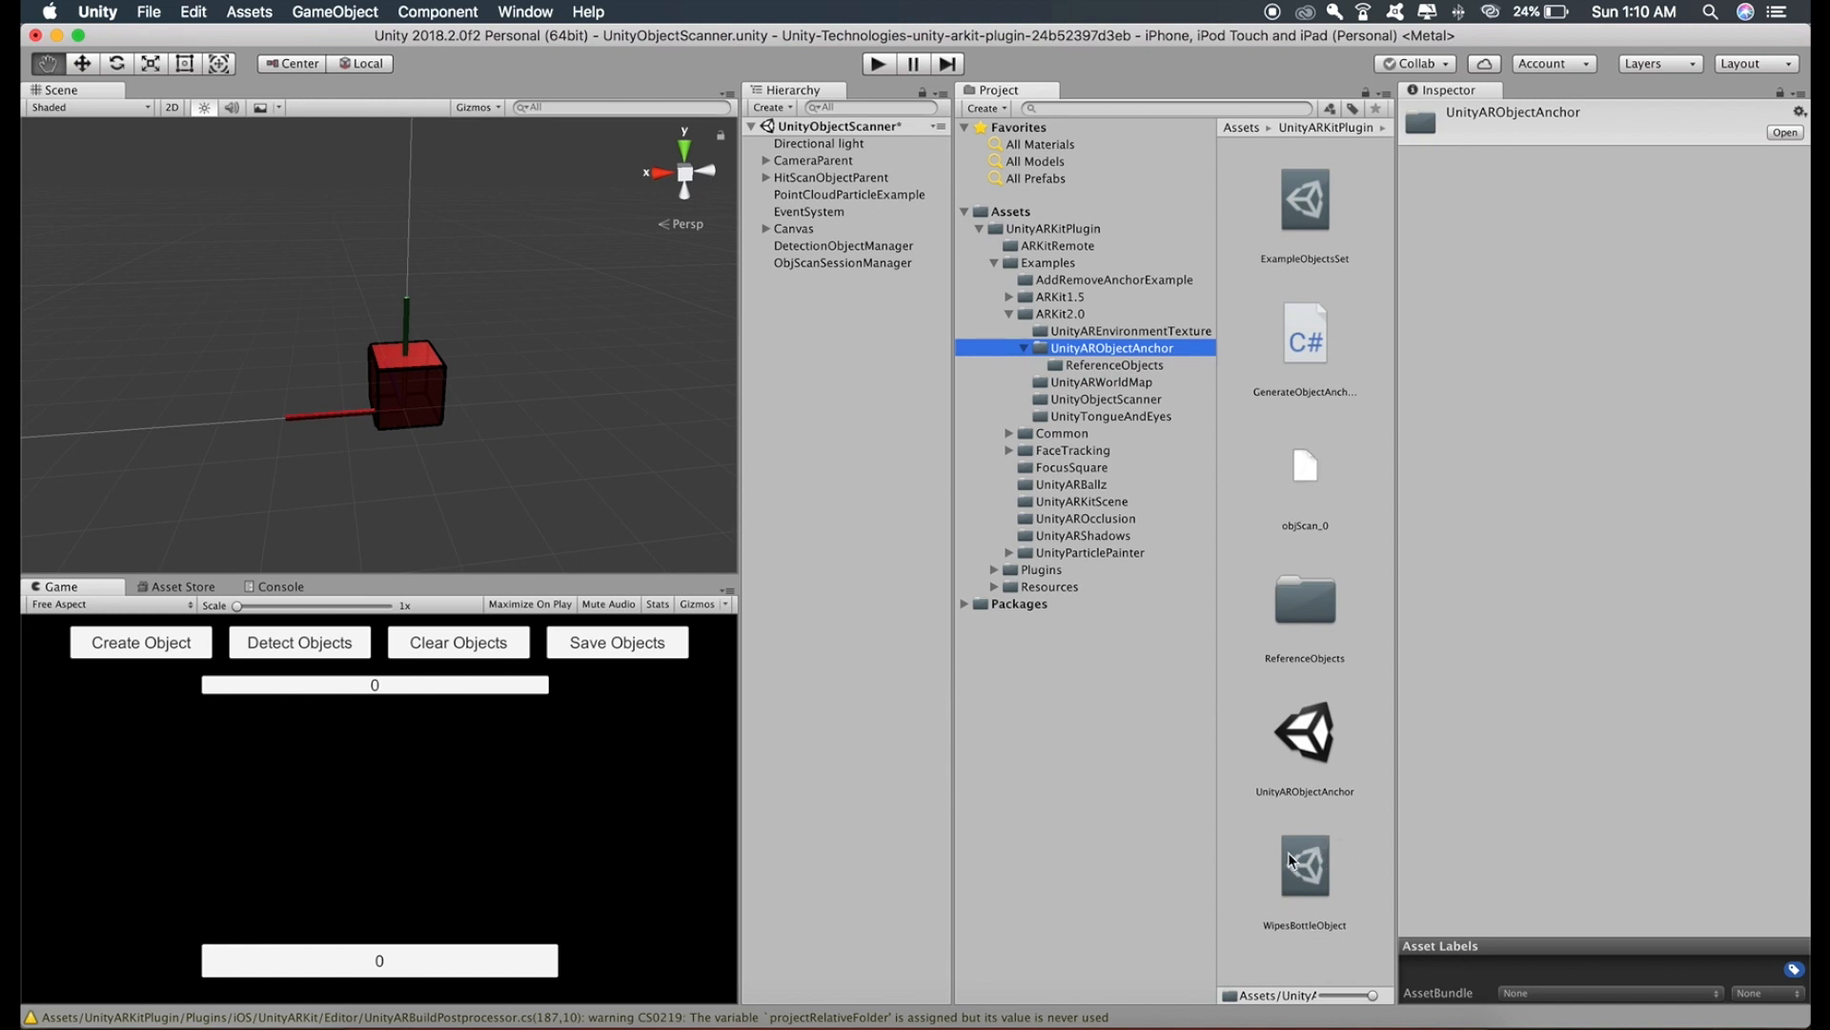
Set WipesBottleObject's Reference Object to objScan_0 and retype its object name as 'go'
left_click(1305, 869)
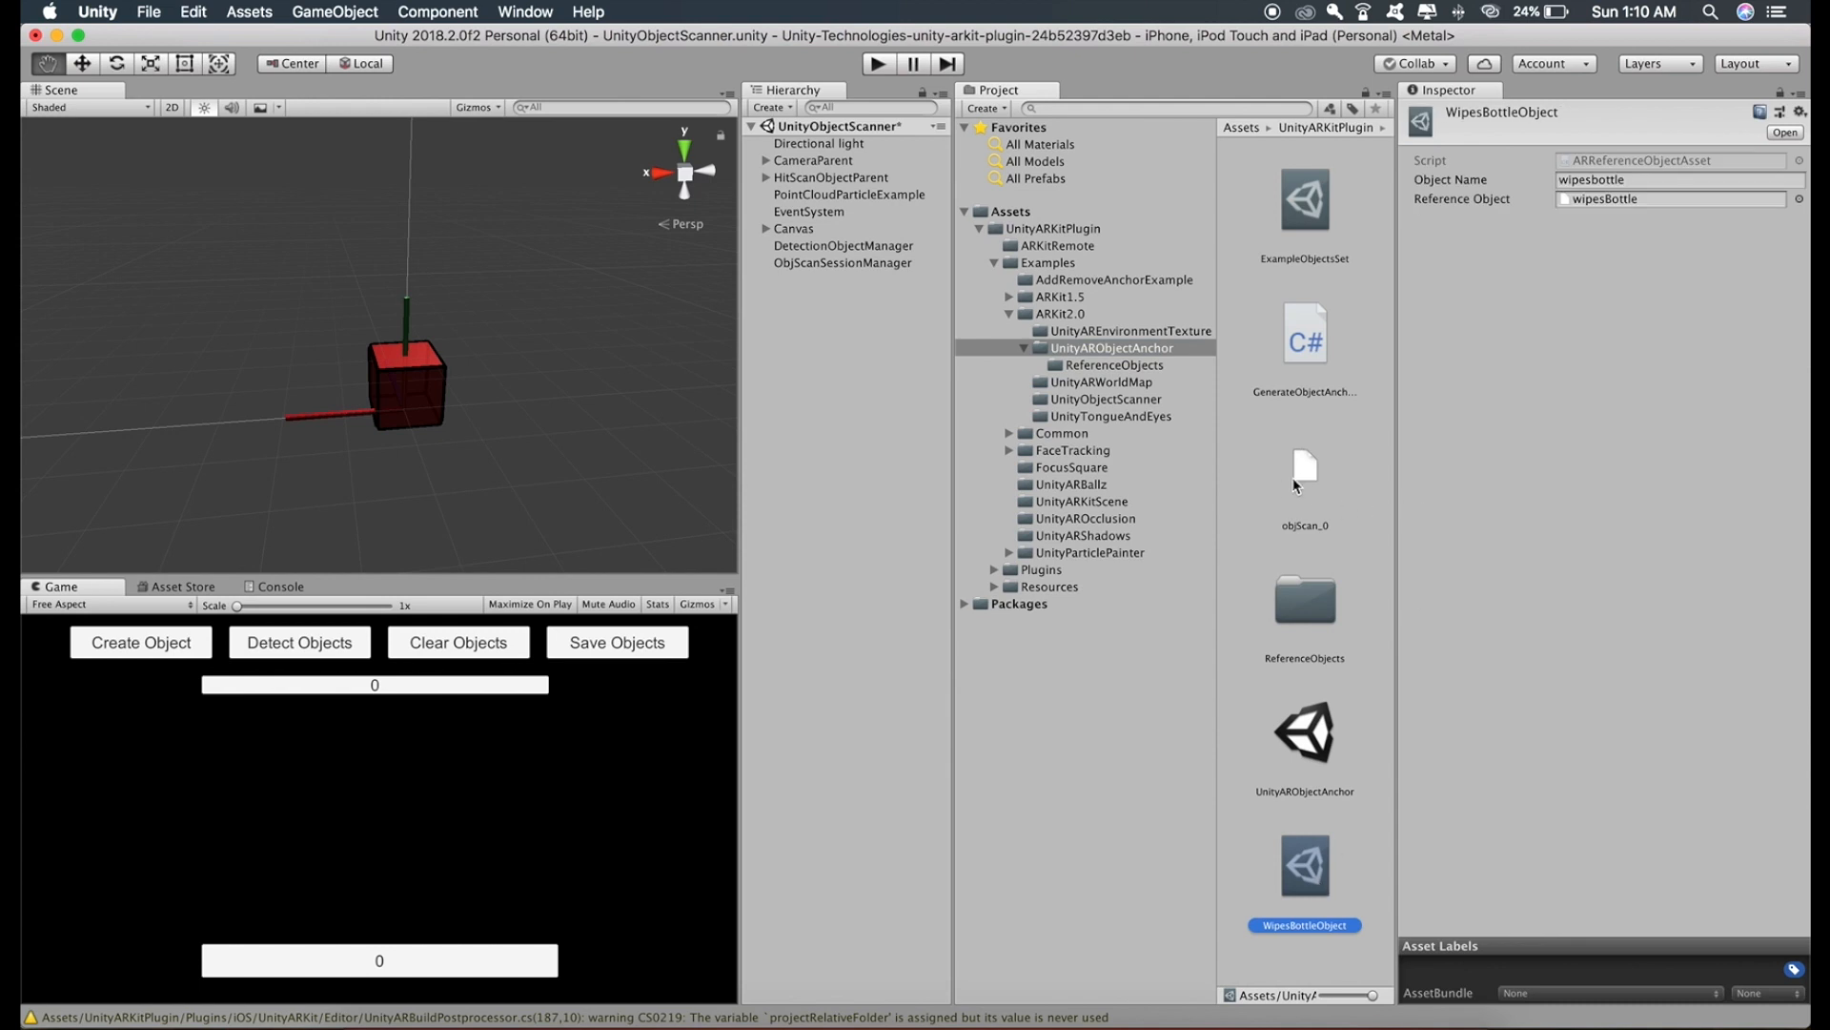
left_click(1305, 467)
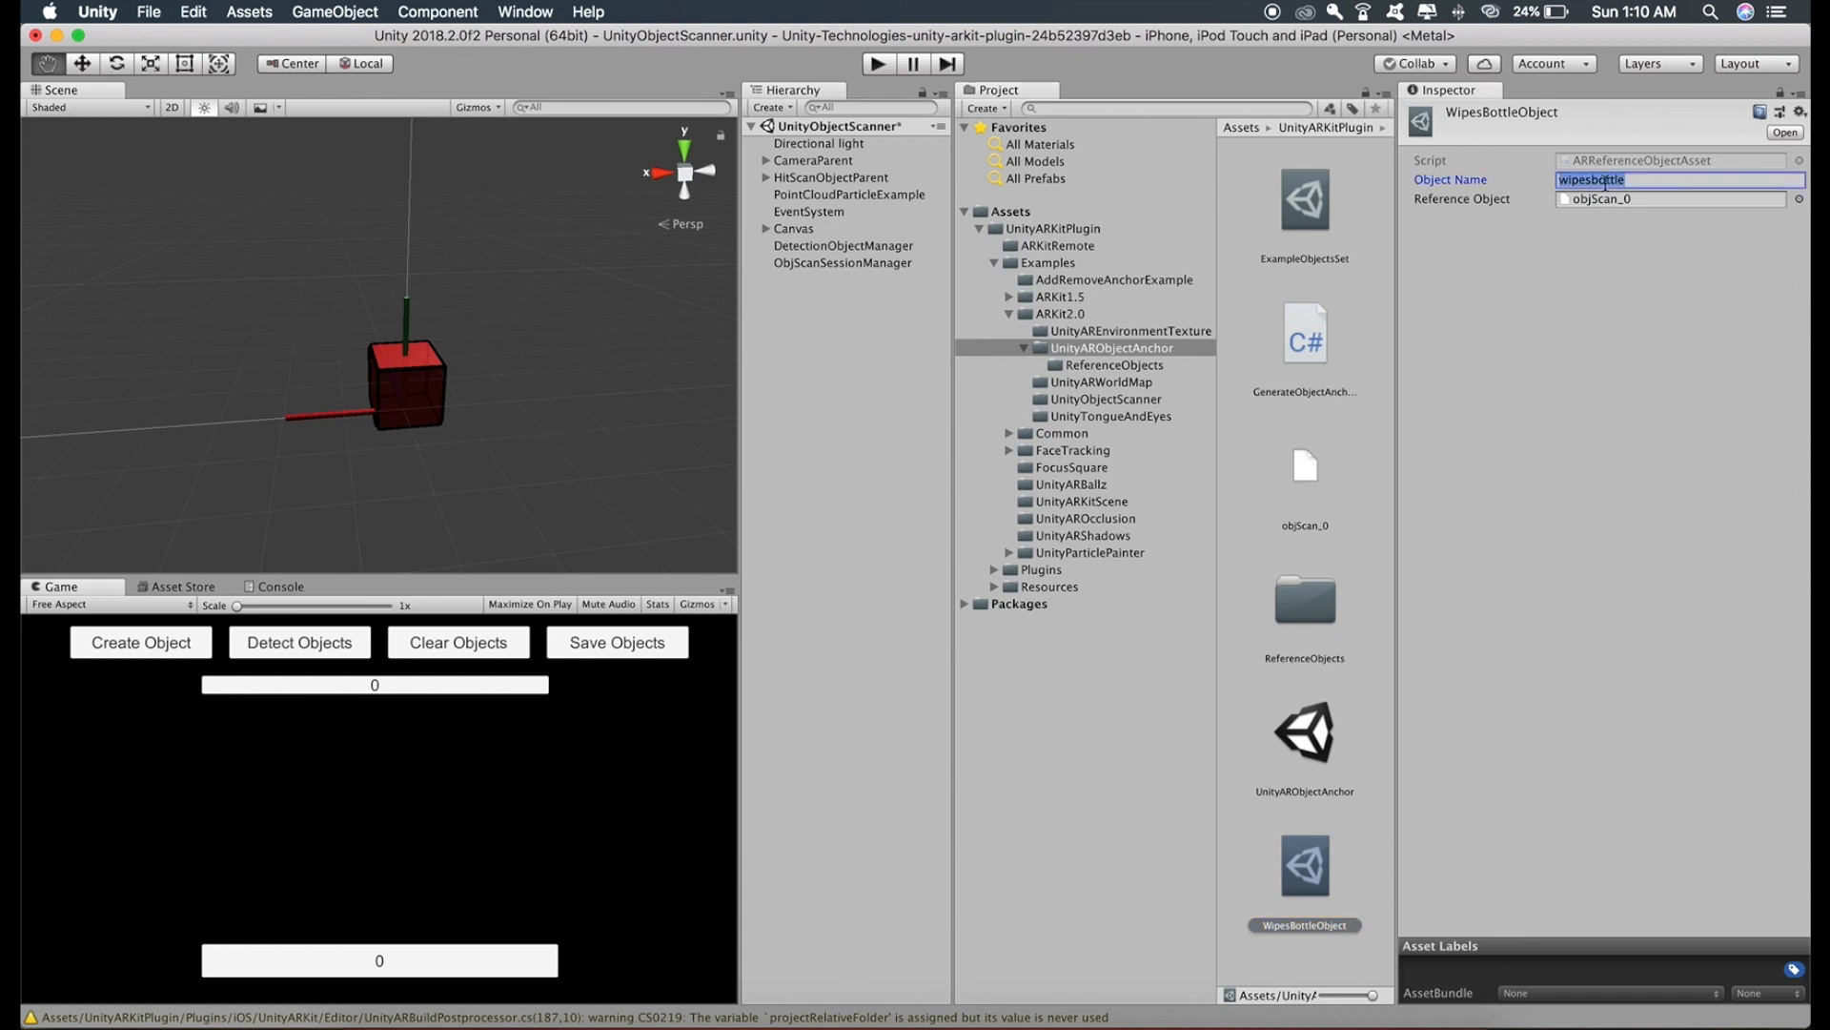
type("go")
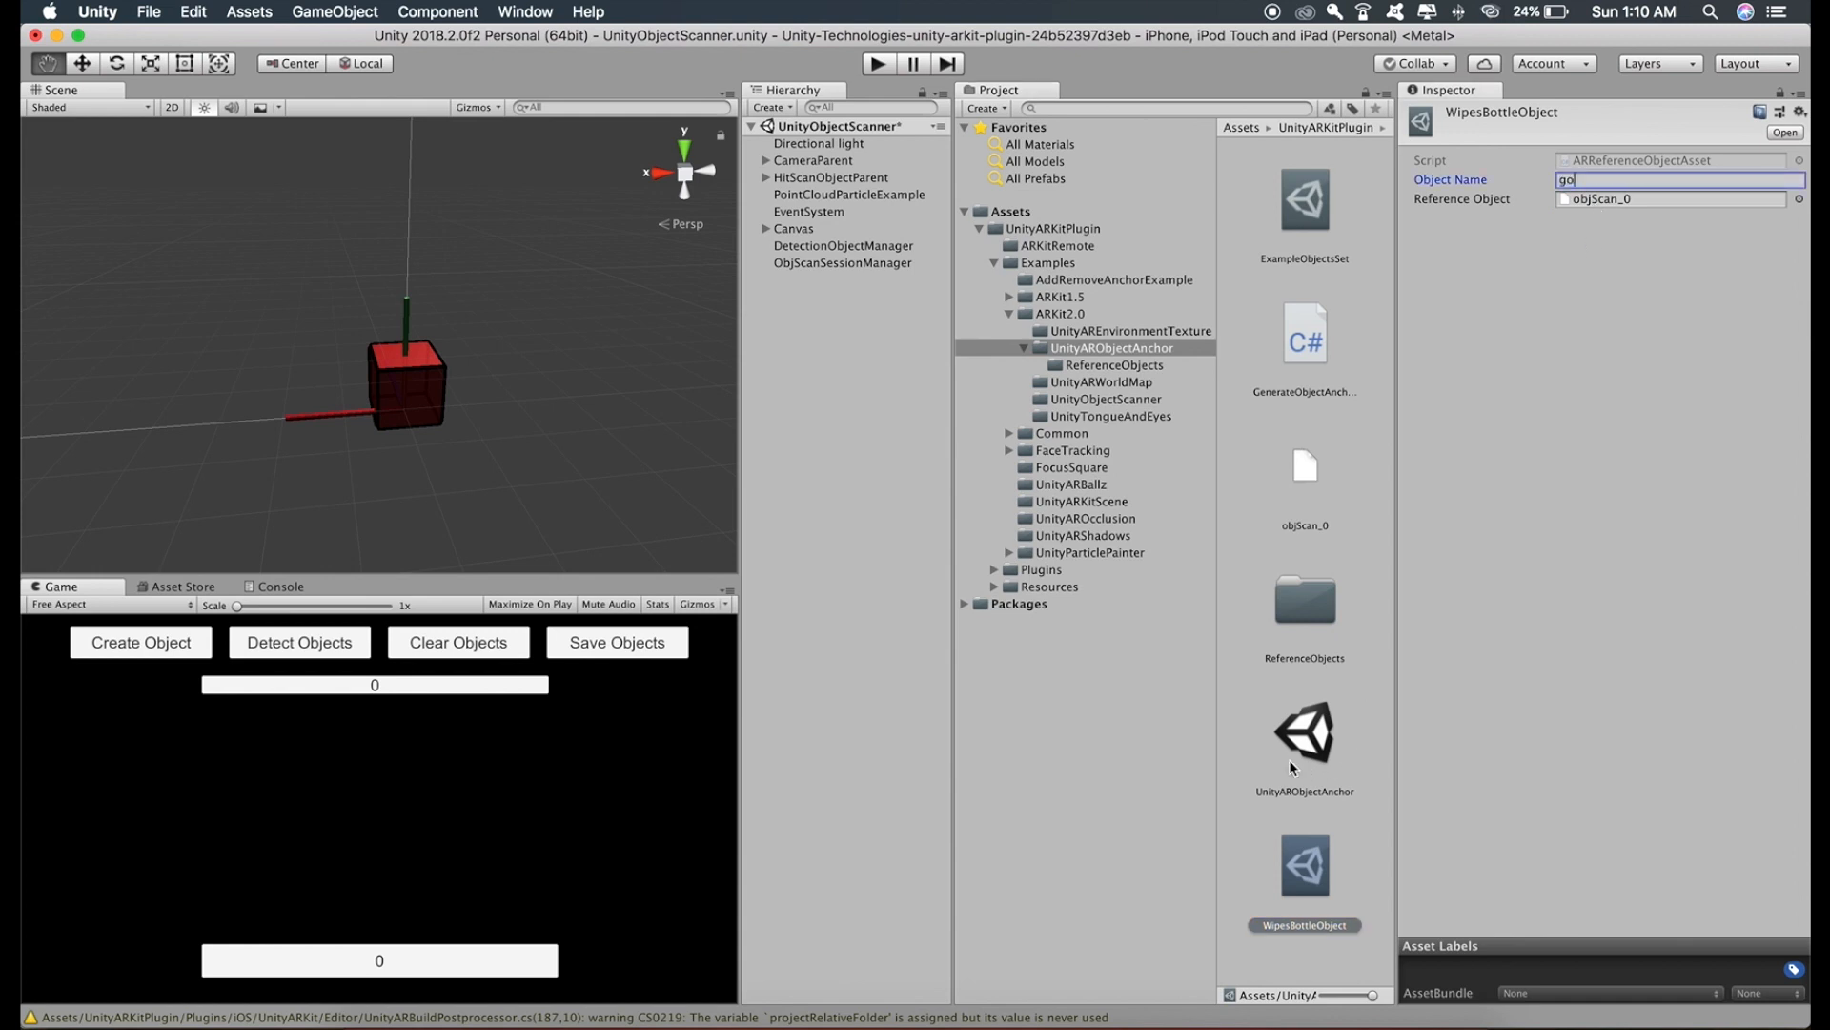
mouse_move(1315, 744)
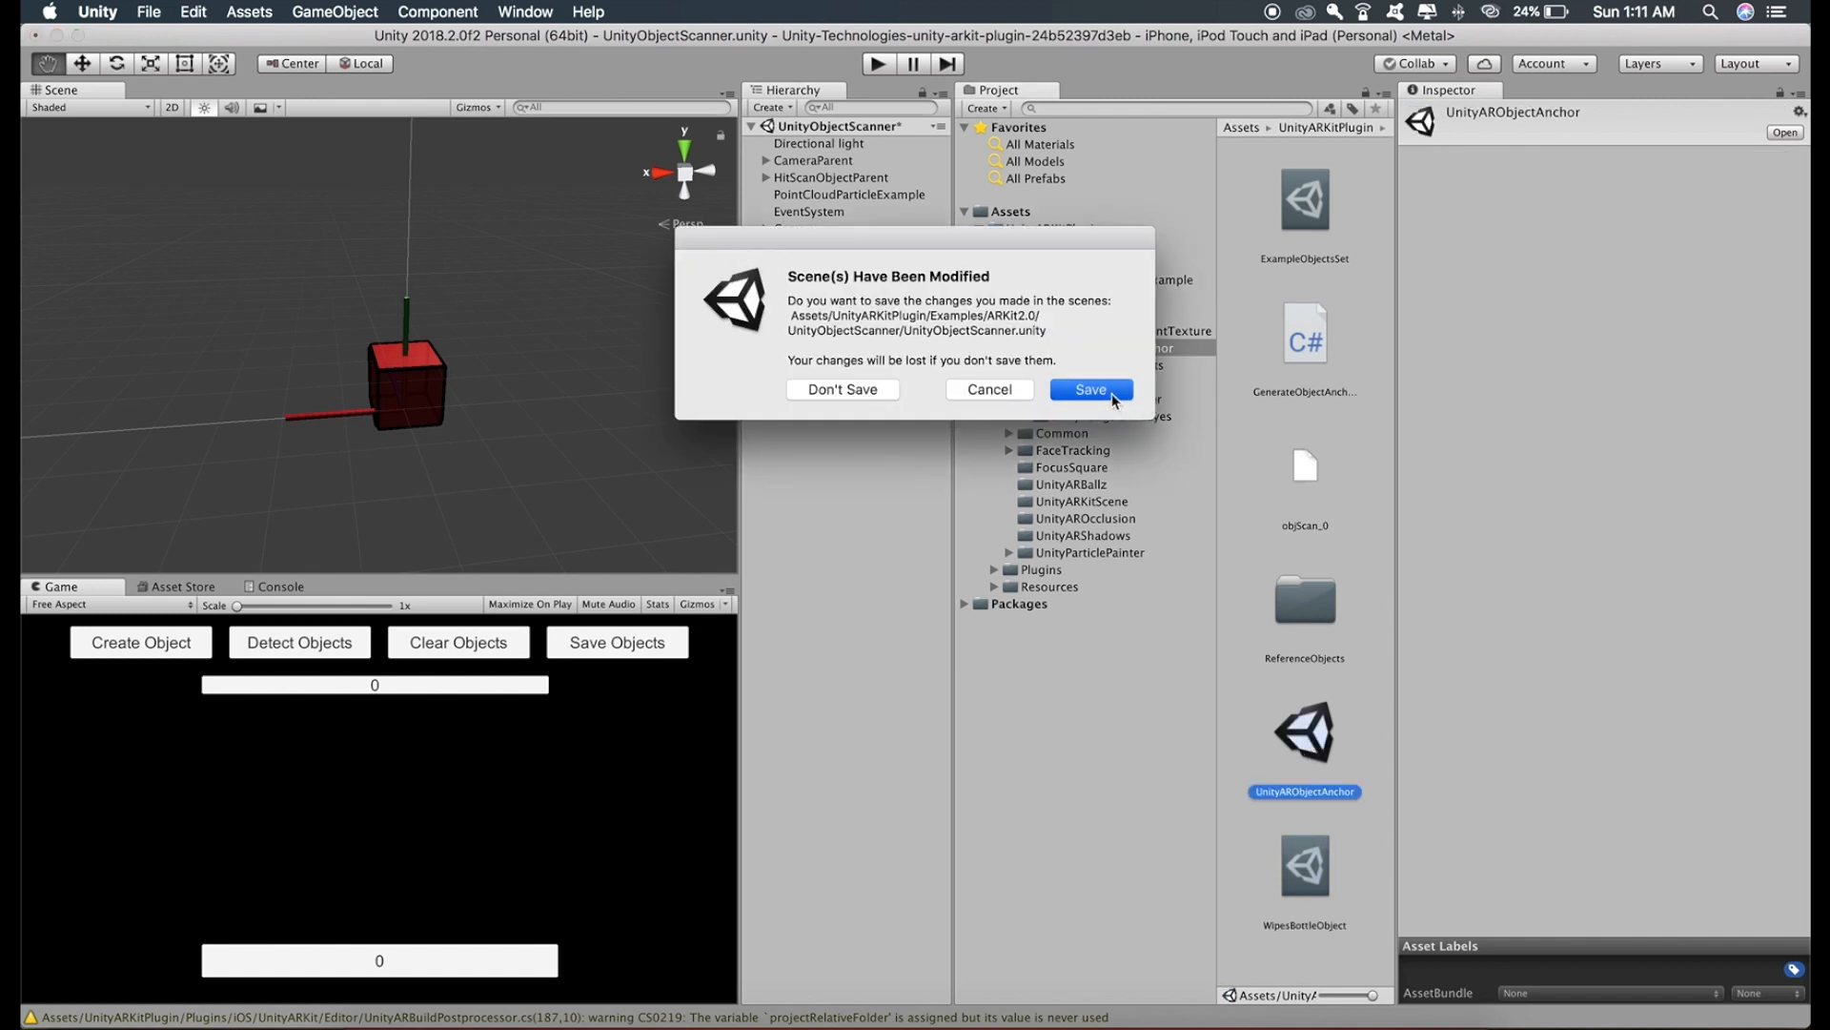
Save the scanner scene, disable RandomCube, and create an empty GameObject renamed 'parent'
left_click(1090, 389)
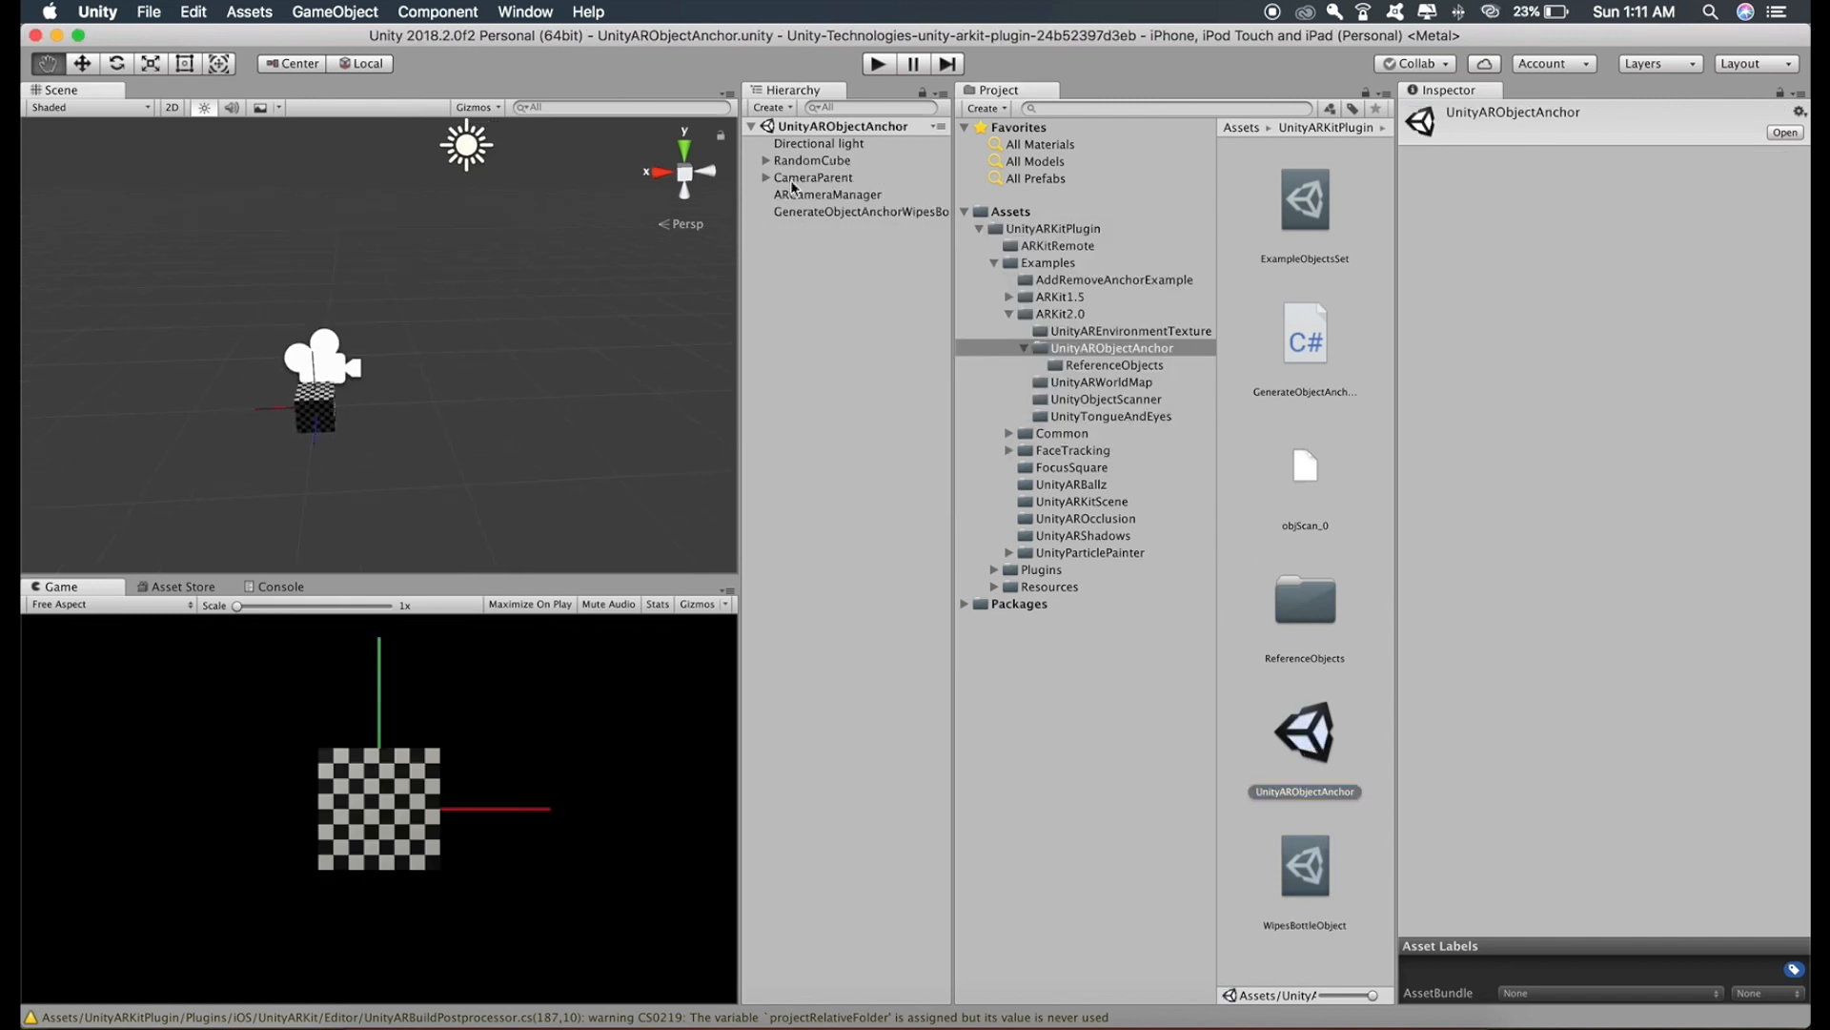
left_click(814, 160)
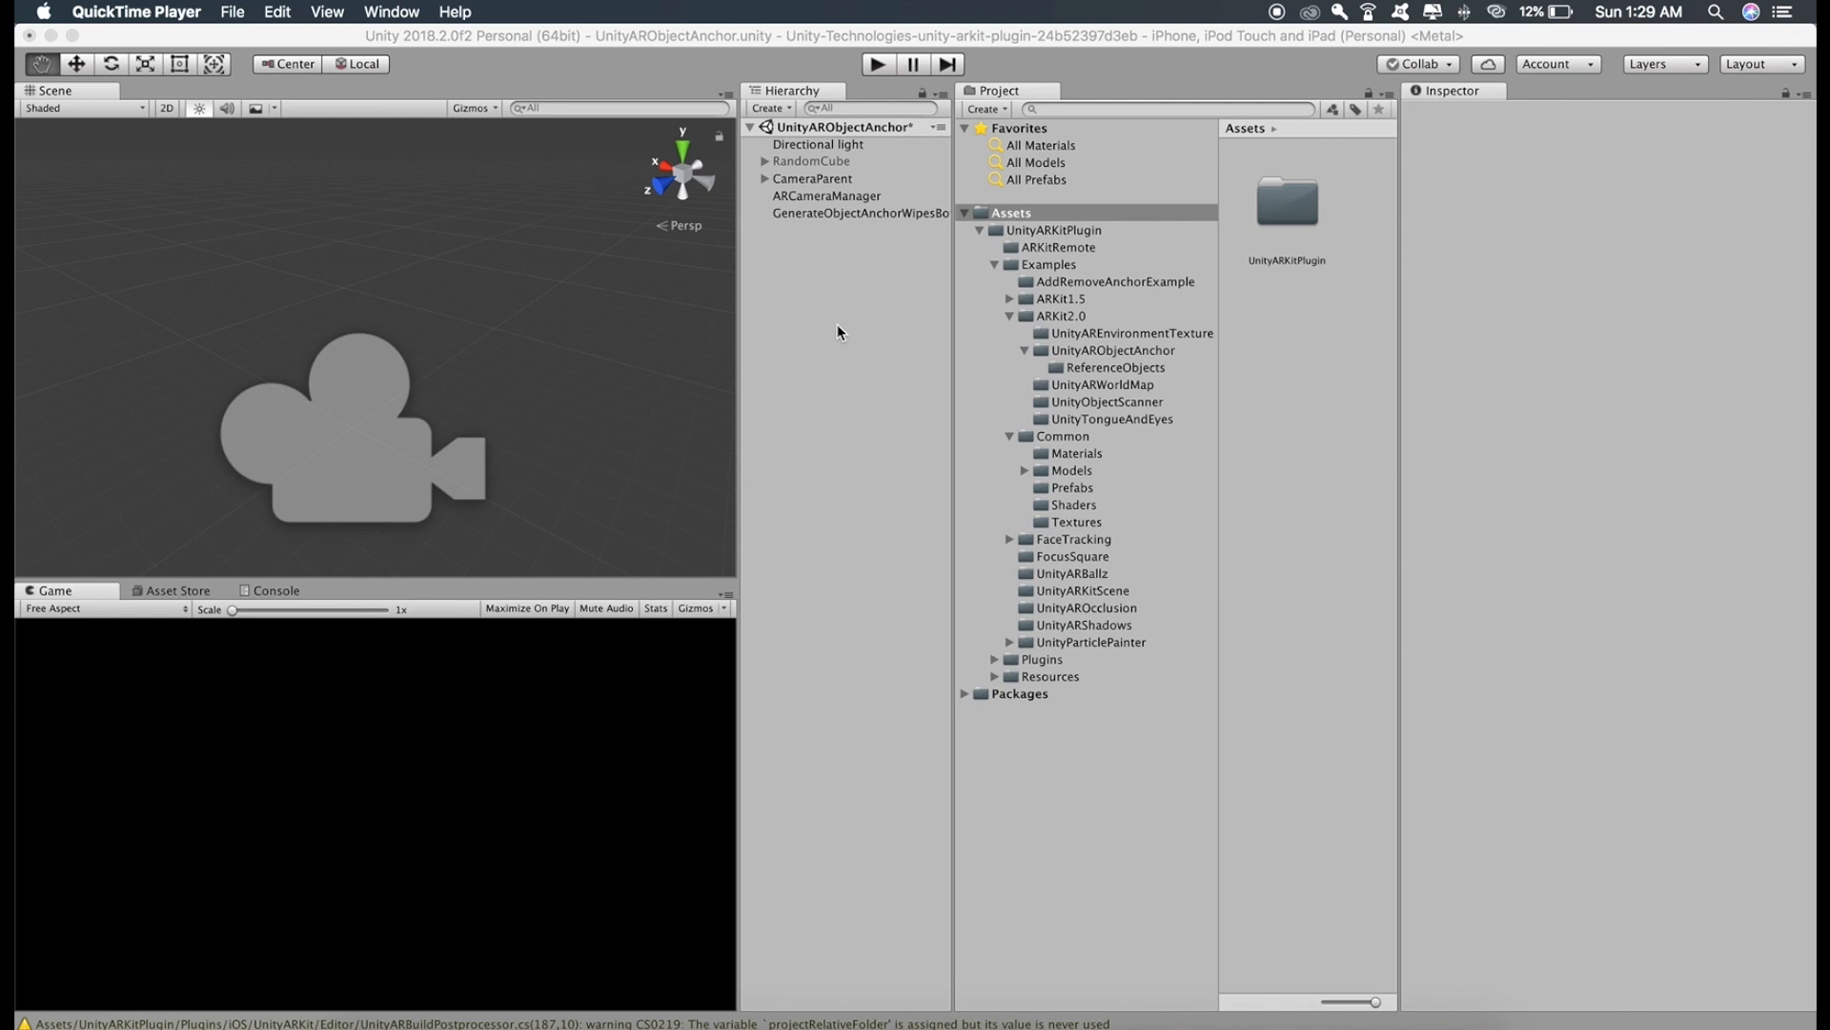
right_click(839, 331)
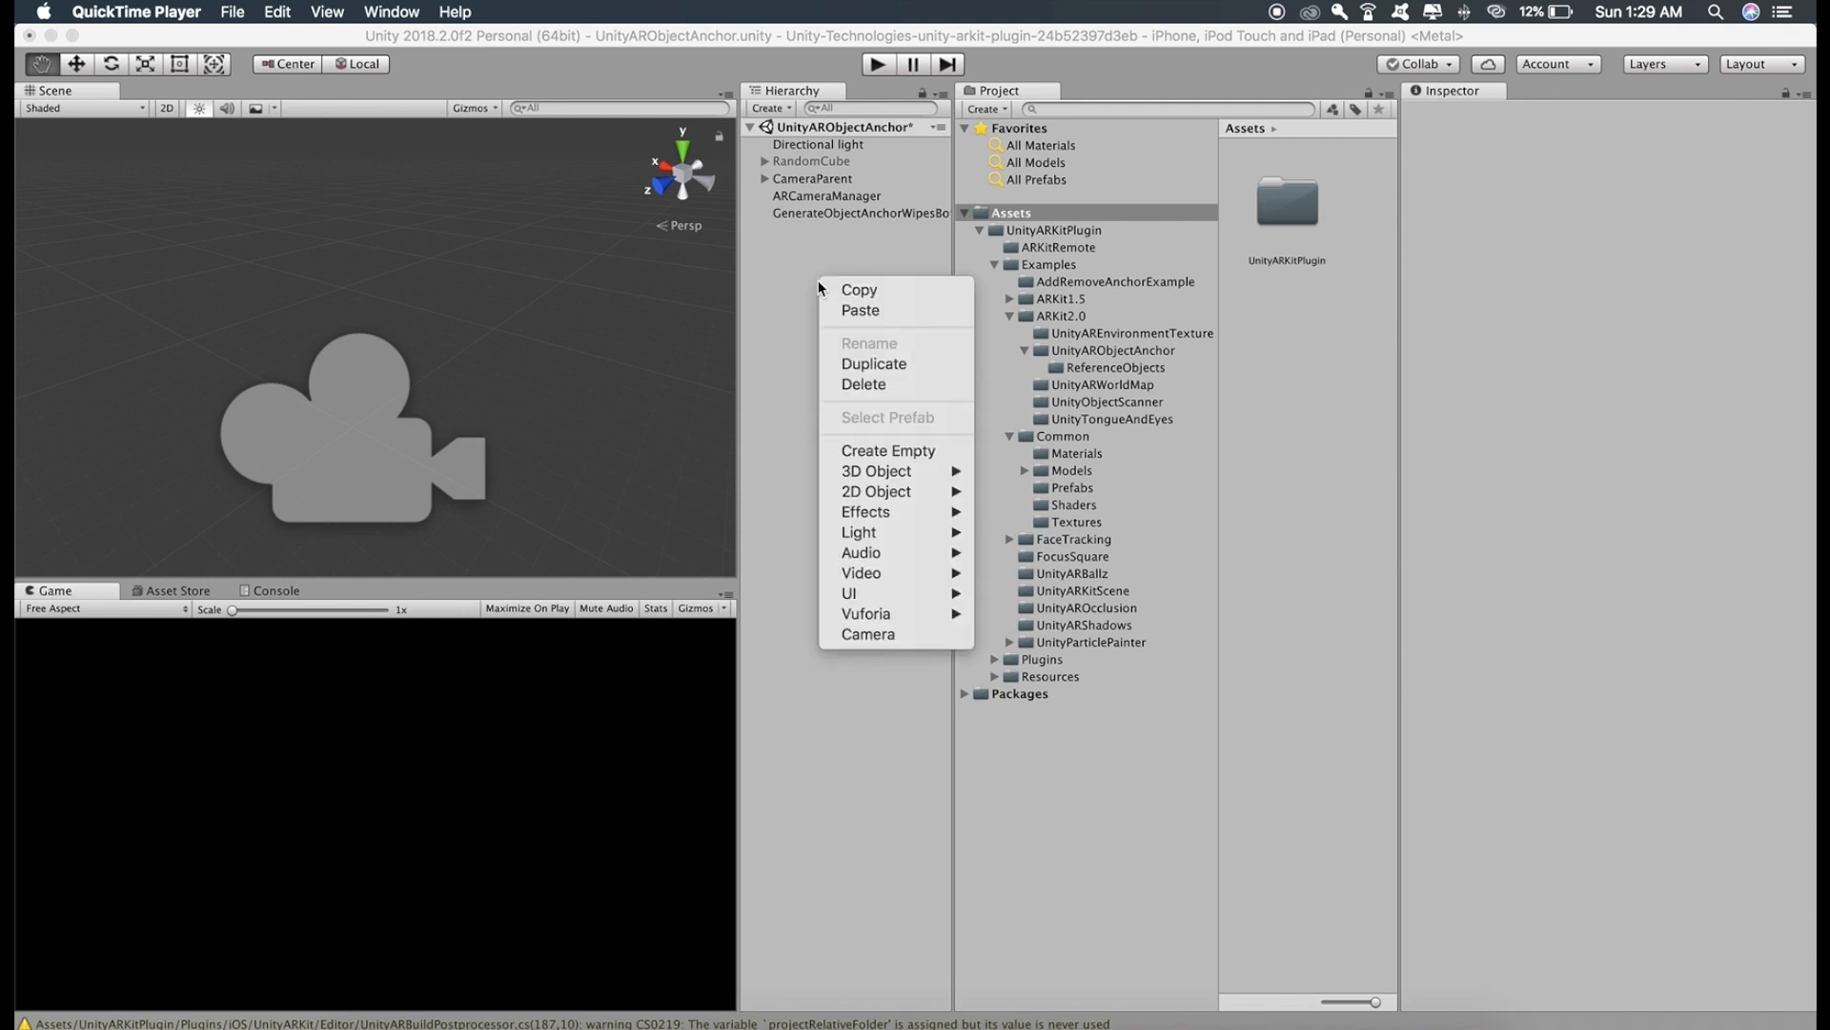
left_click(889, 450)
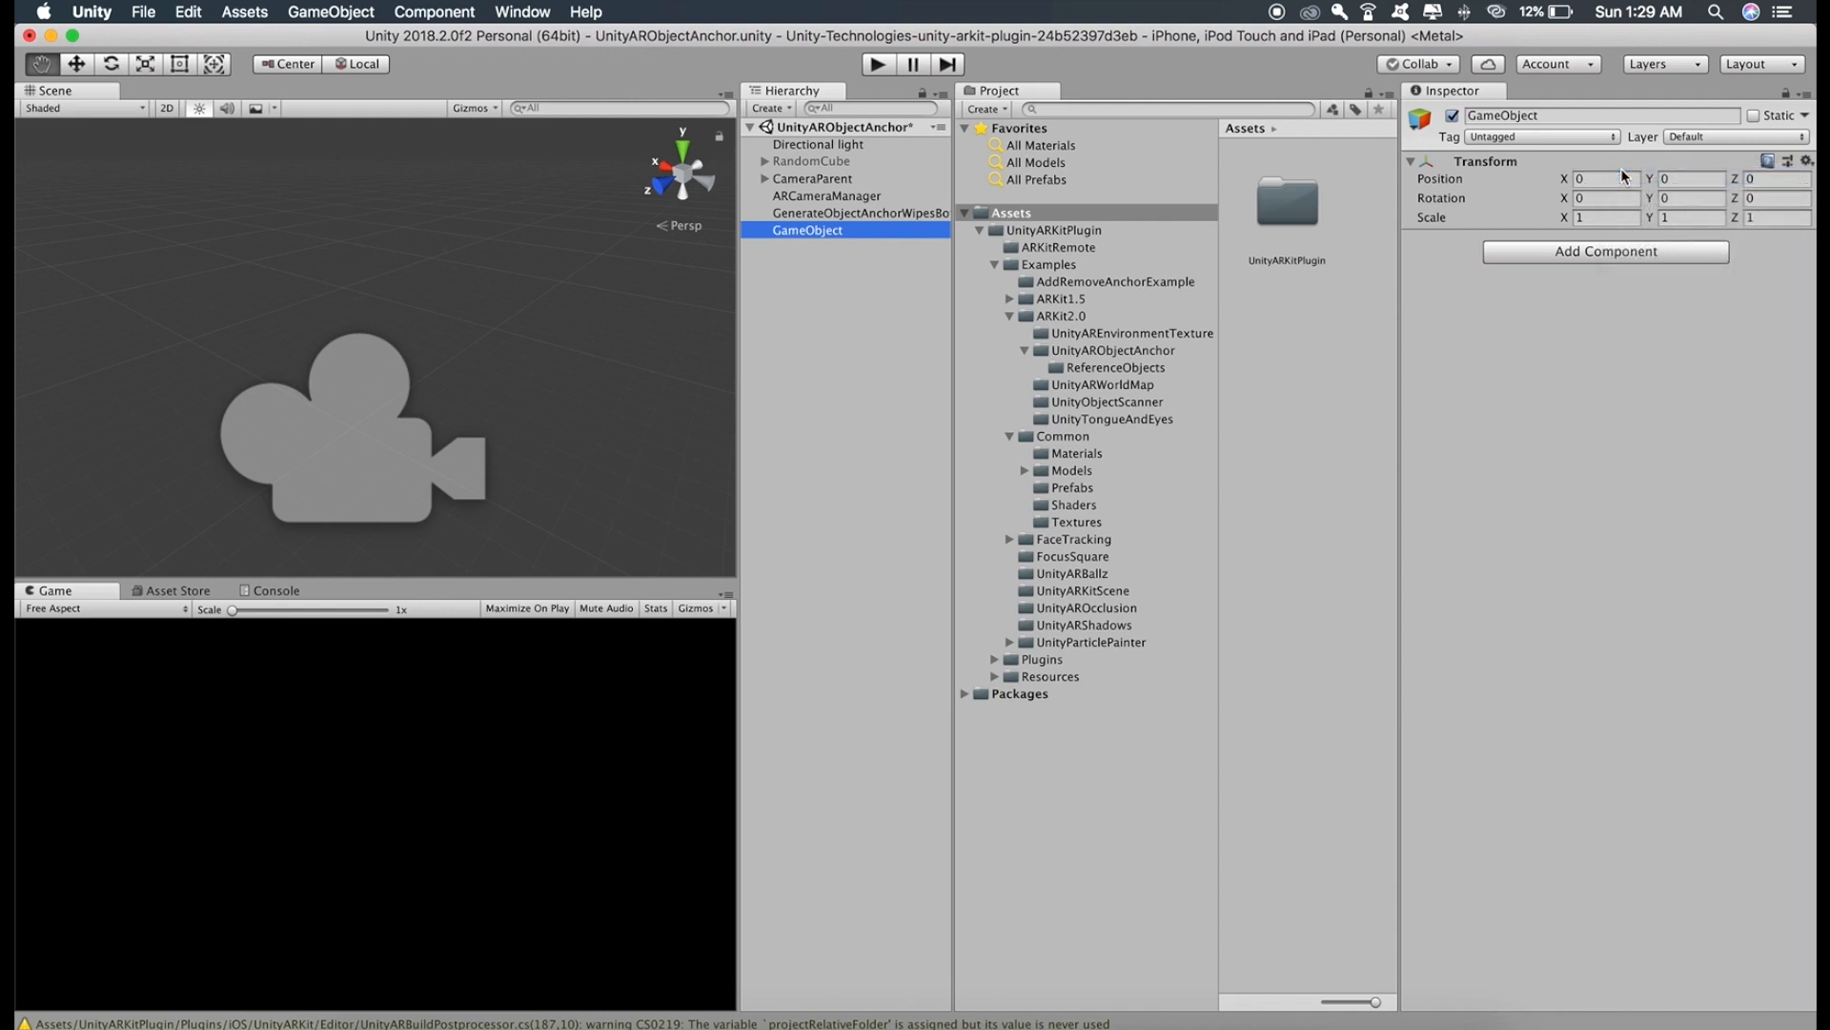
double_click(807, 230)
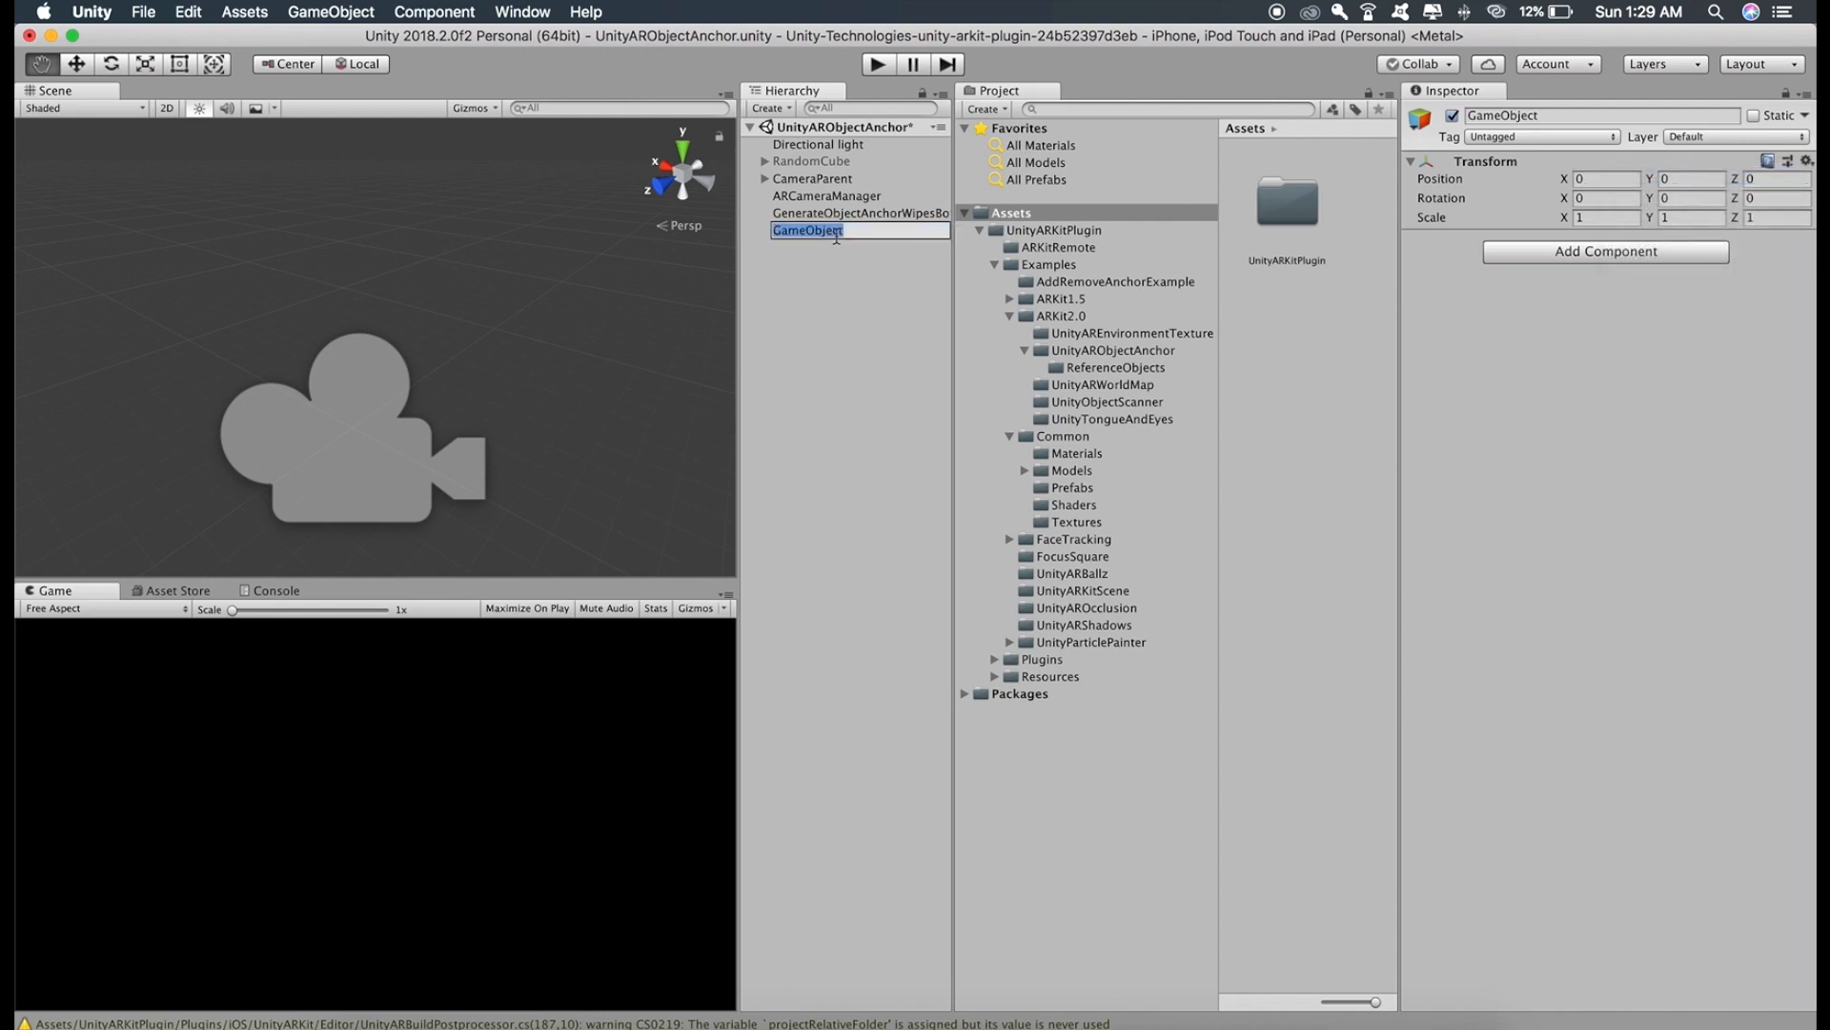
type("parent")
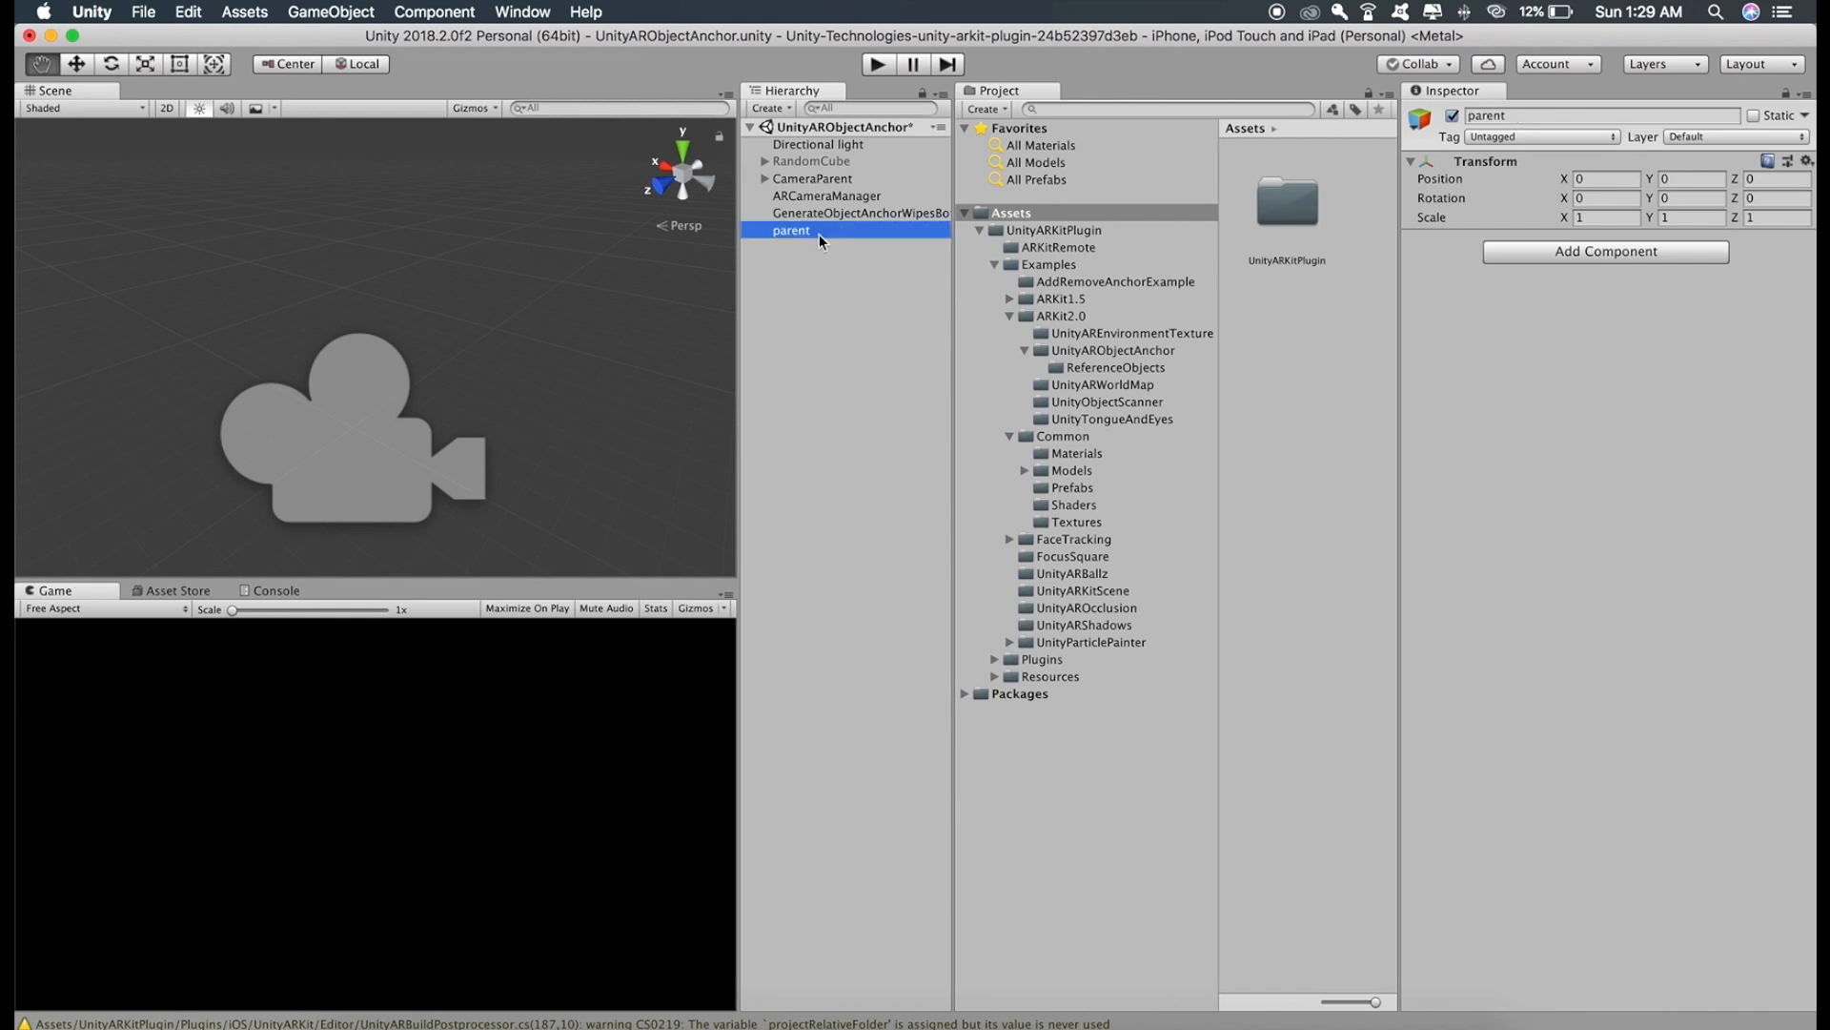
Add a child Cube under 'parent', scale it 0.48 × 0.27 × 0.001, and raise it to 0.285
right_click(790, 229)
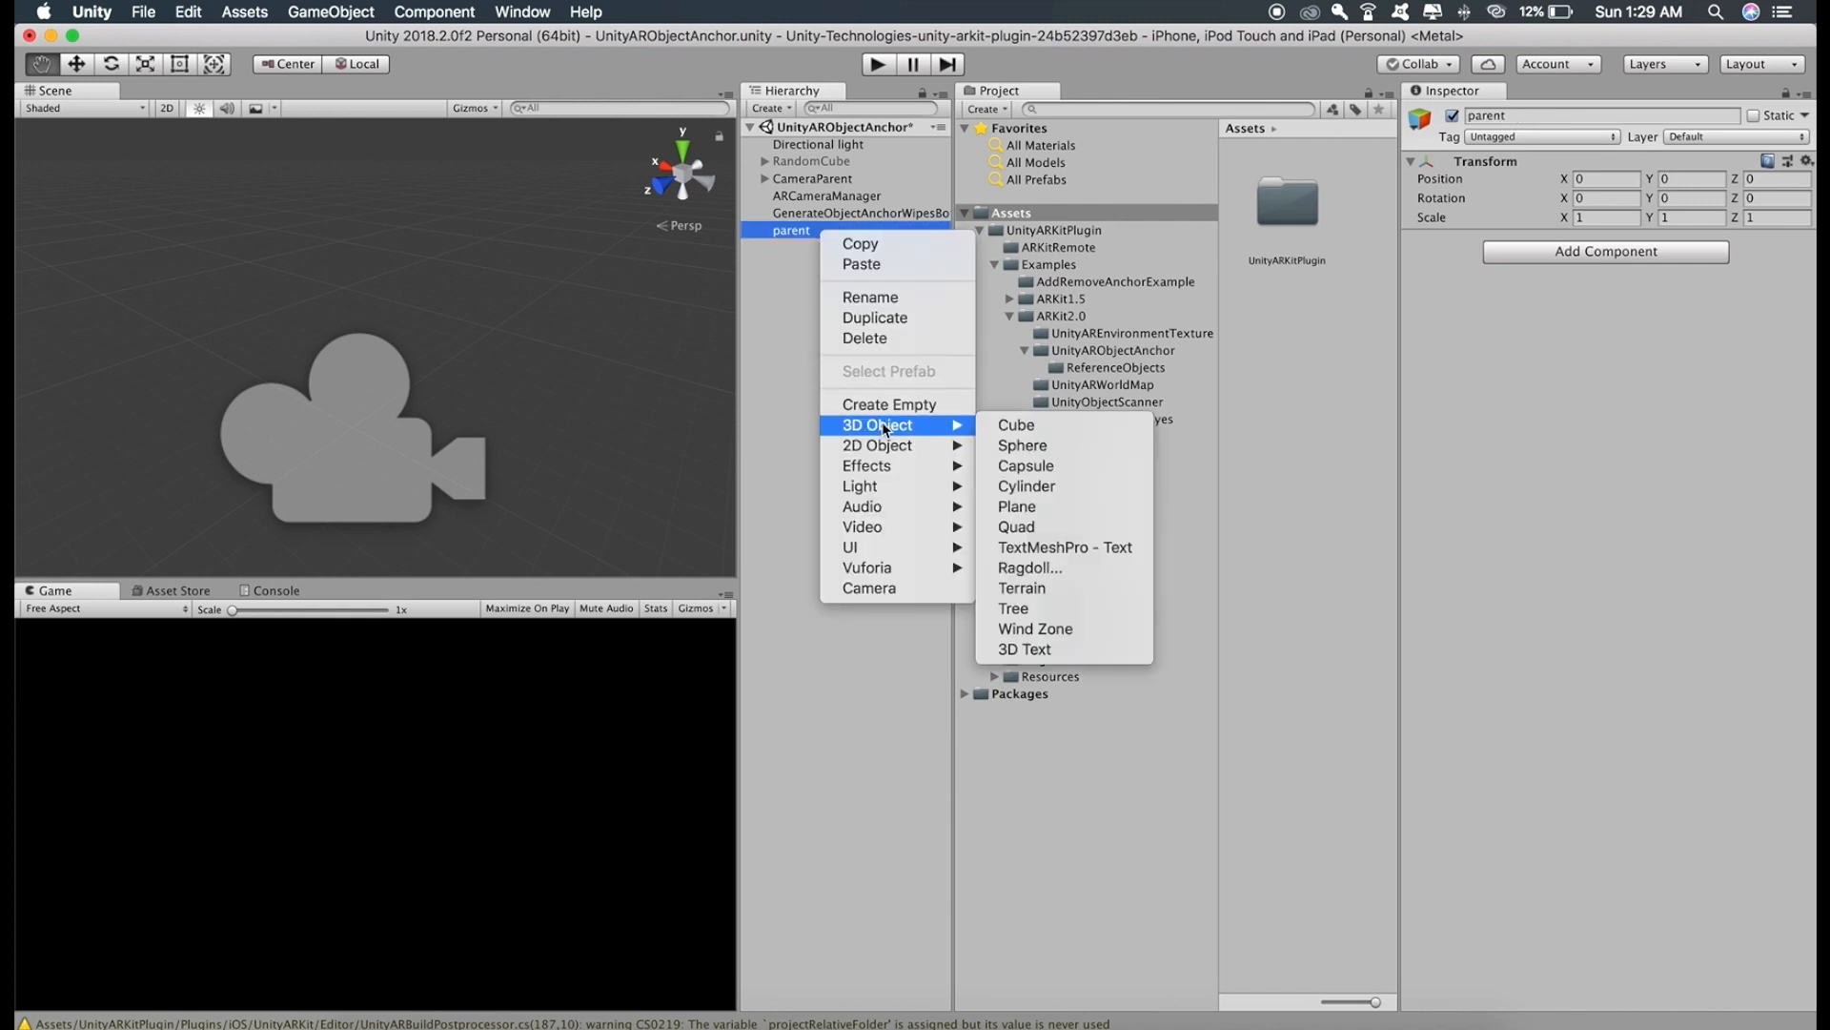
left_click(1016, 424)
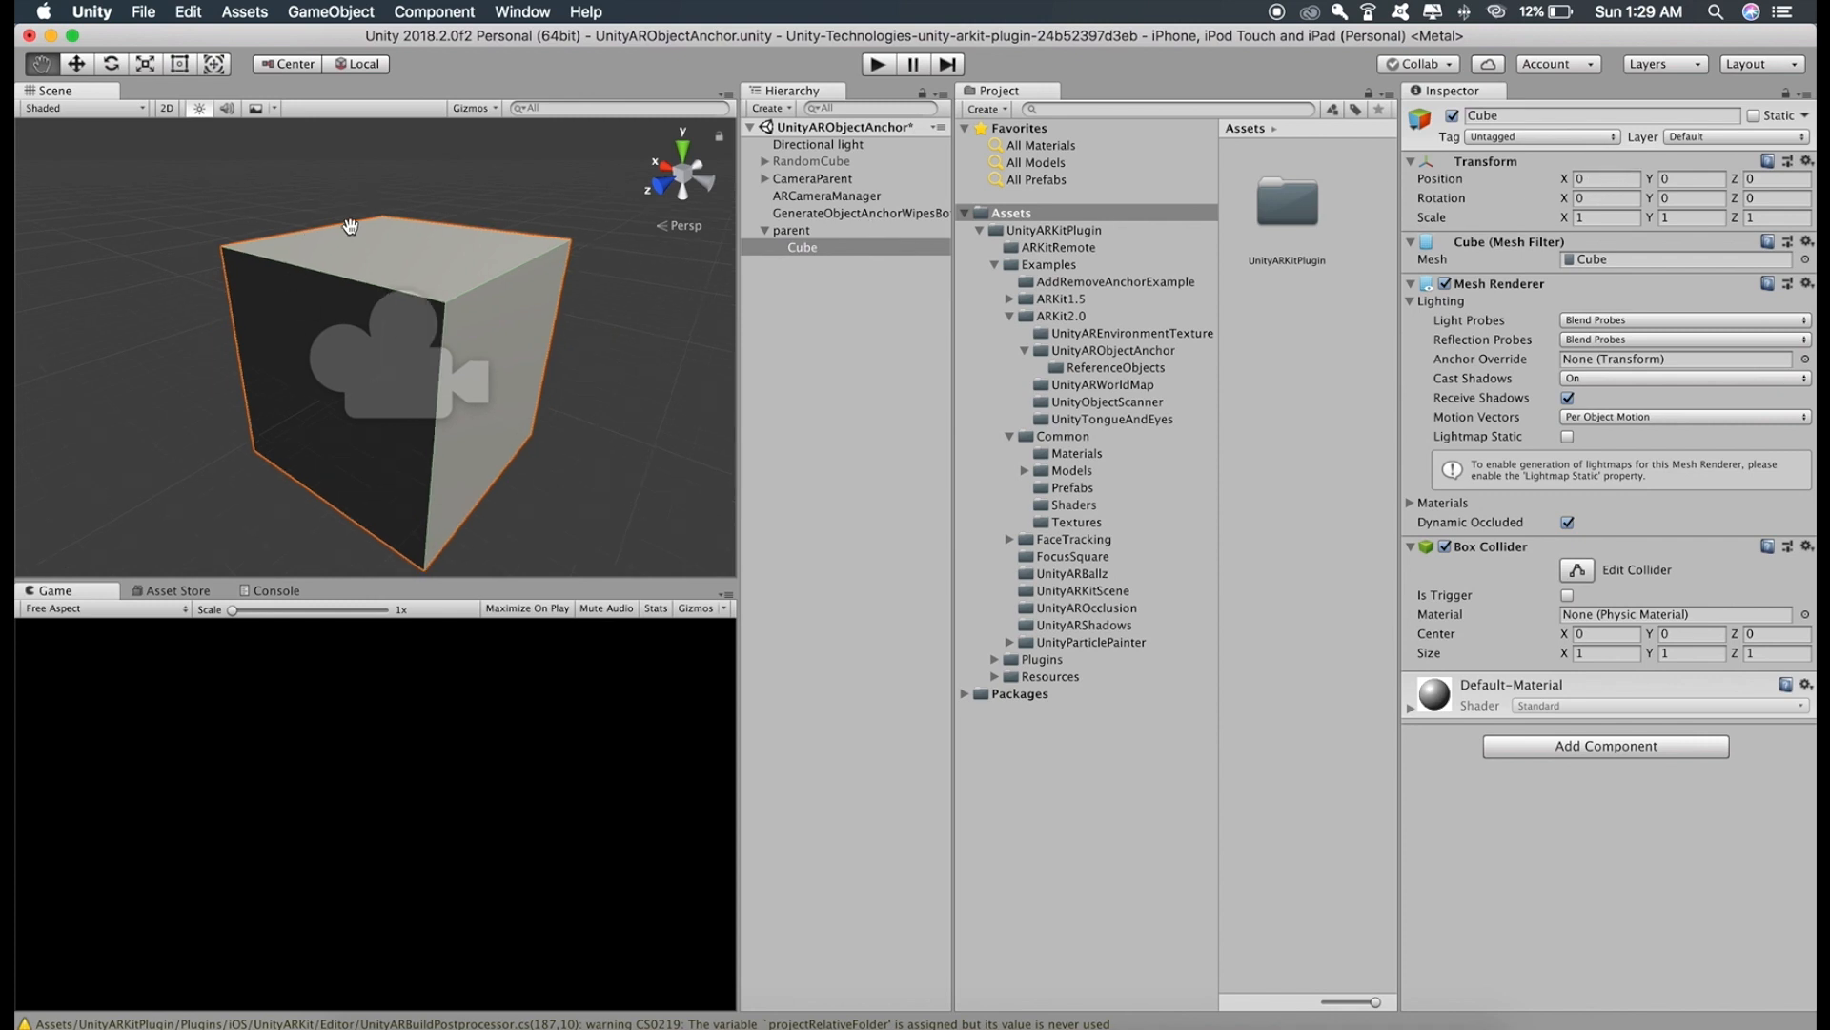
mouse_move(529, 275)
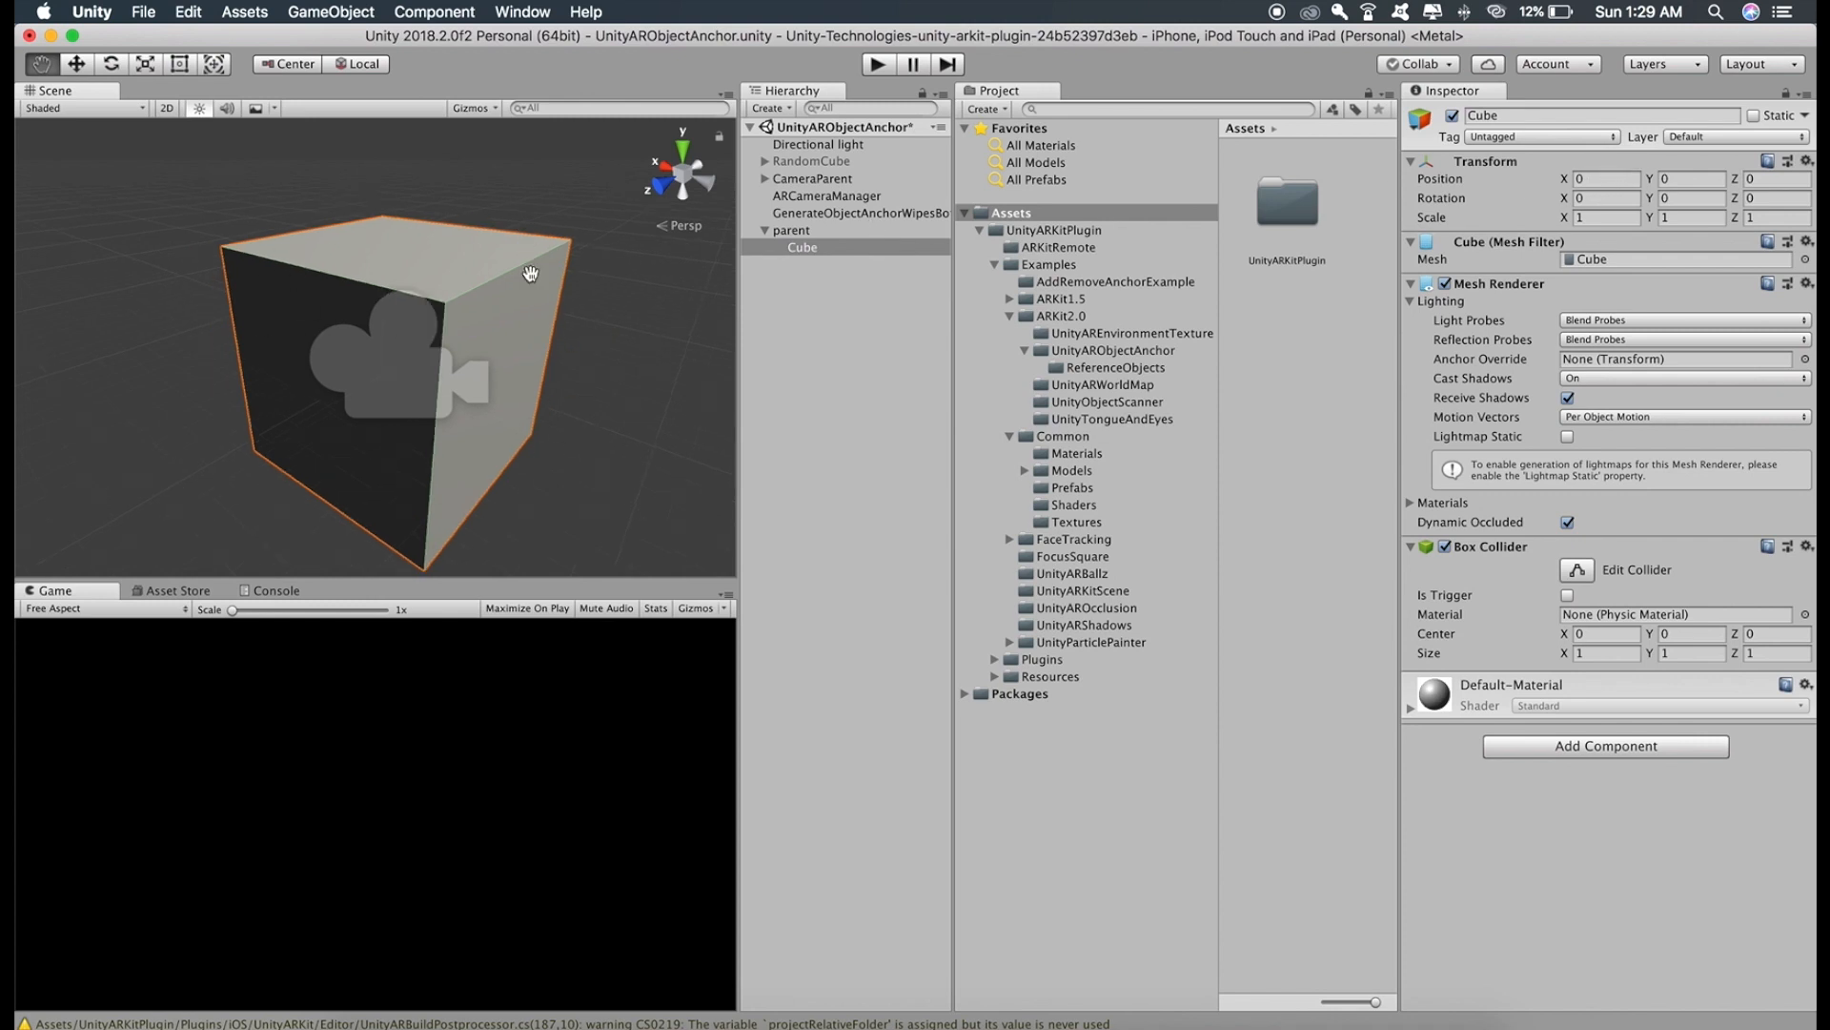
left_click(1602, 218)
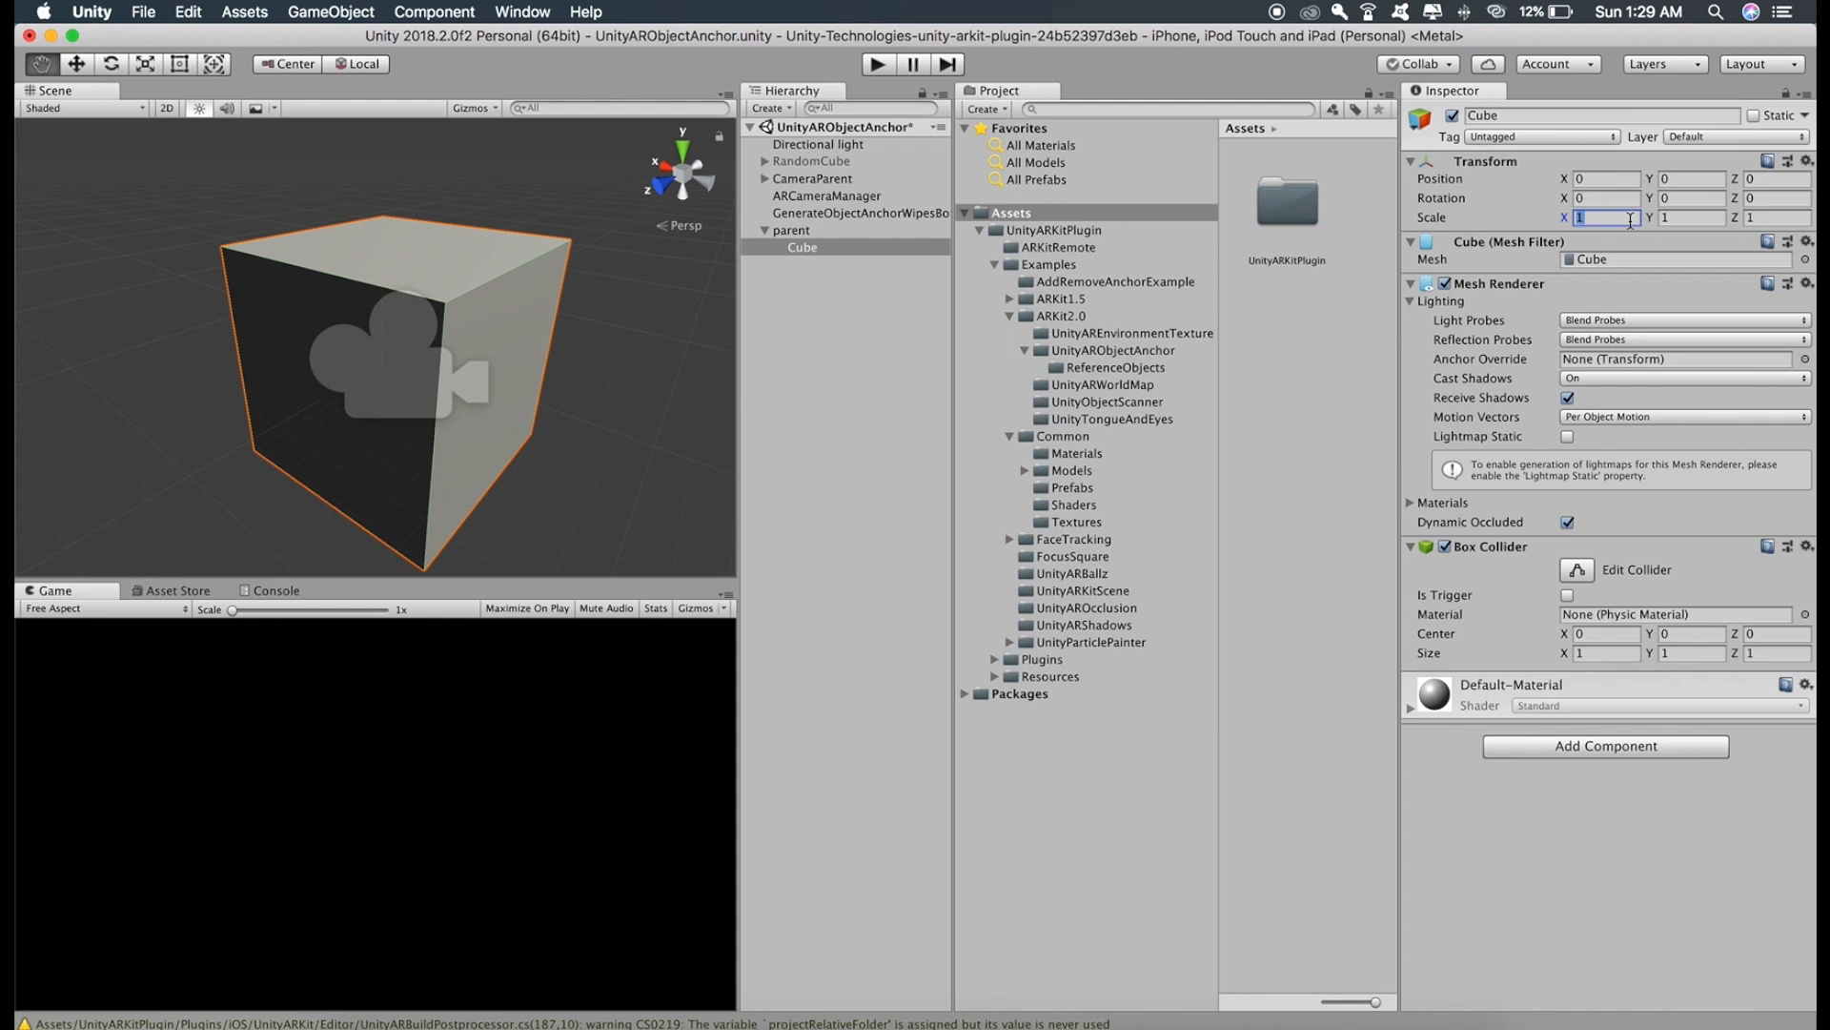
type("0.48")
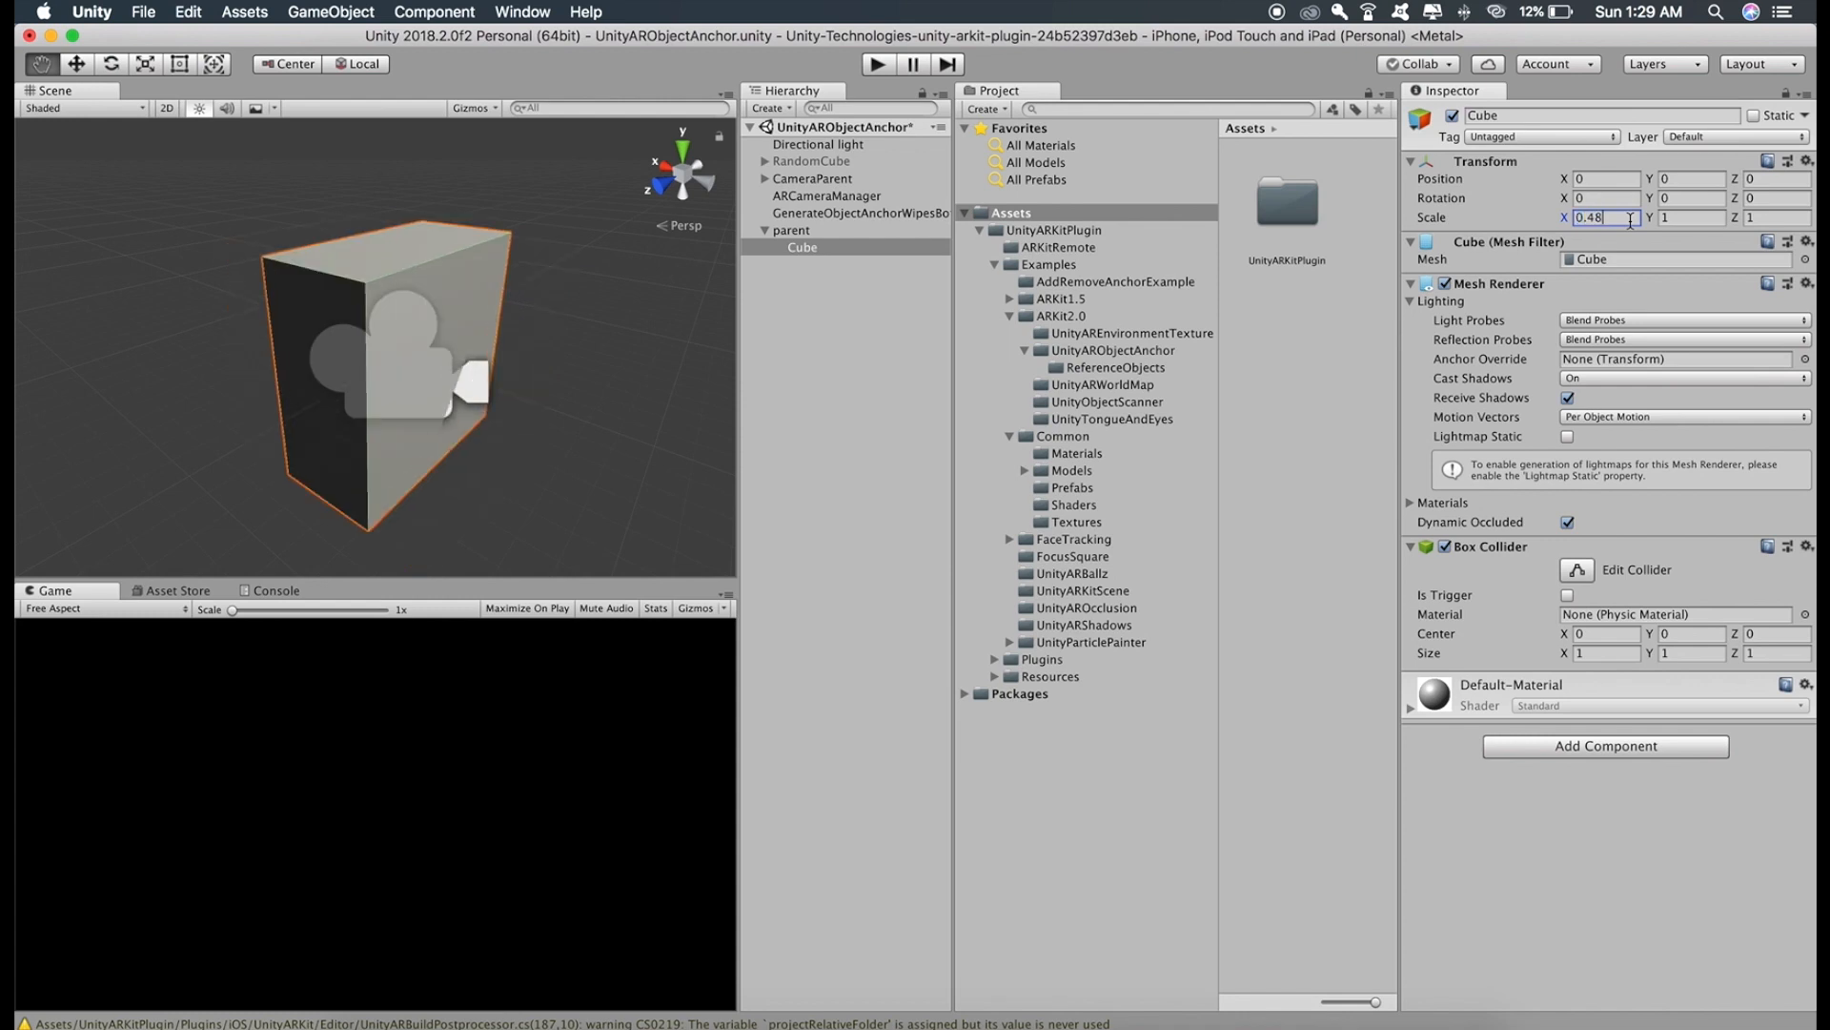
type("0")
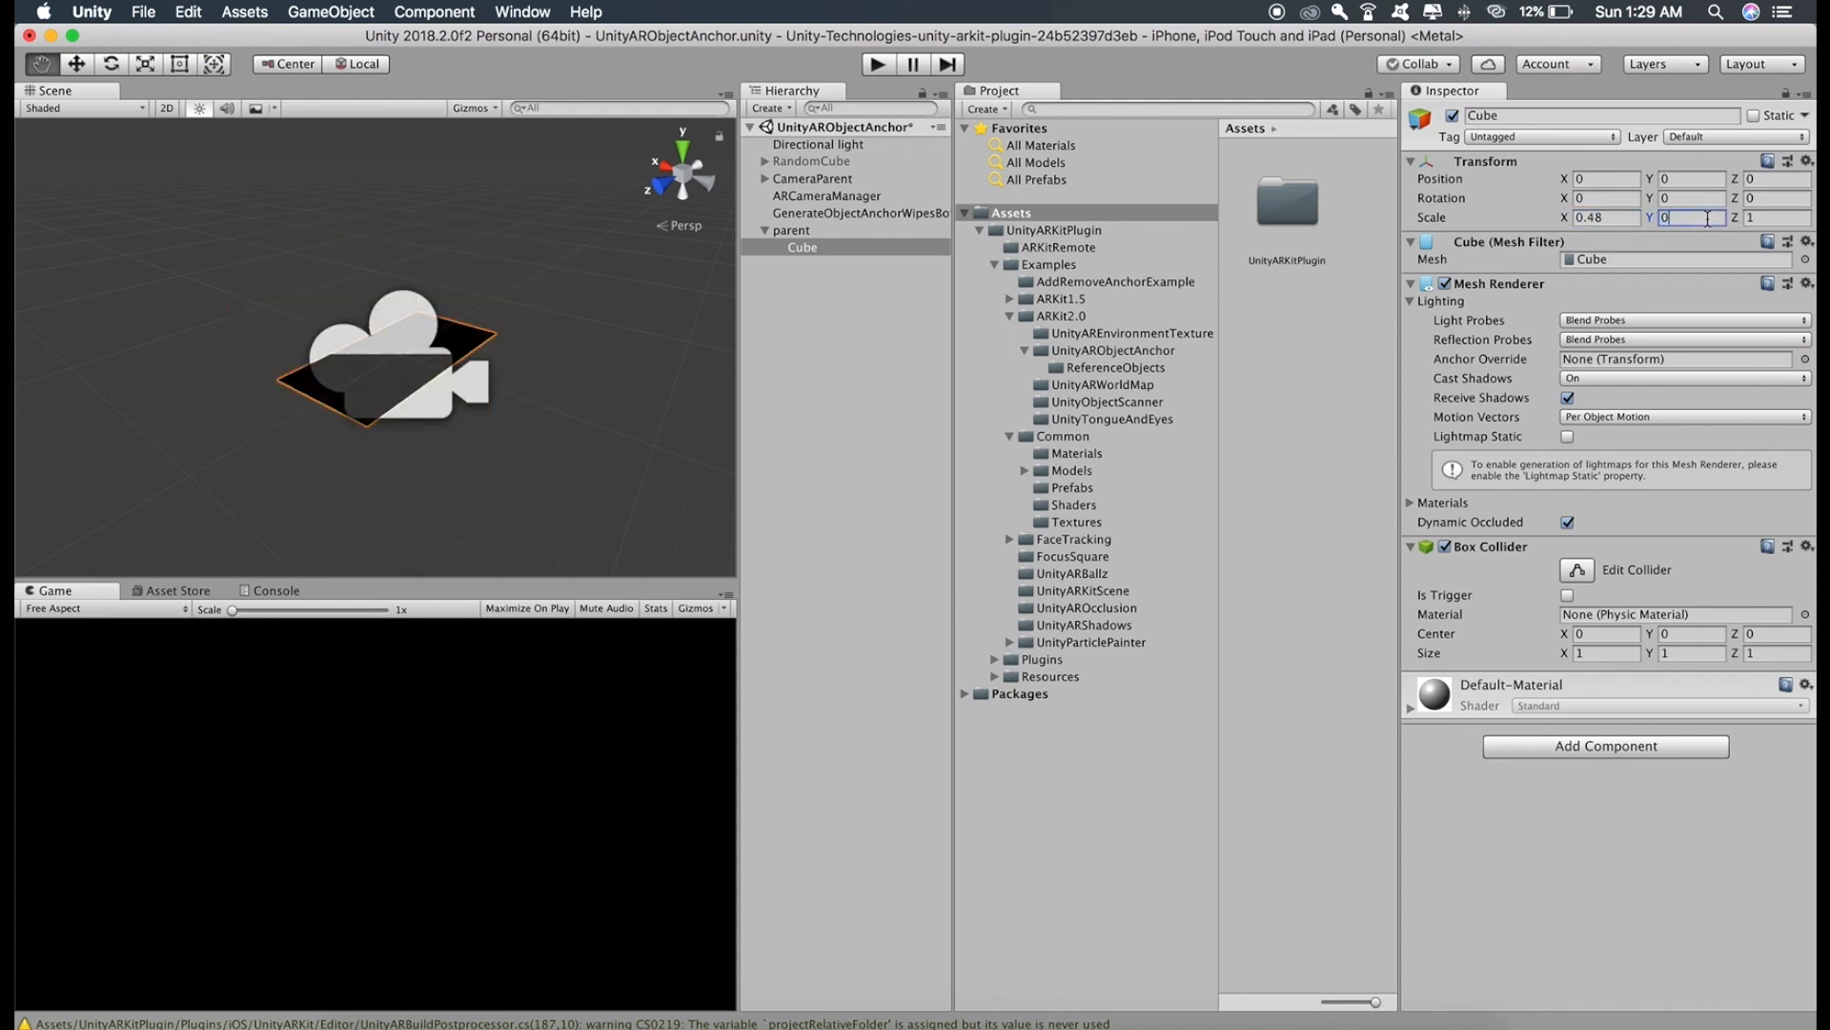
type("0.27")
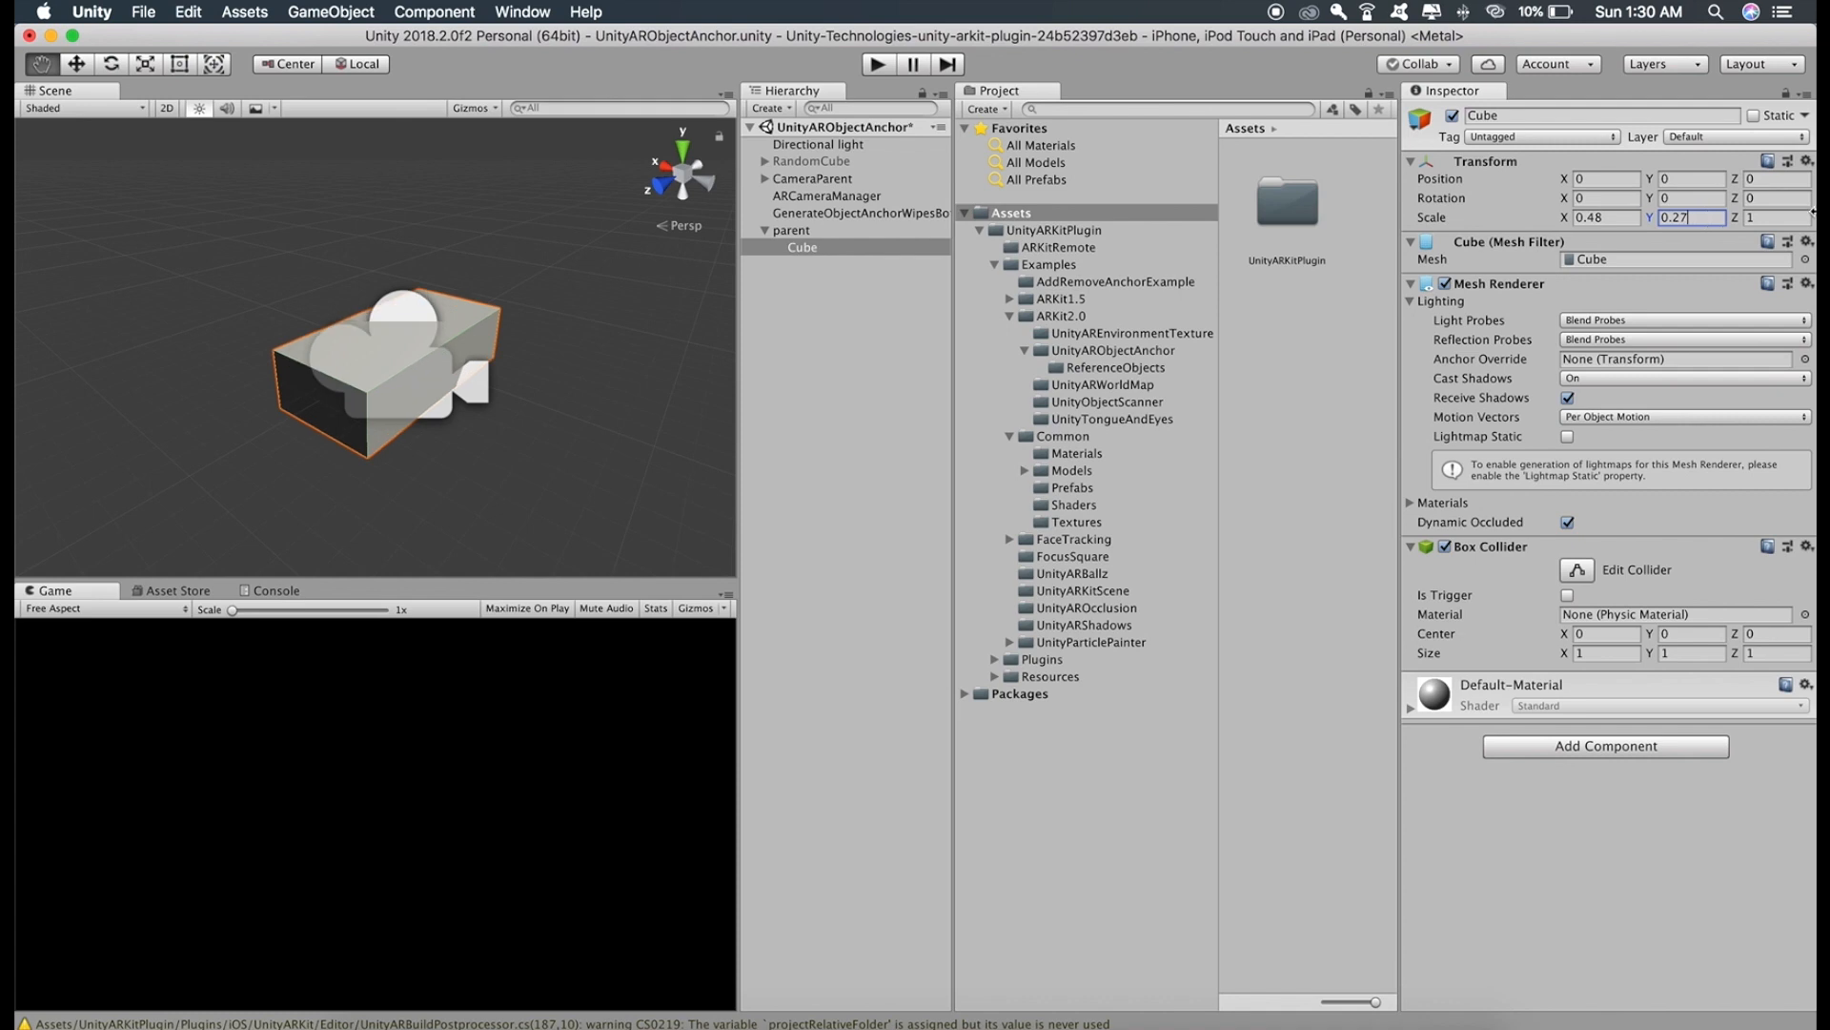
type("0.00")
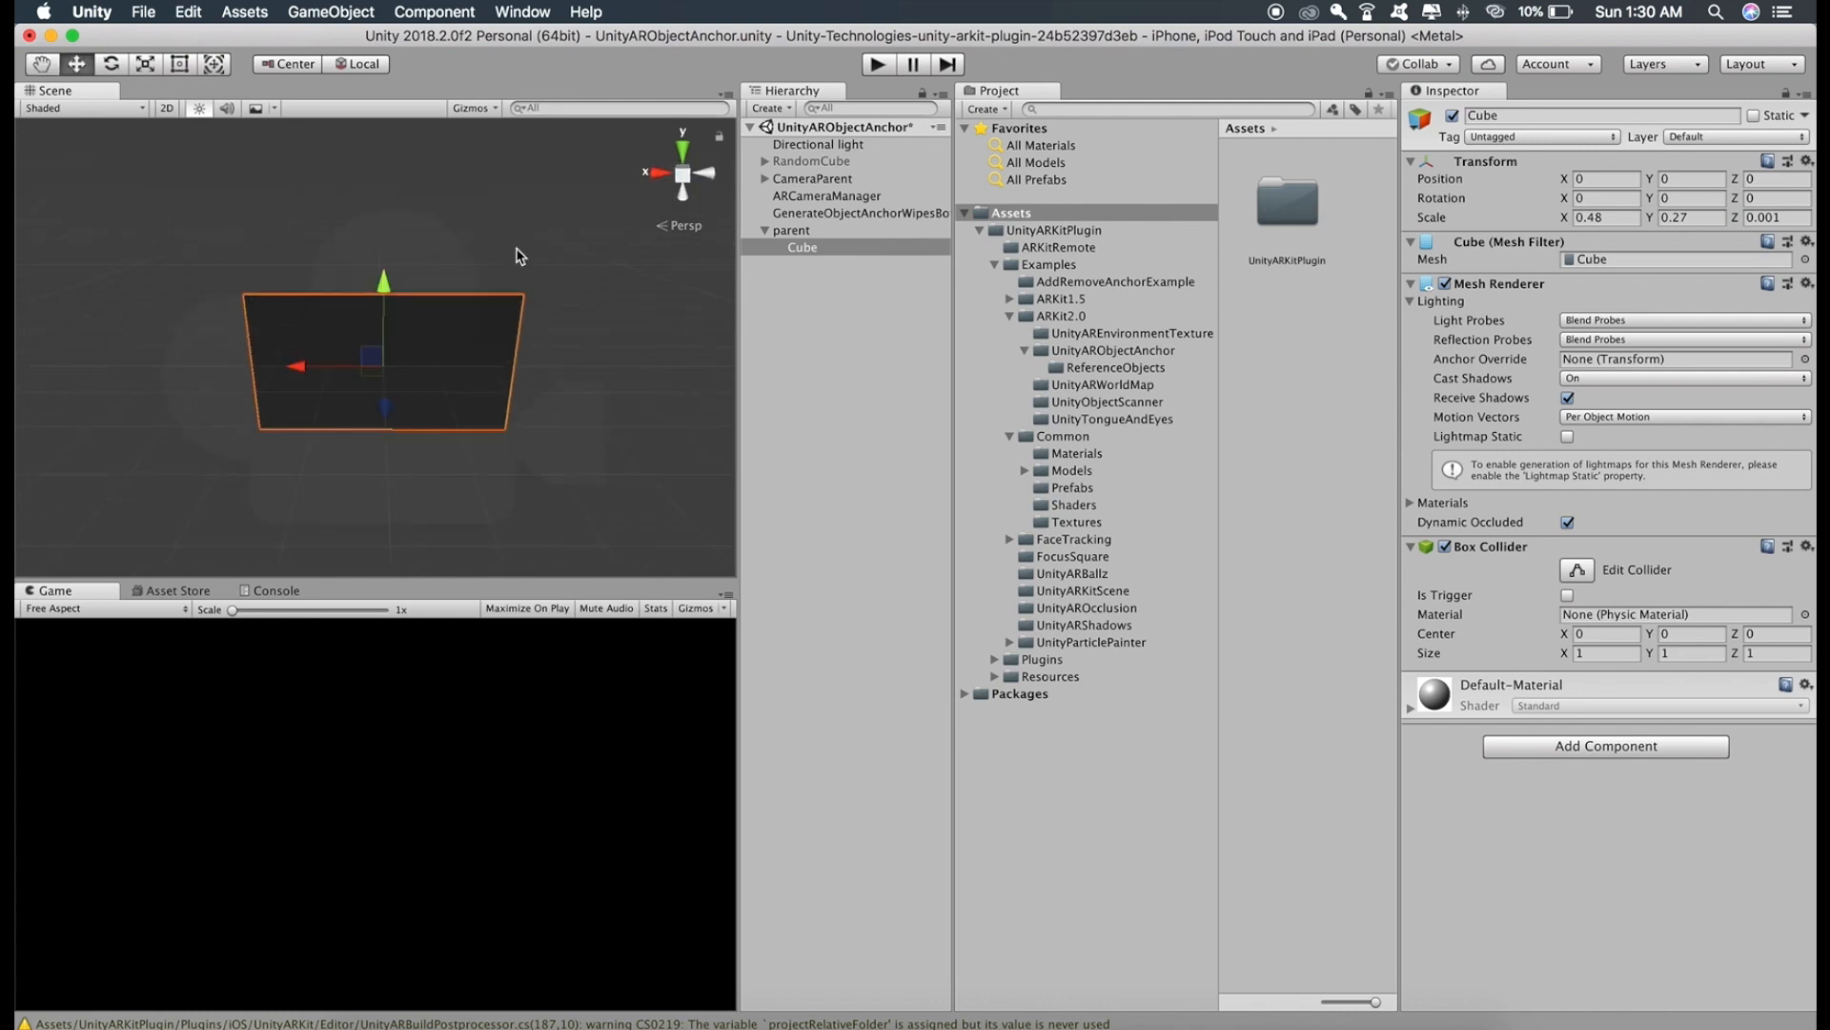
type("0.285")
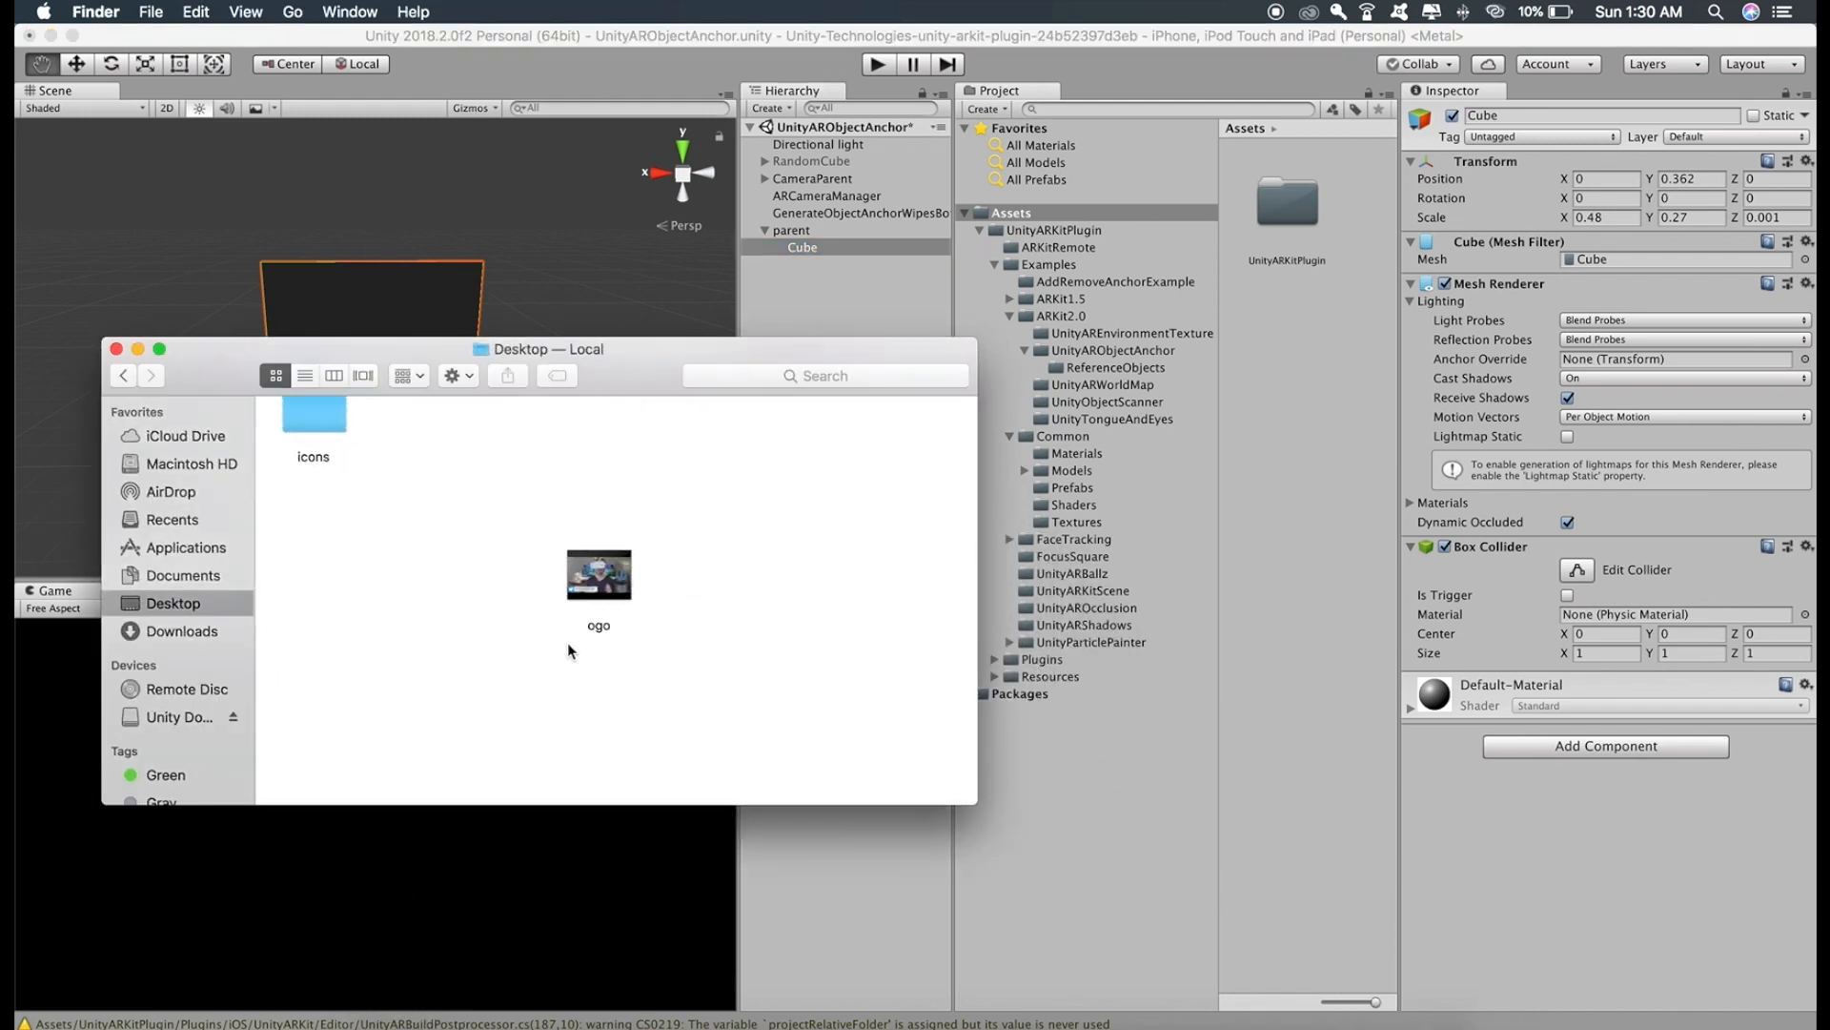
Import the 'ogo' video, attach it to Cube as a Video Player clip, and set Rotation Z to 180
left_click(598, 574)
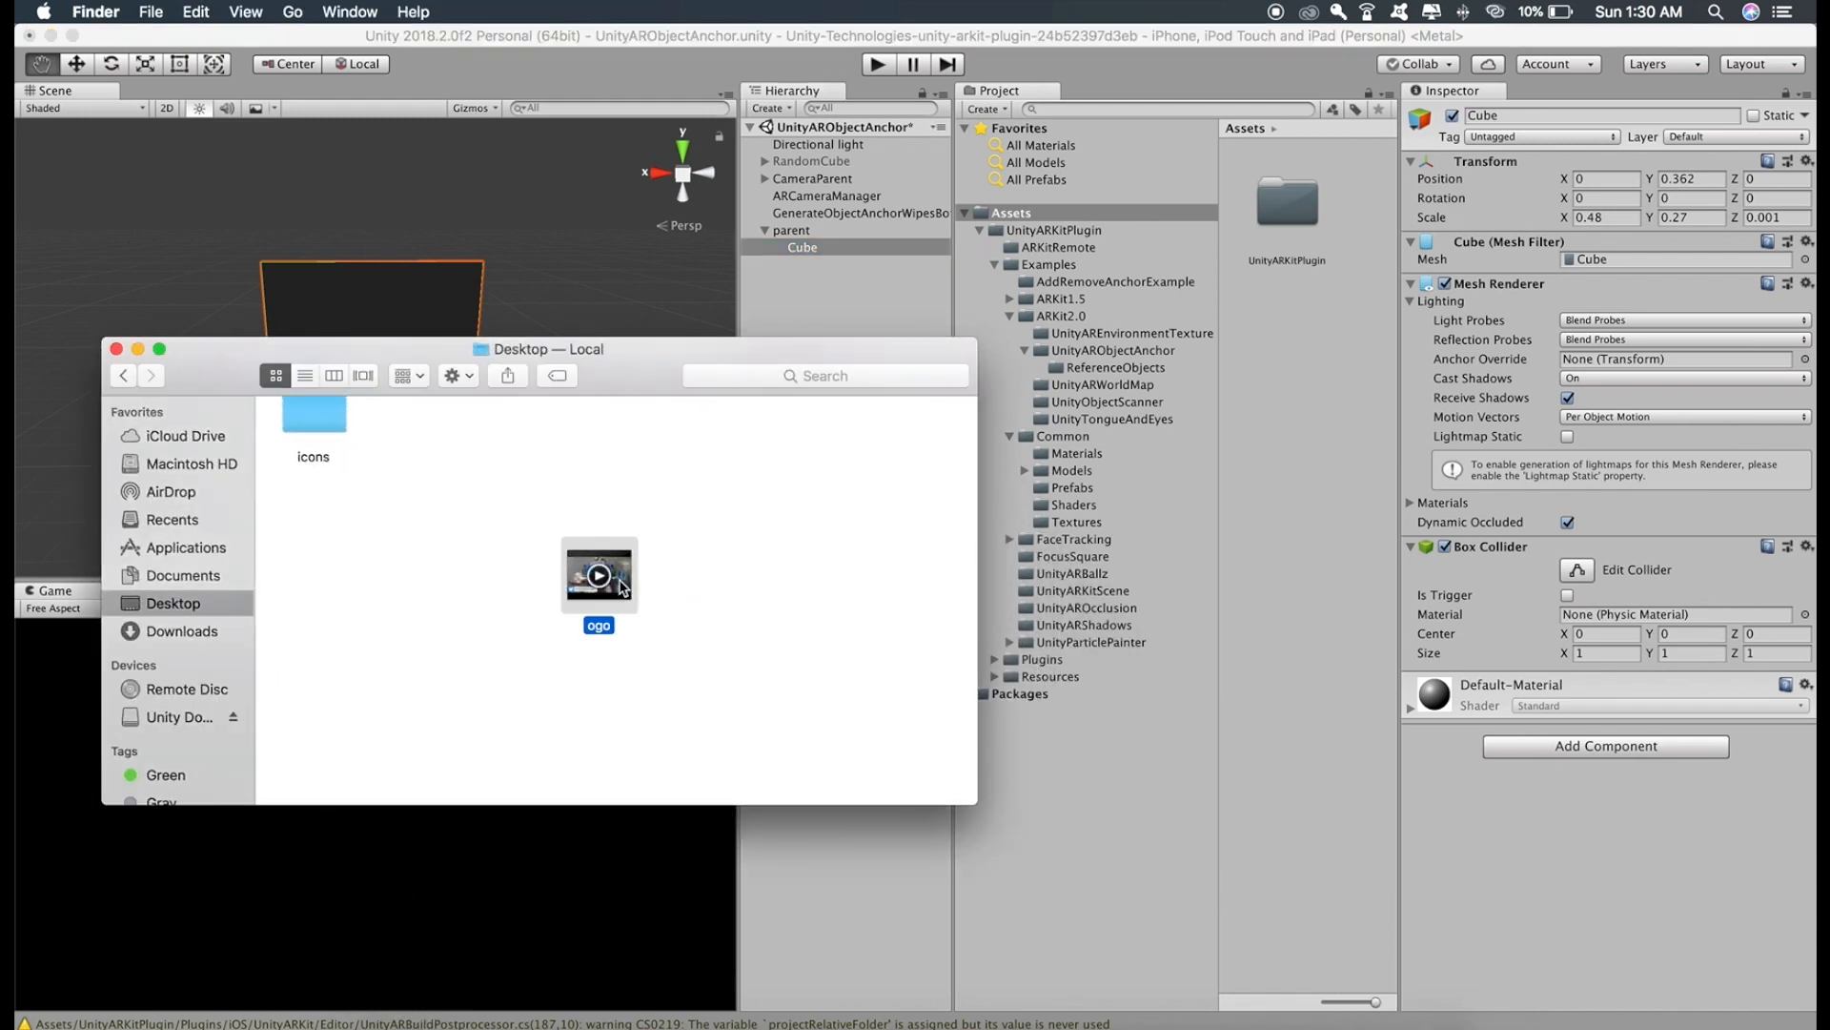
mouse_move(607, 597)
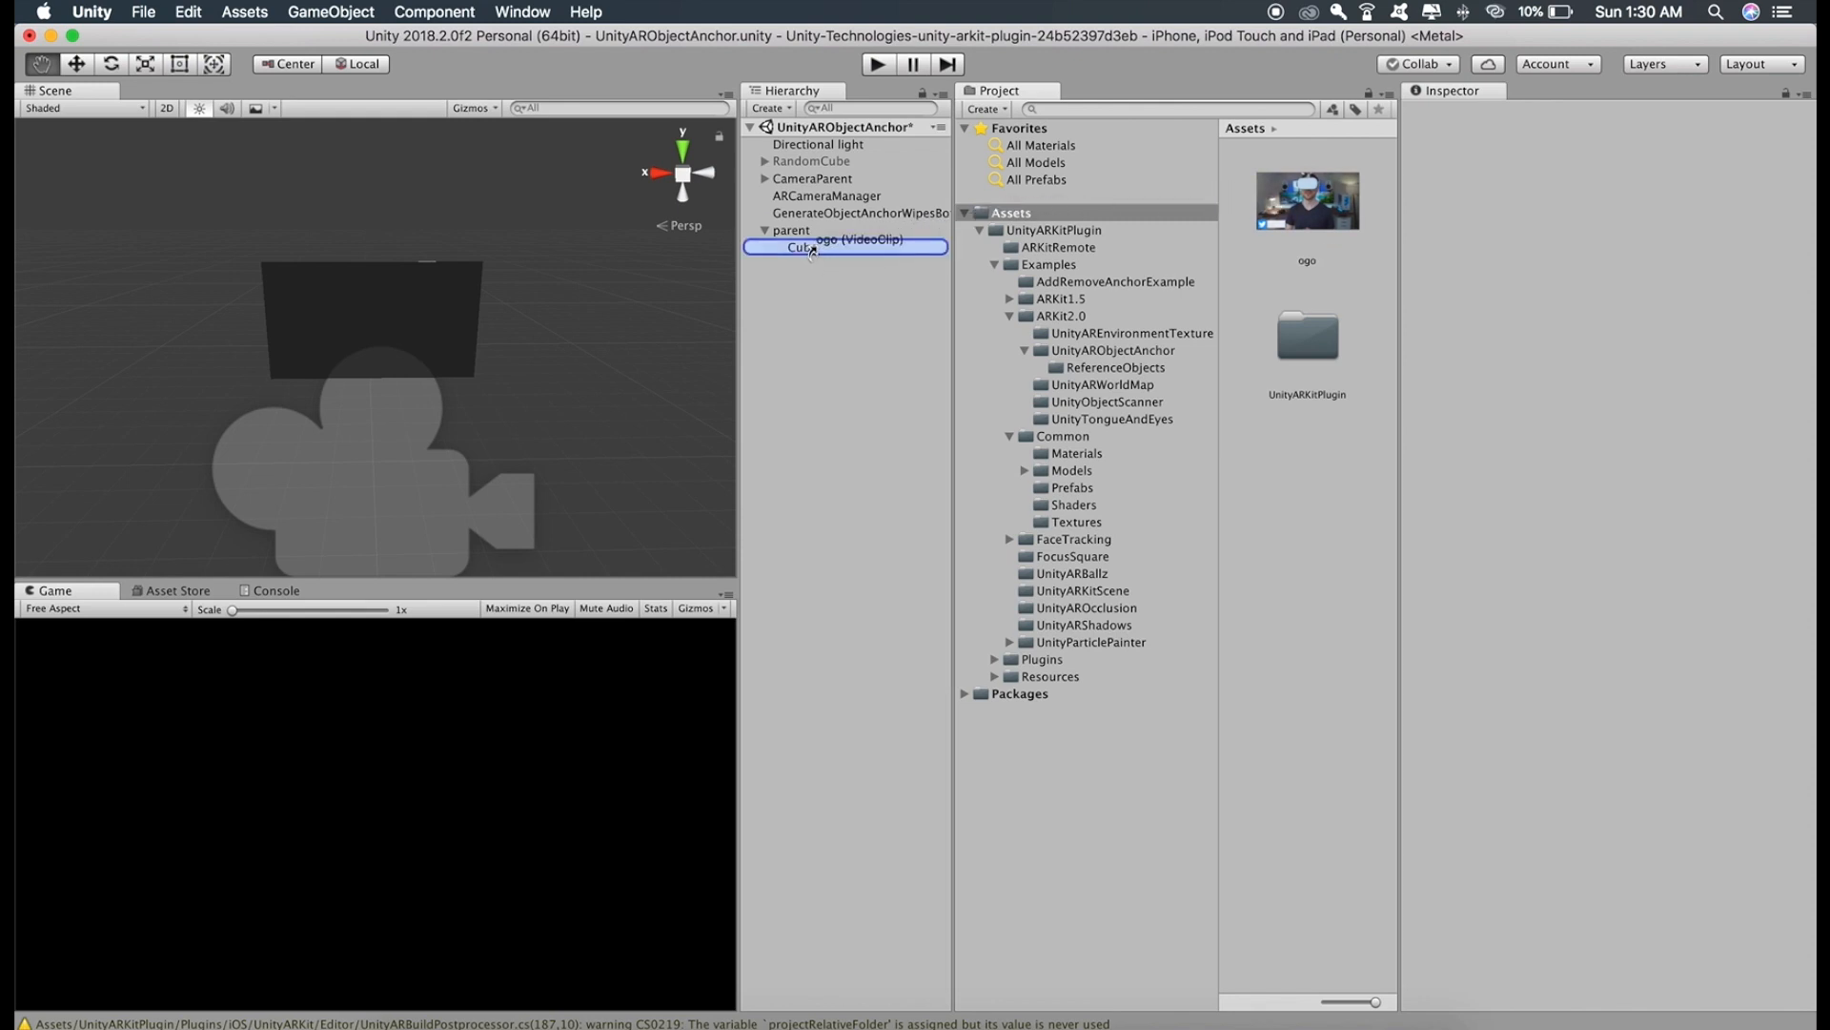
left_click(801, 247)
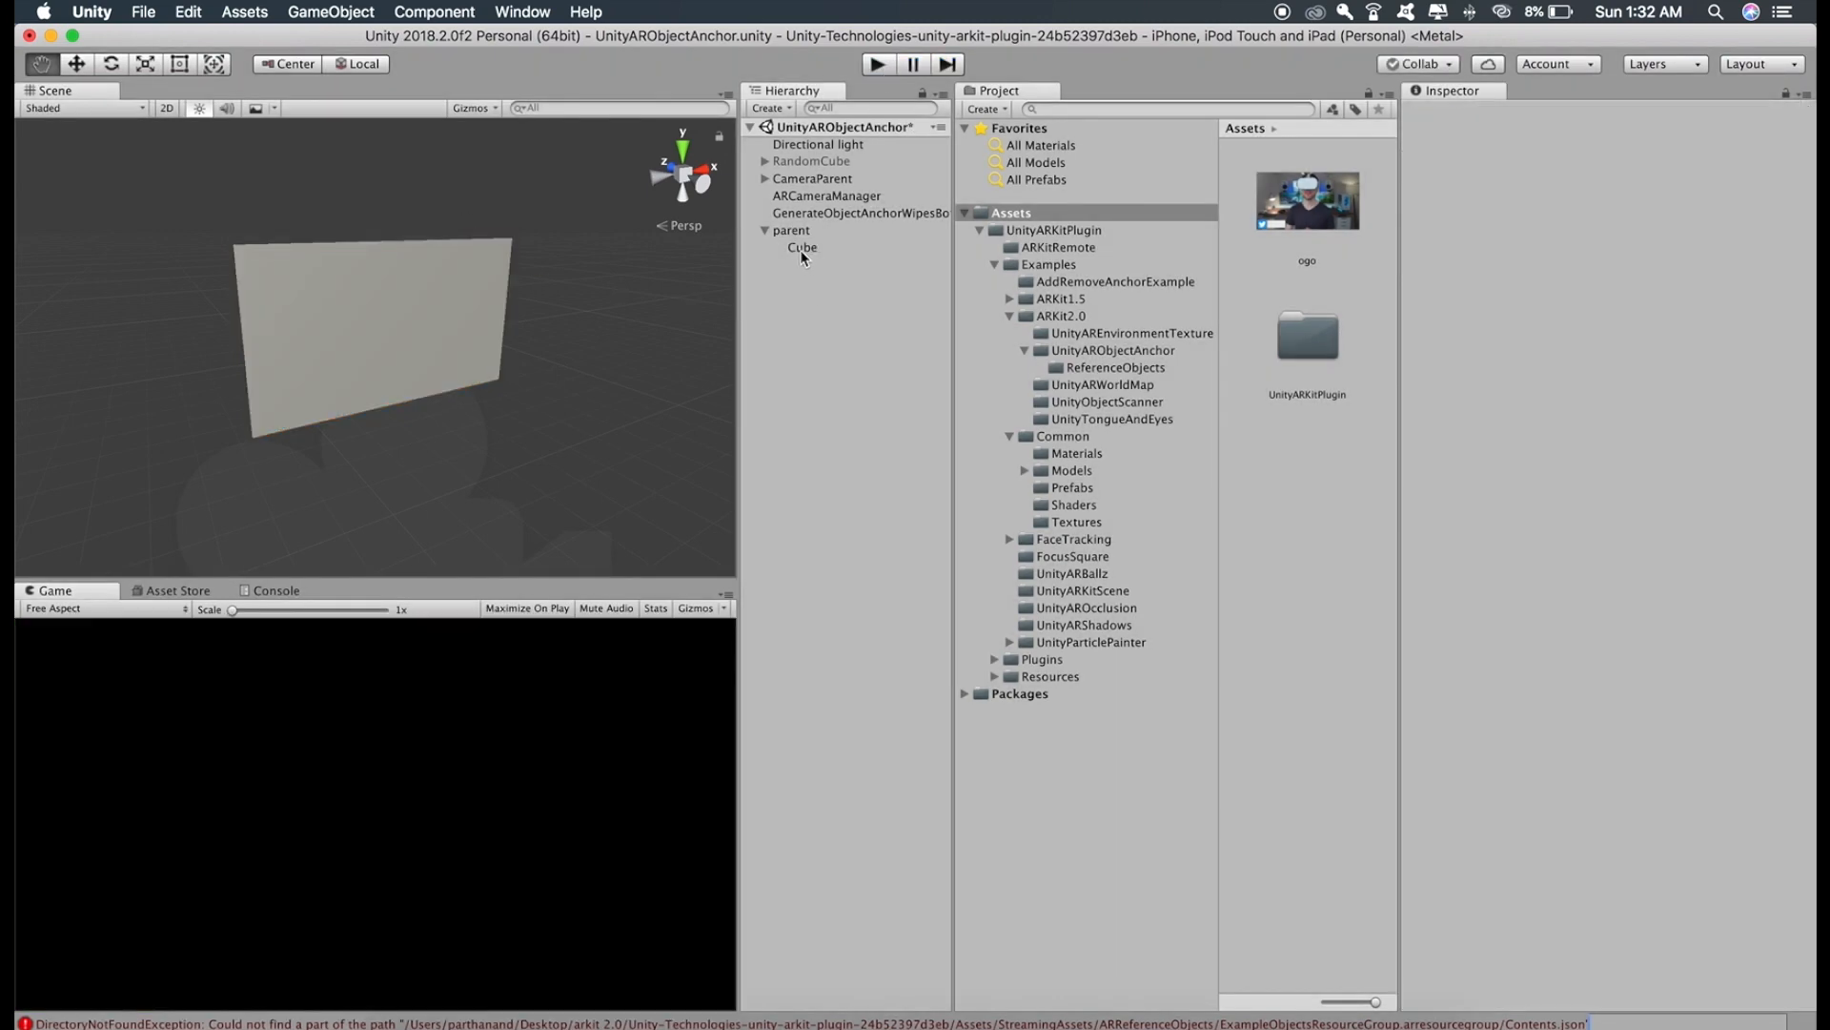
left_click(802, 246)
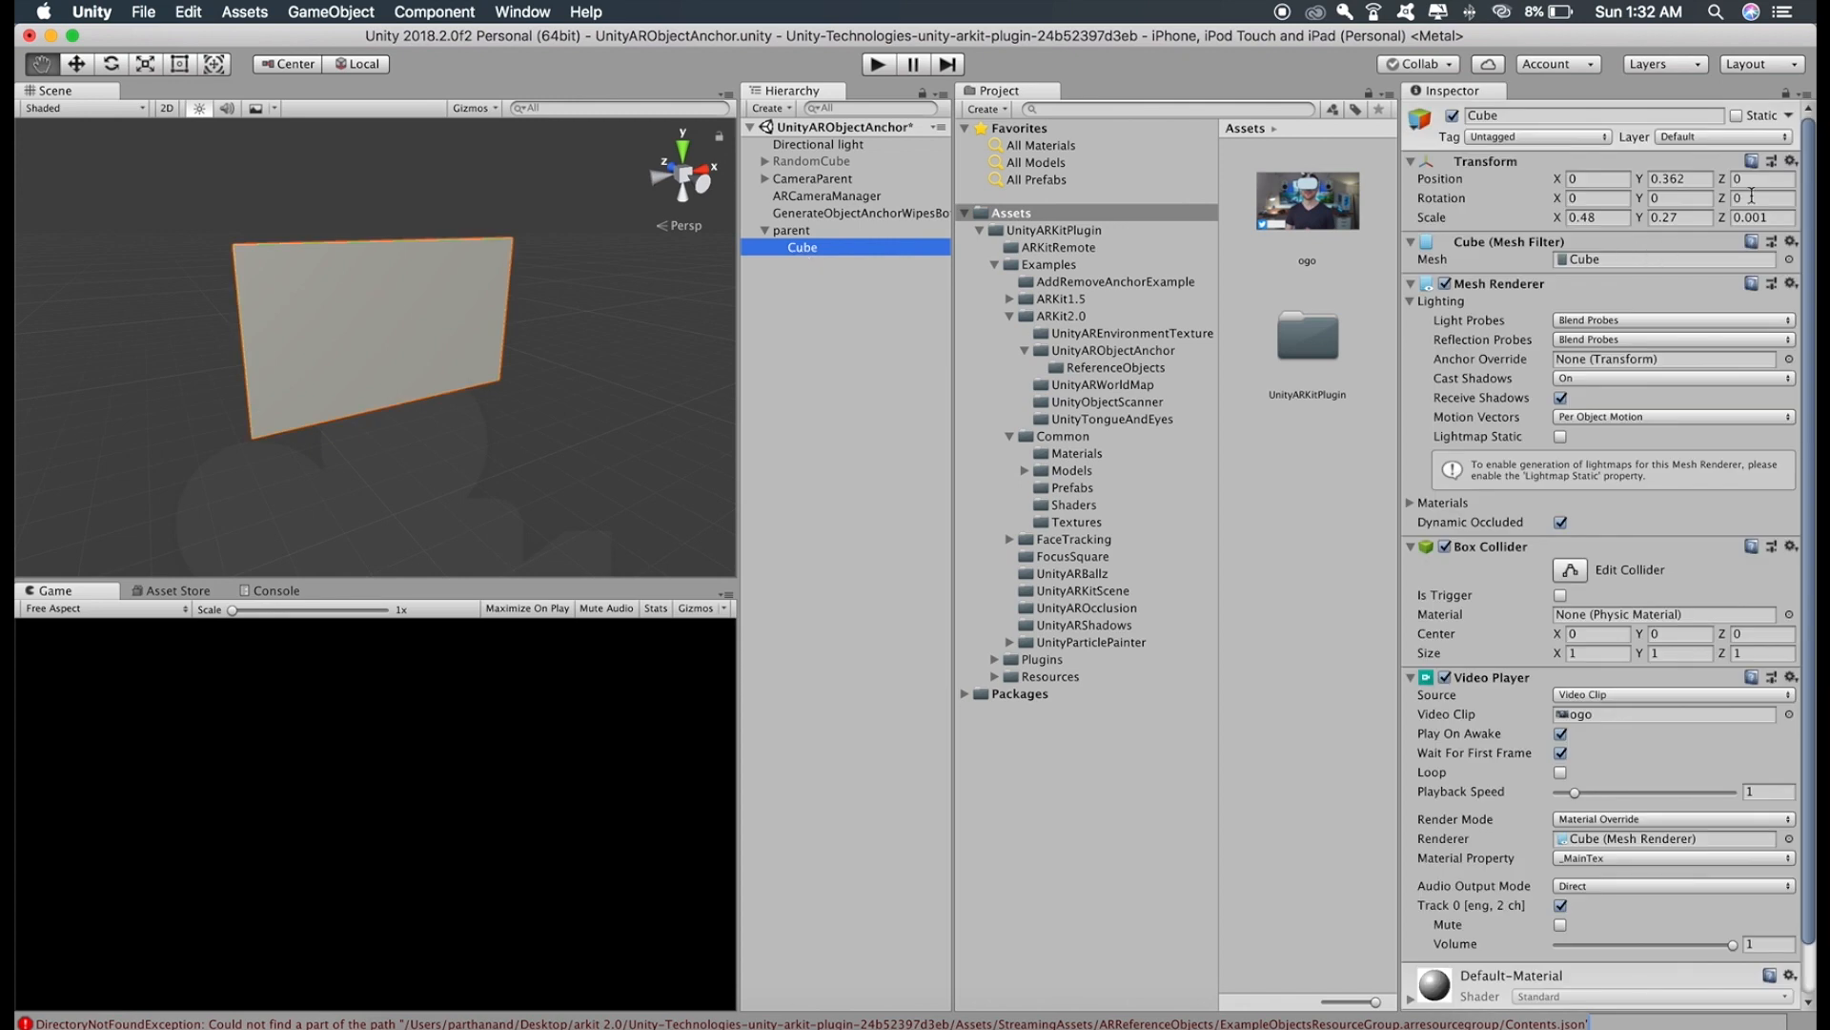
type("18")
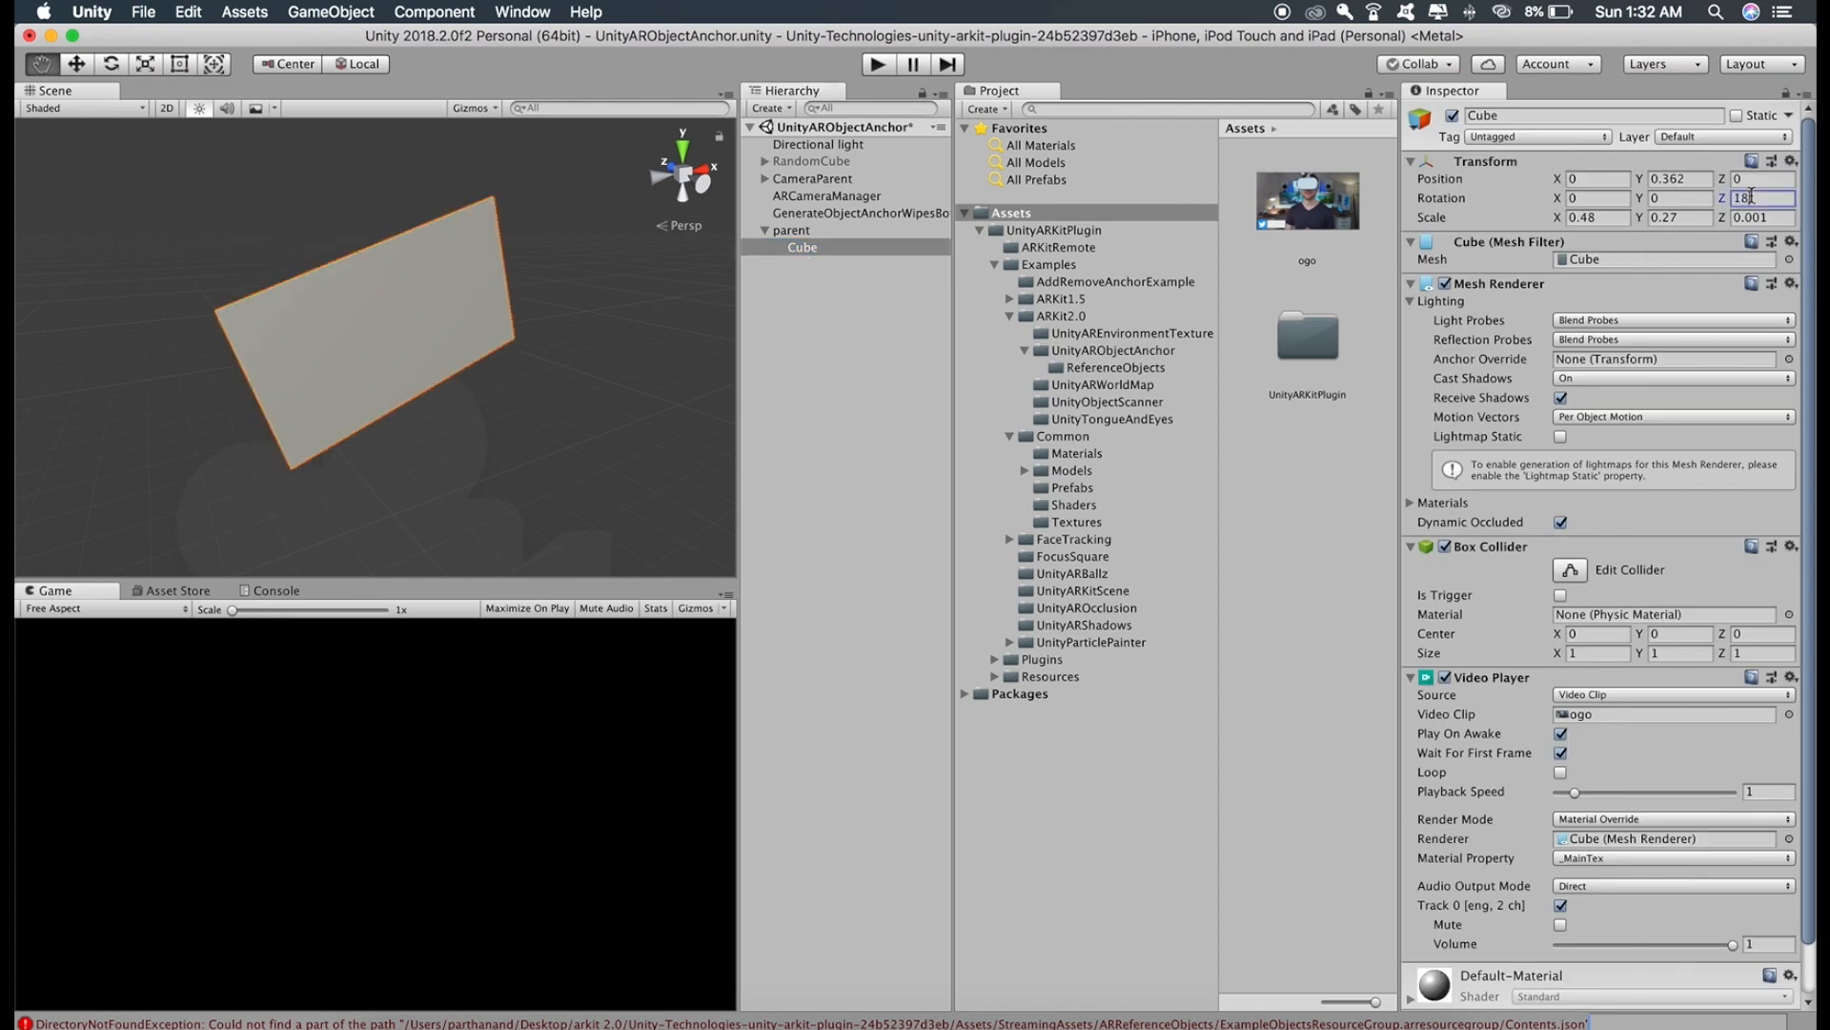
type("180")
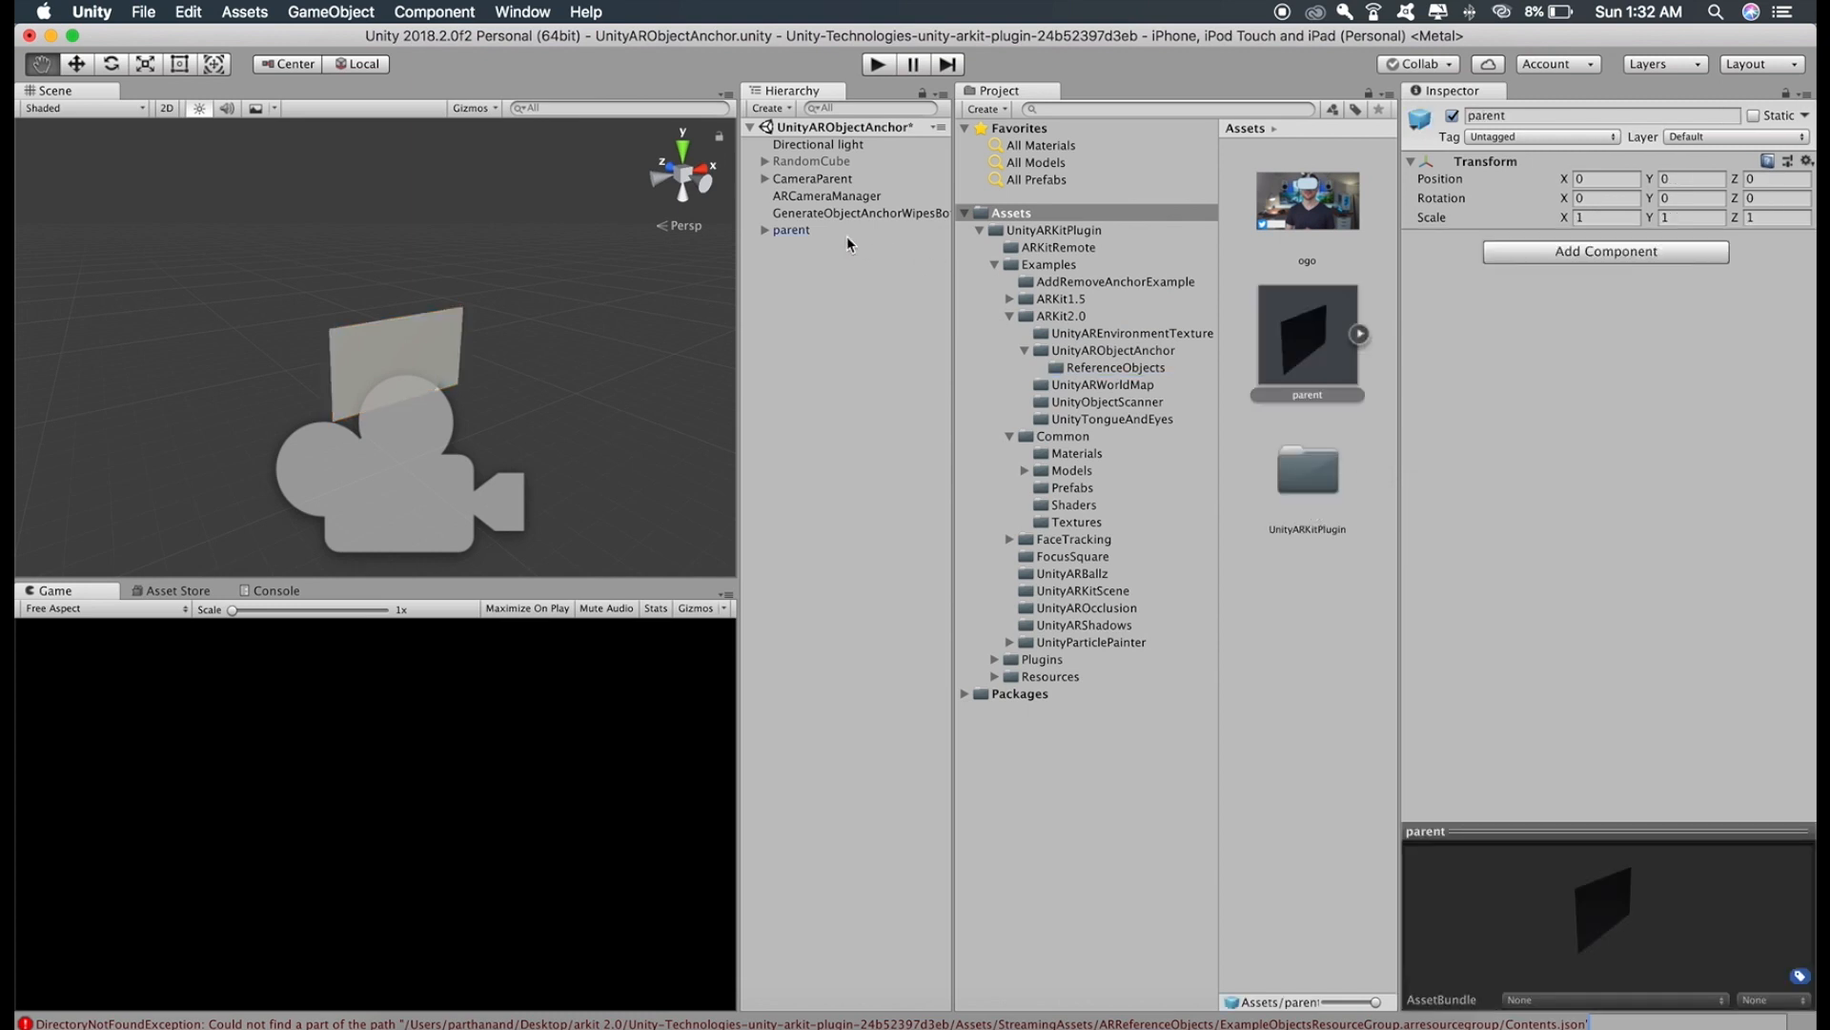
Save 'parent' as a prefab, delete it from the Hierarchy, and assign it to Prefab To Generate
right_click(787, 230)
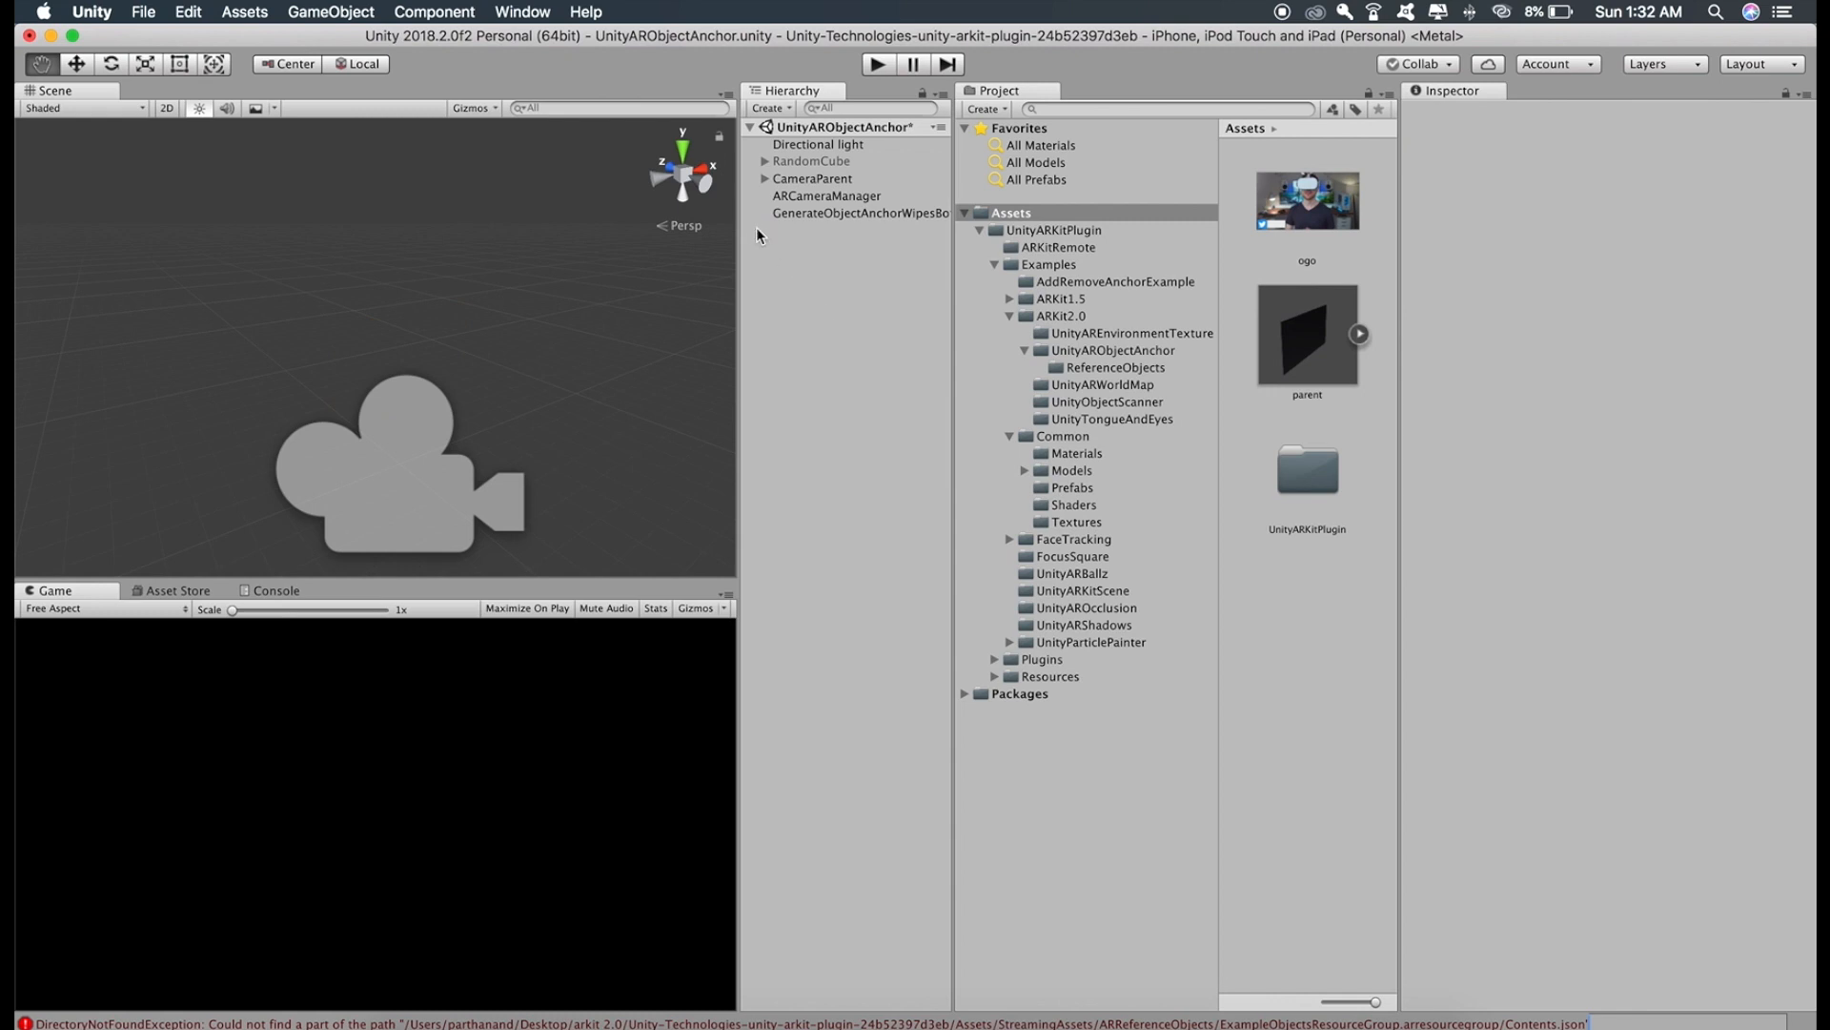
left_click(857, 213)
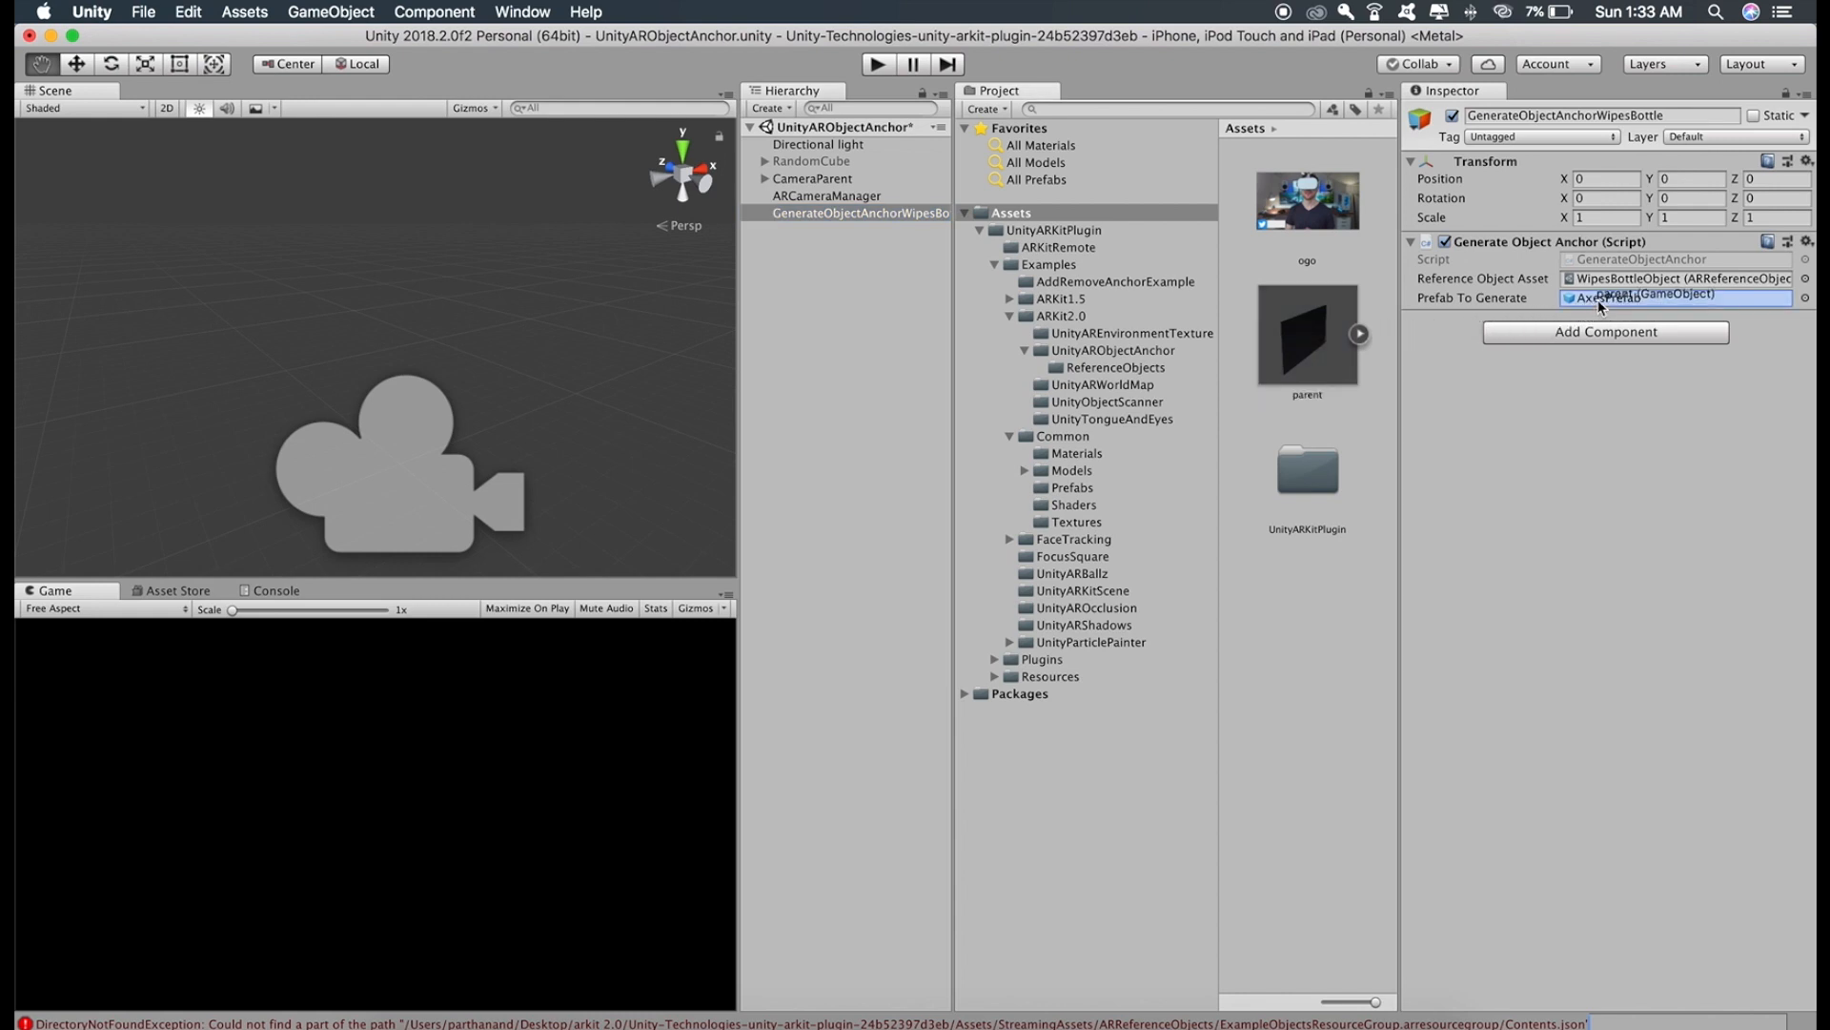
left_click(1653, 298)
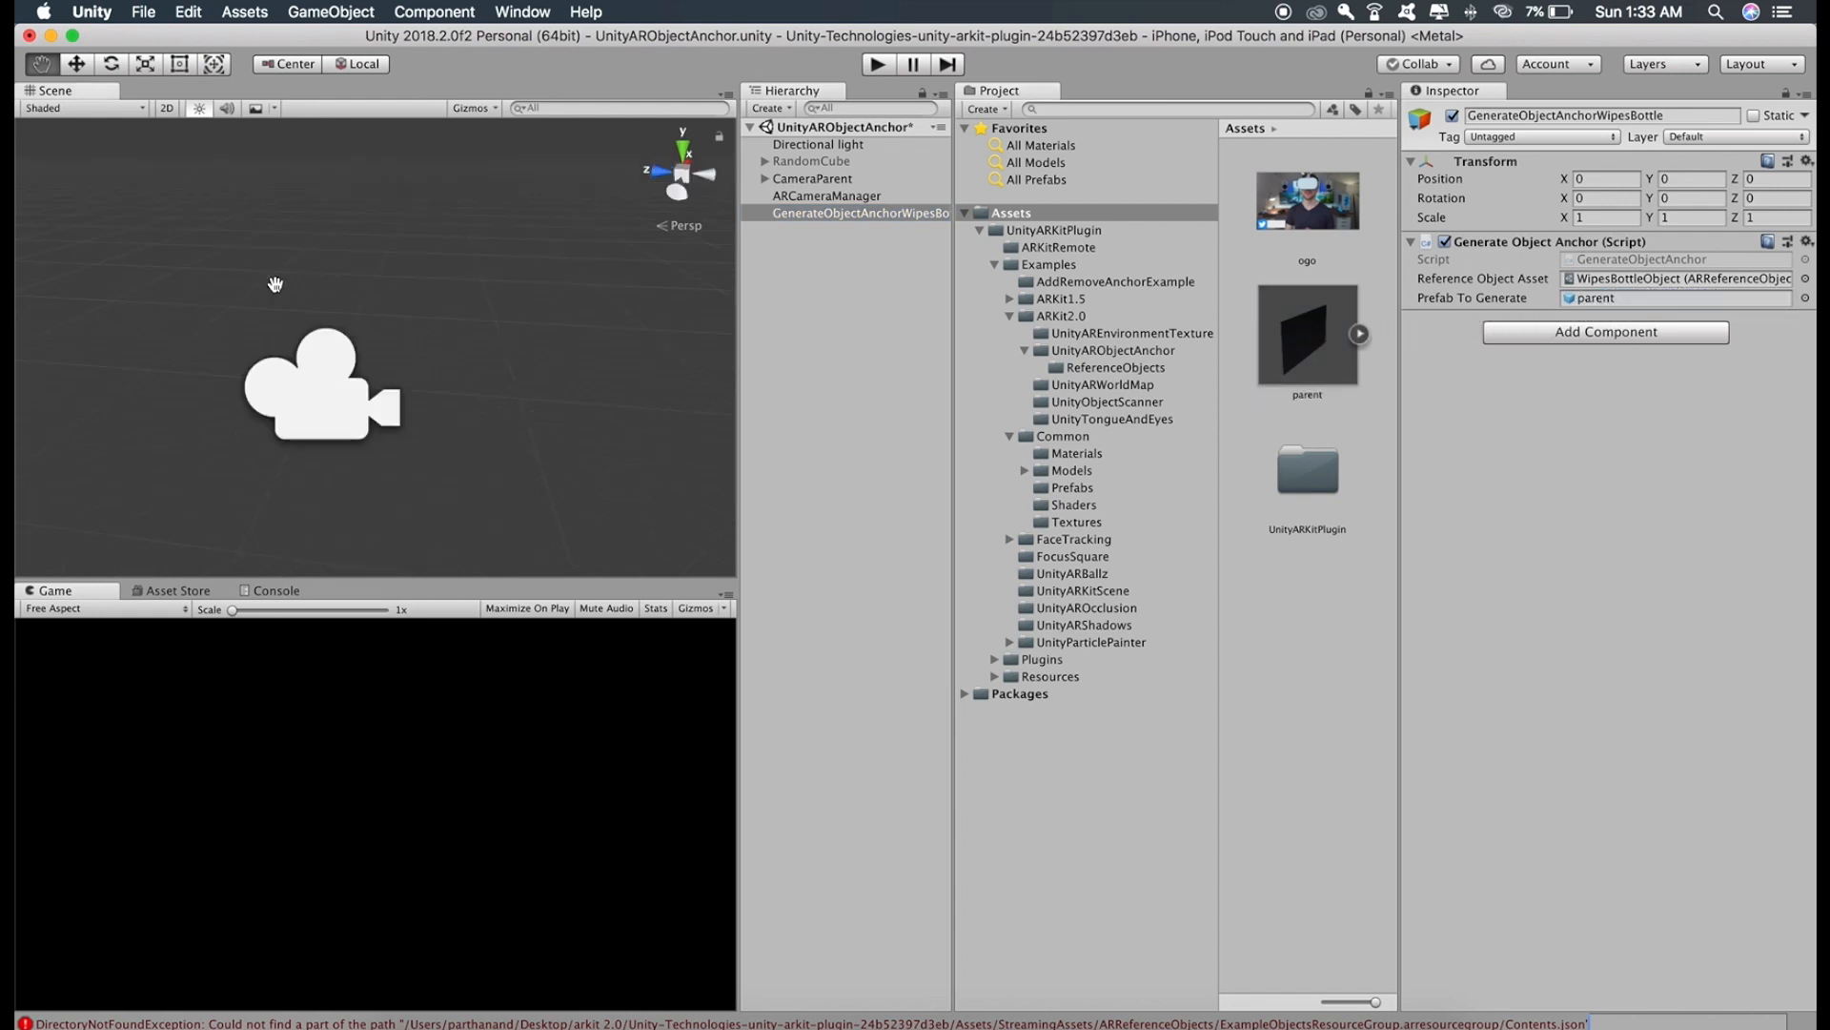
mouse_move(143, 11)
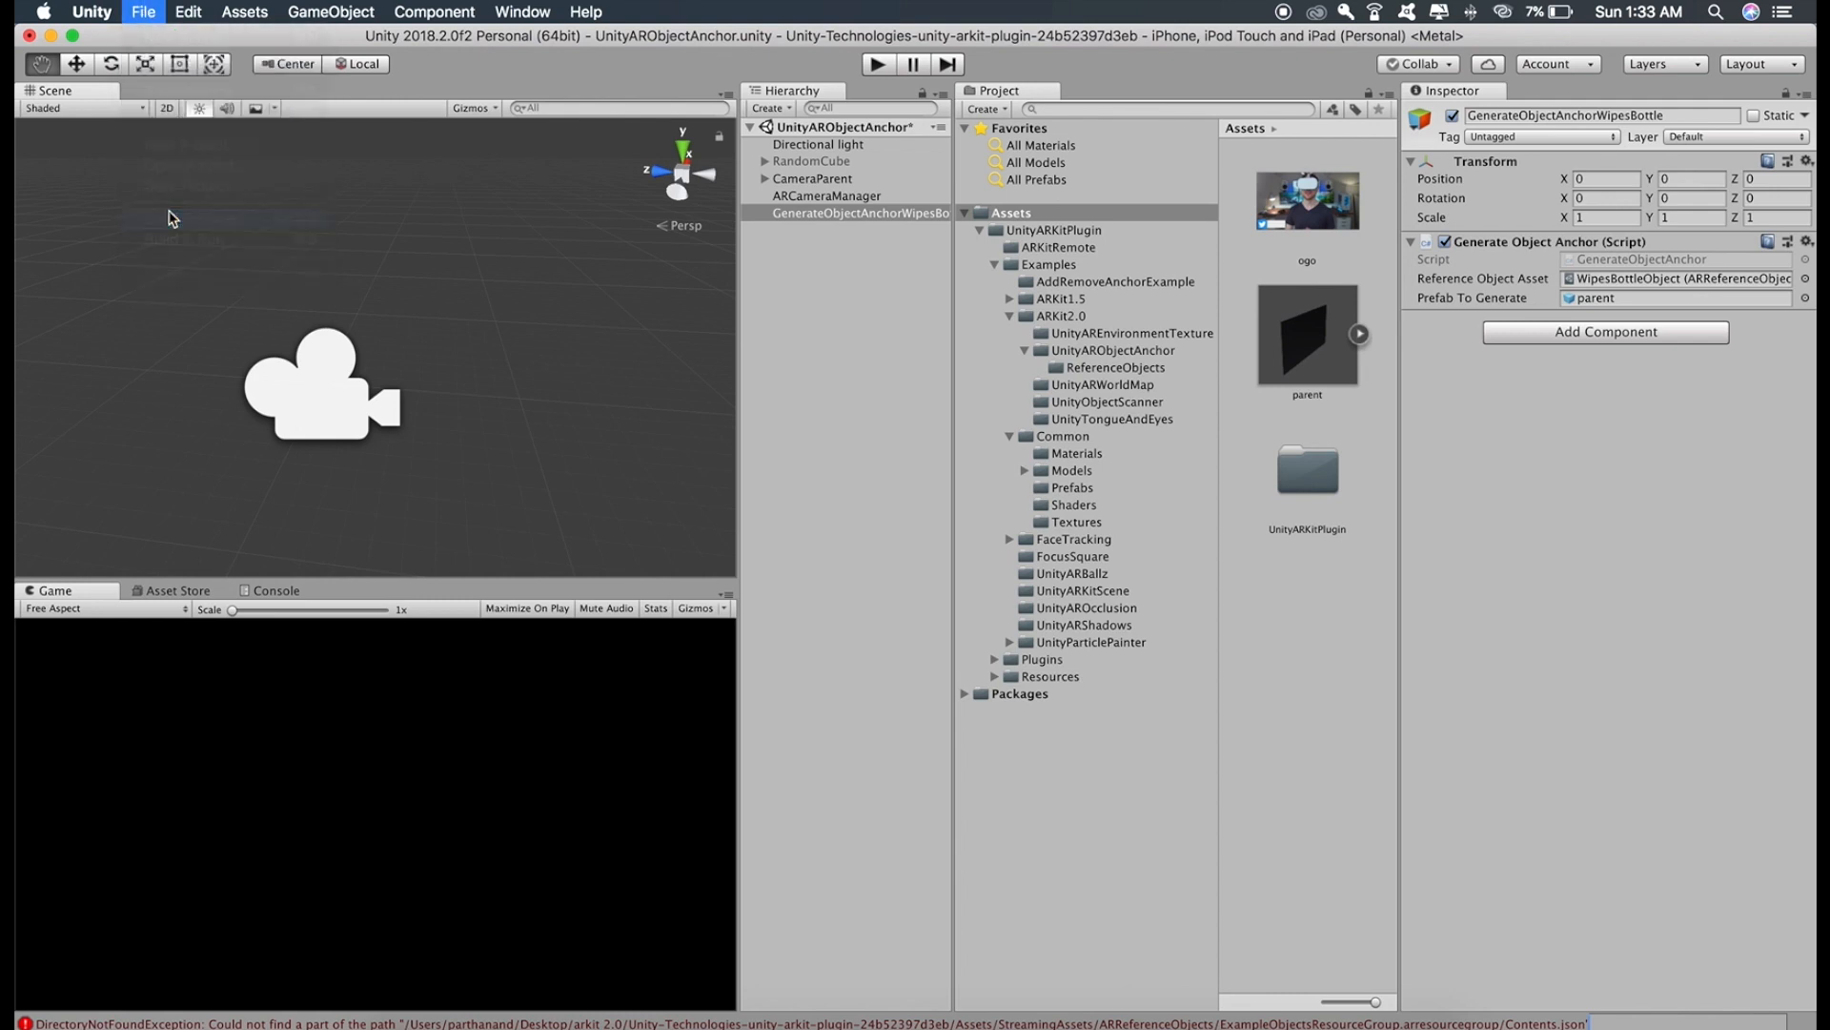
left_click(143, 11)
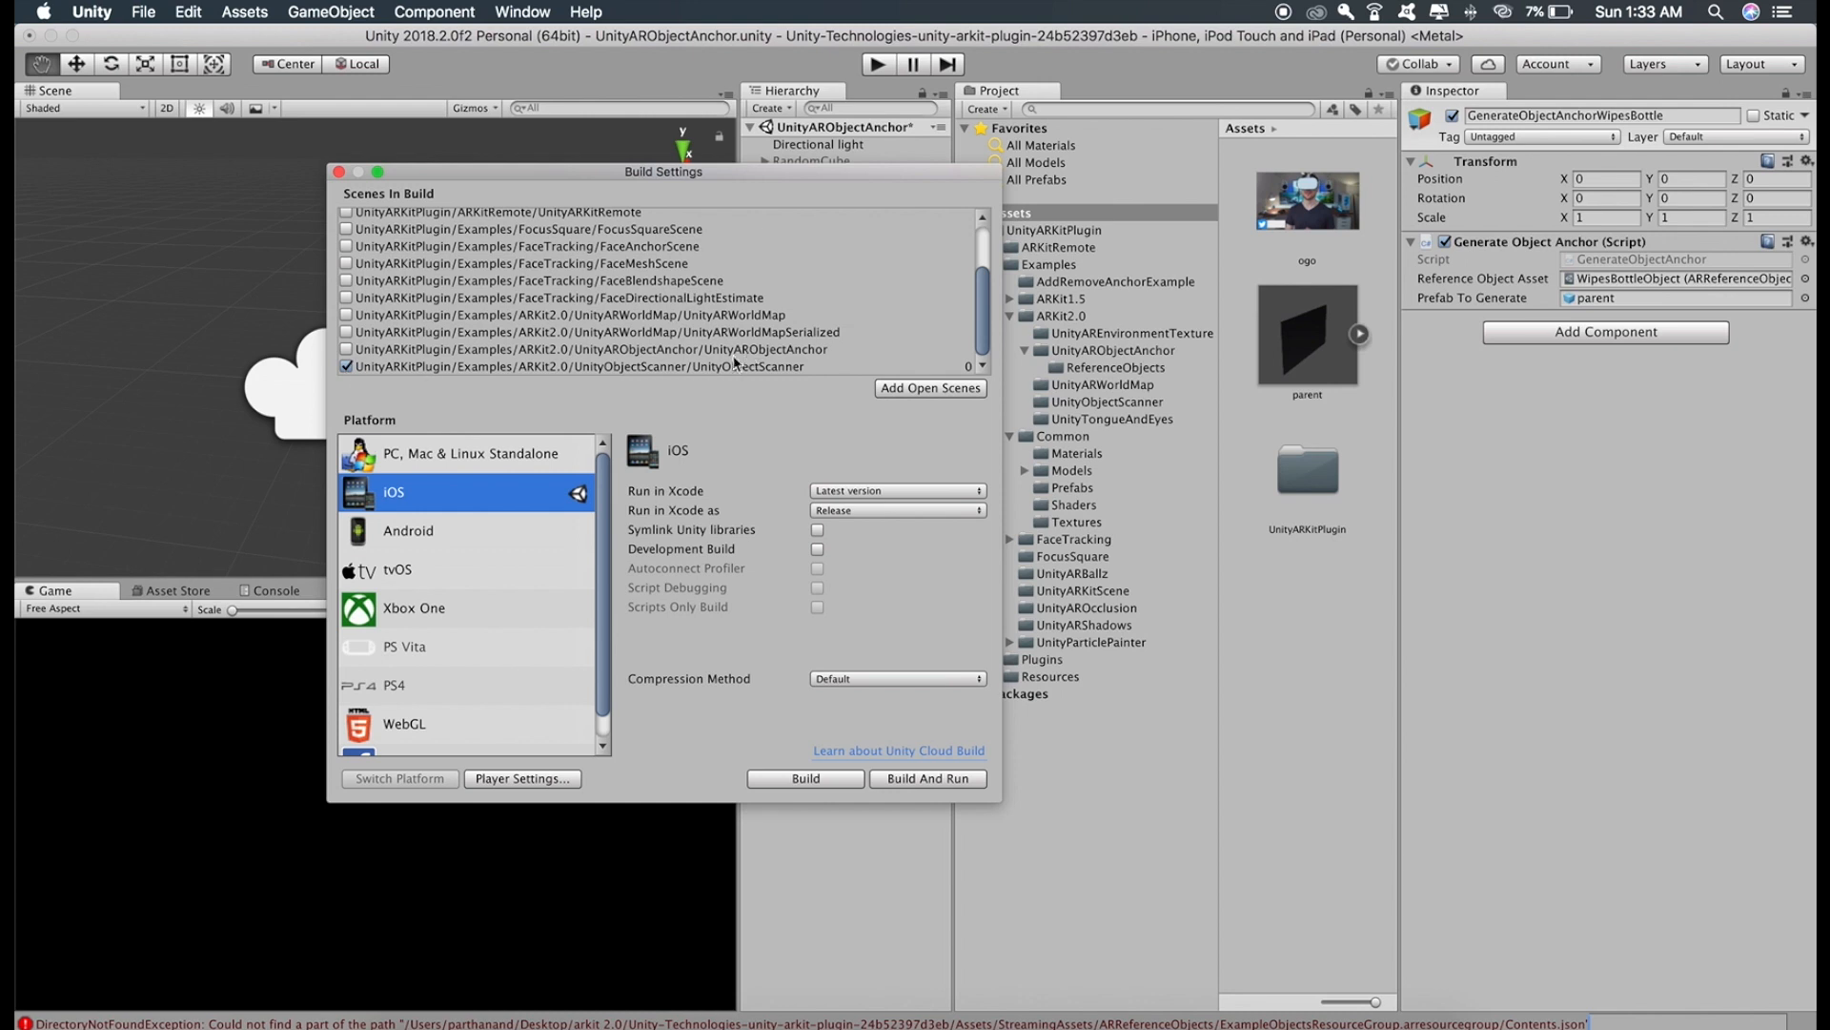
In Build Settings, uncheck UnityObjectScanner and check UnityARObjectAnchor
left_click(346, 366)
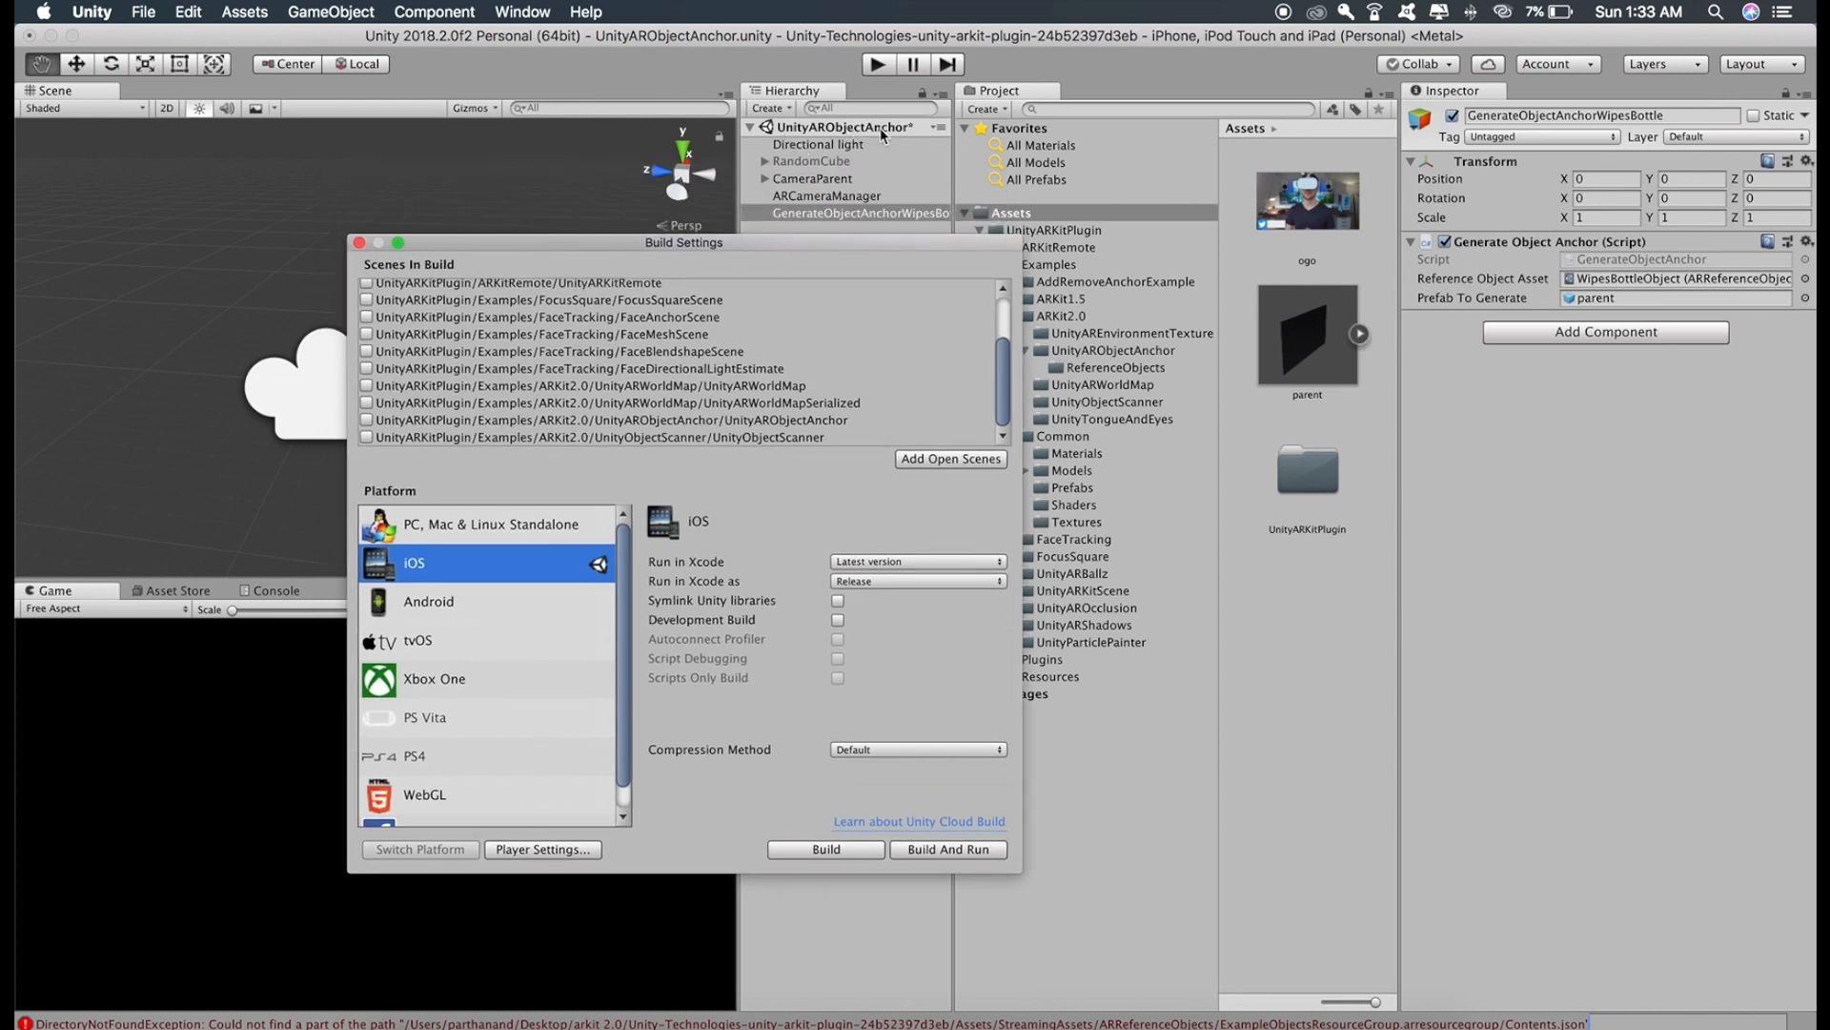
mouse_move(747, 426)
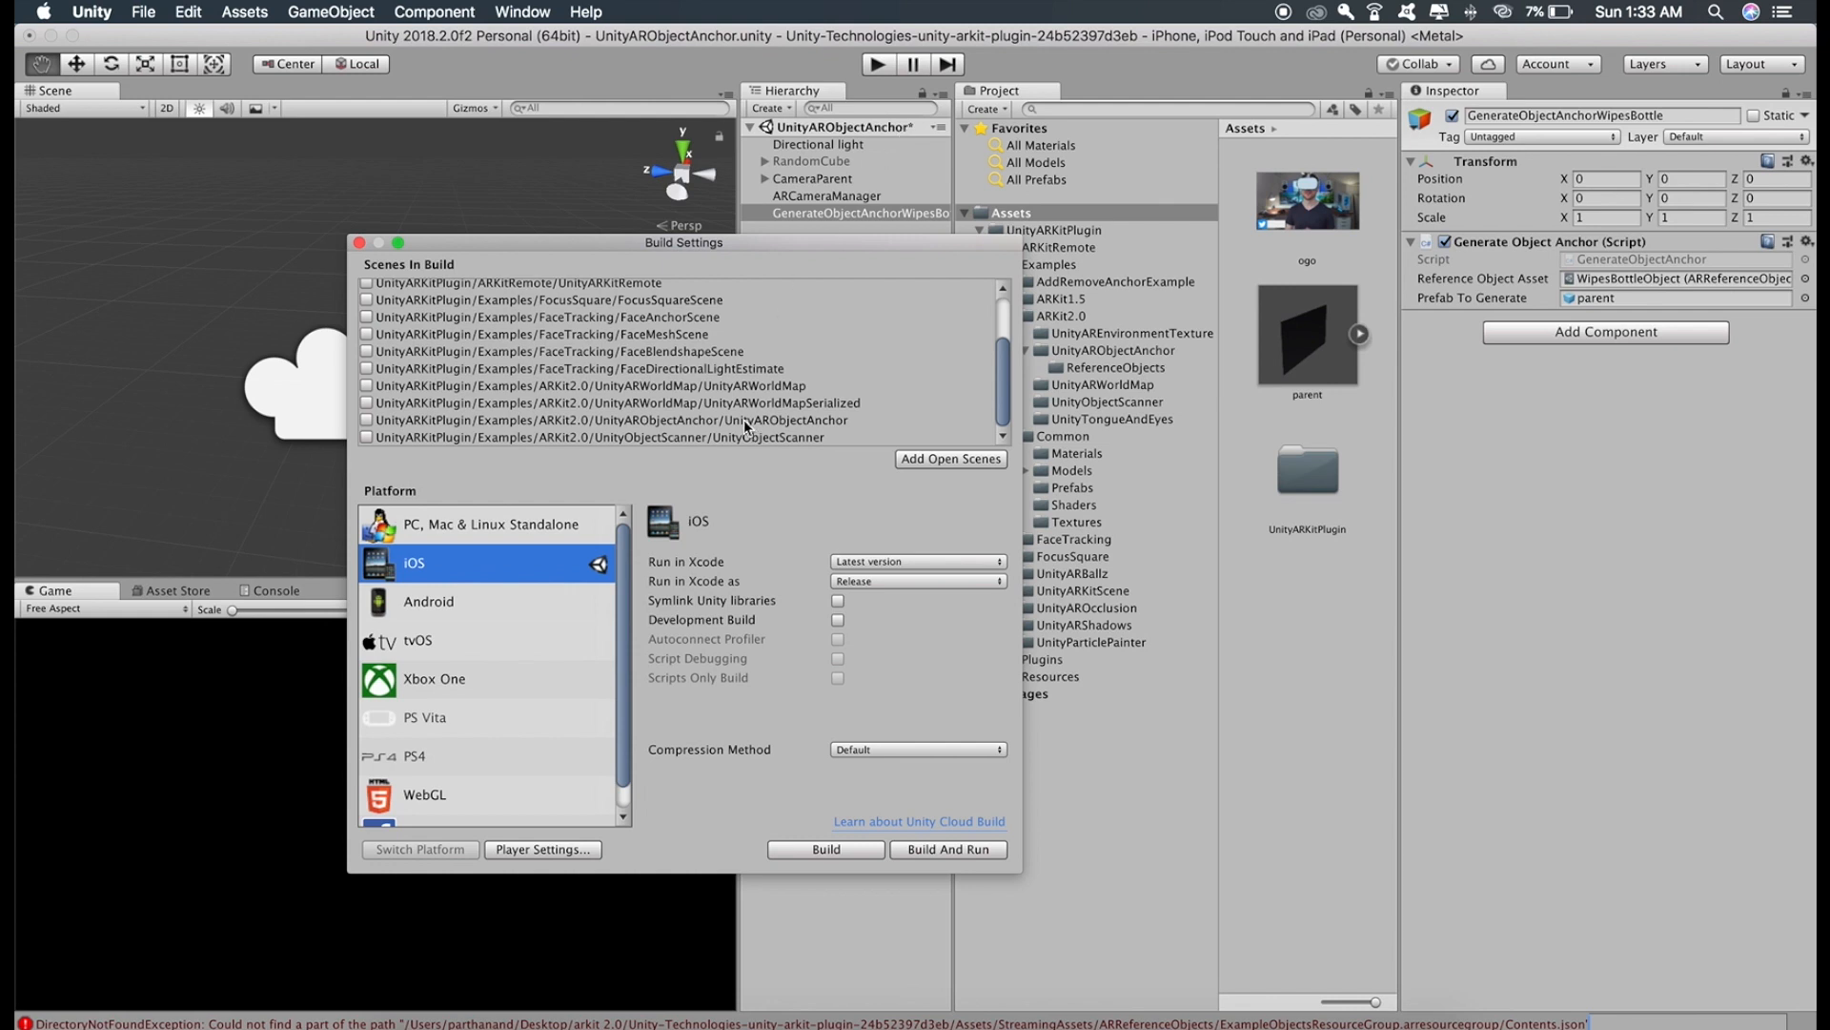
mouse_move(763, 433)
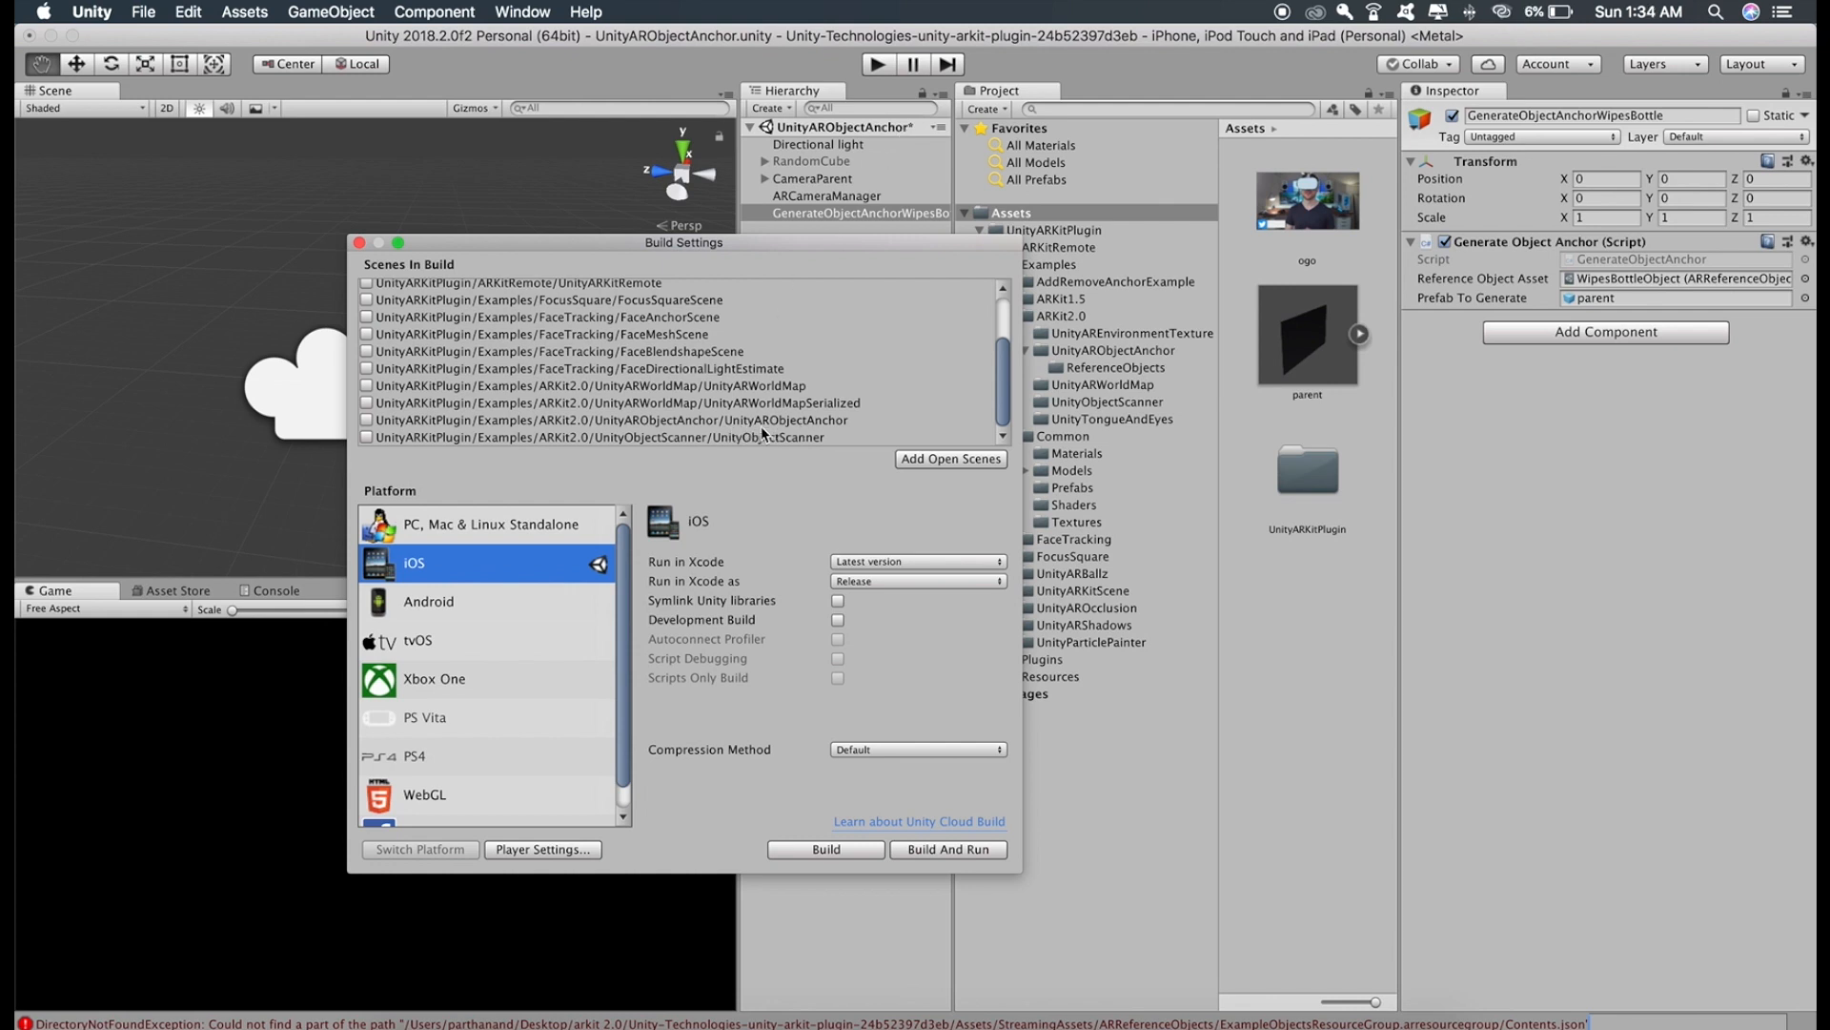
left_click(365, 419)
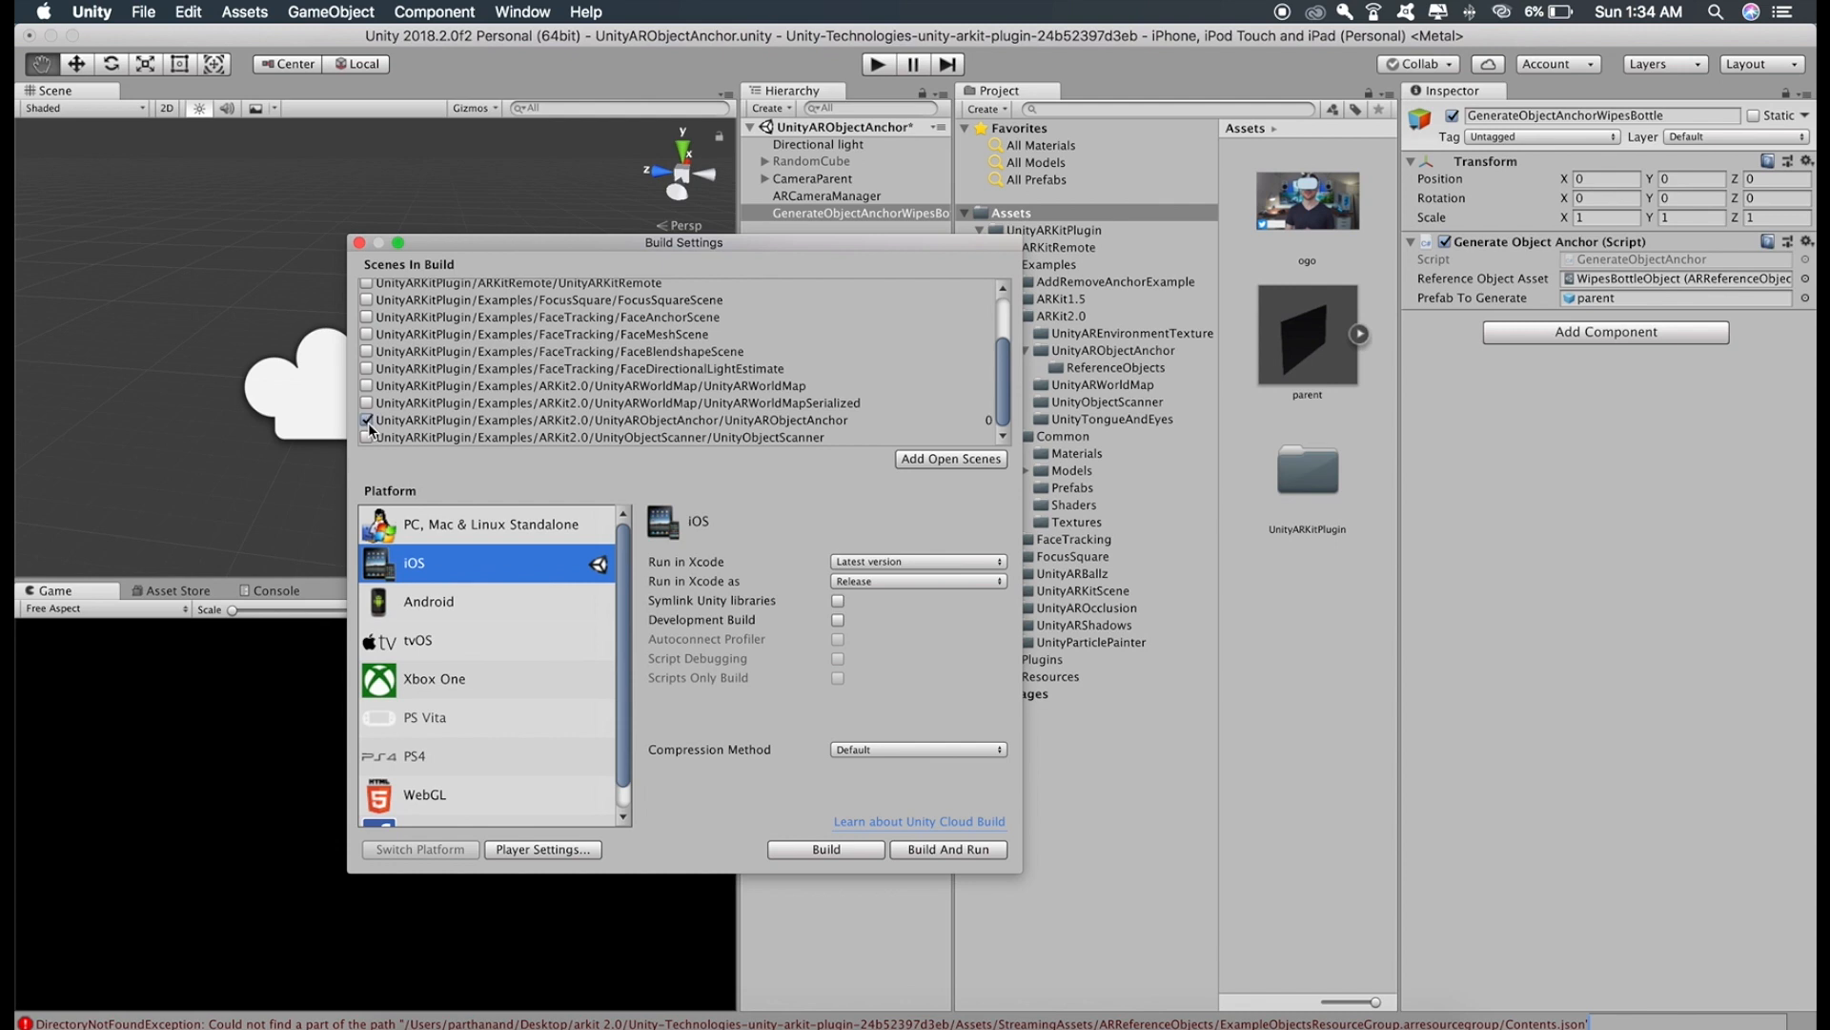
mouse_move(815, 850)
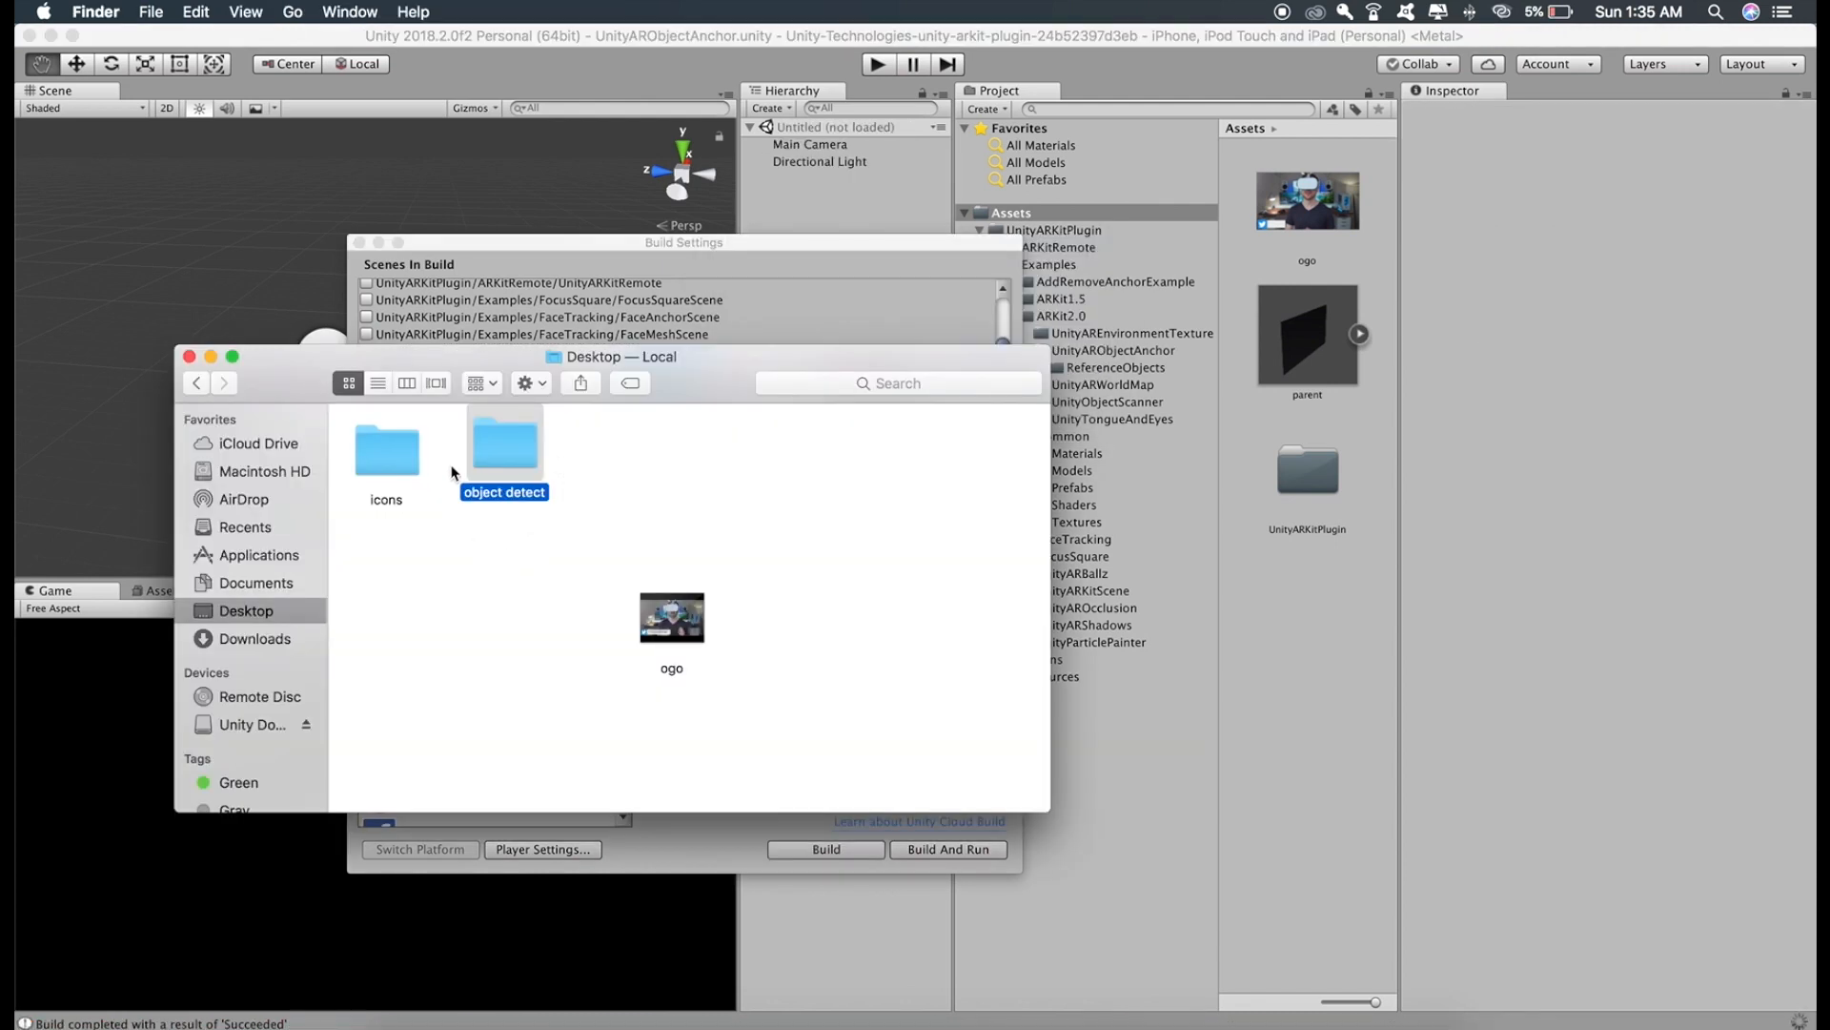
Enter the 'object detect' folder and show the context menu for Unity-iPhone.xcodeproj
double_click(505, 444)
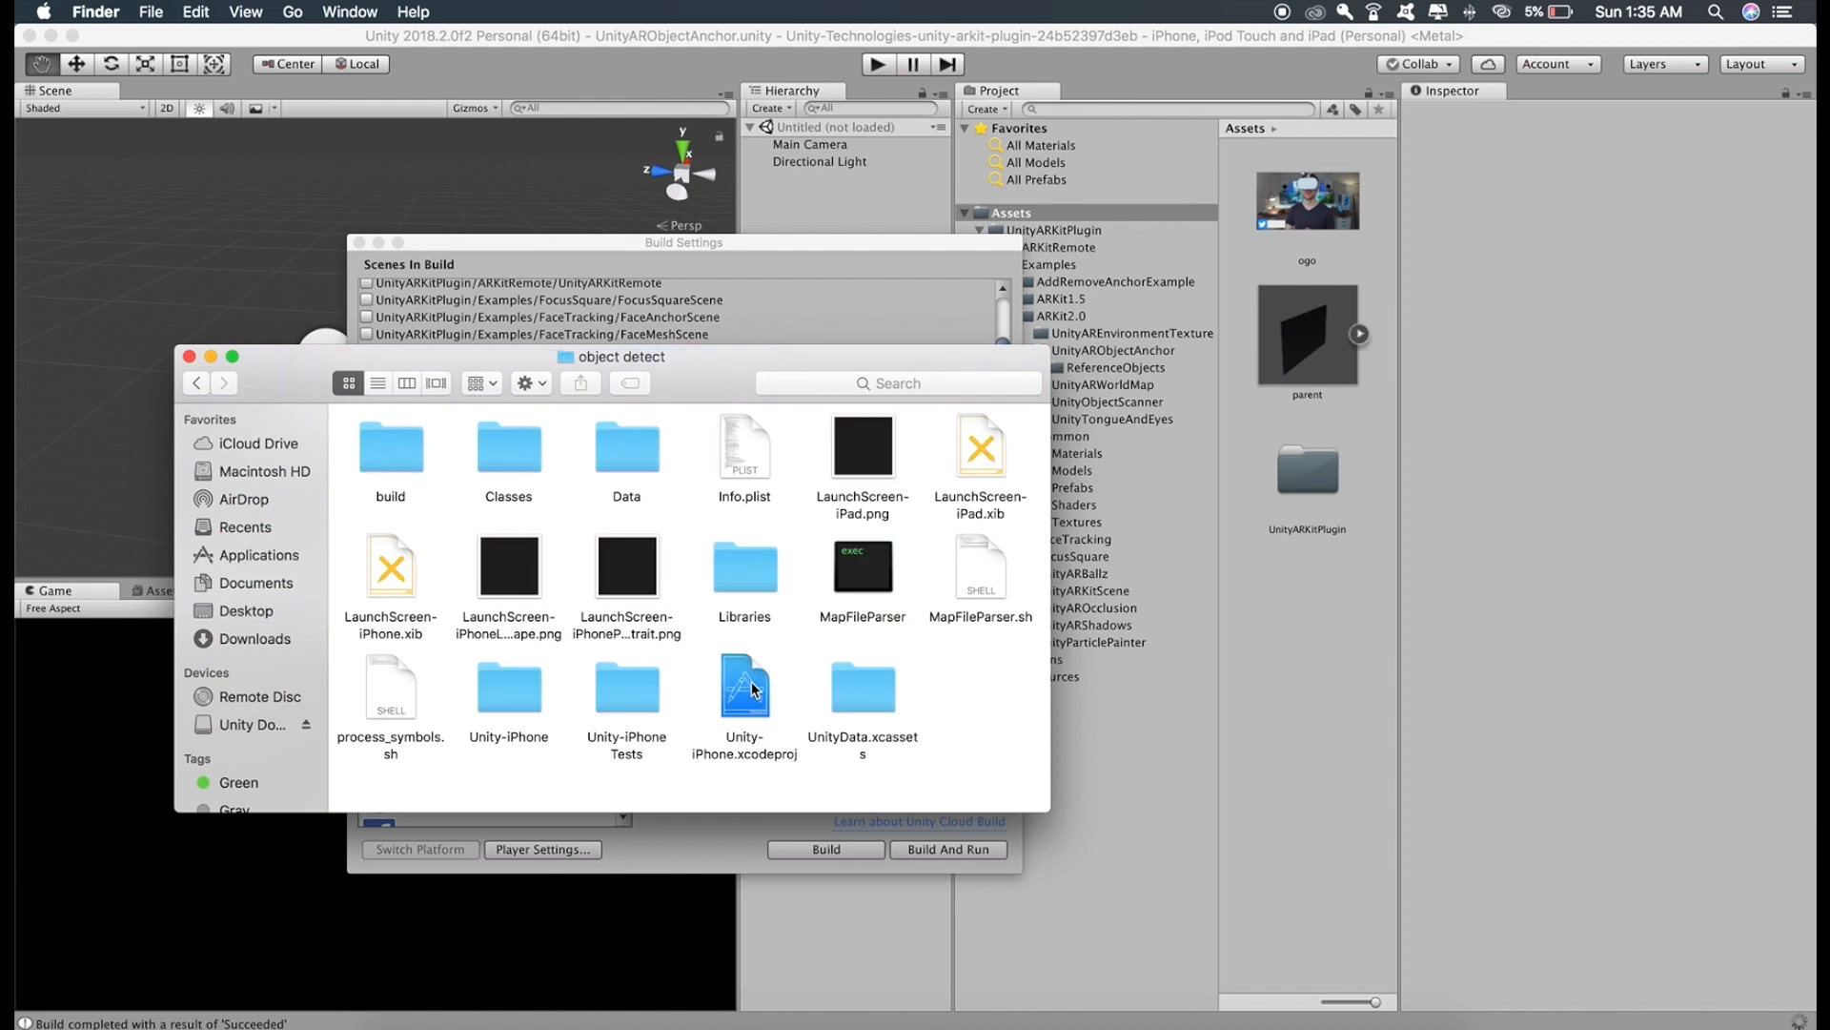
right_click(744, 688)
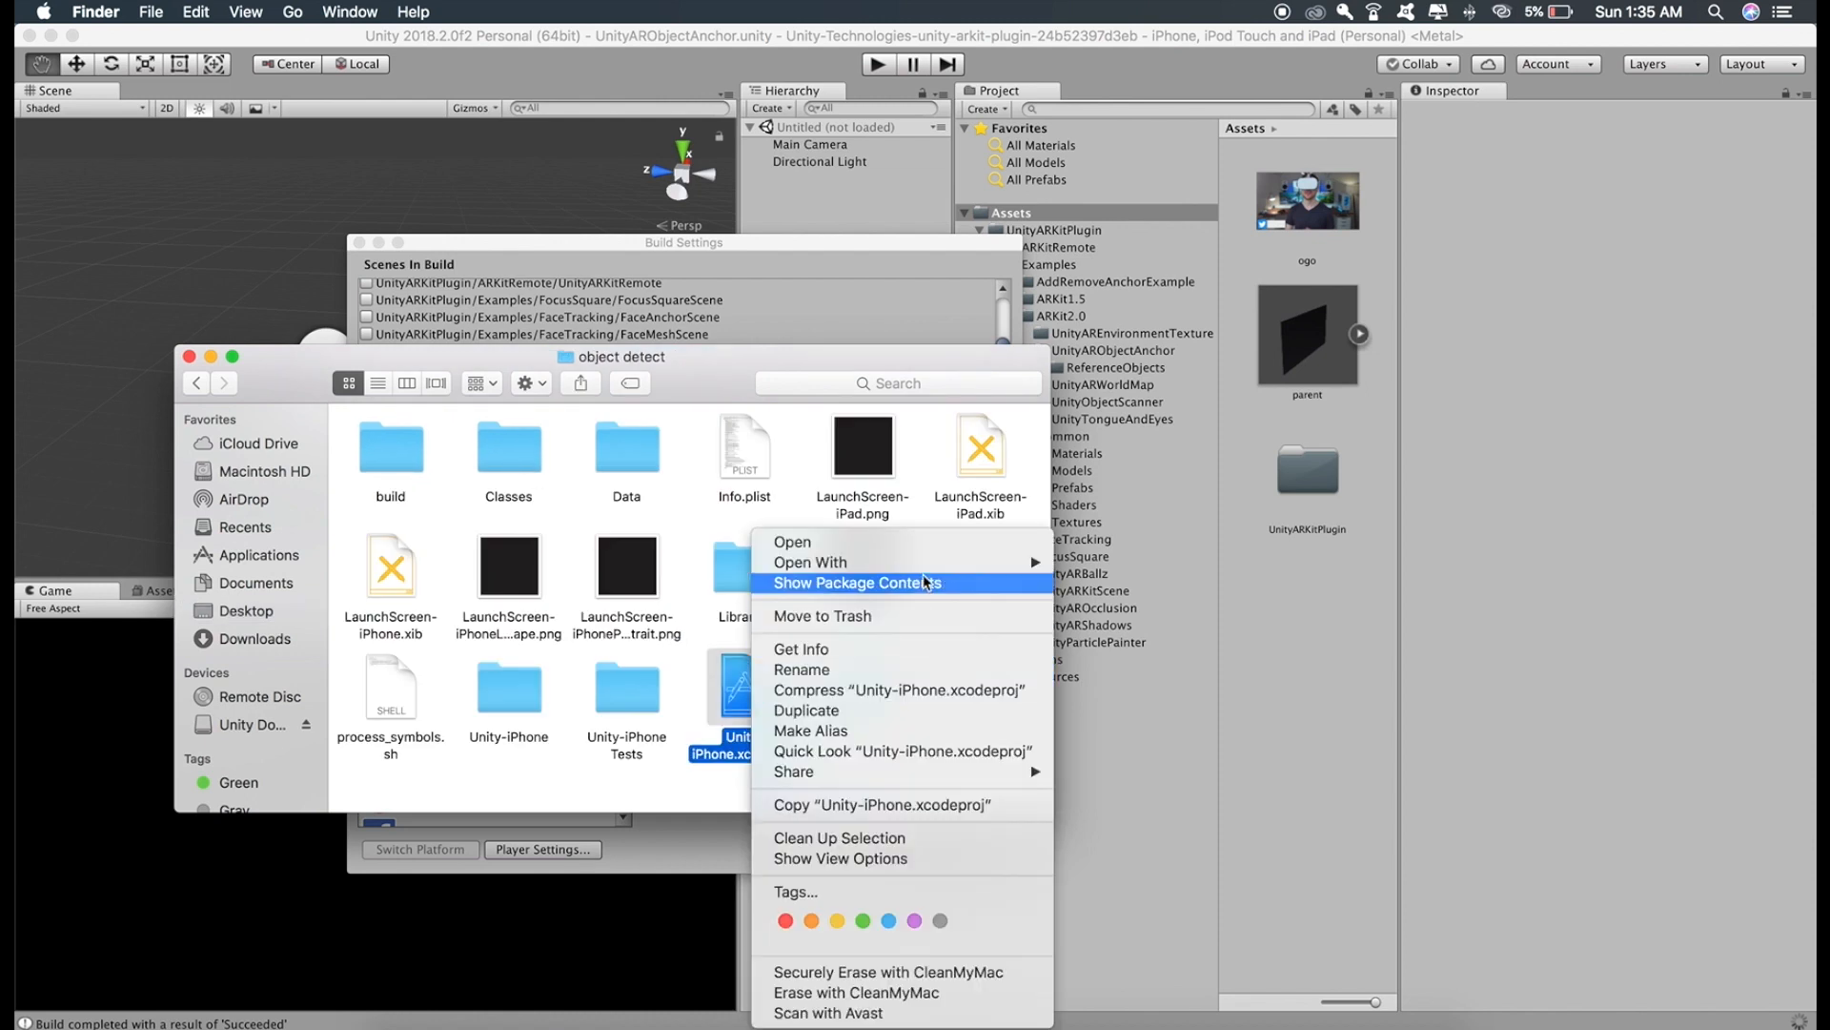